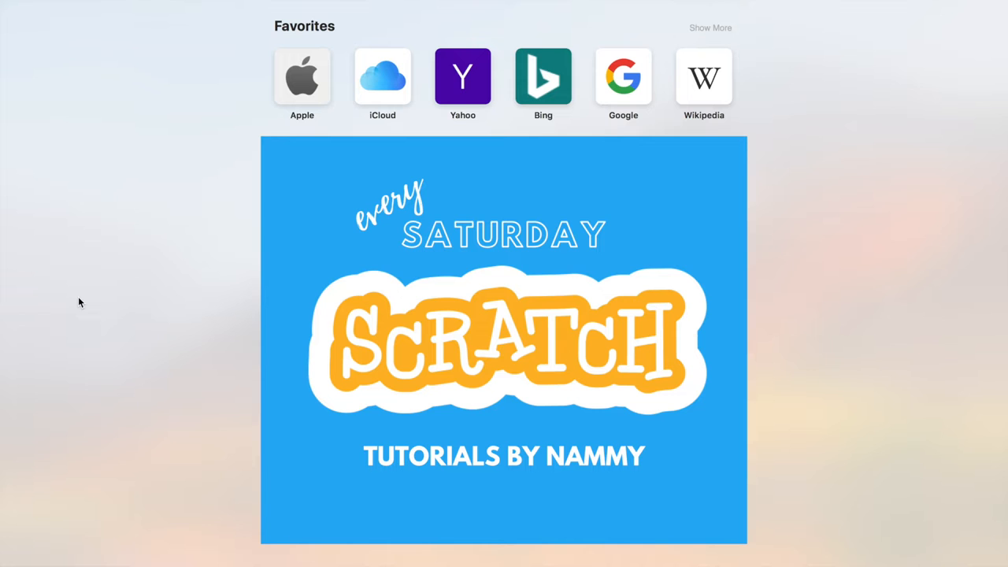
Step: Focus the Safari address bar to begin entering the Scratch web address
{"action": "left_click", "coordinate": [709, 28]}
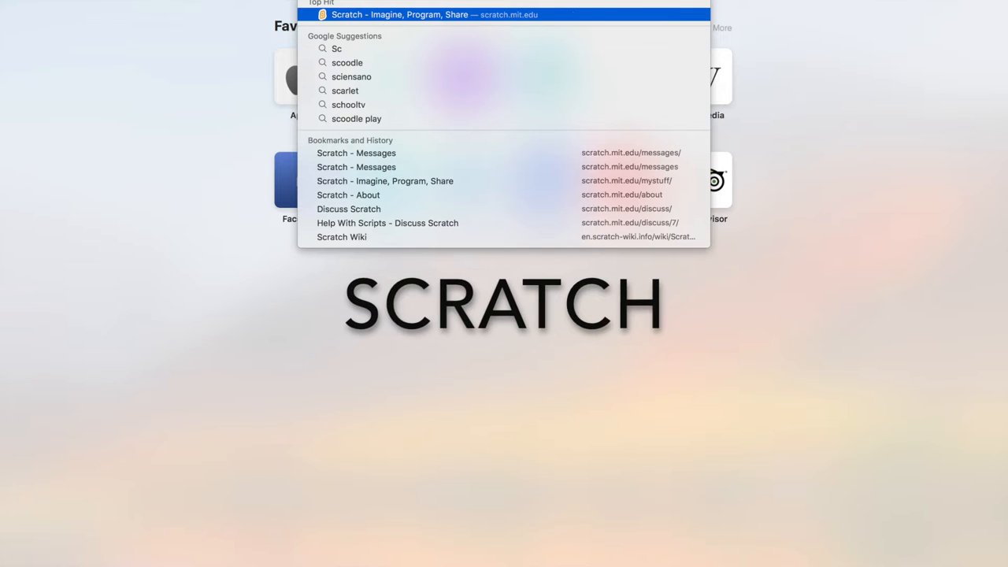
Step: Finish the search term 'Scratch' and review the Google results led by scratch.mit.edu
{"action": "type", "text": "ratch"}
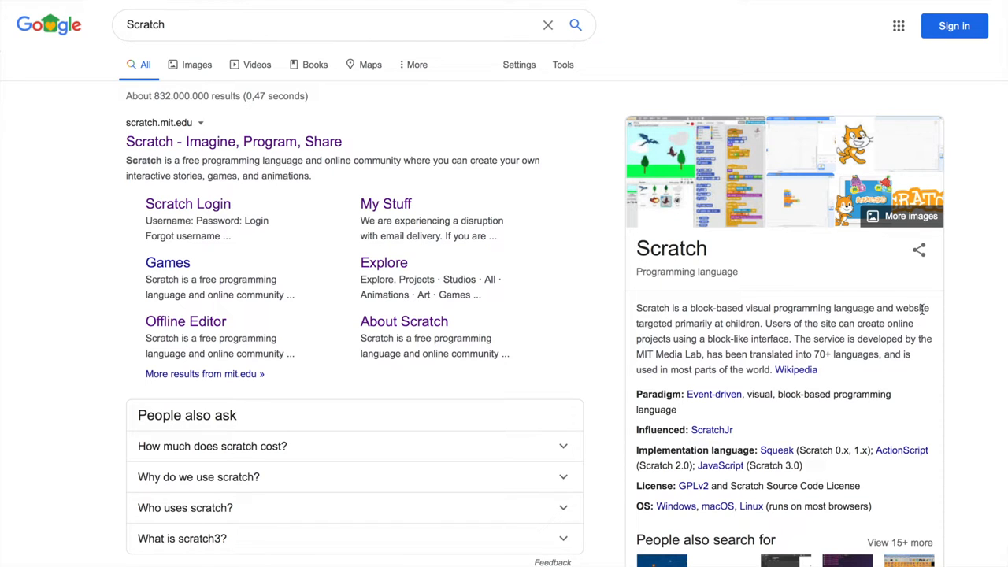
{"action": "mouse_move", "coordinate": [710, 329]}
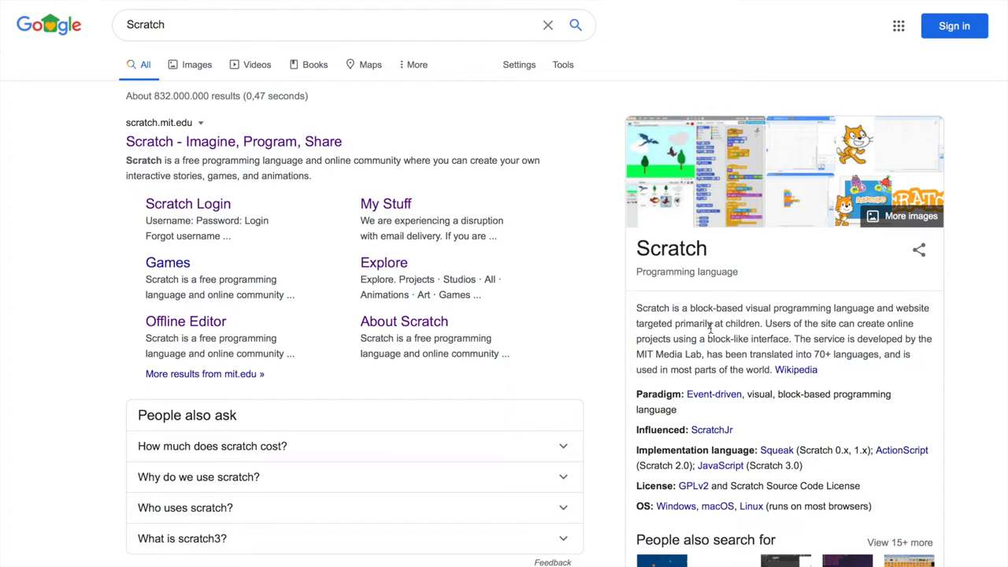
{"action": "mouse_move", "coordinate": [895, 378]}
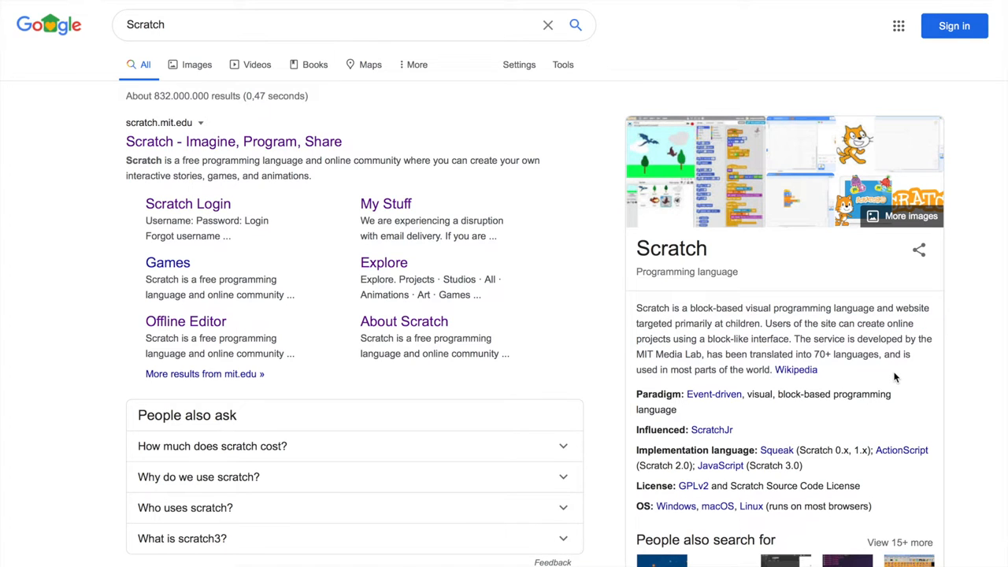
{"action": "mouse_move", "coordinate": [911, 372]}
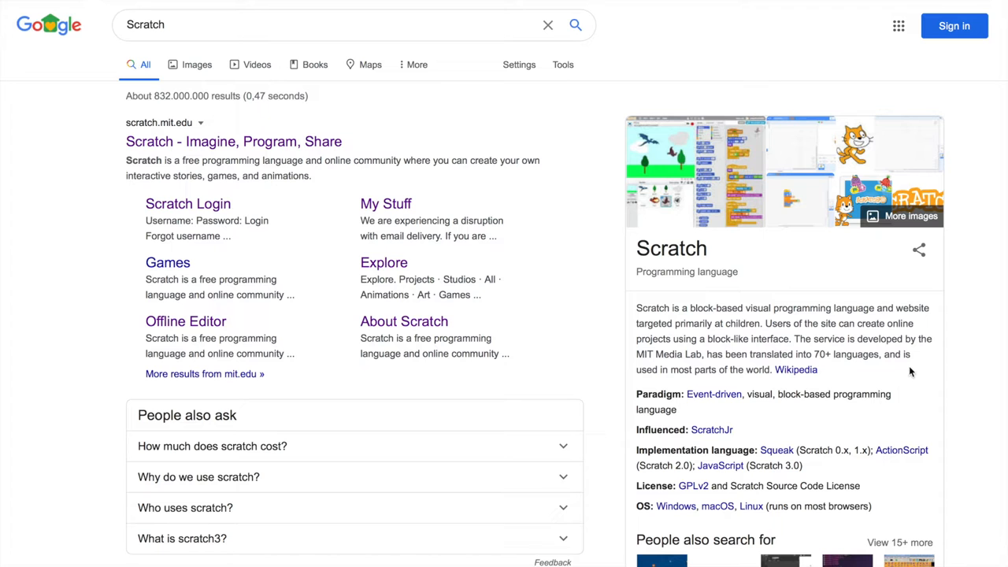
{"action": "scroll", "scroll_direction": "down", "scroll_amount": 3}
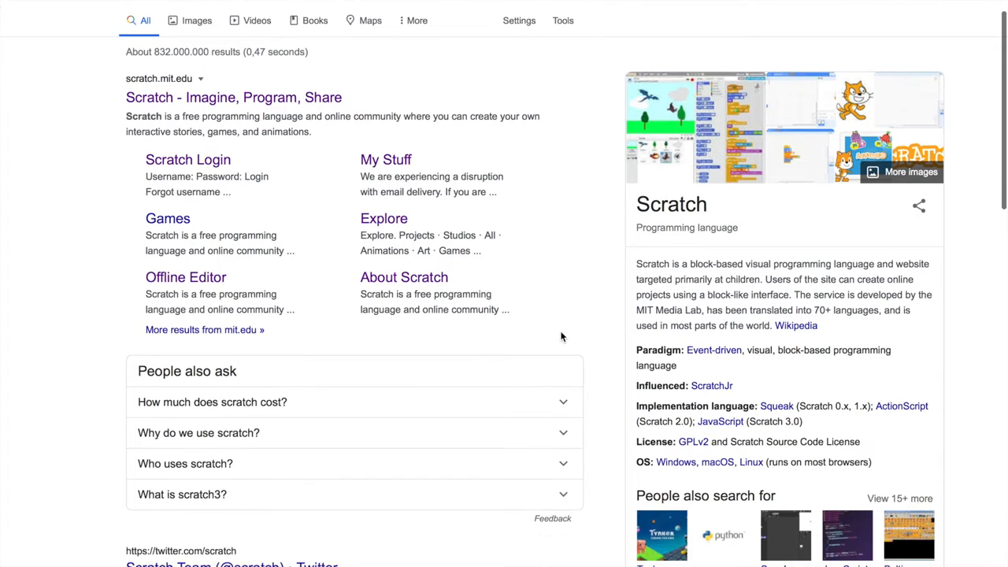
{"action": "scroll", "scroll_direction": "up", "scroll_amount": 3}
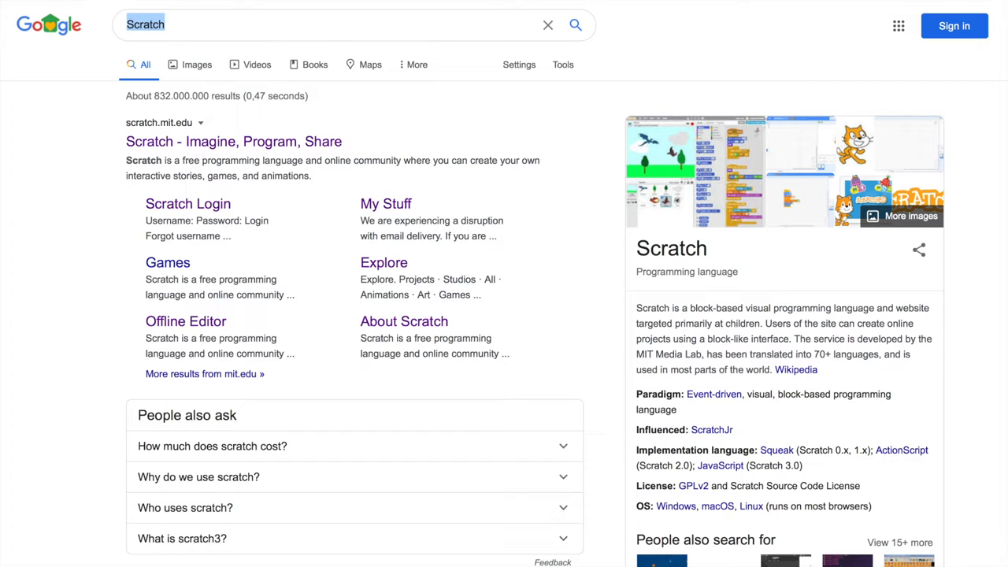
{"action": "type", "text": "Sc"}
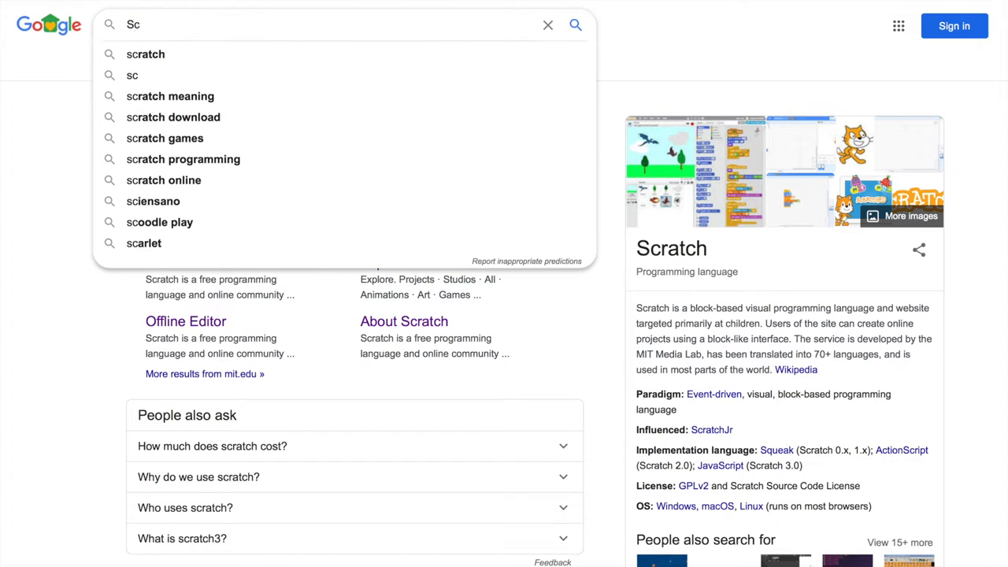
{"action": "type", "text": "ratch"}
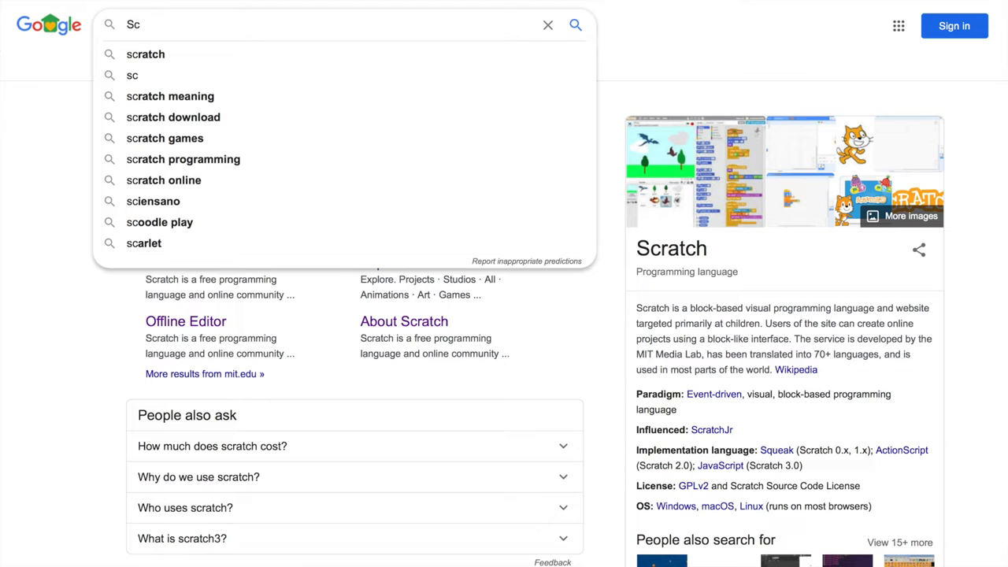
{"action": "type", "text": "ra"}
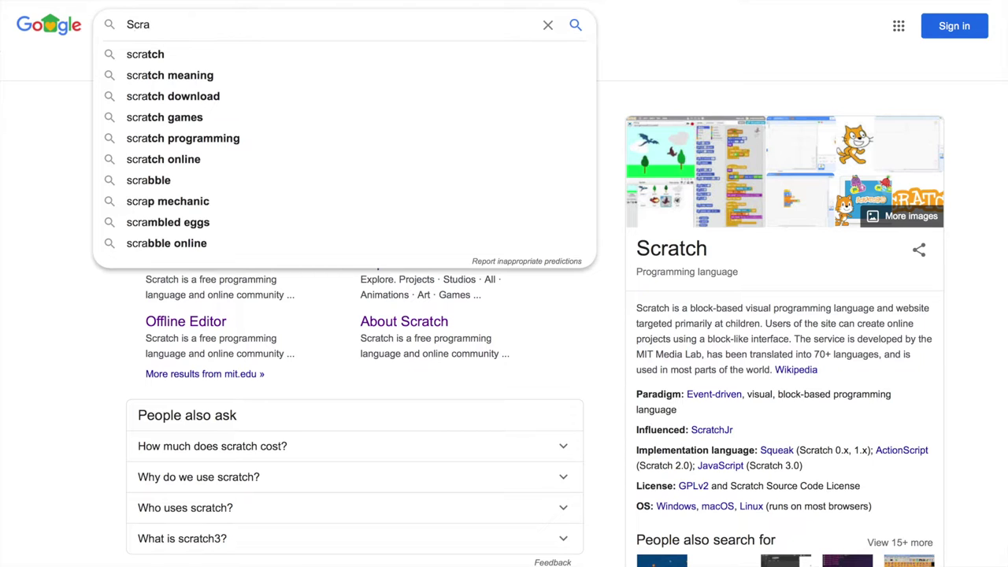
{"action": "type", "text": "tch"}
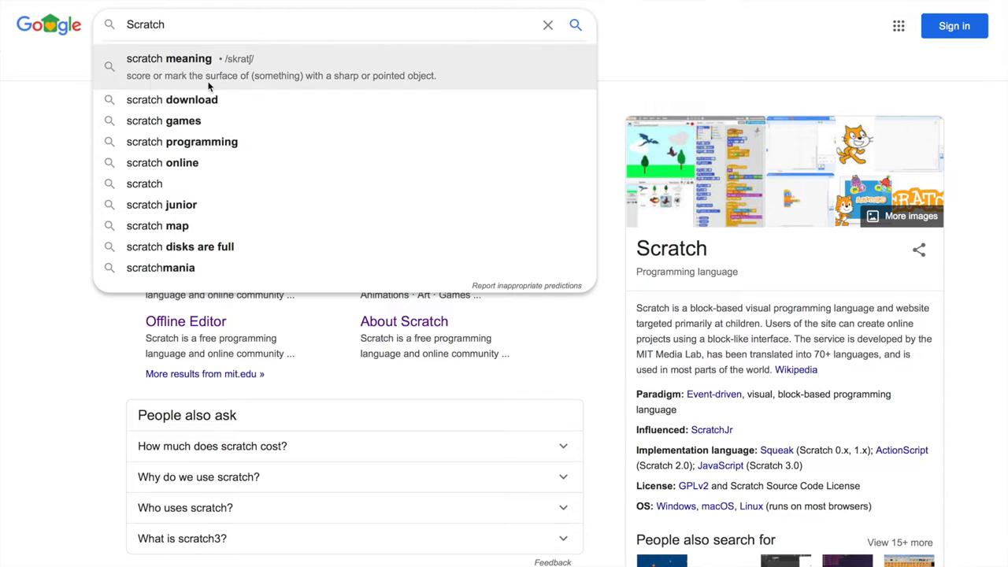
{"action": "mouse_move", "coordinate": [18, 307]}
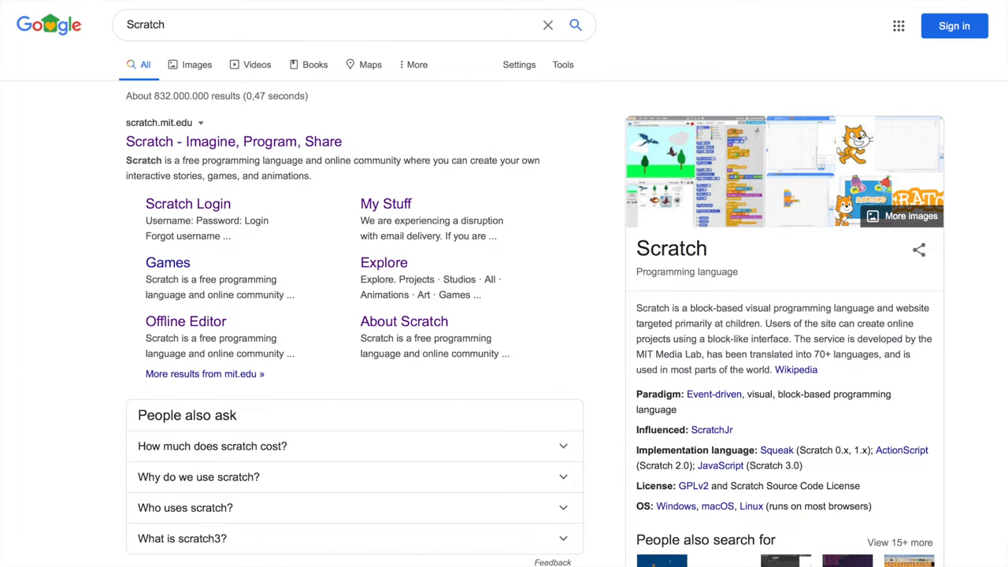
{"action": "mouse_move", "coordinate": [714, 394]}
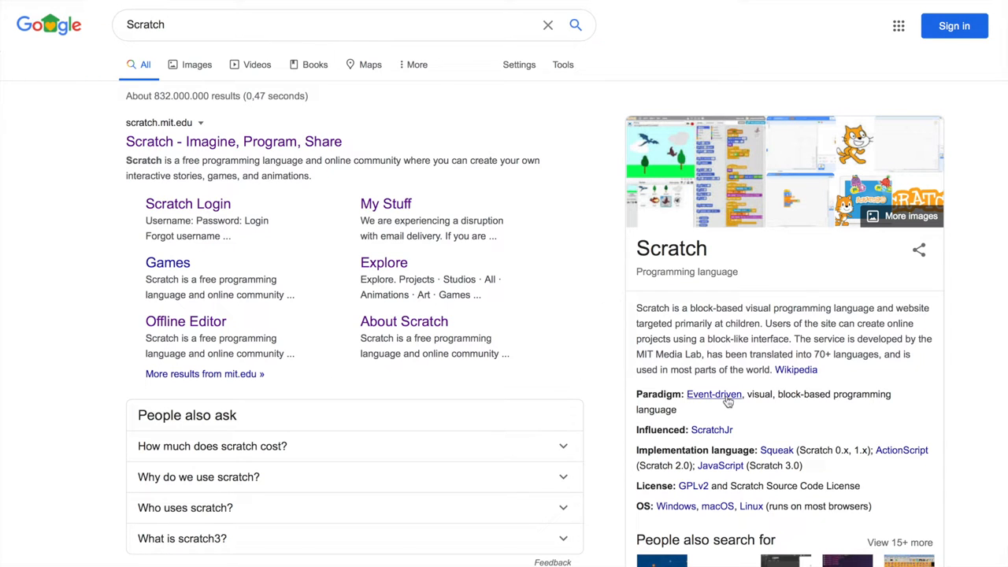
{"action": "mouse_move", "coordinate": [606, 175]}
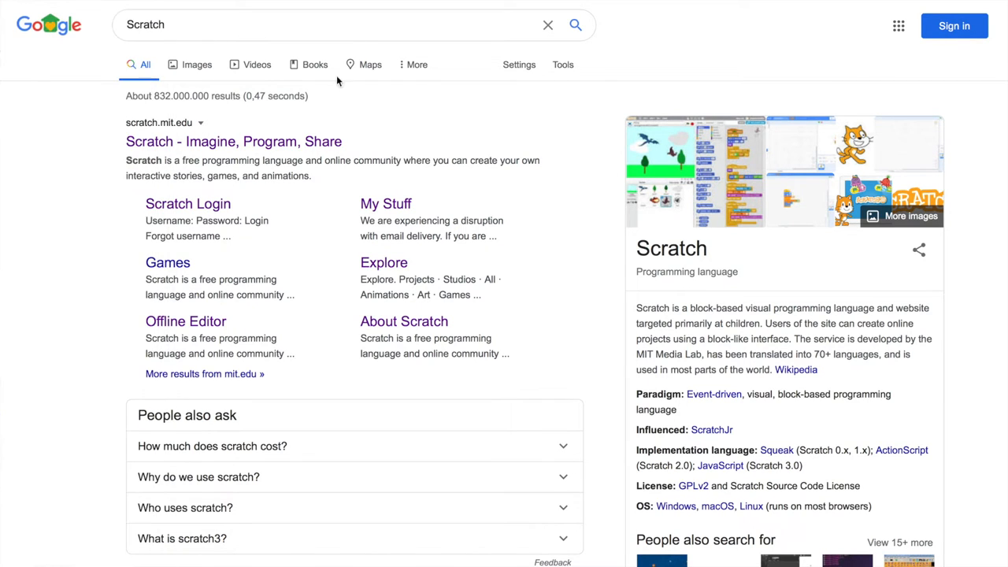
{"action": "mouse_move", "coordinate": [453, 353]}
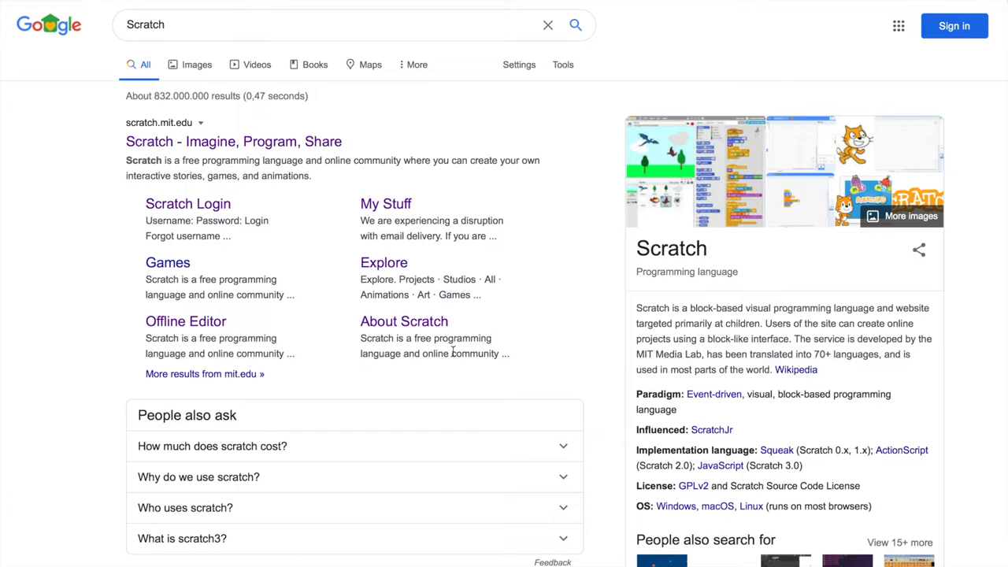
{"action": "mouse_move", "coordinate": [204, 391]}
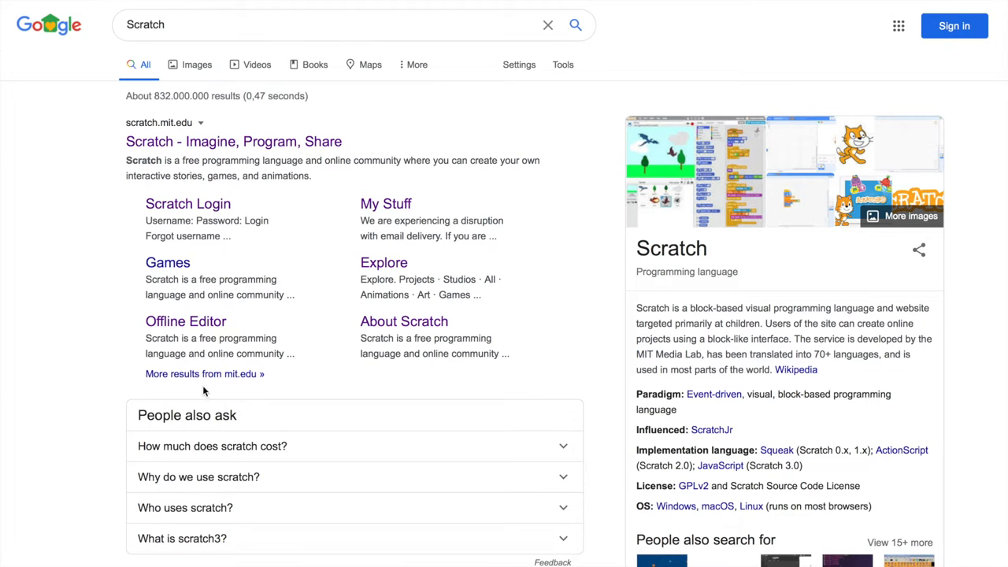
{"action": "mouse_move", "coordinate": [416, 275]}
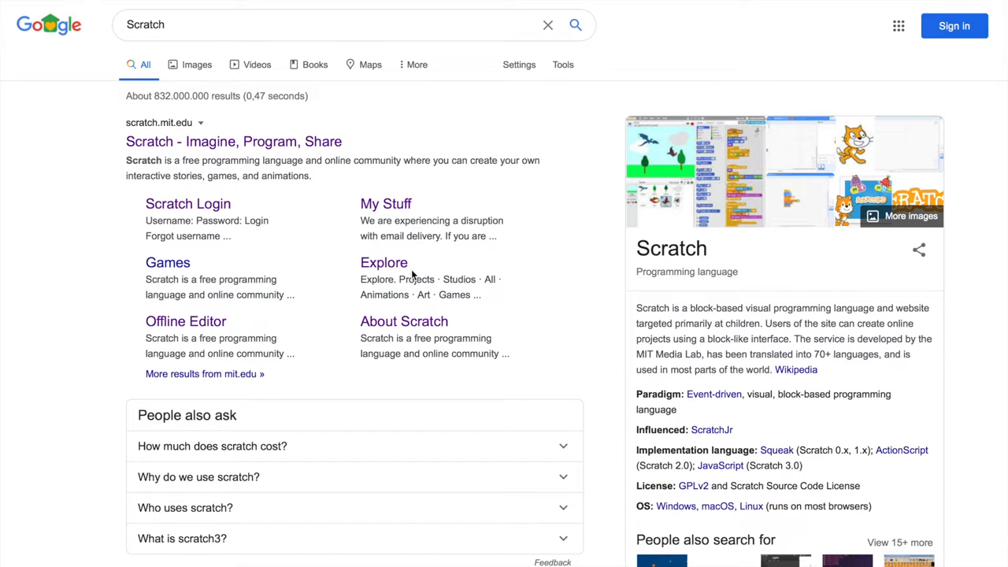
{"action": "mouse_move", "coordinate": [350, 218]}
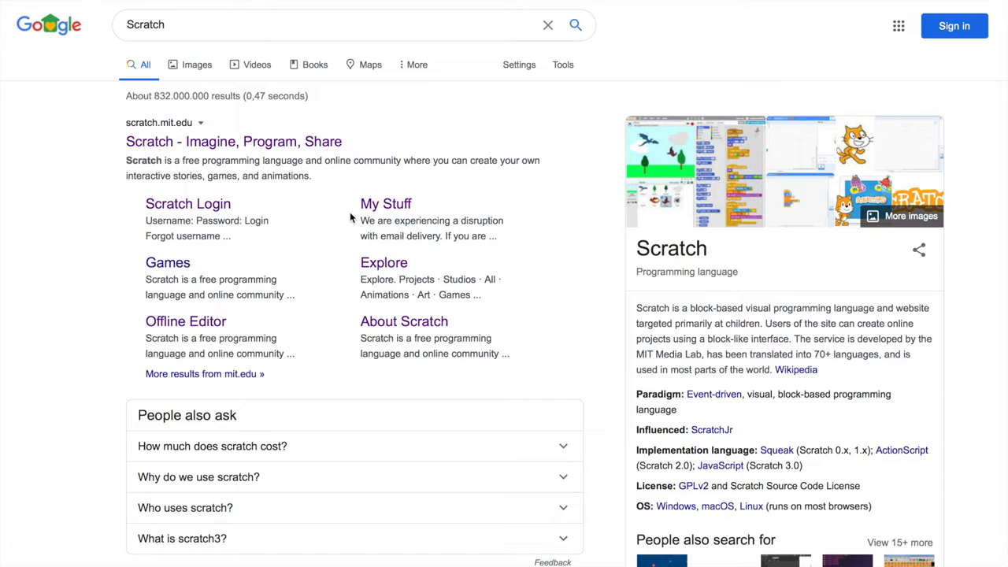
{"action": "mouse_move", "coordinate": [305, 154]}
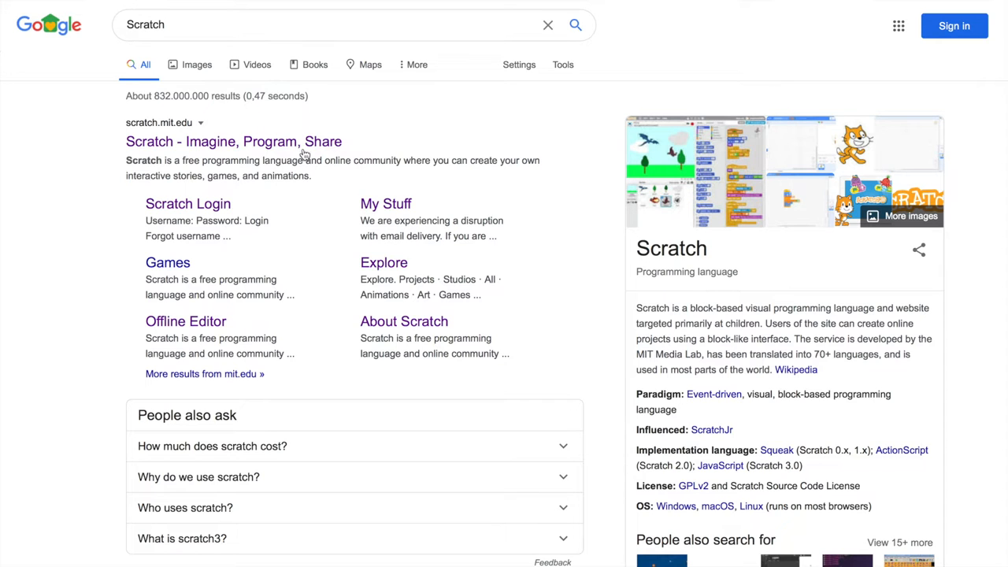
{"action": "mouse_move", "coordinate": [362, 208]}
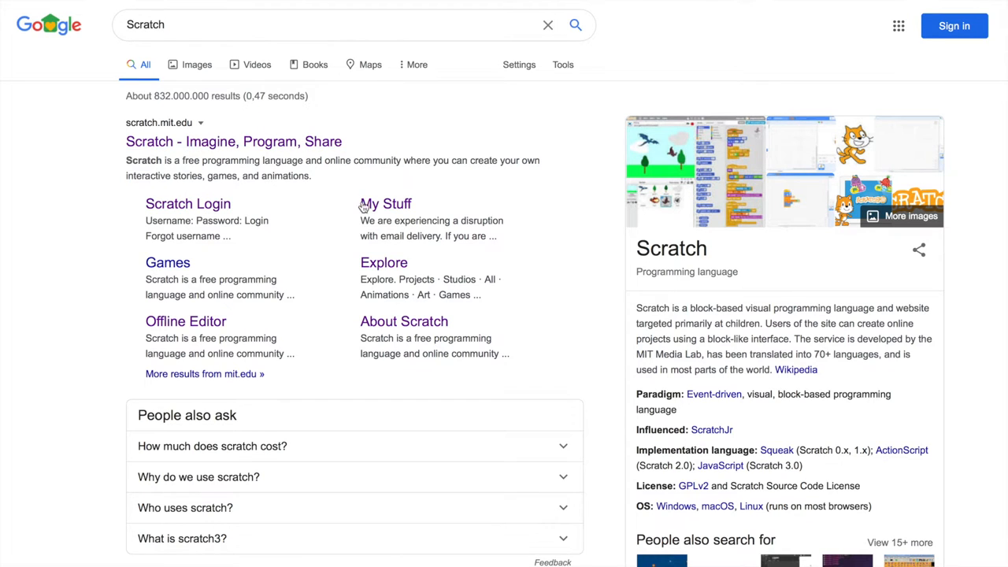
Step: Open scratch.mit.edu from the results, sign out of the account, and reopen the homepage
{"action": "left_click", "coordinate": [284, 25]}
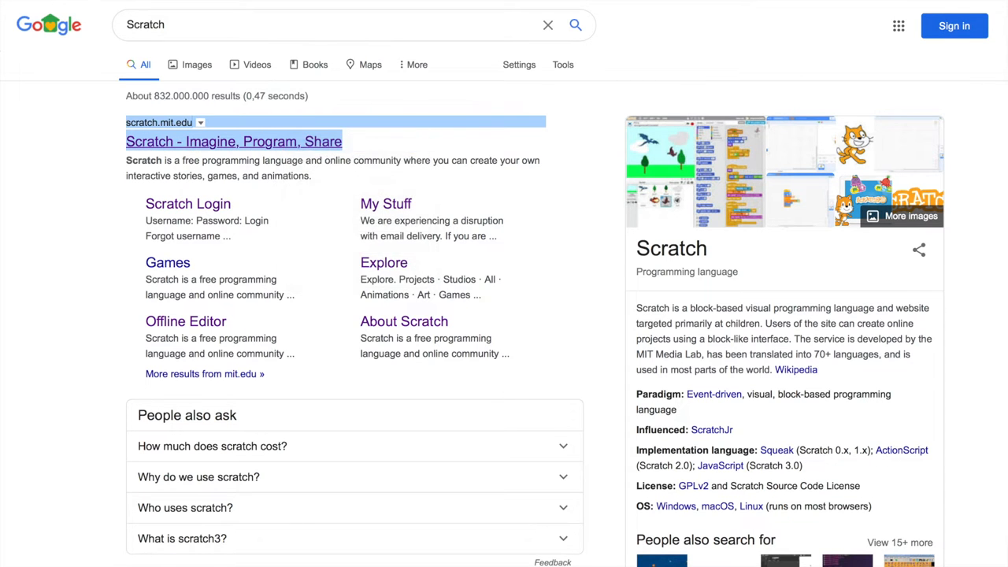
{"action": "left_click", "coordinate": [233, 142]}
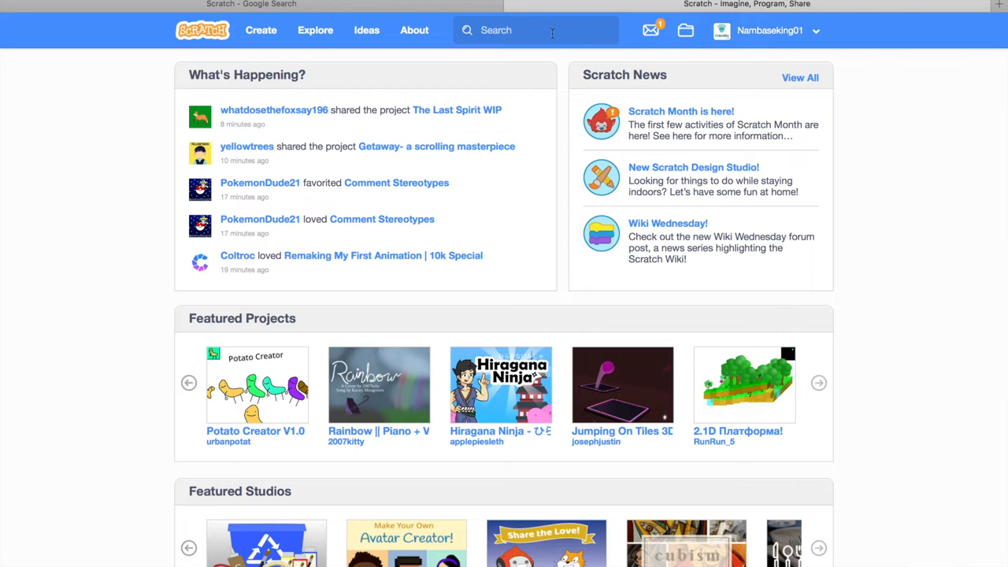
{"action": "left_click", "coordinate": [768, 30]}
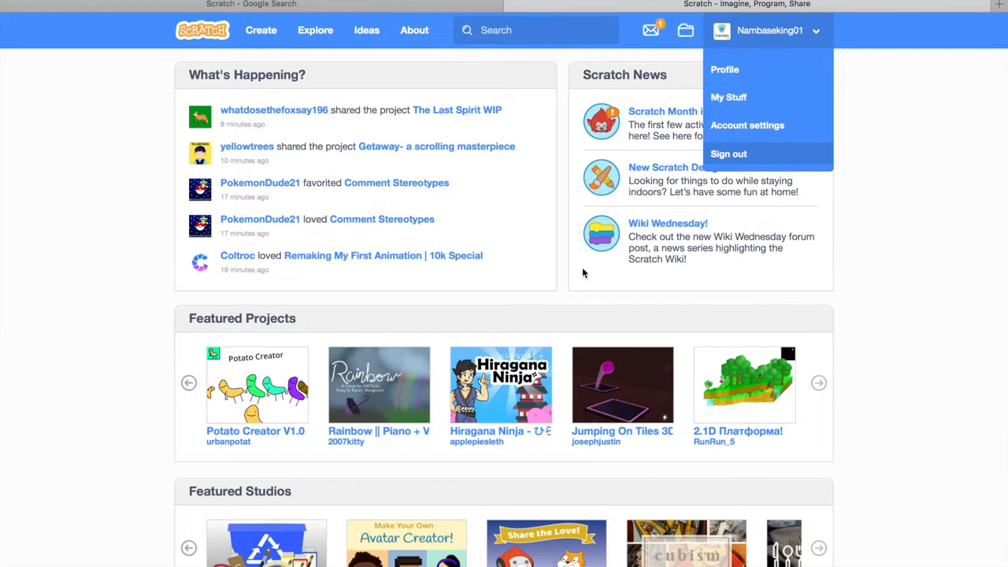
{"action": "left_click", "coordinate": [727, 154]}
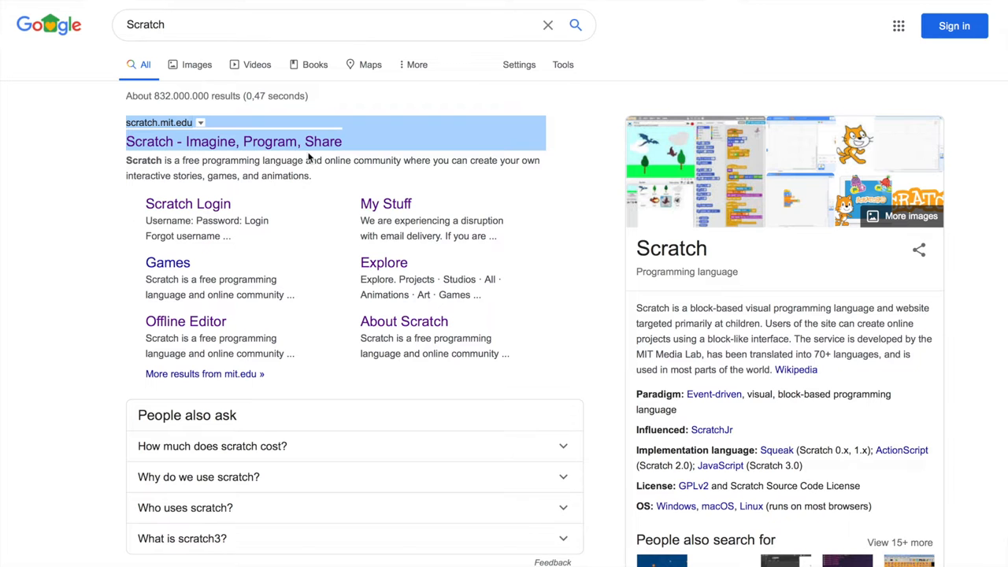
{"action": "left_click", "coordinate": [233, 142]}
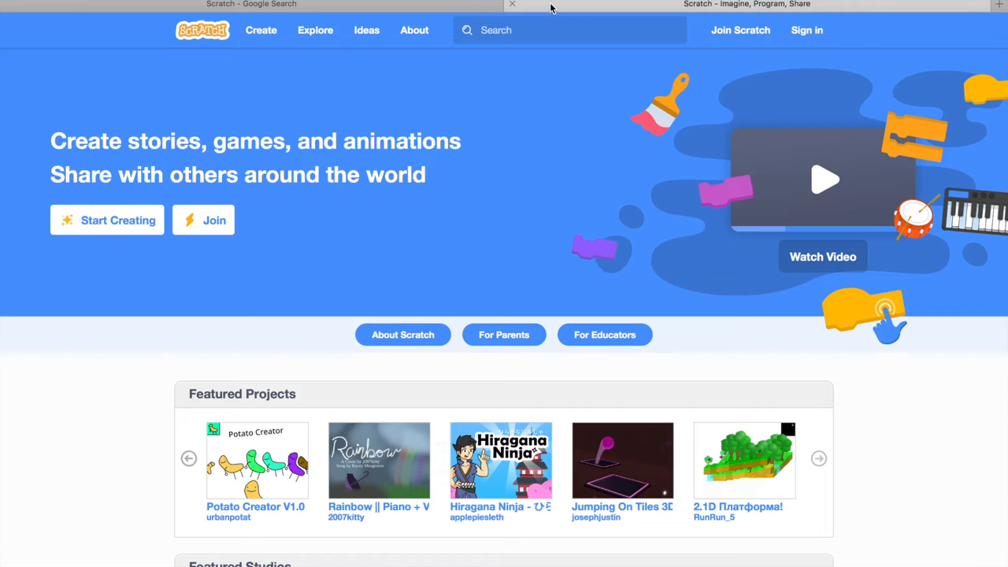
{"action": "left_click", "coordinate": [252, 5]}
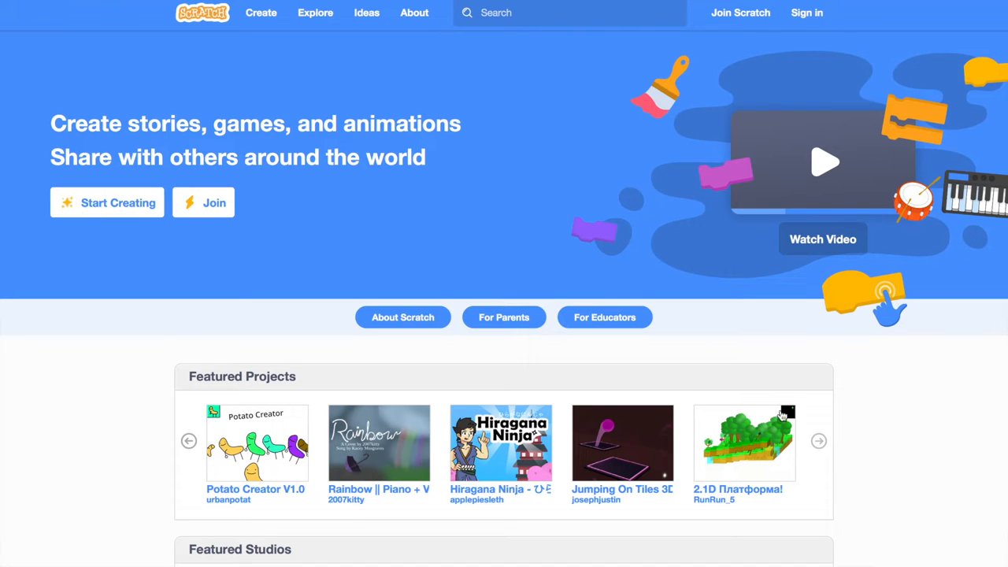
{"action": "mouse_move", "coordinate": [3, 153]}
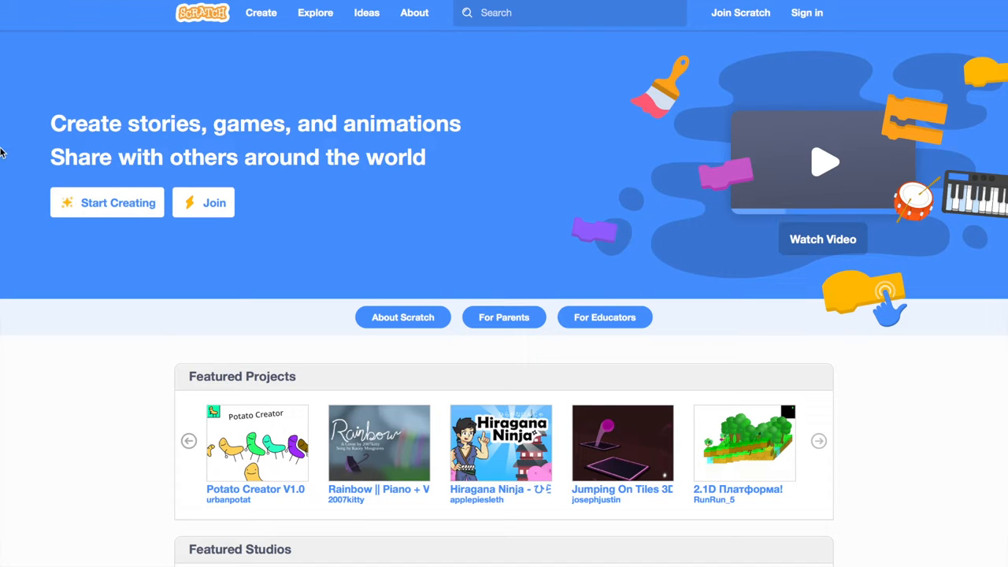
{"action": "mouse_move", "coordinate": [82, 126]}
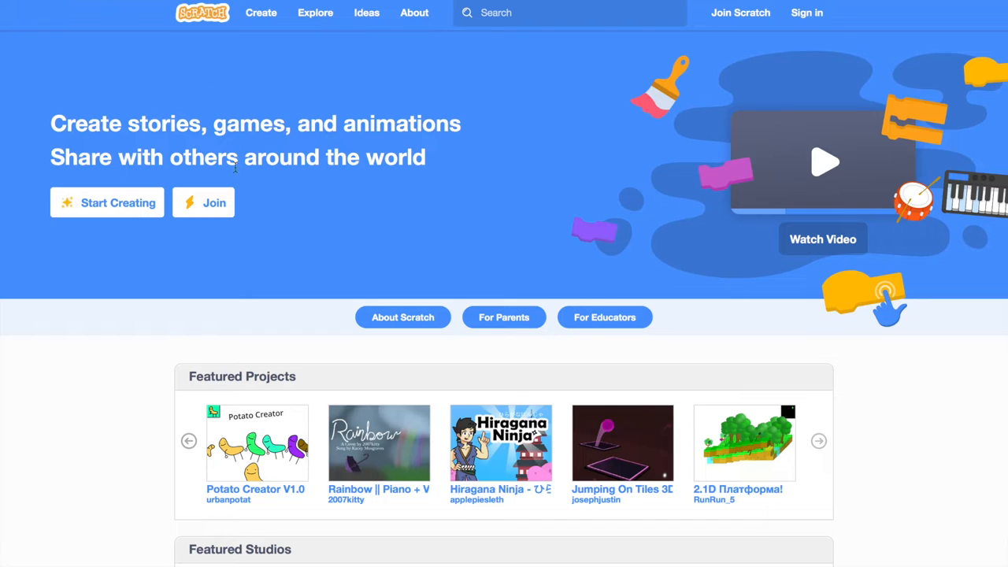
{"action": "mouse_move", "coordinate": [520, 296]}
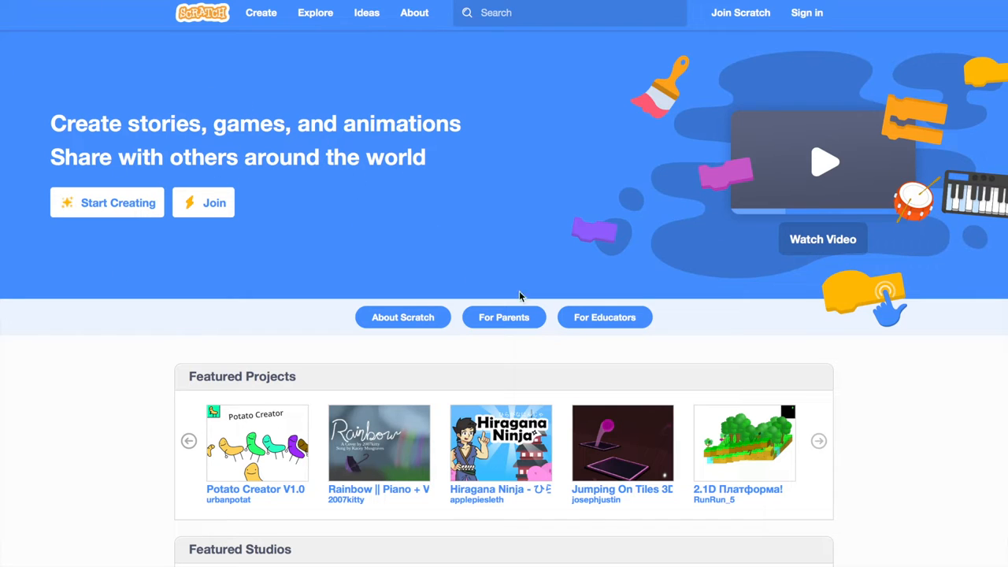
{"action": "mouse_move", "coordinate": [147, 204]}
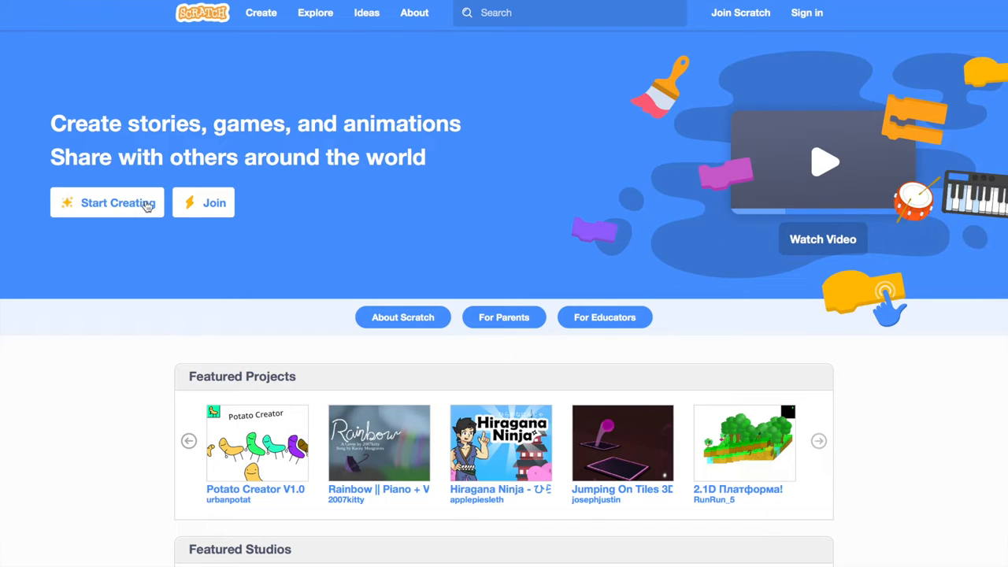
Step: Open a second Safari tab for Join Scratch and return to the Scratch homepage tab
{"action": "left_click", "coordinate": [107, 201]}
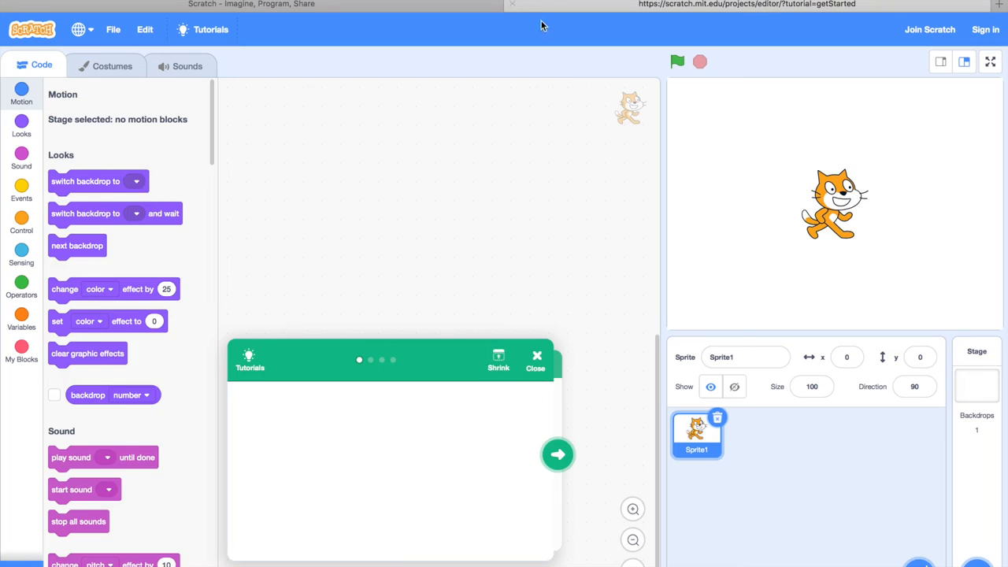
{"action": "left_click", "coordinate": [32, 29]}
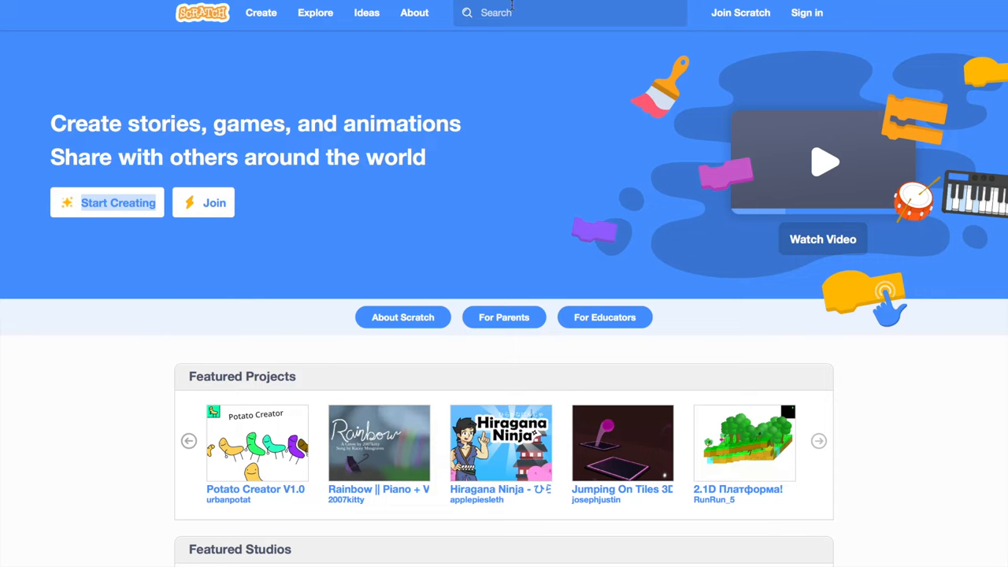
{"action": "mouse_move", "coordinate": [2, 307]}
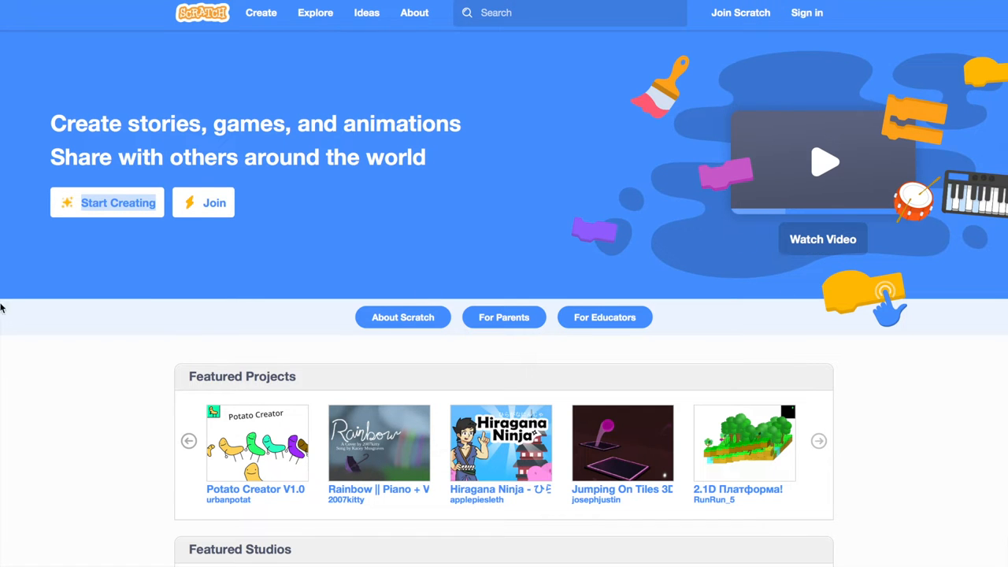
{"action": "mouse_move", "coordinate": [197, 204]}
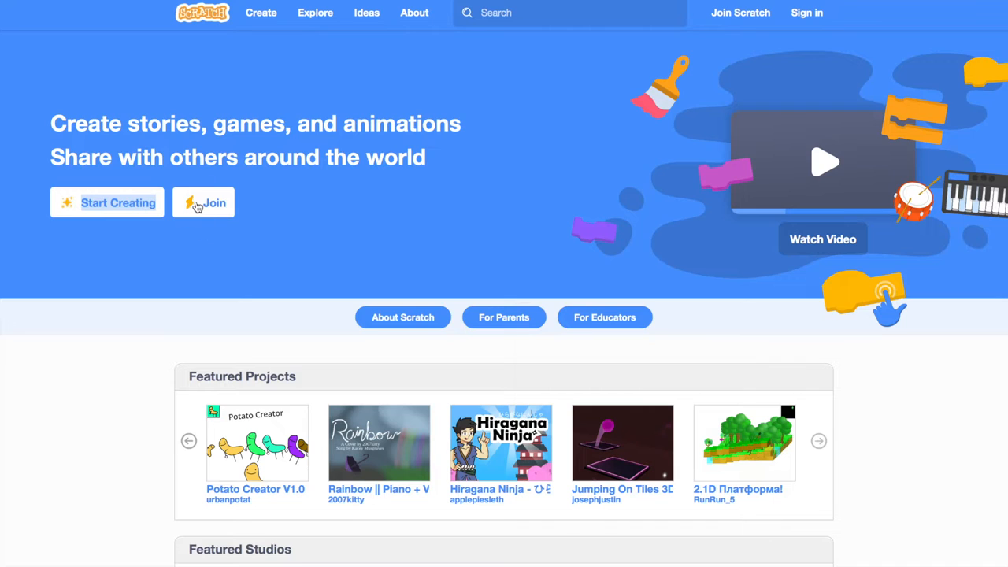
{"action": "left_click", "coordinate": [203, 202]}
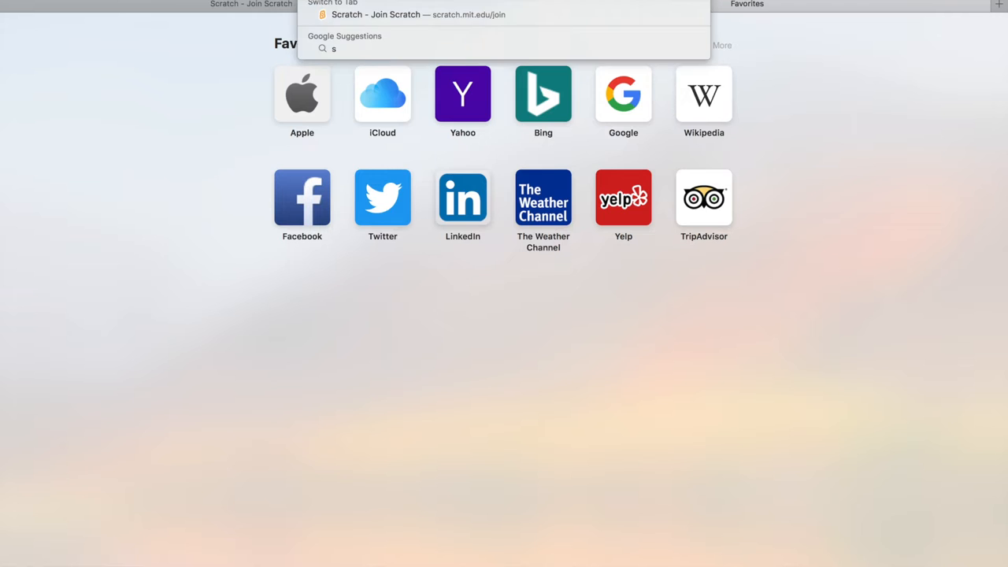
{"action": "left_click", "coordinate": [417, 14]}
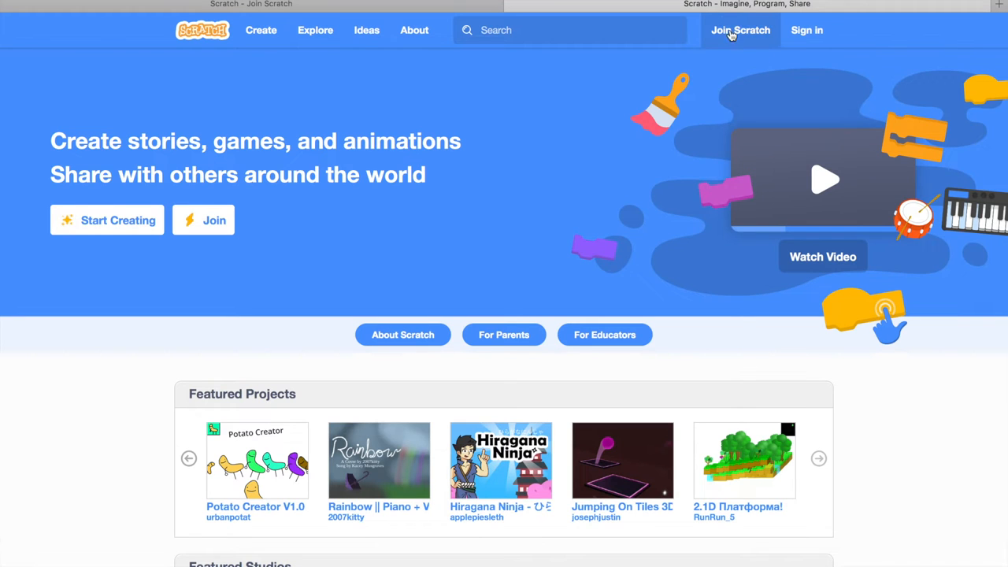
Step: Open the Join Scratch form and try candidate usernames ending with 'Hat man'
{"action": "left_click", "coordinate": [741, 30]}
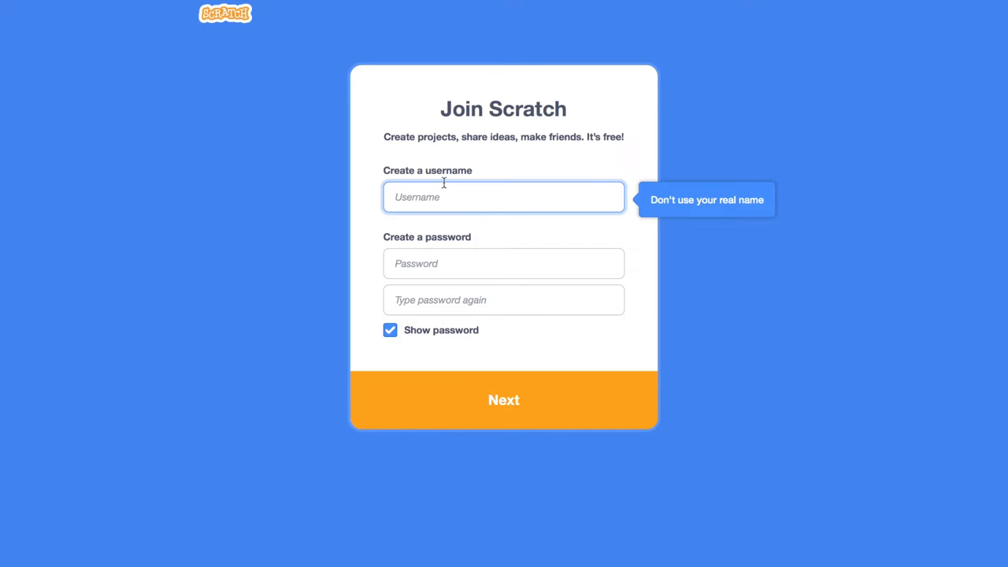
{"action": "type", "text": "l"}
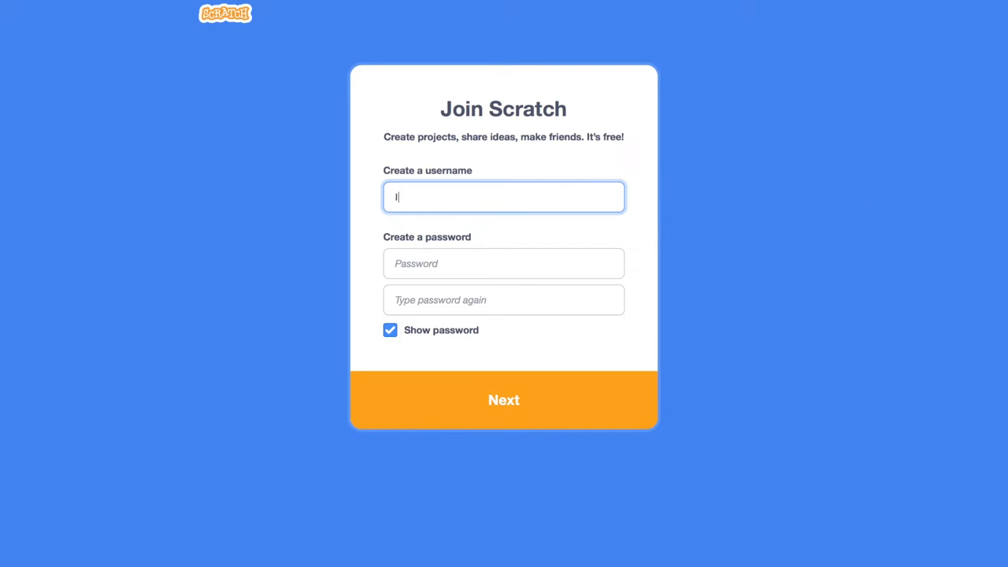
{"action": "type", "text": "tsM"}
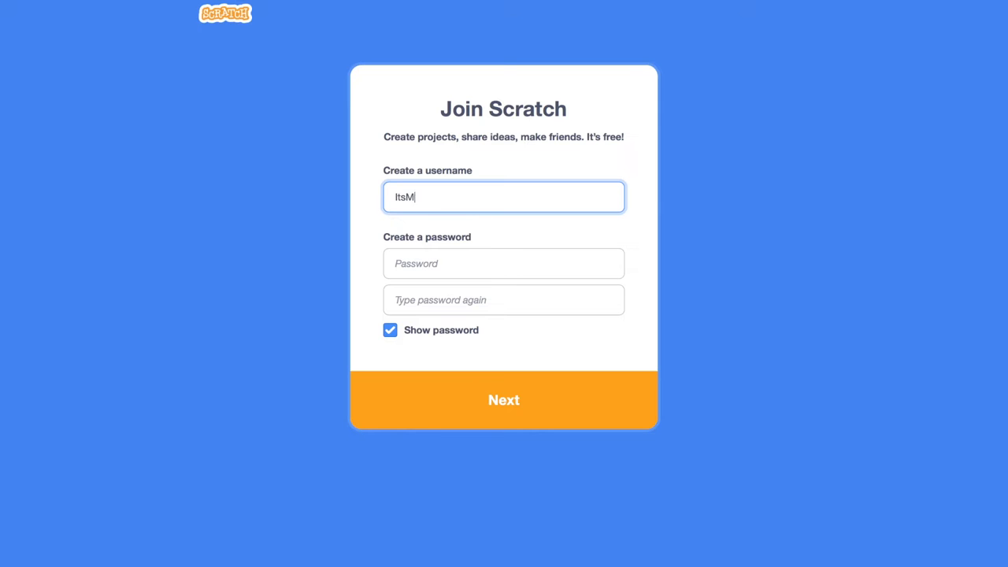
{"action": "type", "text": "Nam"}
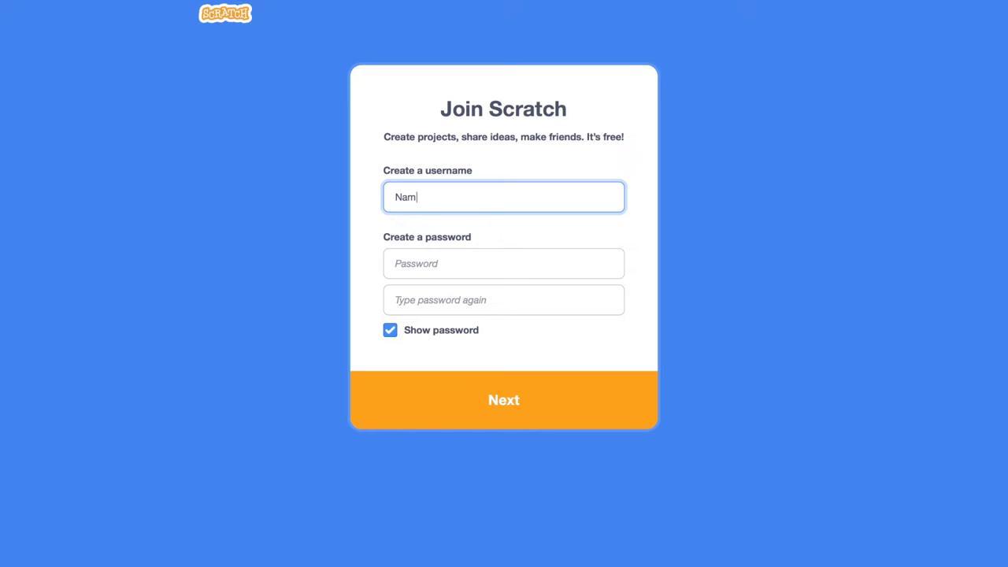
{"action": "type", "text": "baseking01"}
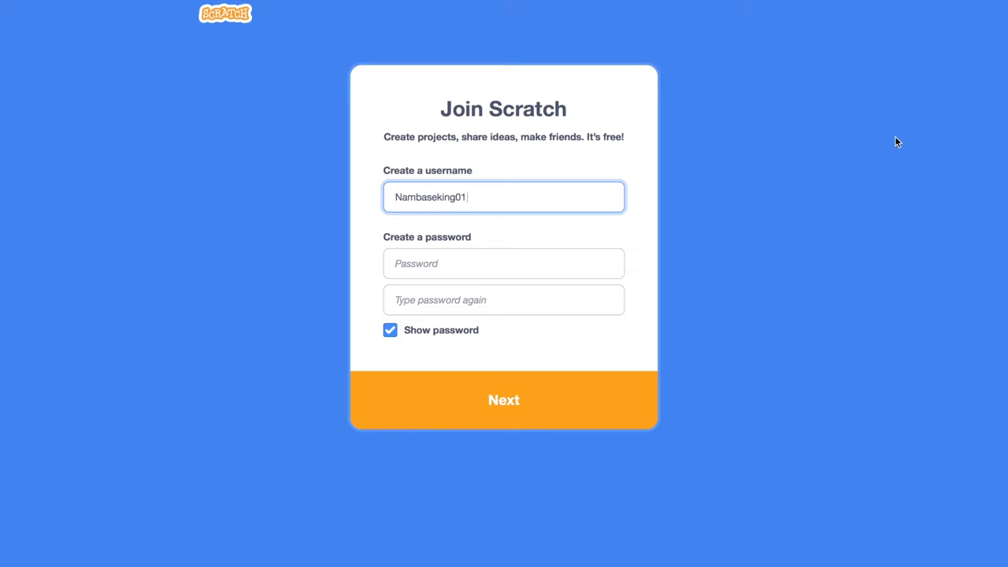
{"action": "left_click", "coordinate": [504, 263]}
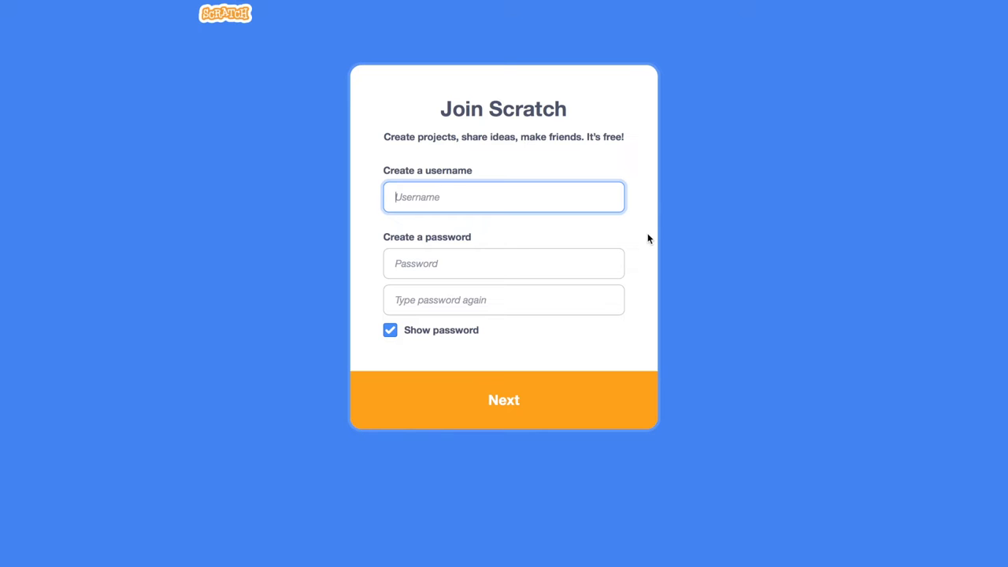
{"action": "mouse_move", "coordinate": [680, 218]}
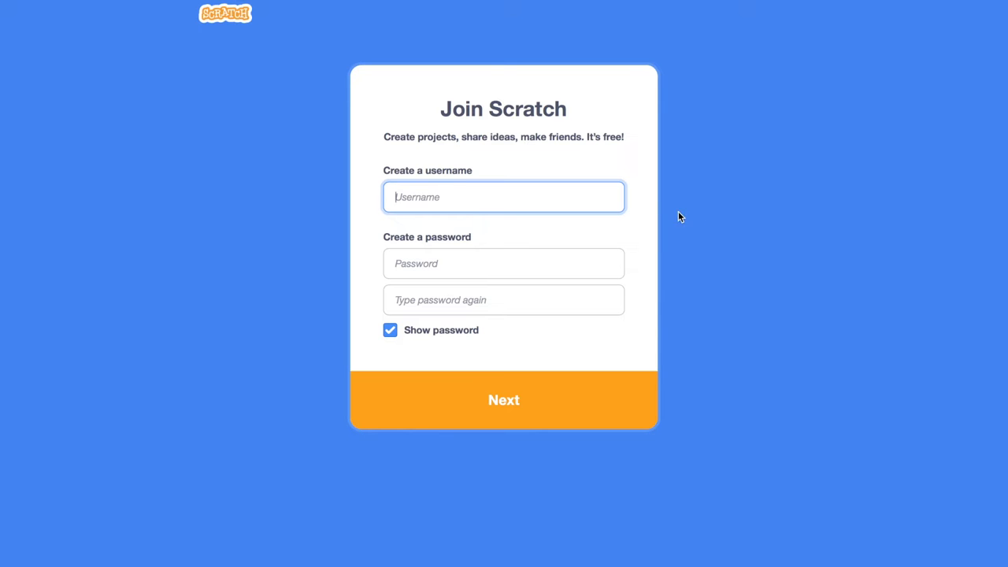
{"action": "mouse_move", "coordinate": [727, 91]}
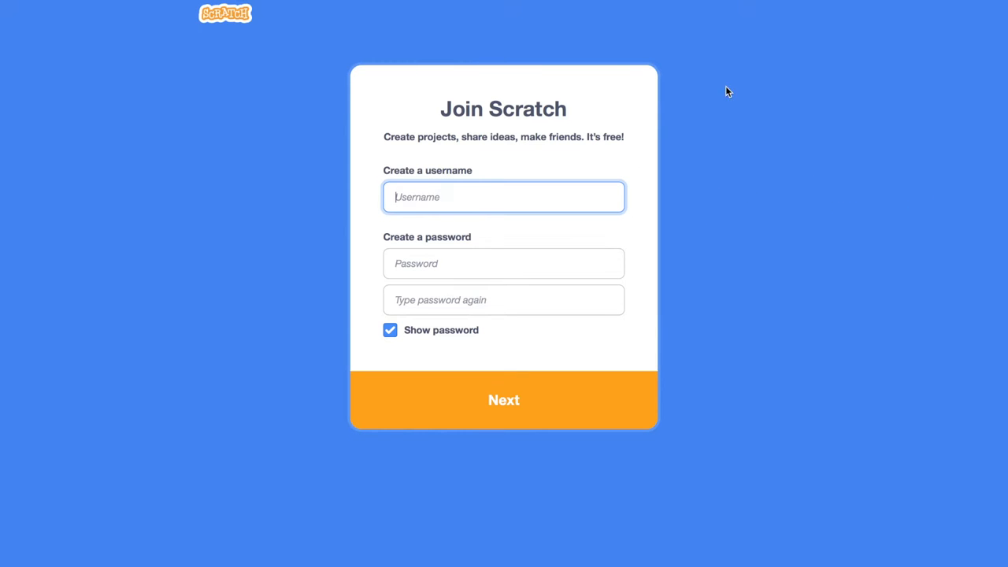
{"action": "type", "text": "Hat"}
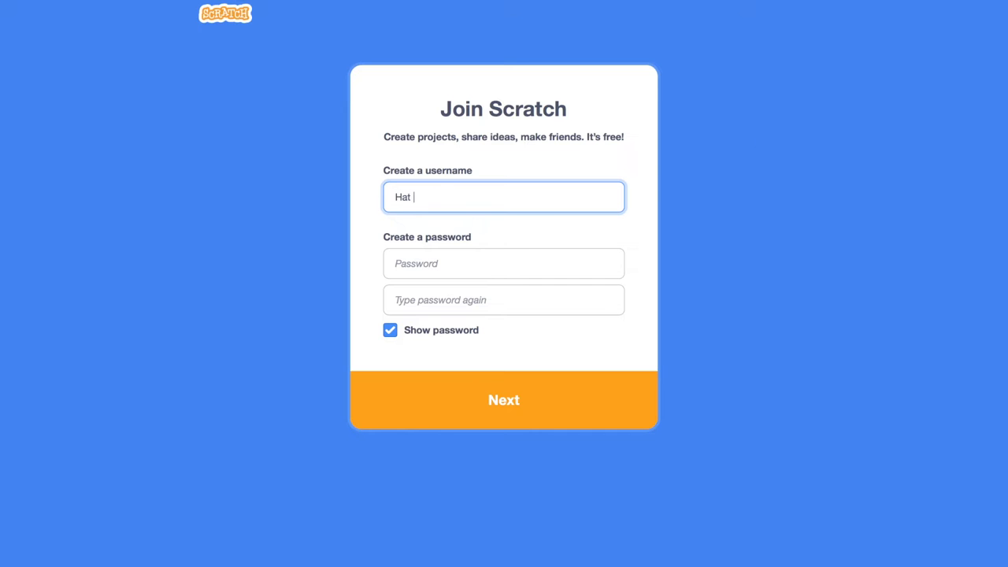
{"action": "type", "text": "man"}
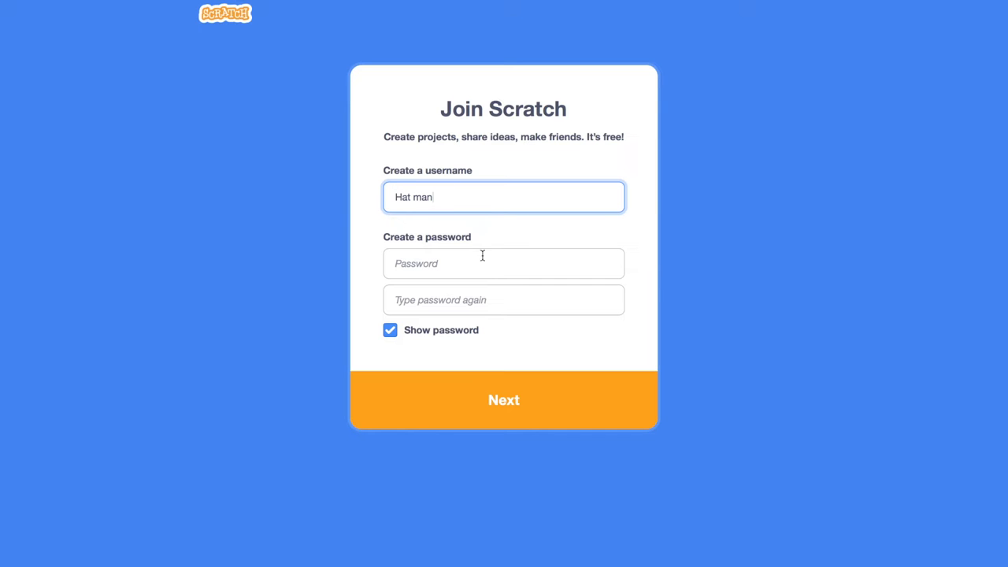
{"action": "left_click", "coordinate": [504, 263]}
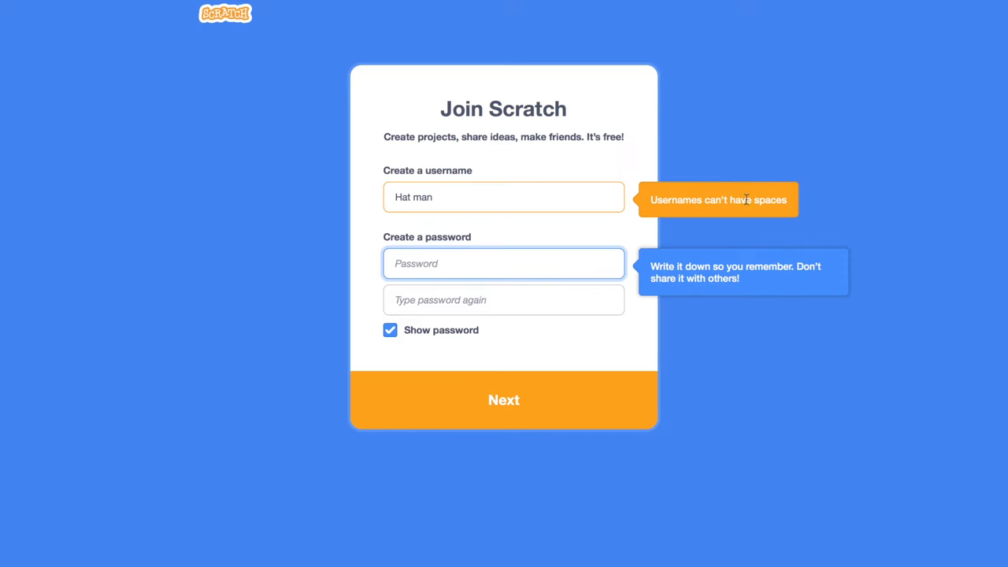
Step: Replace the spaced username with 'ItsMeNammy' and move to the password field
{"action": "left_click", "coordinate": [504, 197]}
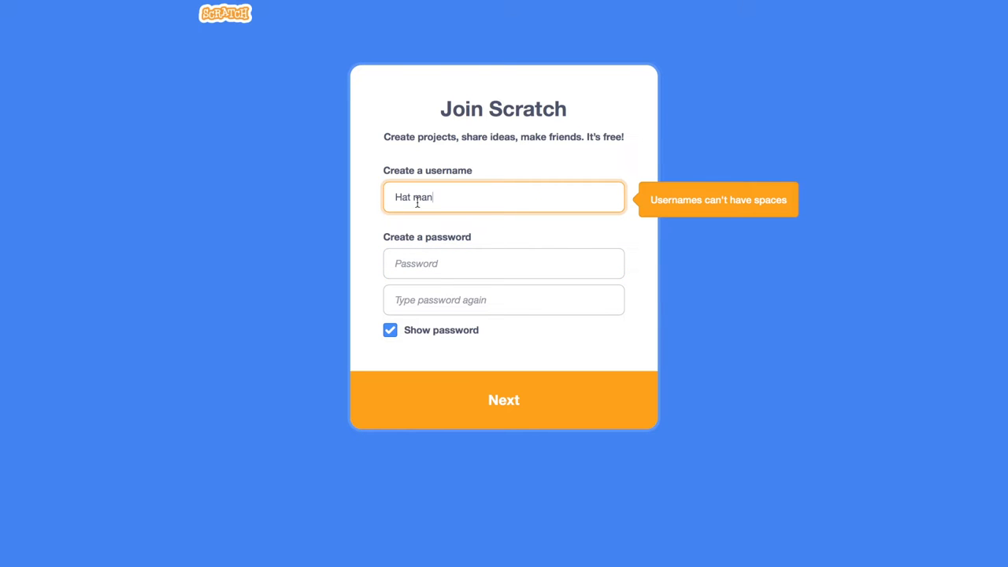
{"action": "mouse_move", "coordinate": [487, 197]}
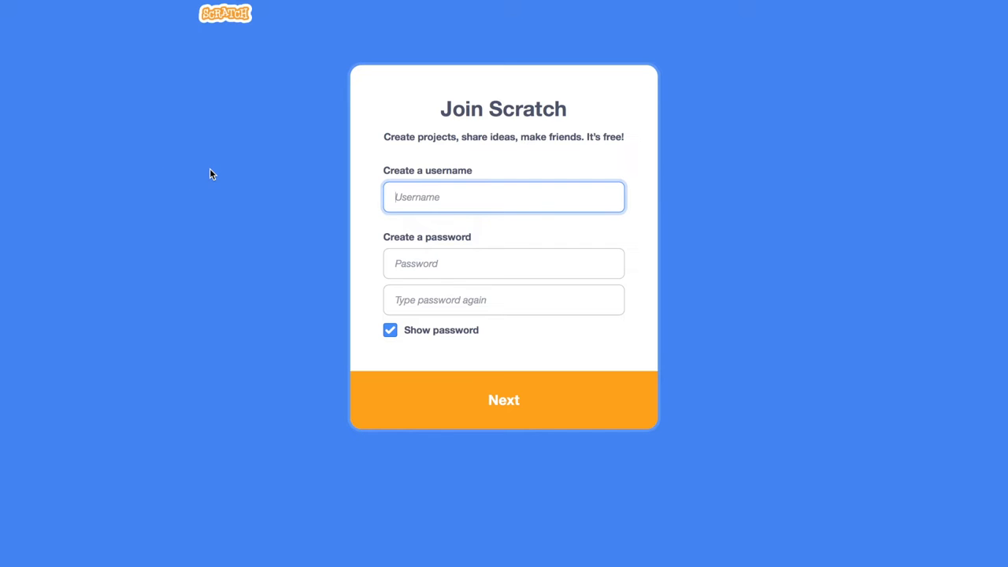
{"action": "type", "text": "ItsMe"}
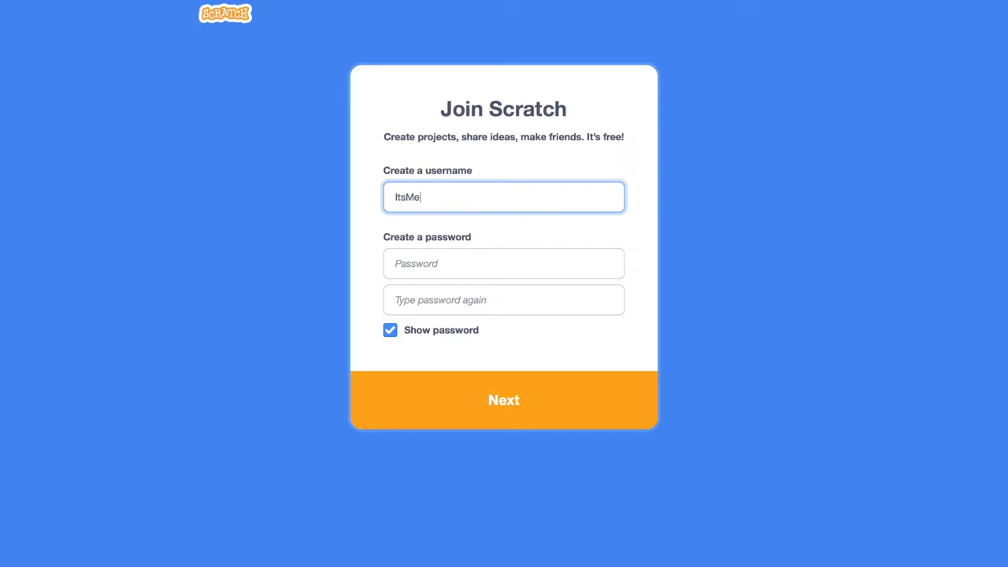
{"action": "type", "text": "Nammy"}
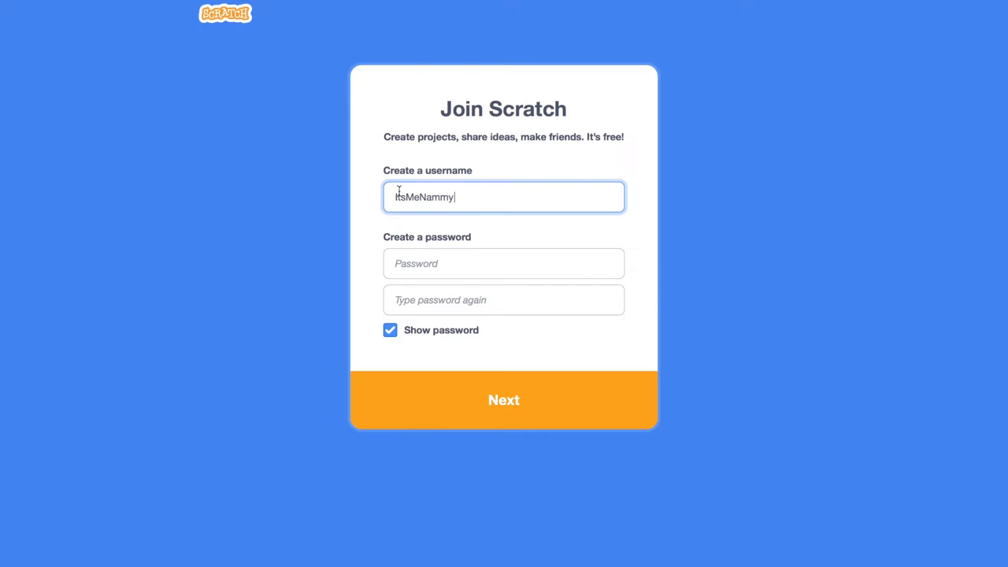
{"action": "left_click", "coordinate": [504, 263]}
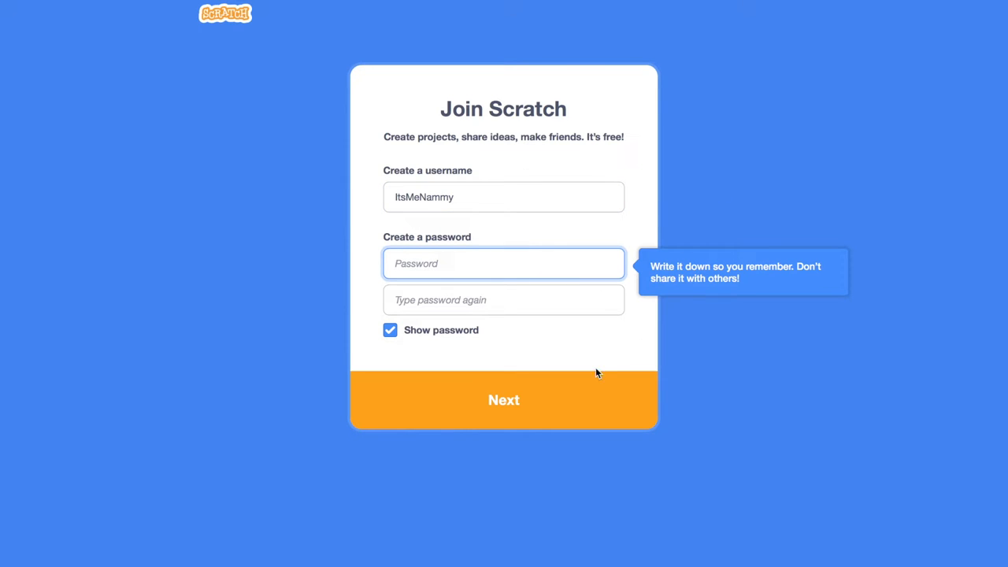
{"action": "mouse_move", "coordinate": [553, 274]}
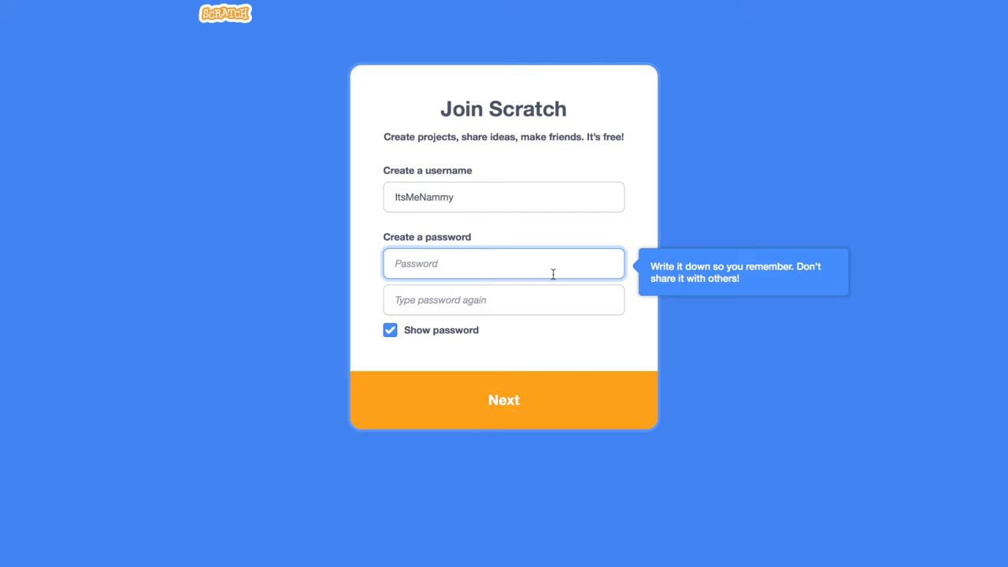
{"action": "mouse_move", "coordinate": [566, 230]}
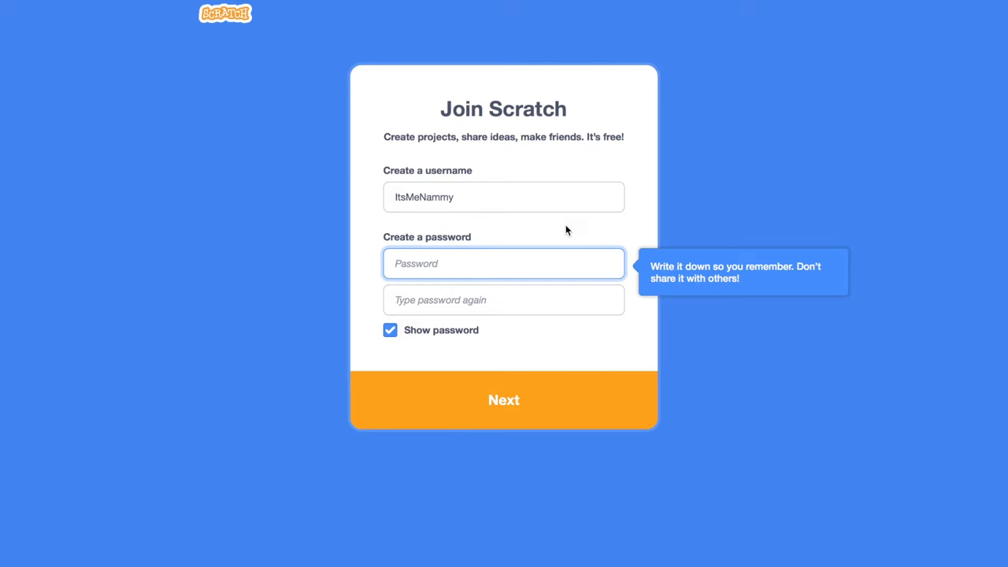
{"action": "mouse_move", "coordinate": [674, 265]}
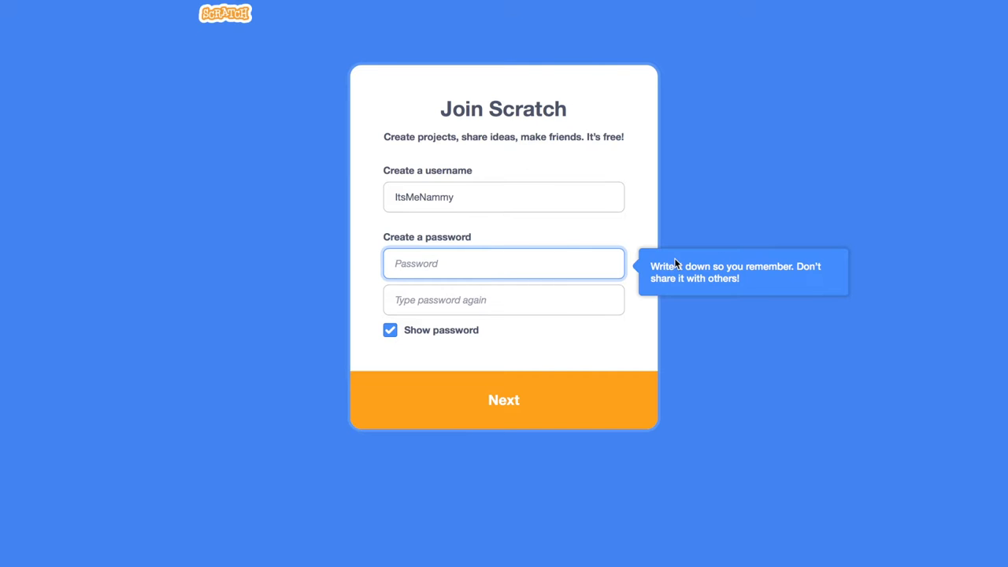
{"action": "mouse_move", "coordinate": [1003, 88]}
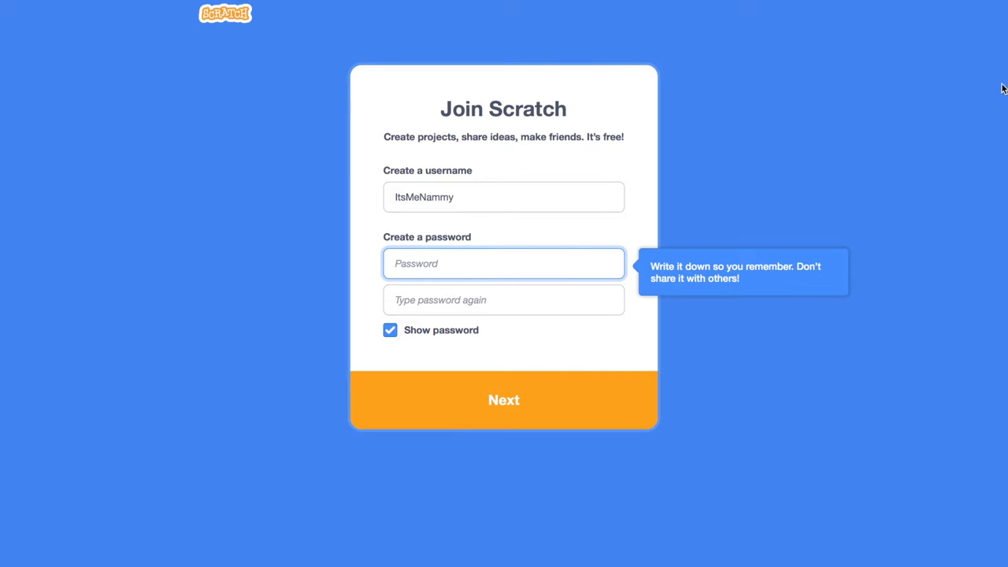
{"action": "mouse_move", "coordinate": [606, 245]}
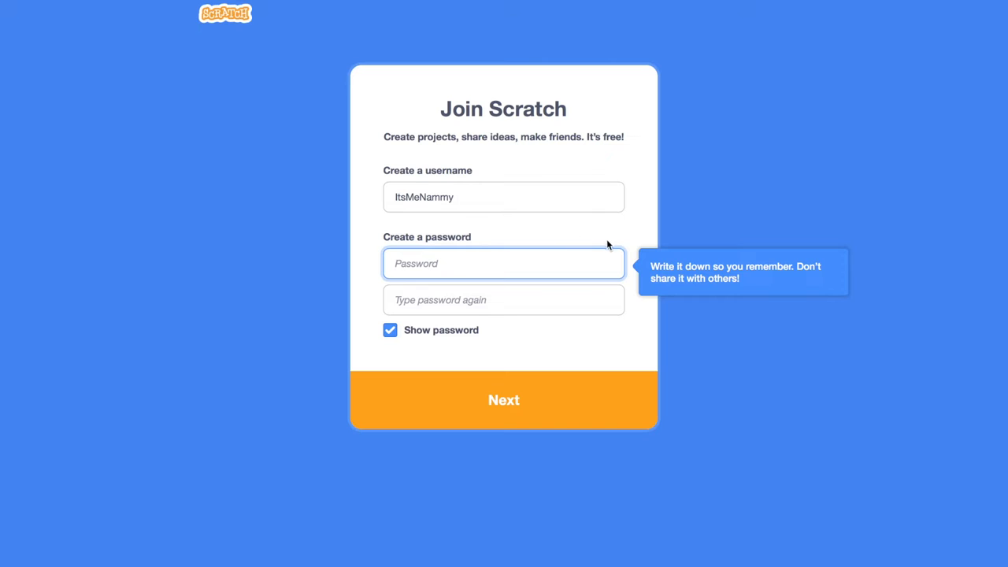
{"action": "mouse_move", "coordinate": [967, 442]}
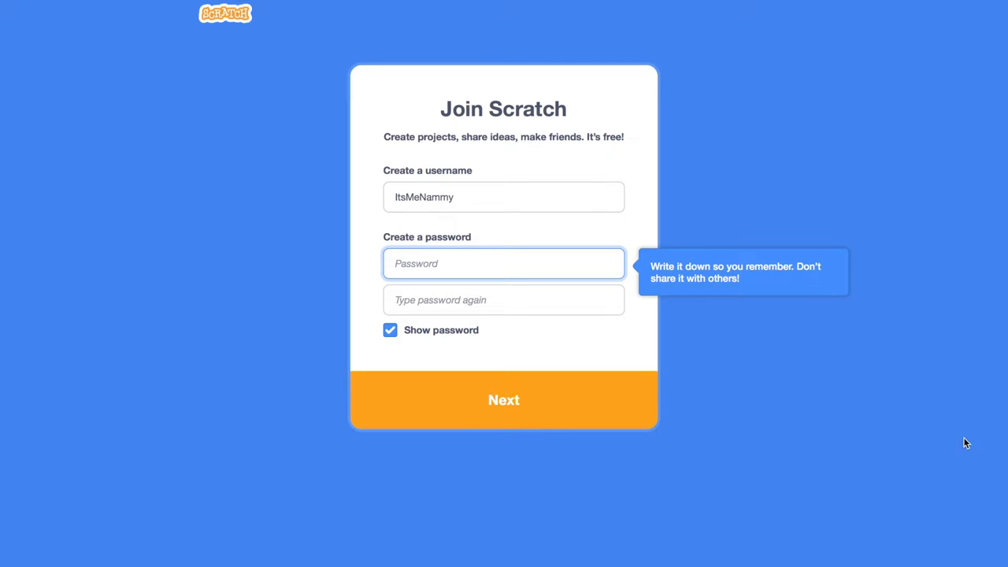
{"action": "mouse_move", "coordinate": [969, 264]}
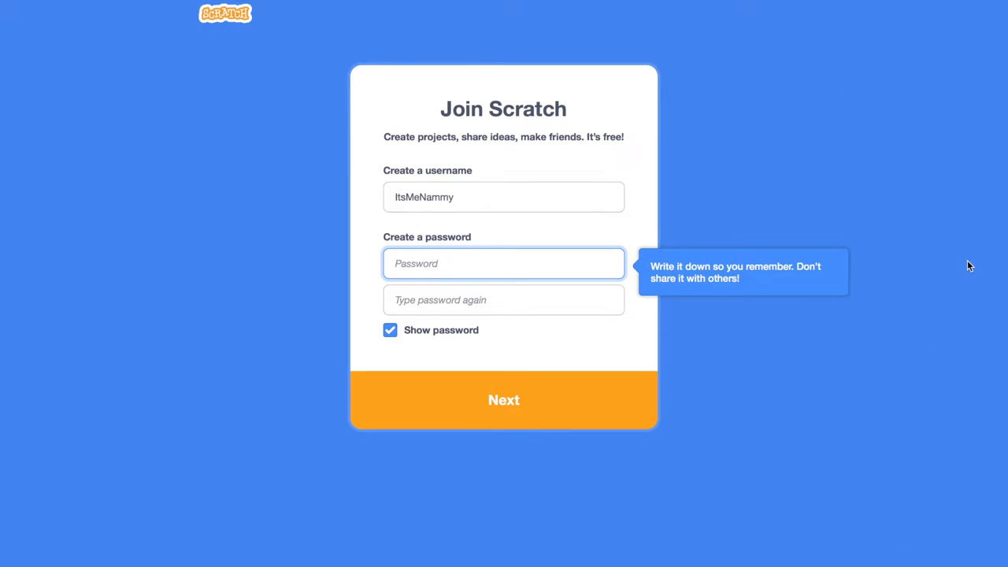
{"action": "mouse_move", "coordinate": [958, 271]}
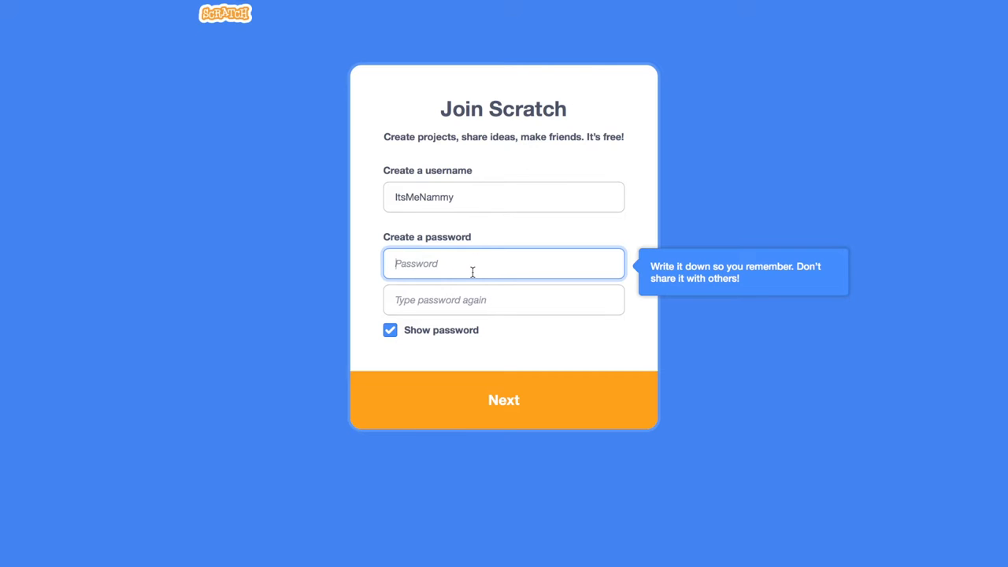
Step: Fill both Join Scratch password fields, using the suggested strong password
{"action": "type", "text": "f"}
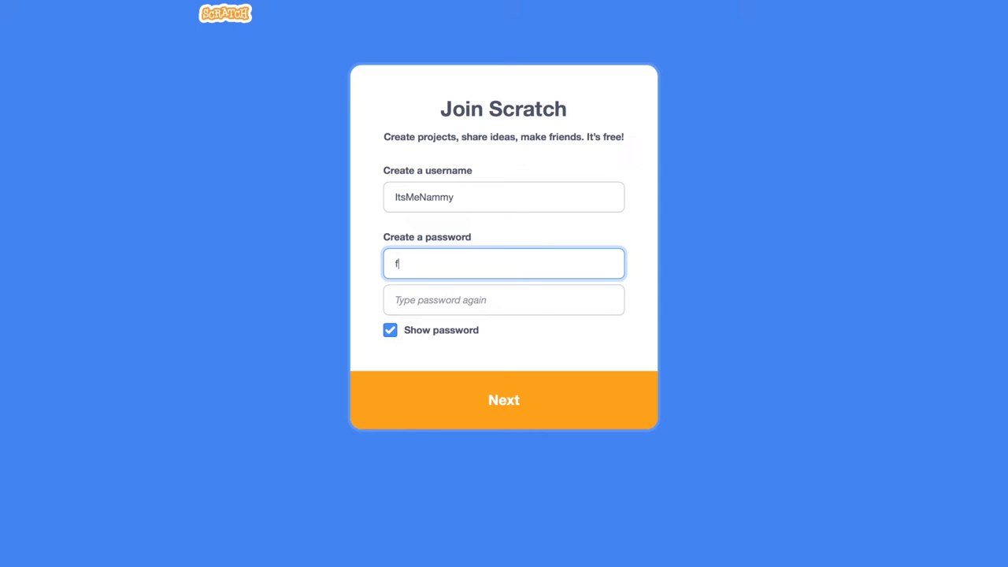
{"action": "key", "text": "Backspace"}
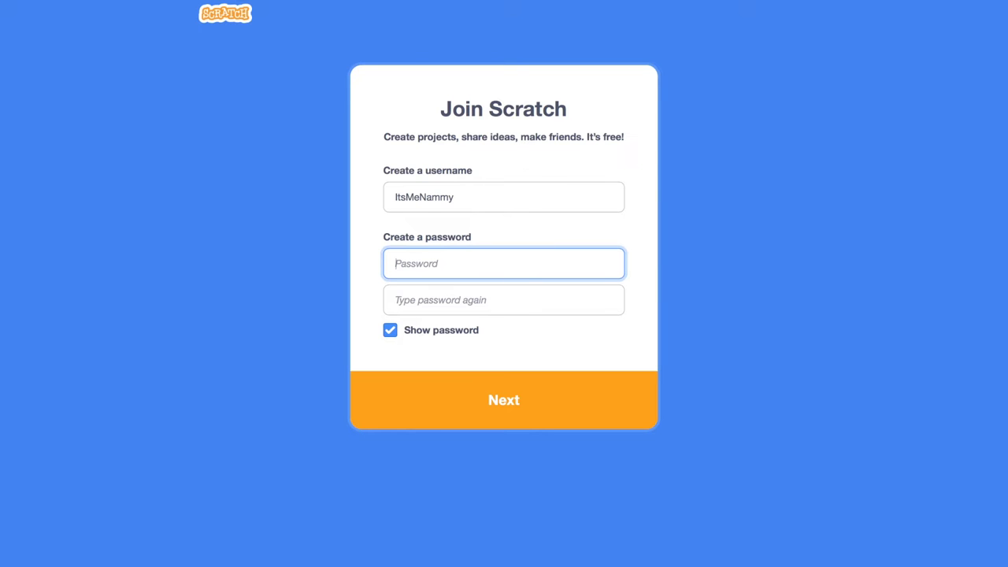
{"action": "mouse_move", "coordinate": [520, 243]}
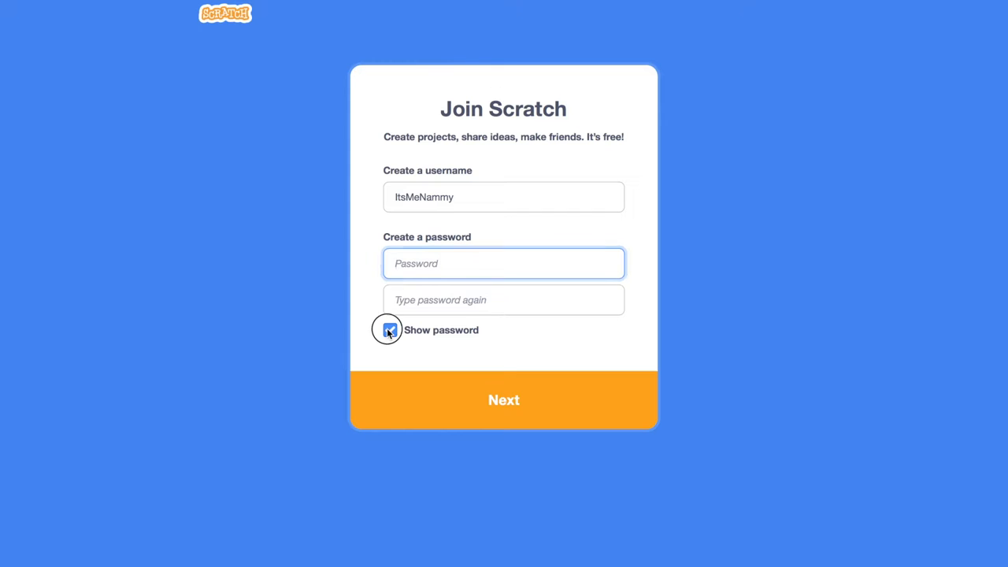
{"action": "left_click", "coordinate": [389, 331]}
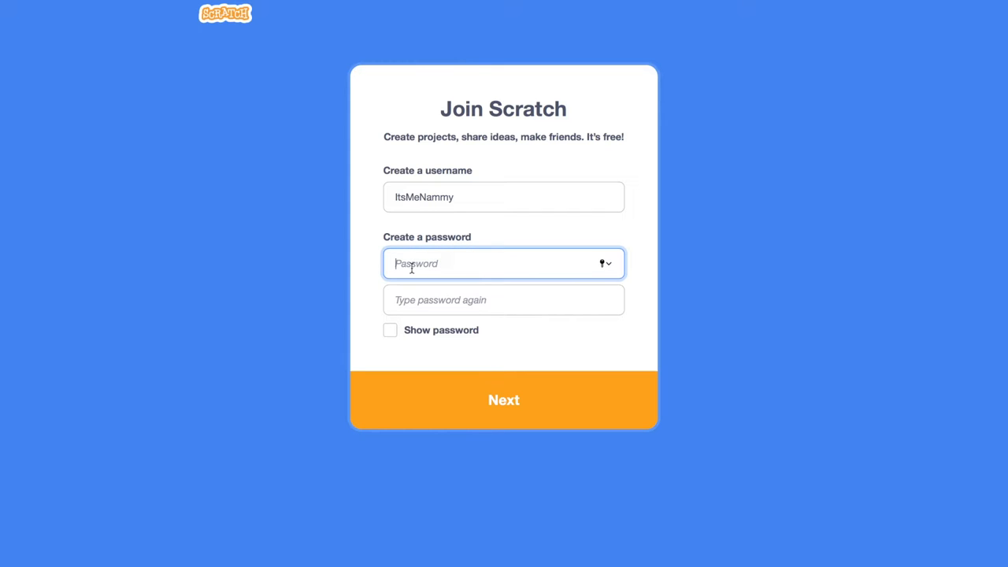
{"action": "type", "text": "password"}
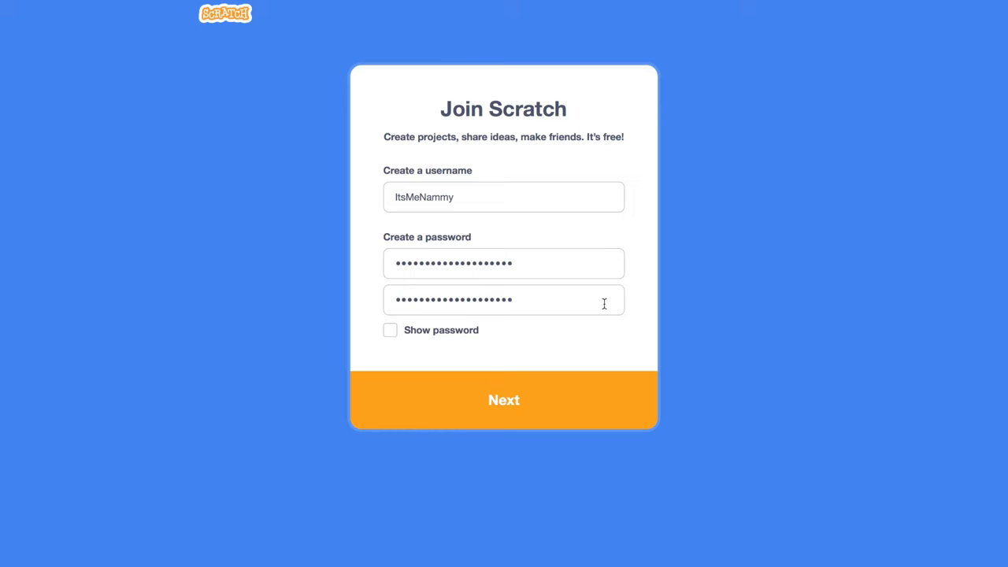
{"action": "left_click", "coordinate": [504, 263]}
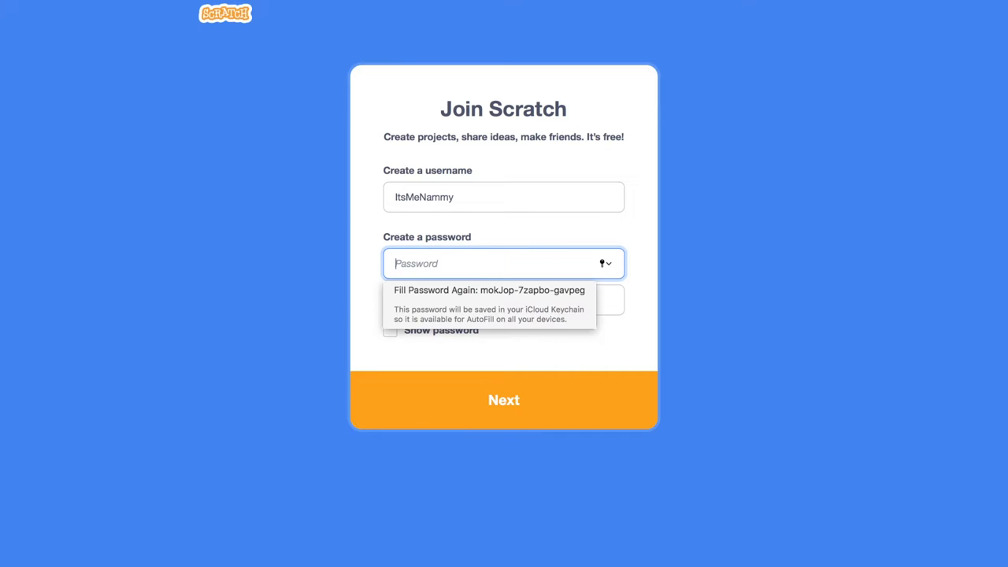
{"action": "left_click", "coordinate": [488, 290]}
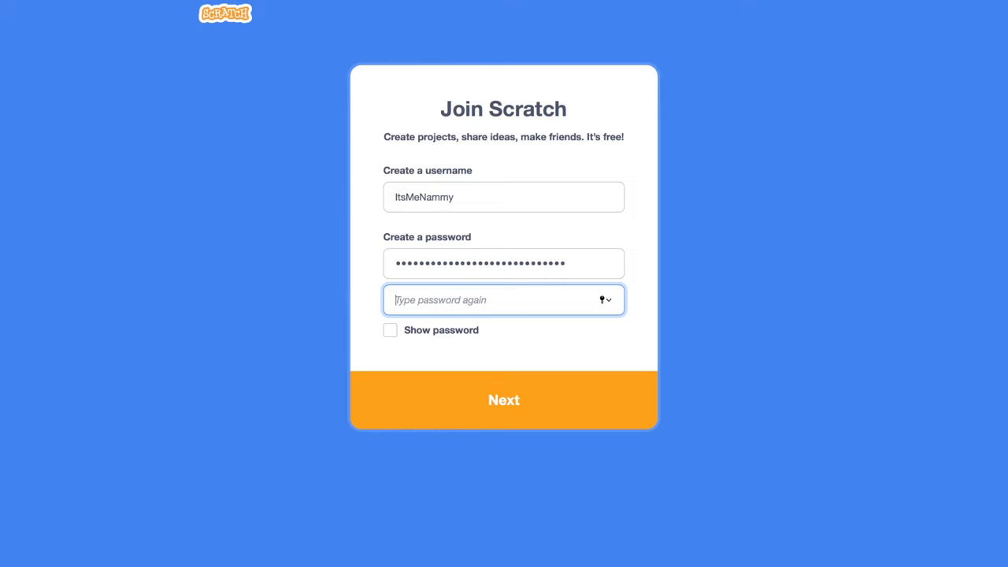
{"action": "left_click", "coordinate": [504, 263]}
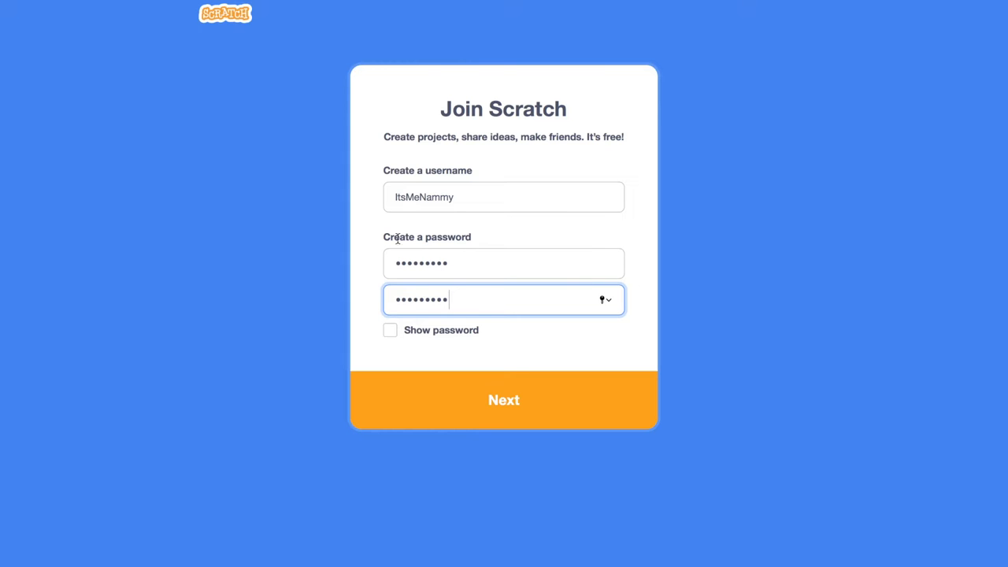
Step: Continue to the country step and choose Antarctica, replacing an initial Belgium pick
{"action": "left_click", "coordinate": [504, 400]}
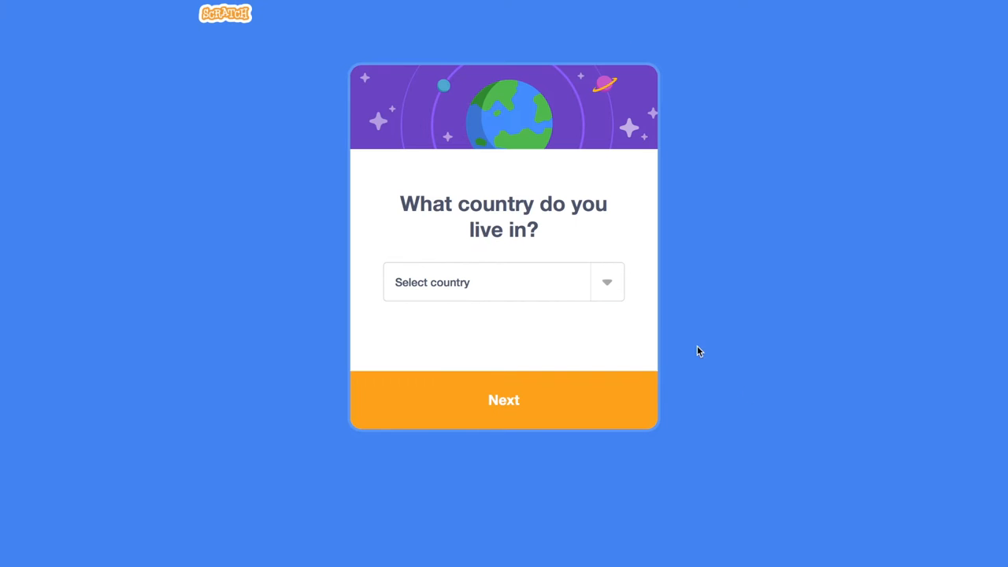
{"action": "left_click", "coordinate": [504, 282]}
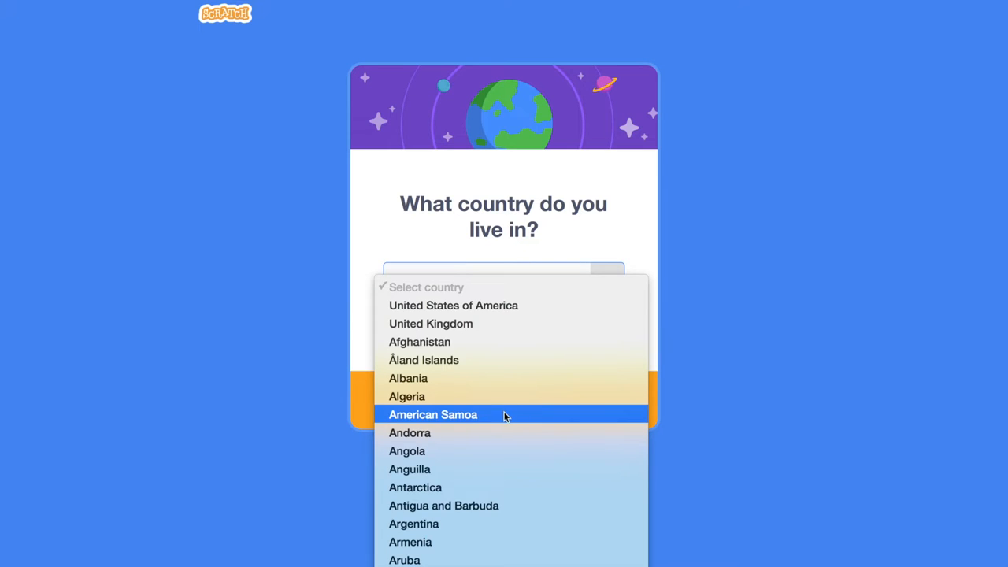
{"action": "scroll", "scroll_direction": "down", "scroll_amount": 3}
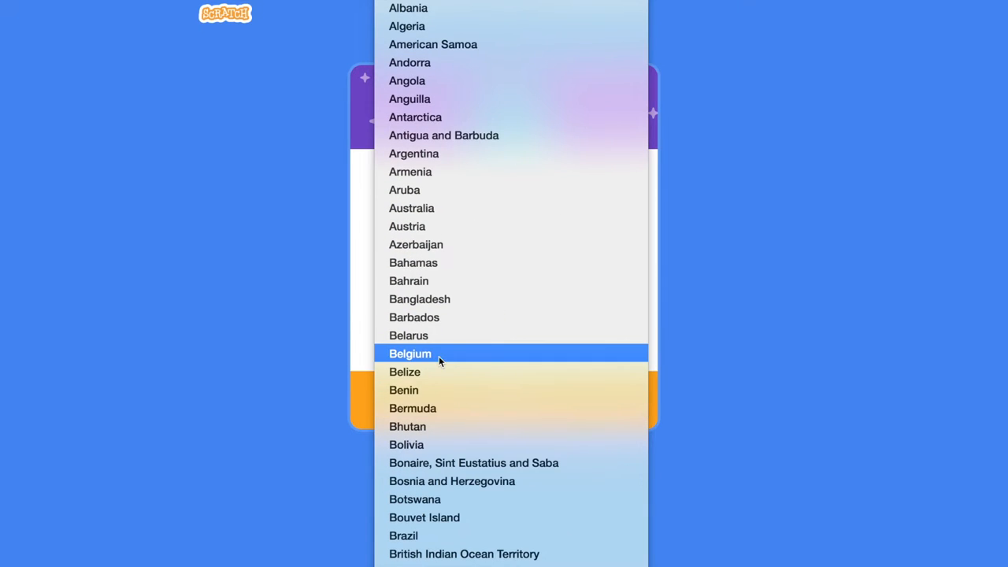
{"action": "left_click", "coordinate": [410, 353]}
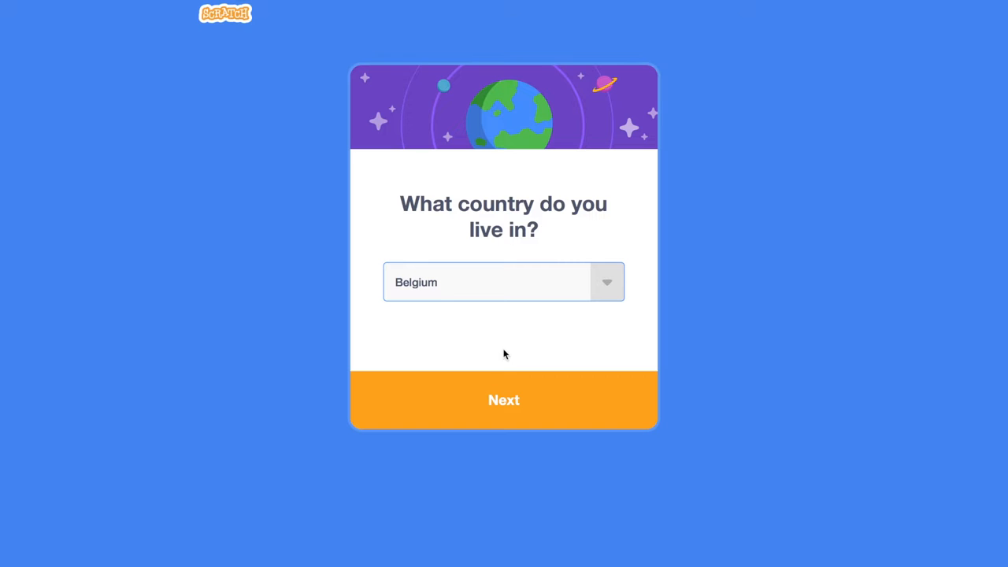
{"action": "mouse_move", "coordinate": [504, 315]}
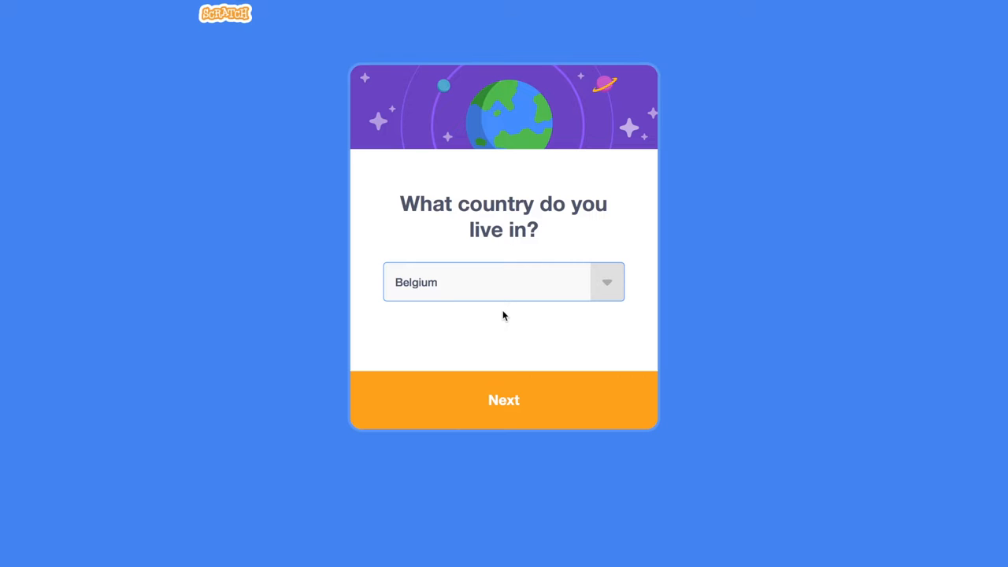
{"action": "mouse_move", "coordinate": [564, 326]}
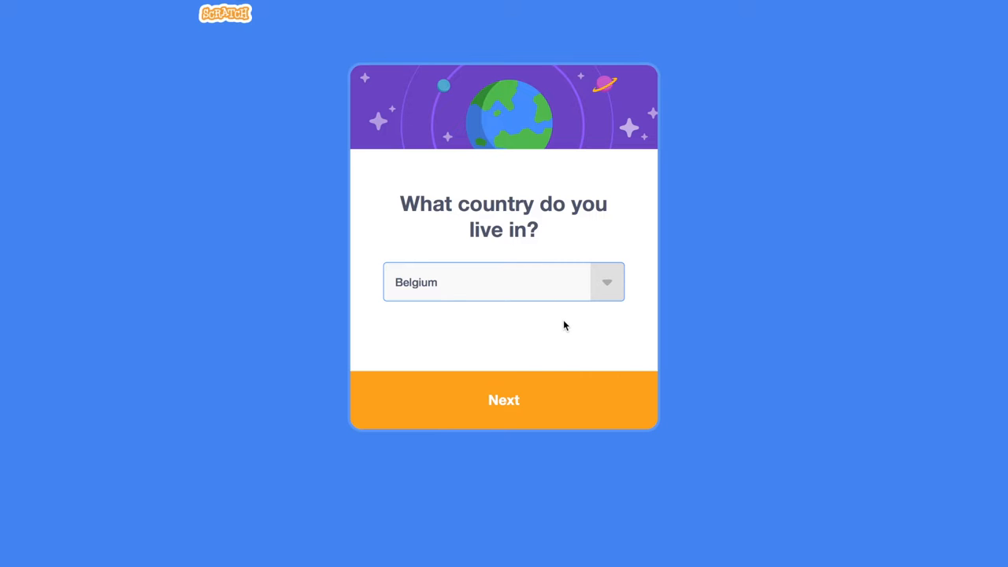
{"action": "mouse_move", "coordinate": [575, 316]}
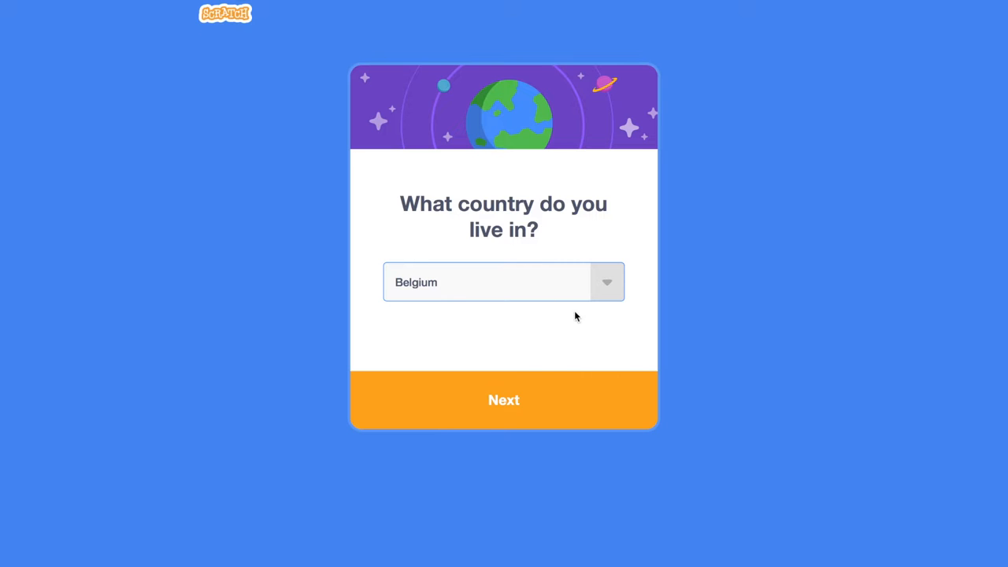
{"action": "left_click", "coordinate": [504, 282]}
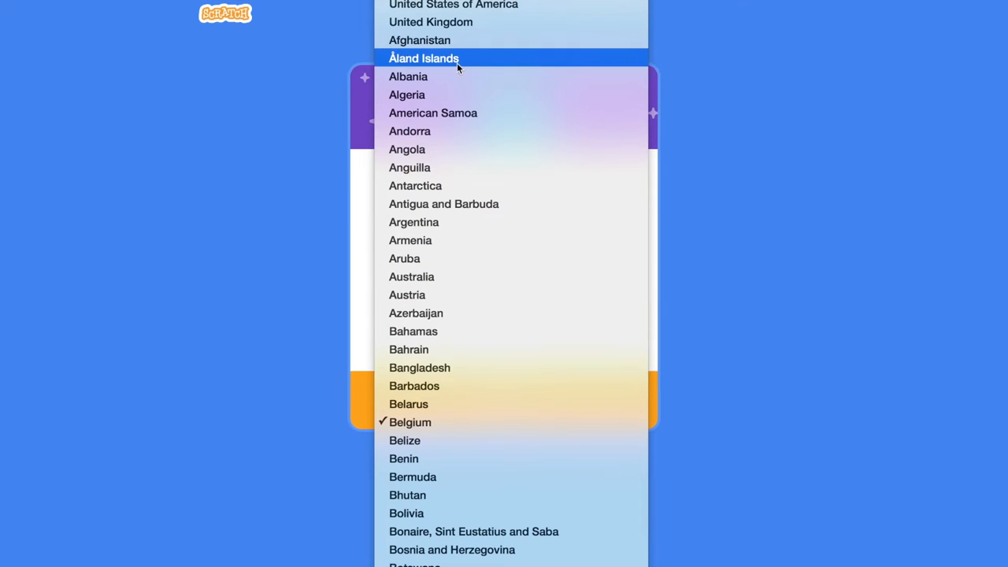
{"action": "mouse_move", "coordinate": [510, 312]}
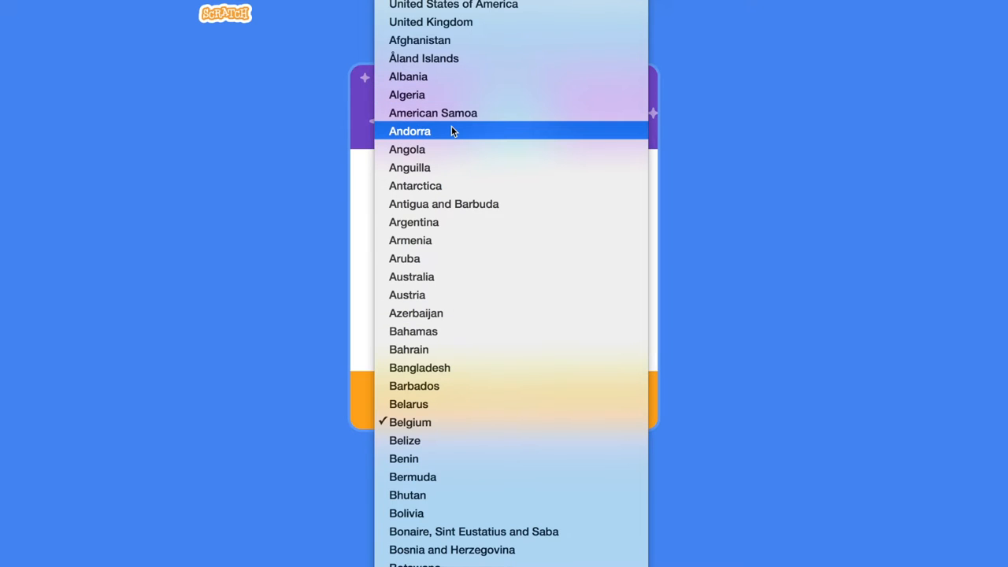
{"action": "mouse_move", "coordinate": [444, 203]}
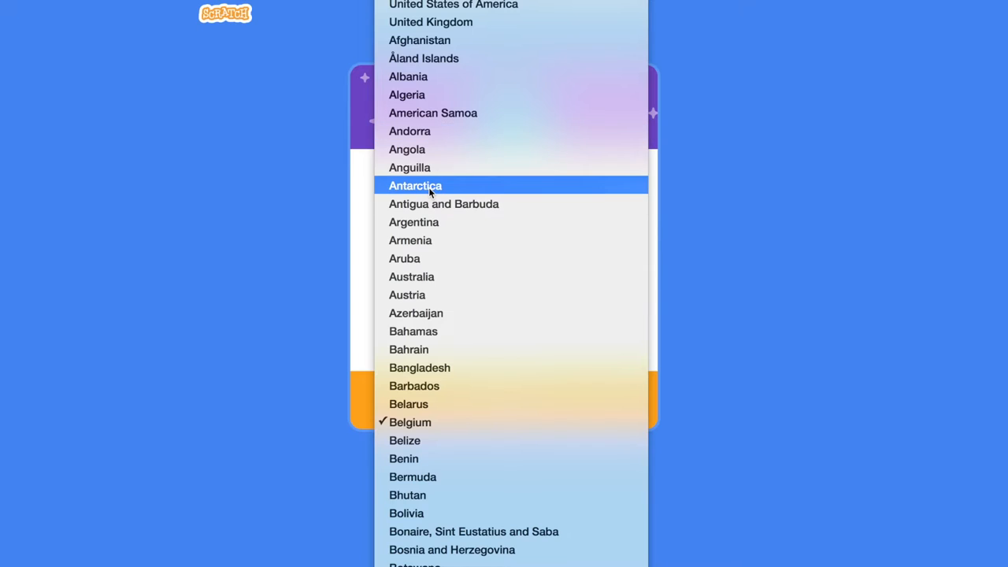
{"action": "left_click", "coordinate": [416, 185]}
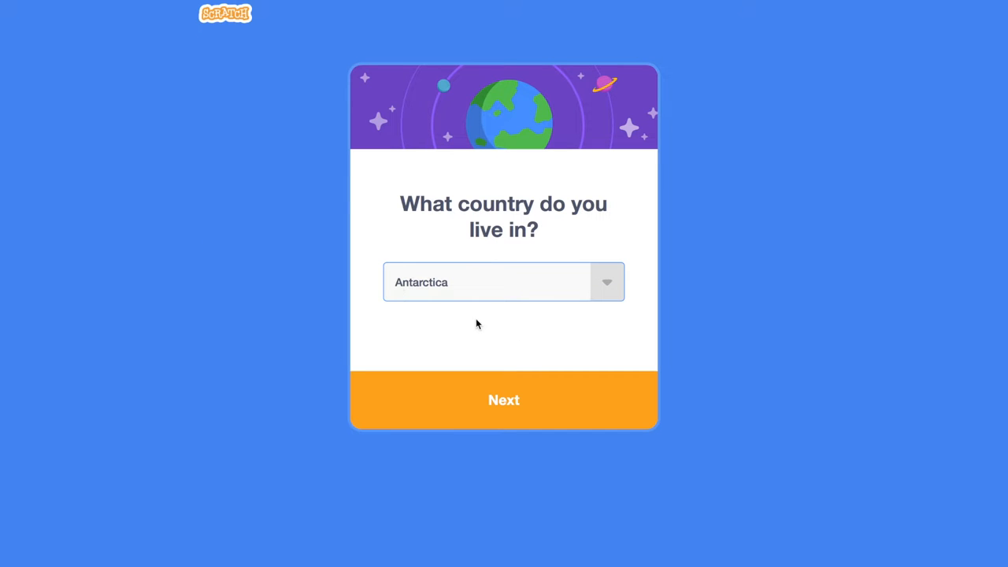
Step: Continue to the birth date step and set it to October 2009
{"action": "left_click", "coordinate": [504, 400]}
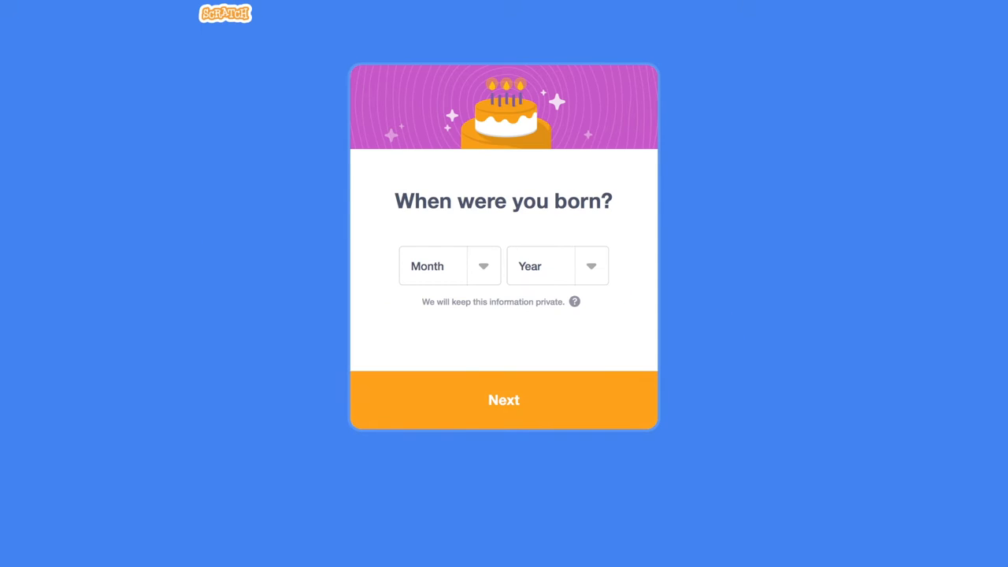
{"action": "mouse_move", "coordinate": [458, 306]}
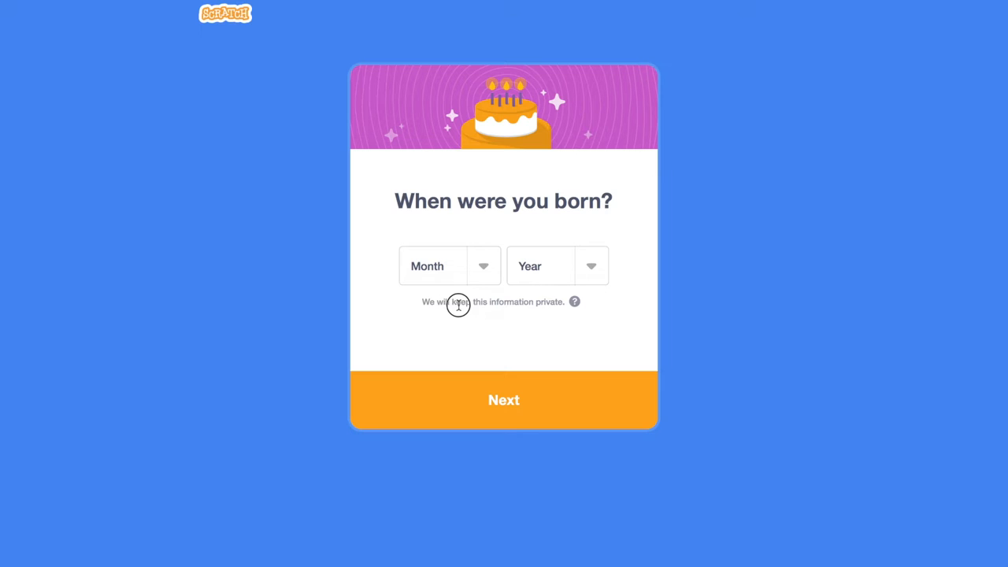
{"action": "mouse_move", "coordinate": [451, 315]}
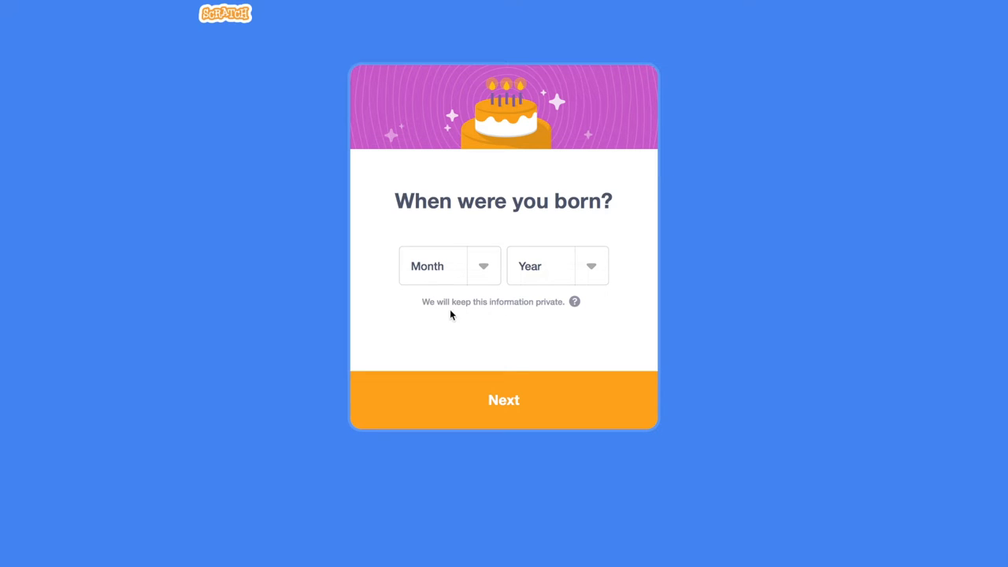
{"action": "mouse_move", "coordinate": [574, 302]}
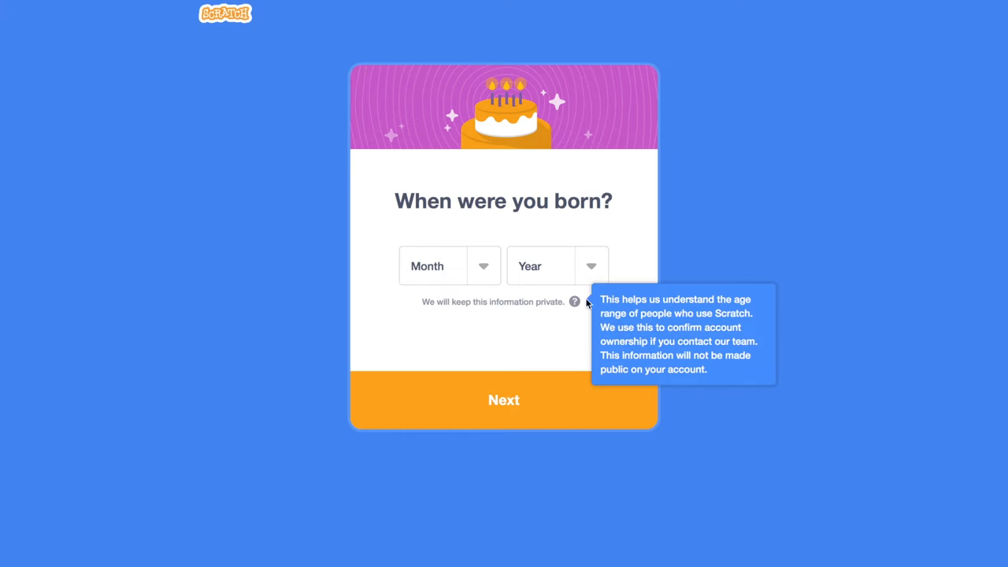
{"action": "mouse_move", "coordinate": [573, 305]}
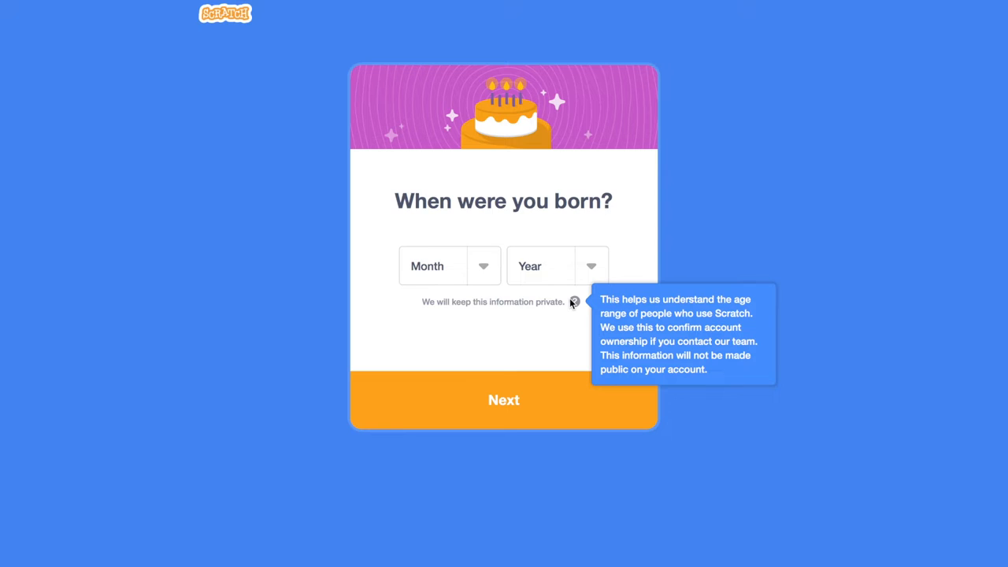
{"action": "mouse_move", "coordinate": [615, 259]}
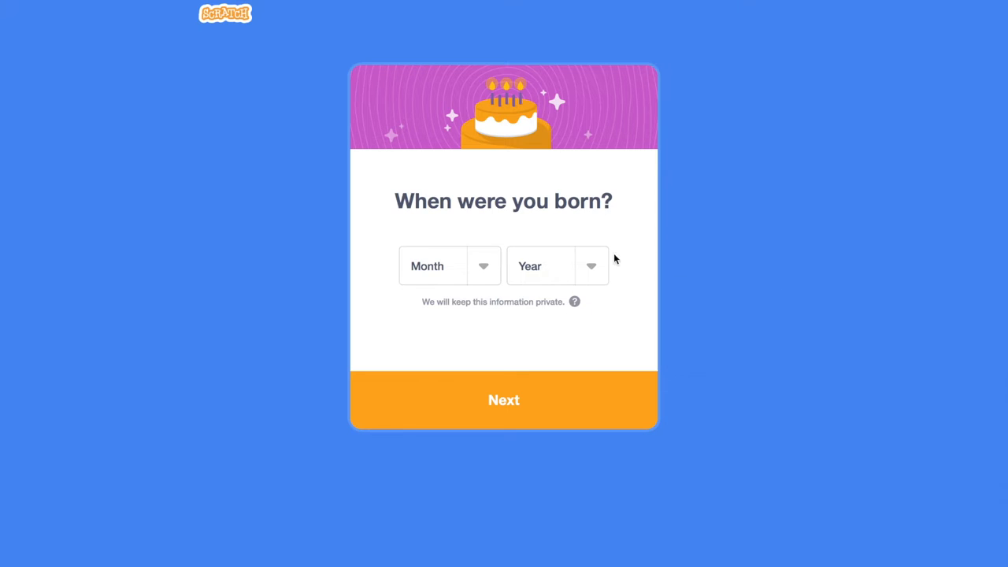
{"action": "mouse_move", "coordinate": [515, 244]}
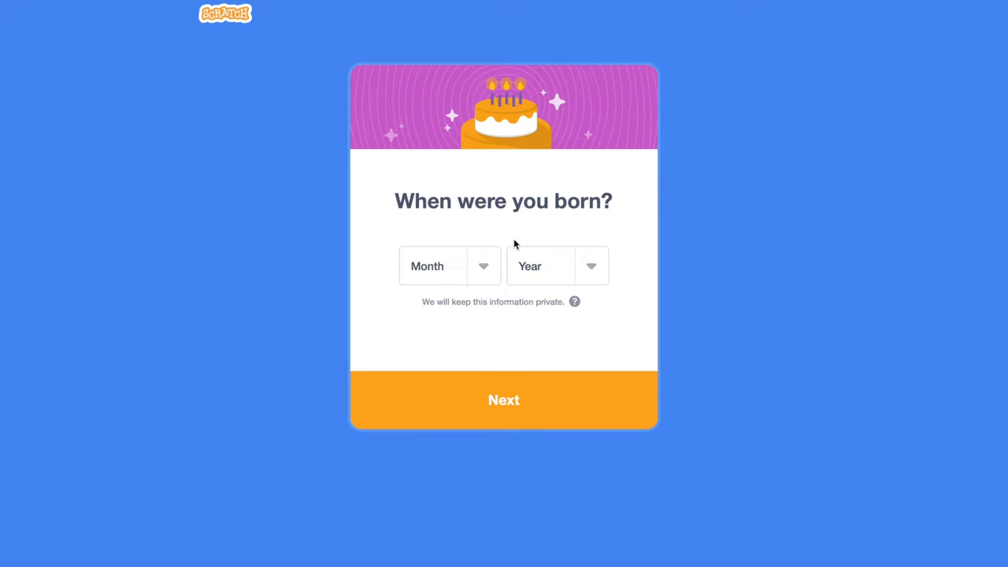
{"action": "mouse_move", "coordinate": [485, 349]}
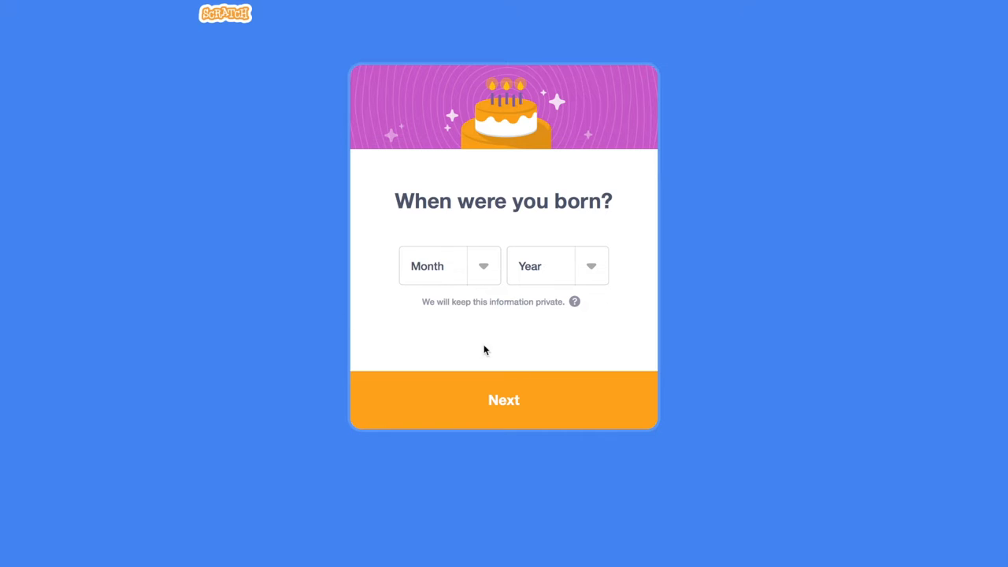
{"action": "left_click", "coordinate": [449, 265]}
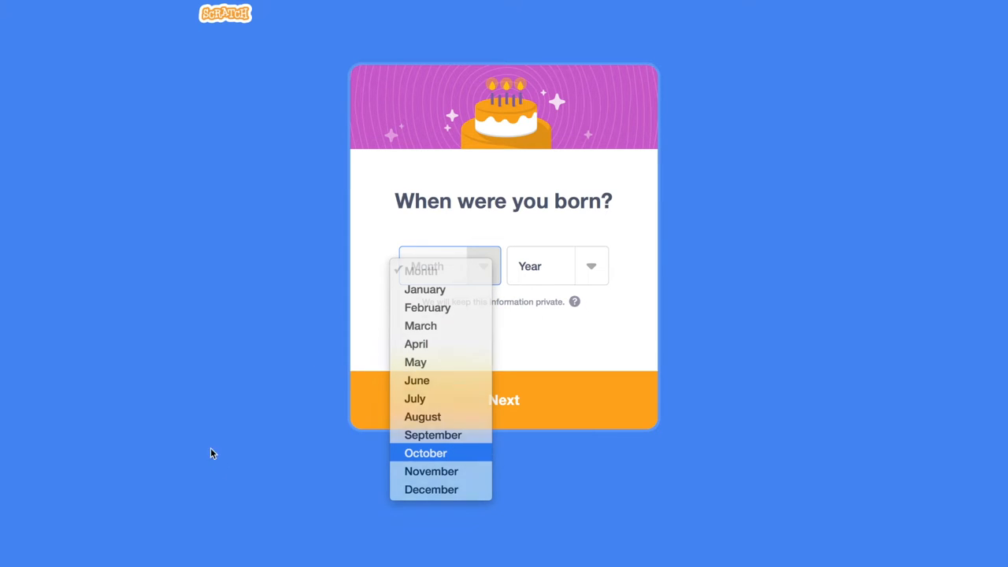
{"action": "left_click", "coordinate": [425, 453]}
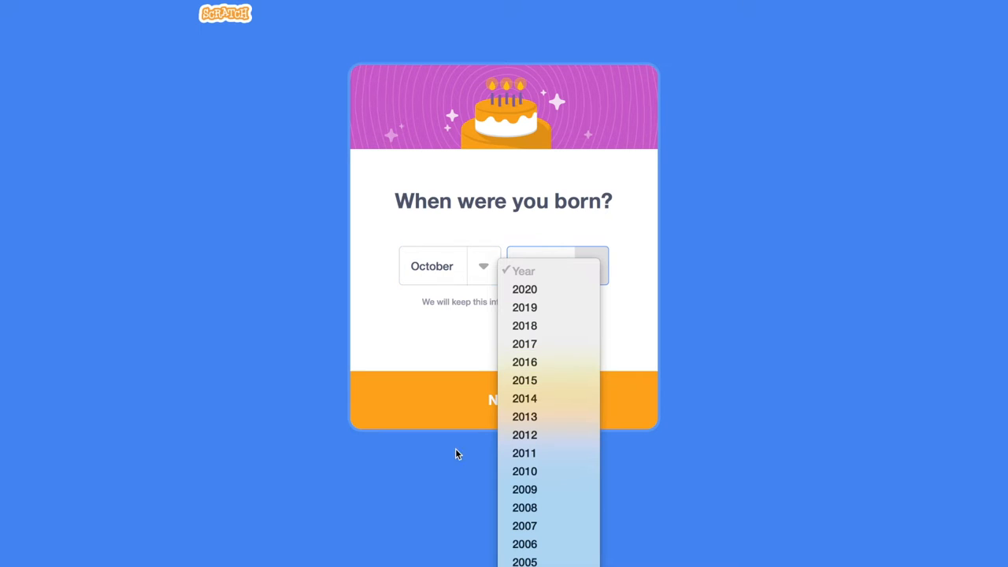
{"action": "mouse_move", "coordinate": [524, 488]}
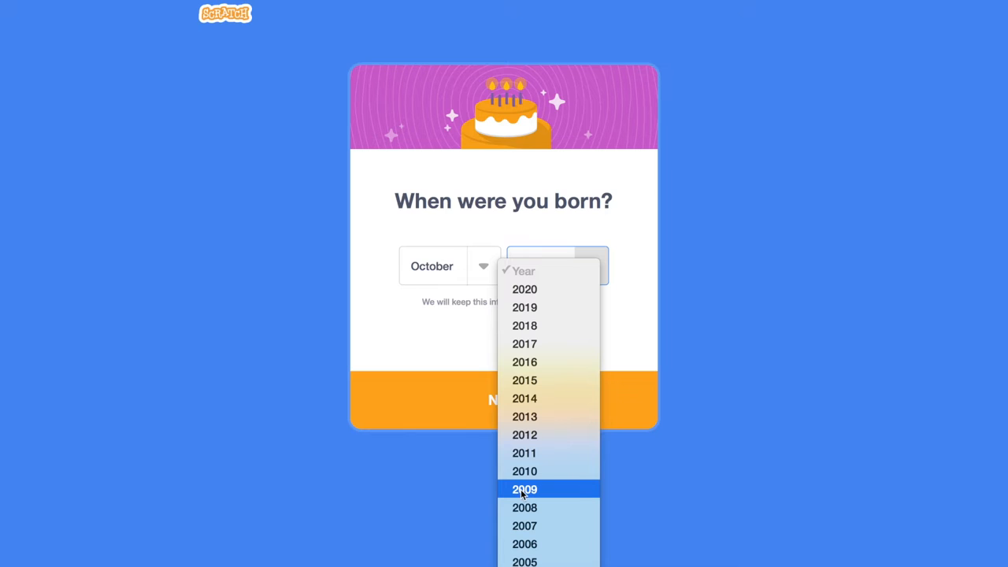
{"action": "left_click", "coordinate": [524, 488]}
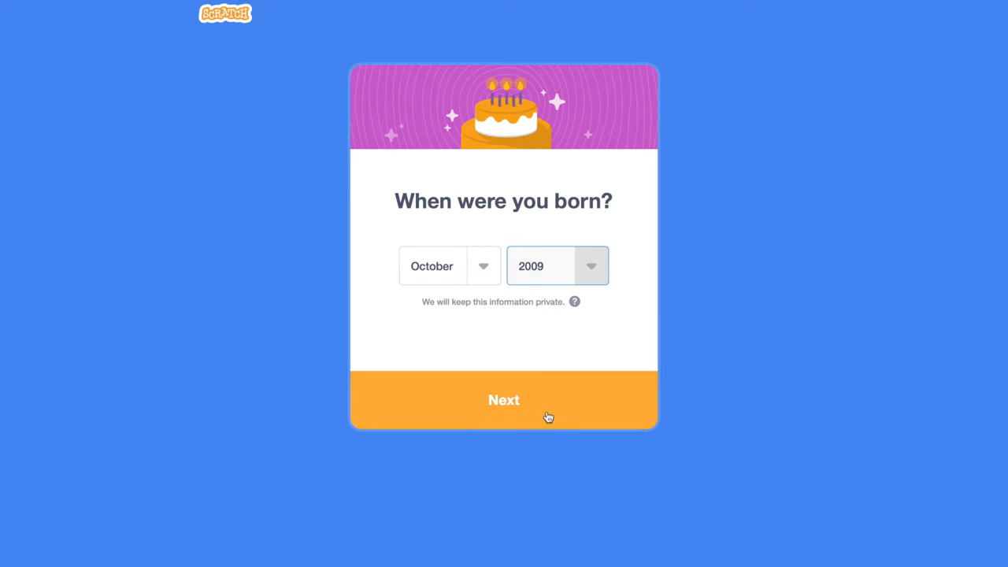
Step: Answer the gender question with Male and continue to the email step
{"action": "left_click", "coordinate": [504, 401]}
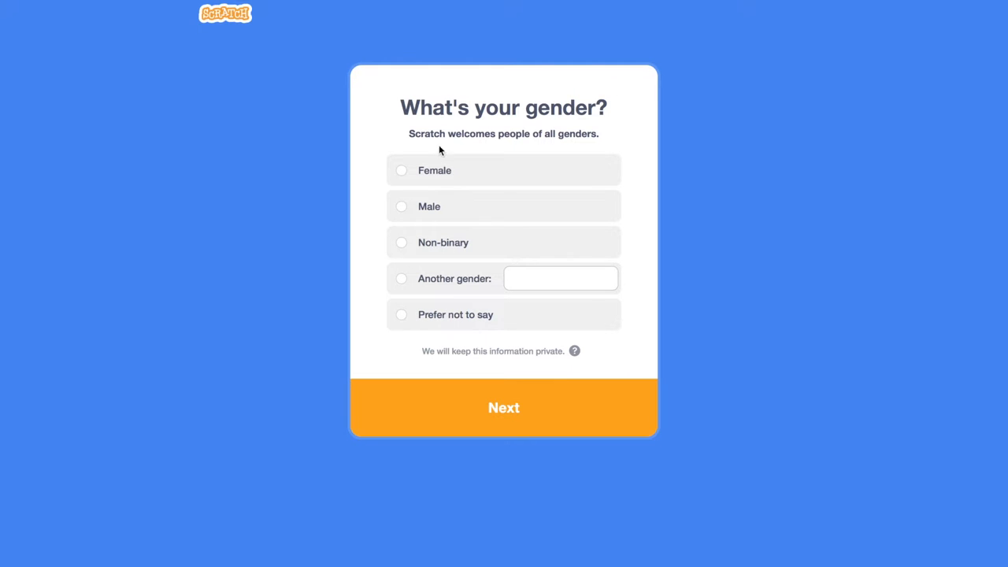
{"action": "mouse_move", "coordinate": [583, 193]}
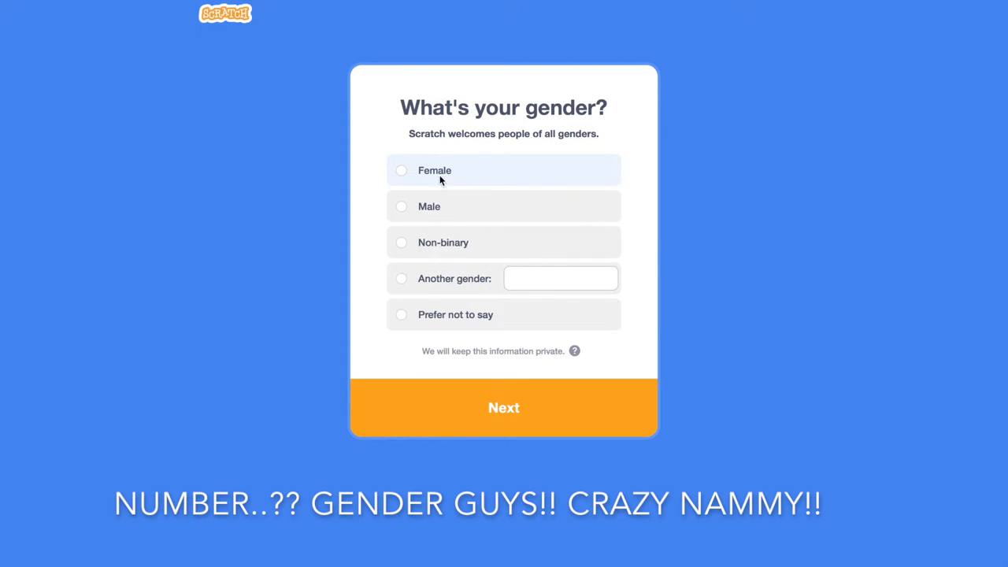
{"action": "mouse_move", "coordinate": [434, 252]}
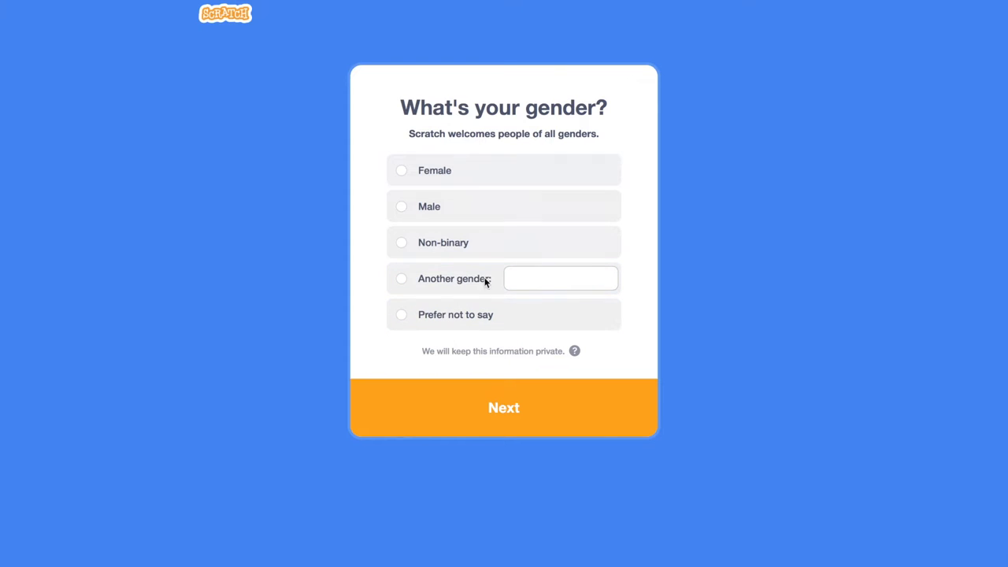
{"action": "left_click", "coordinate": [401, 277]}
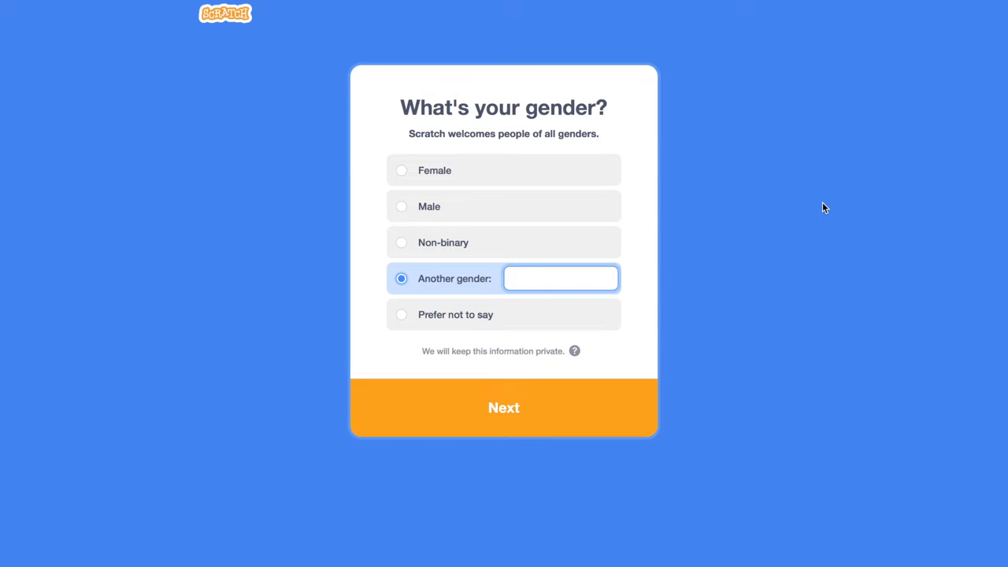
{"action": "mouse_move", "coordinate": [386, 140]}
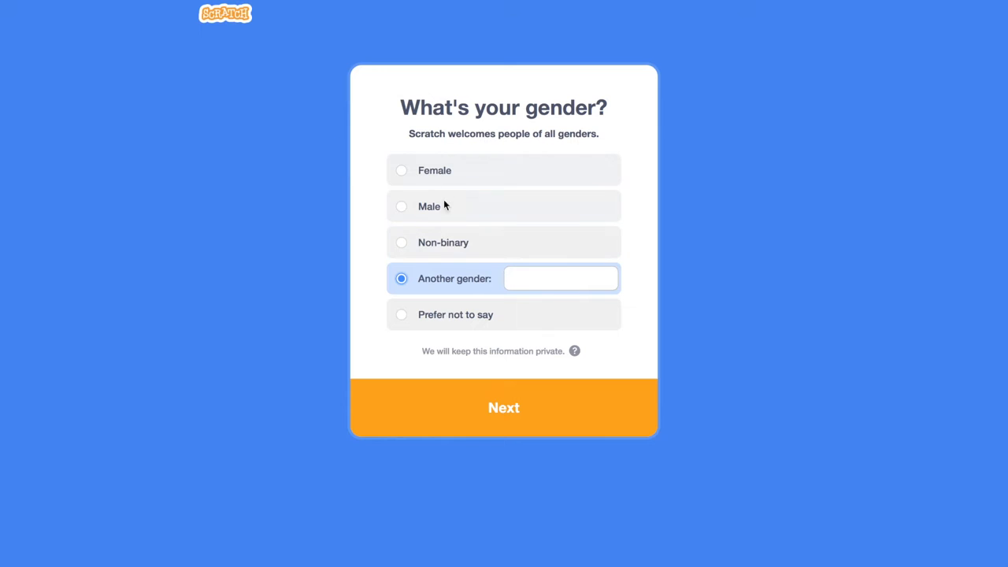
{"action": "mouse_move", "coordinate": [462, 187]}
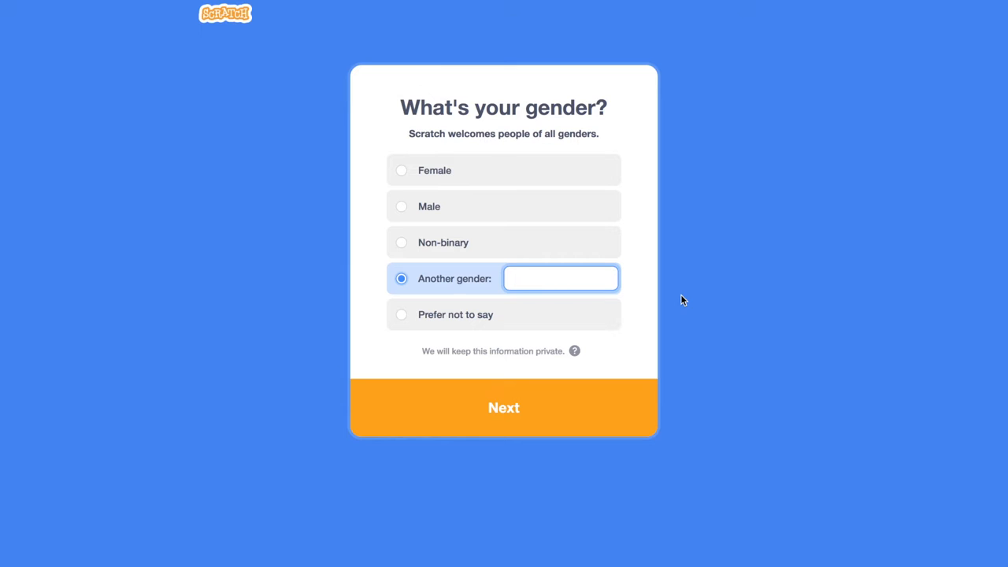
{"action": "mouse_move", "coordinate": [573, 349]}
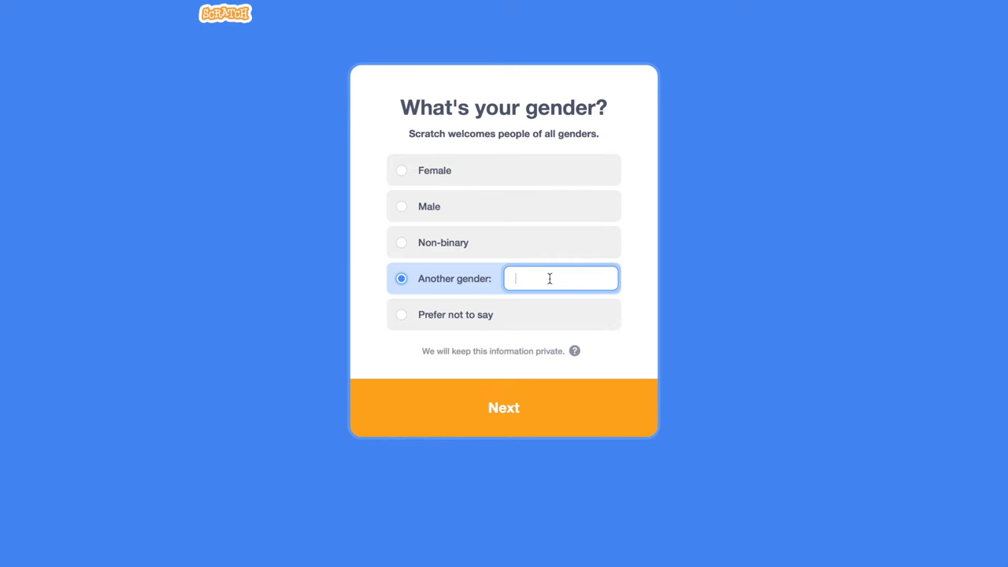
{"action": "left_click", "coordinate": [428, 207]}
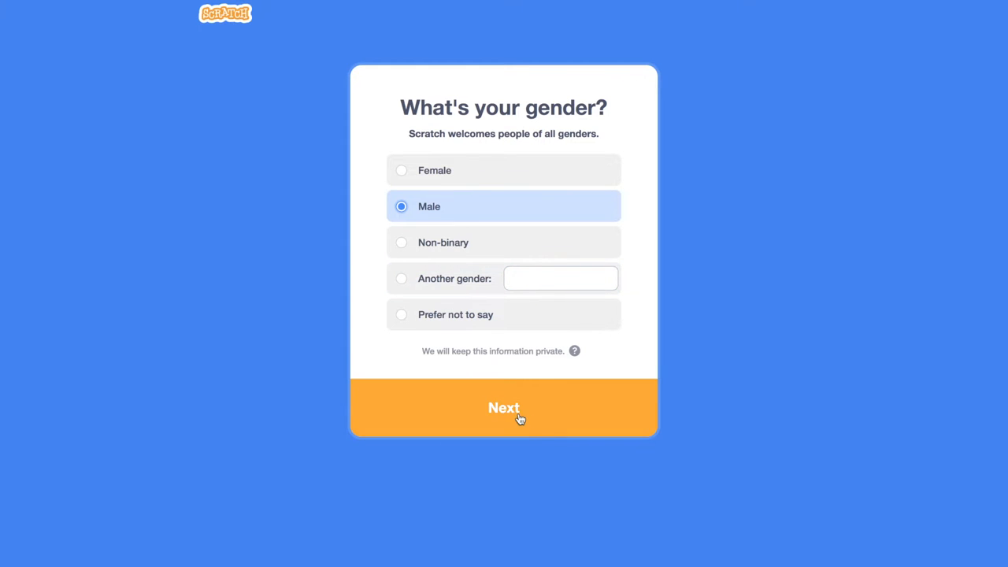
{"action": "mouse_move", "coordinate": [381, 291]}
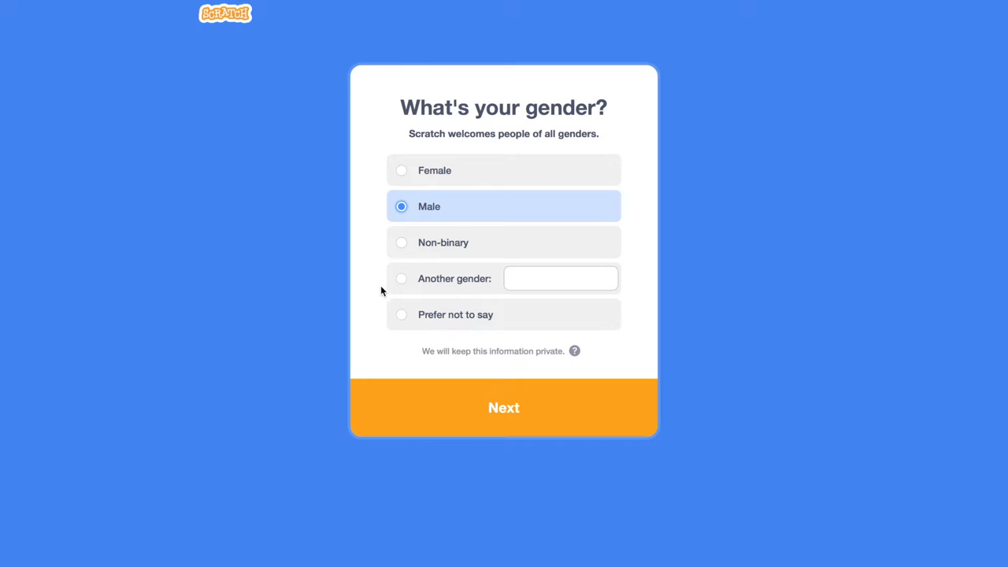
{"action": "mouse_move", "coordinate": [476, 394]}
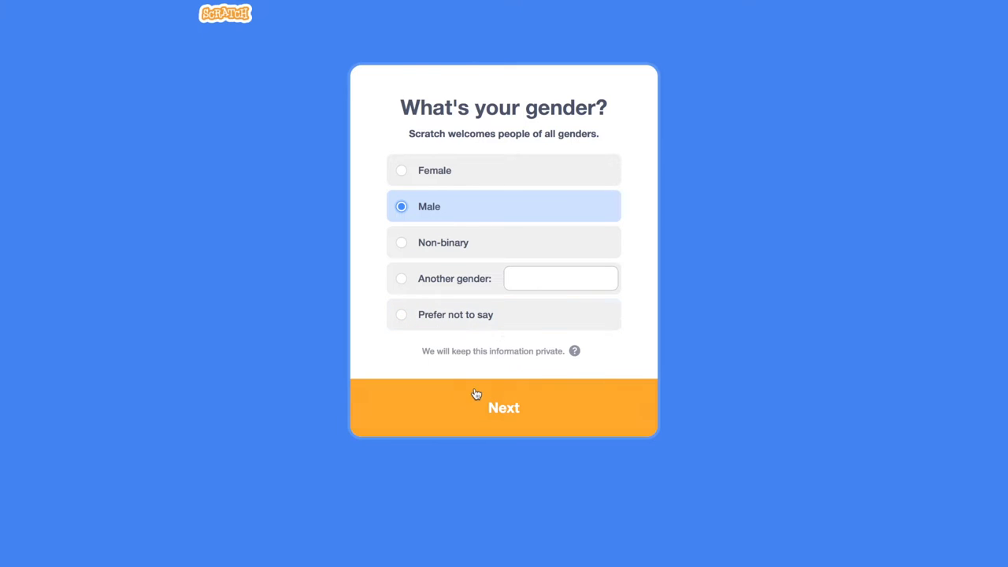
{"action": "left_click", "coordinate": [504, 407]}
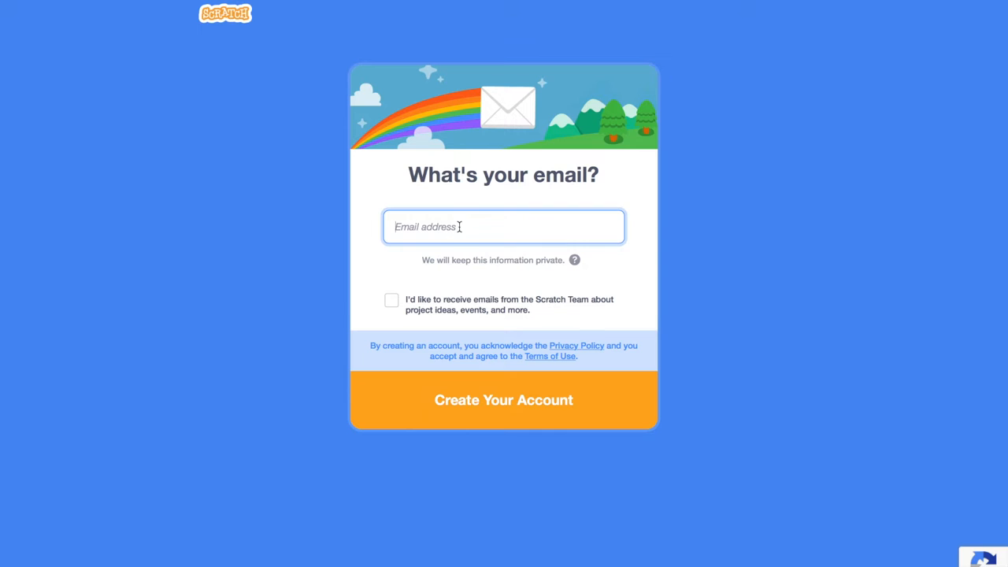
{"action": "mouse_move", "coordinate": [504, 217]}
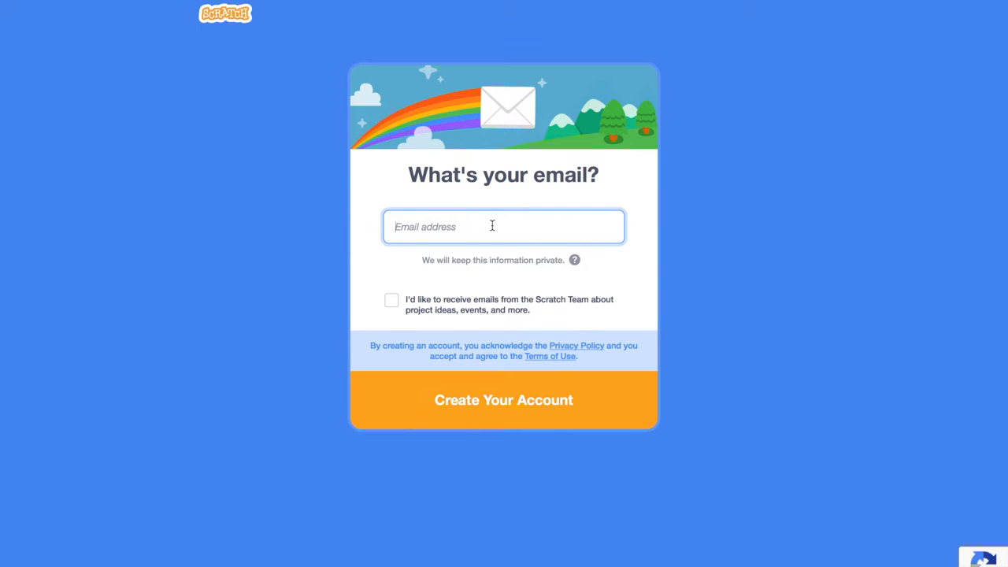
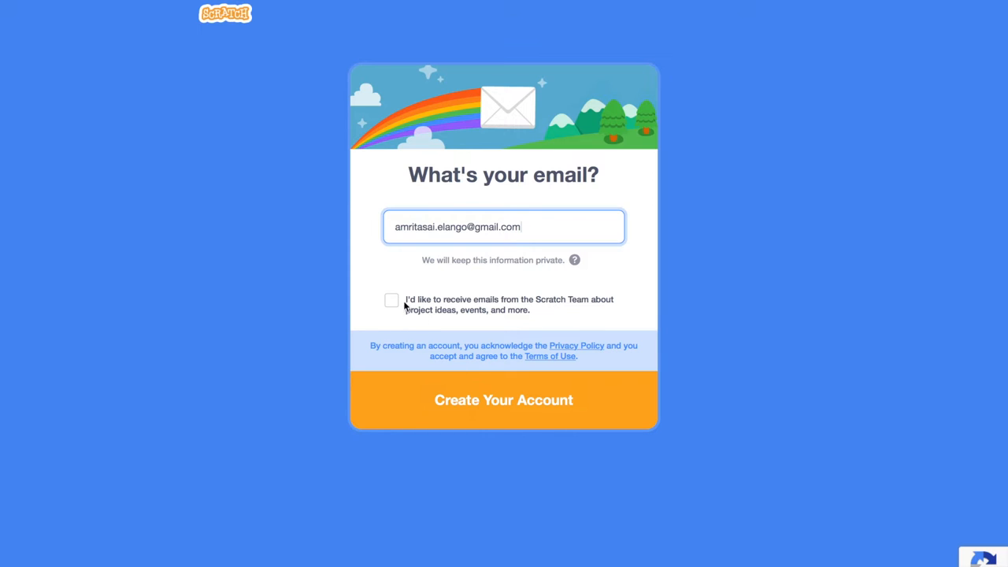
{"action": "mouse_move", "coordinate": [718, 331]}
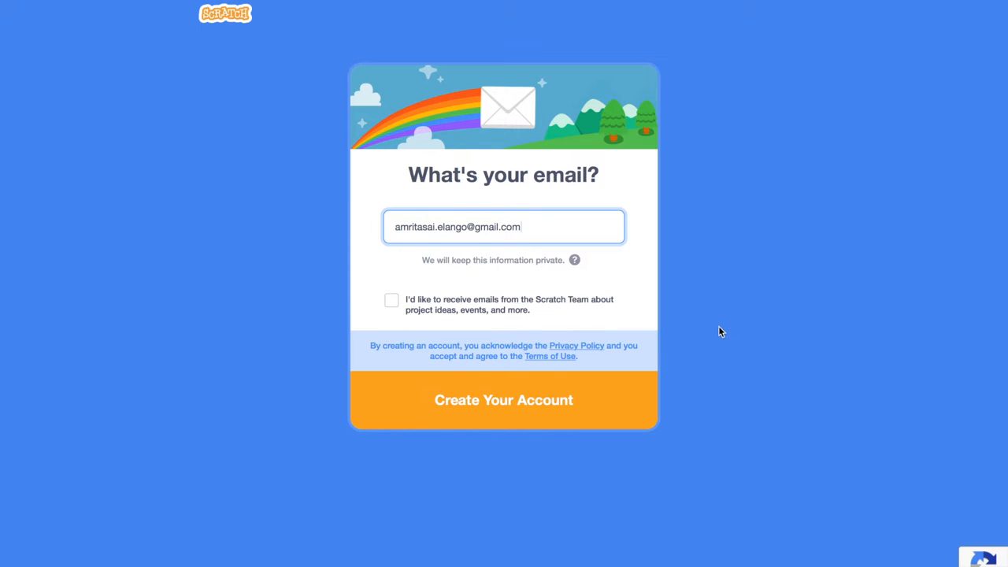
{"action": "mouse_move", "coordinate": [492, 321]}
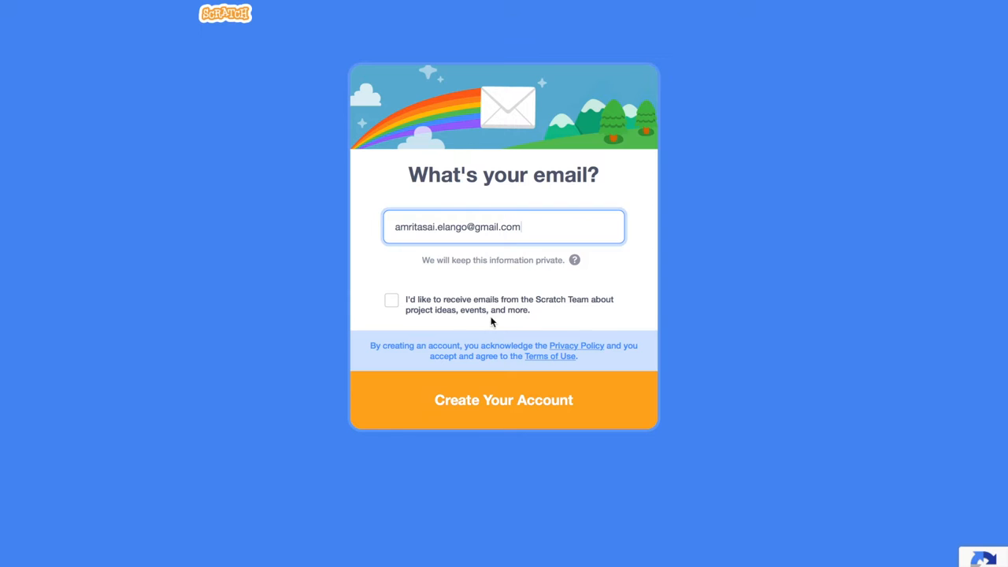
{"action": "mouse_move", "coordinate": [425, 367]}
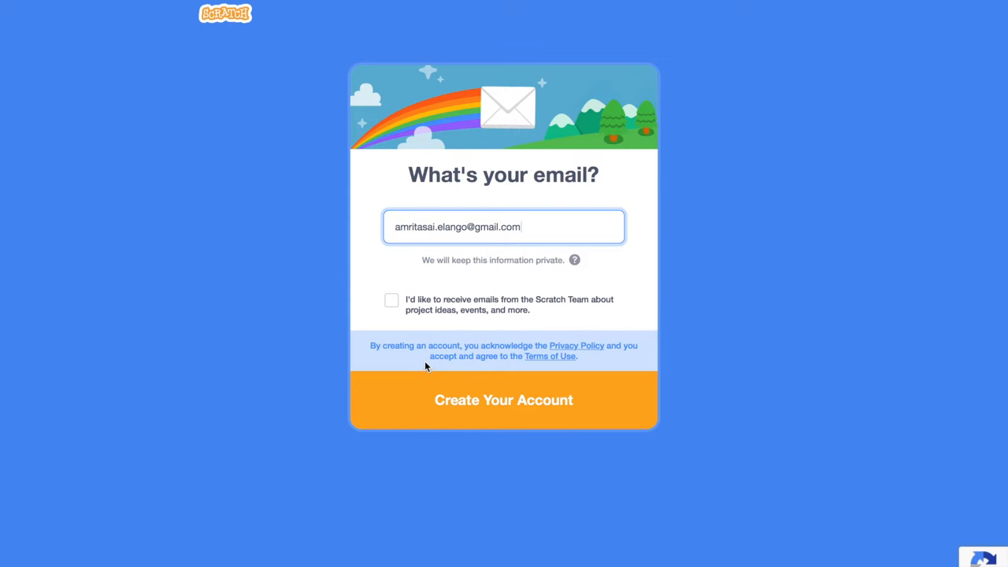
Step: Open the Privacy Policy and Terms of Use links in their own browser tabs
{"action": "right_click", "coordinate": [550, 356]}
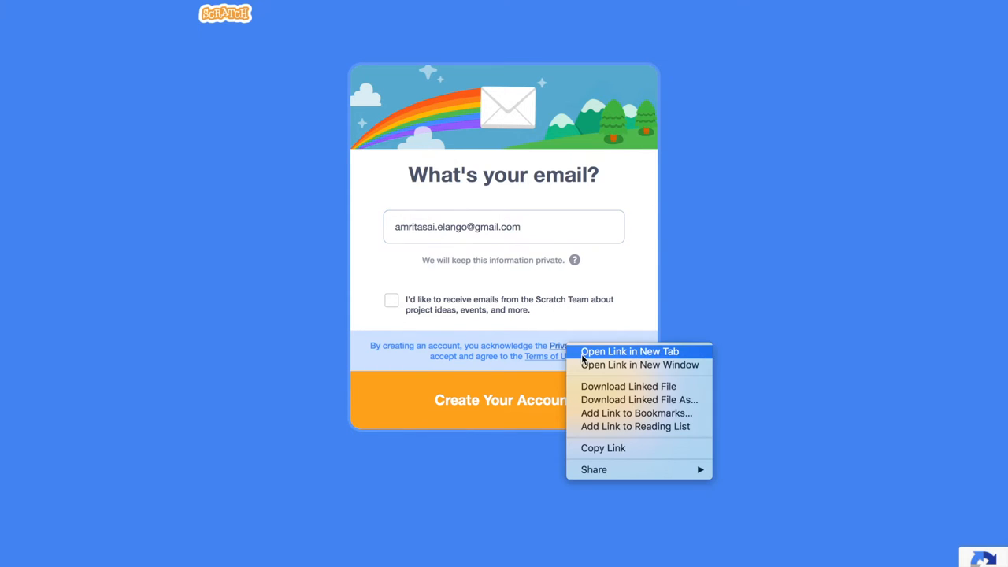
{"action": "left_click", "coordinate": [630, 351]}
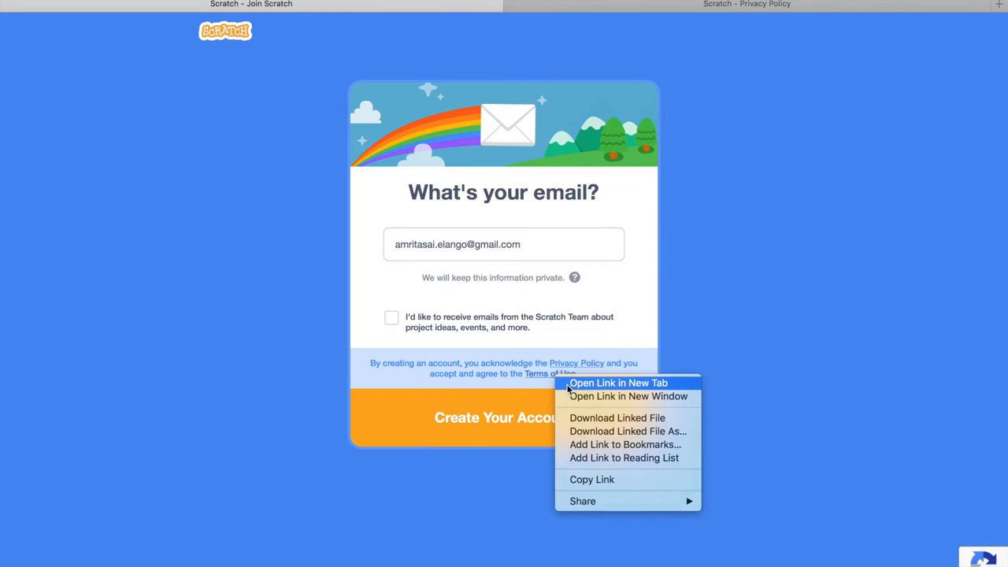
{"action": "left_click", "coordinate": [619, 383]}
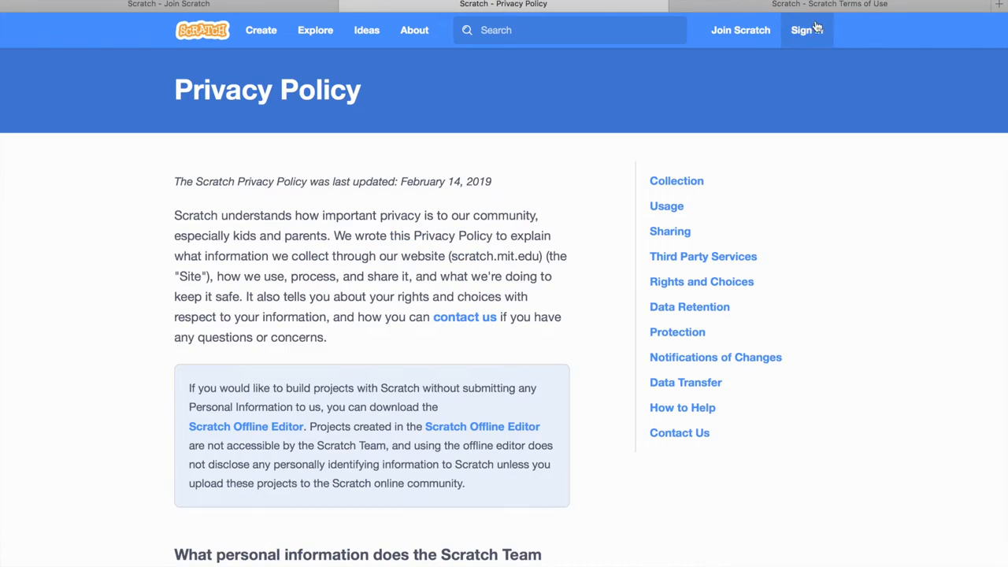
{"action": "mouse_move", "coordinate": [524, 208]}
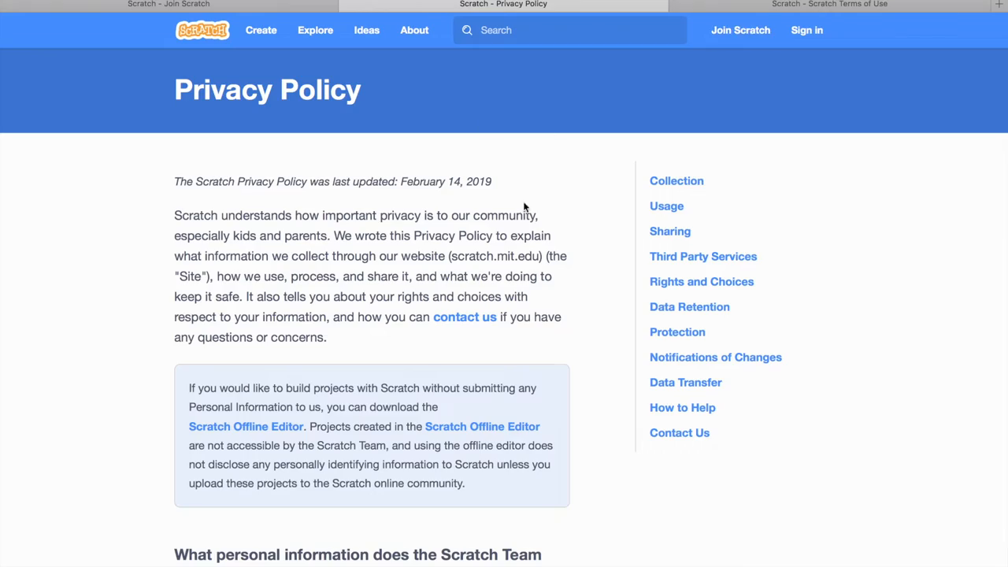
Step: Read through the Privacy Policy and Terms of Use pages from top to bottom
{"action": "scroll", "scroll_direction": "down", "scroll_amount": 3}
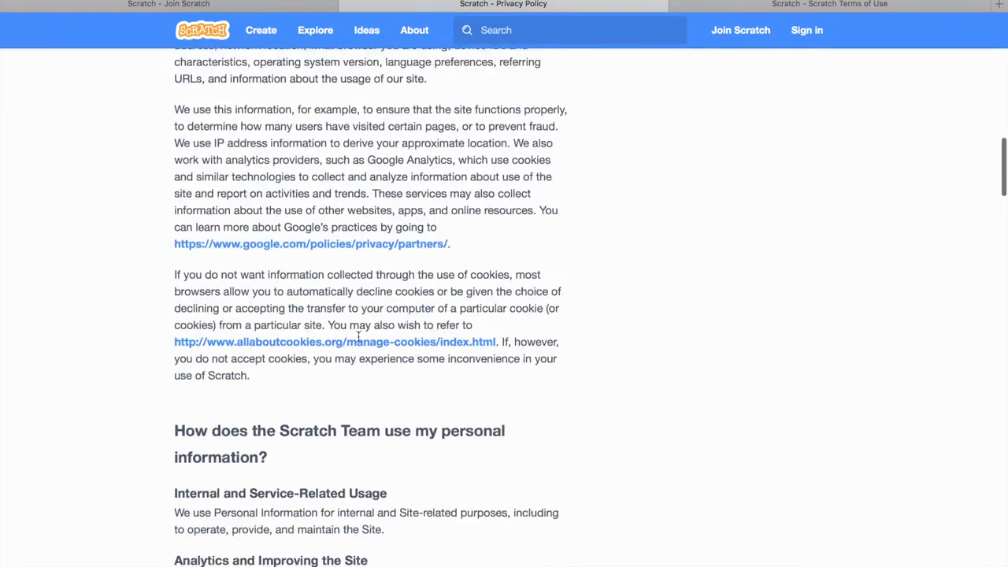
{"action": "scroll", "scroll_direction": "down", "scroll_amount": 3}
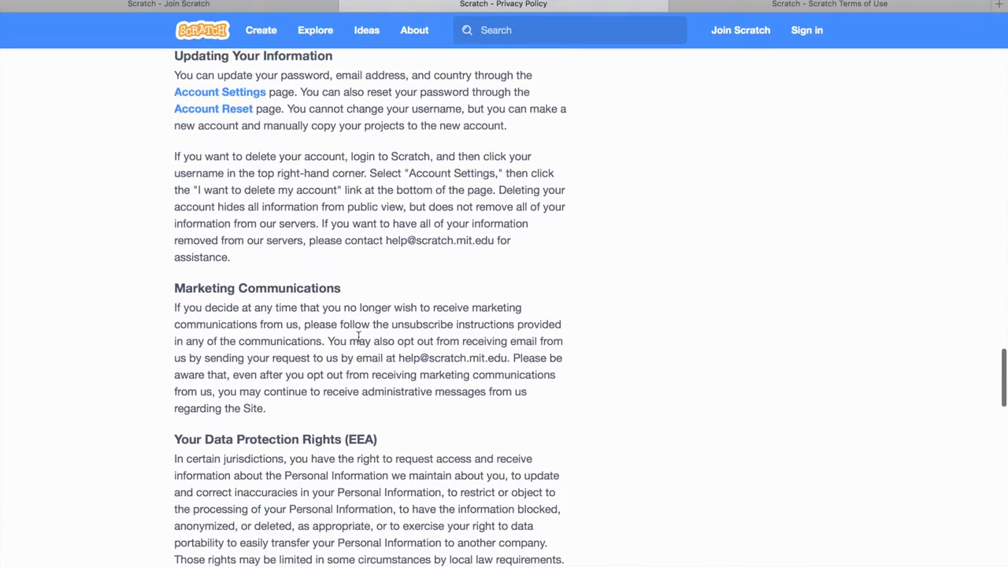
{"action": "scroll", "scroll_direction": "up", "scroll_amount": 3}
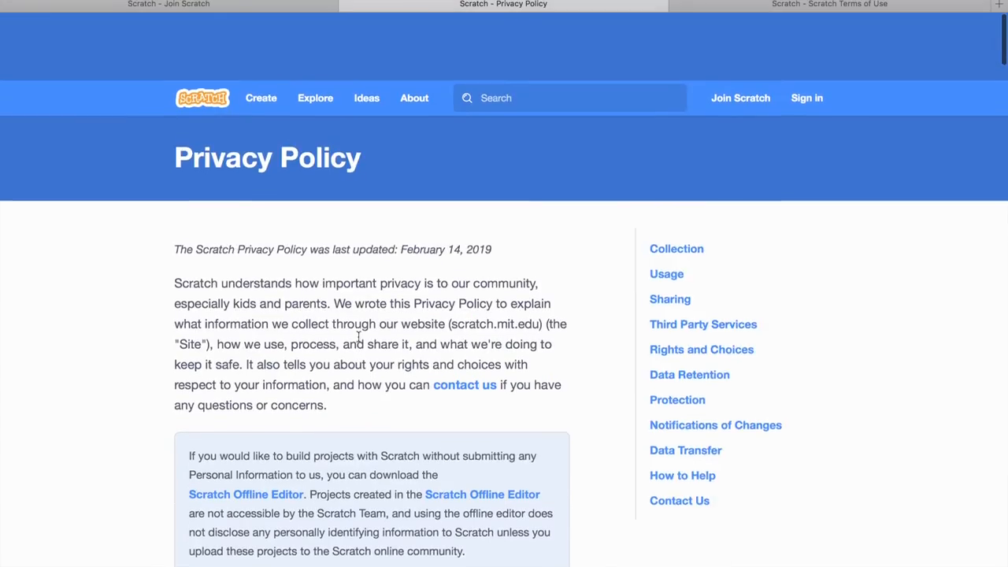
{"action": "scroll", "scroll_direction": "down", "scroll_amount": 3}
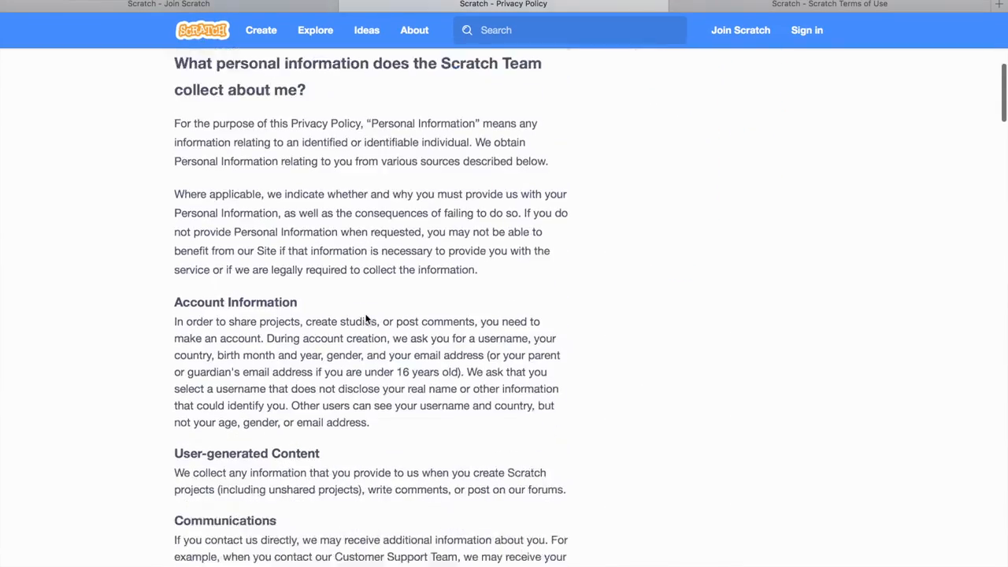
{"action": "scroll", "scroll_direction": "down", "scroll_amount": 3}
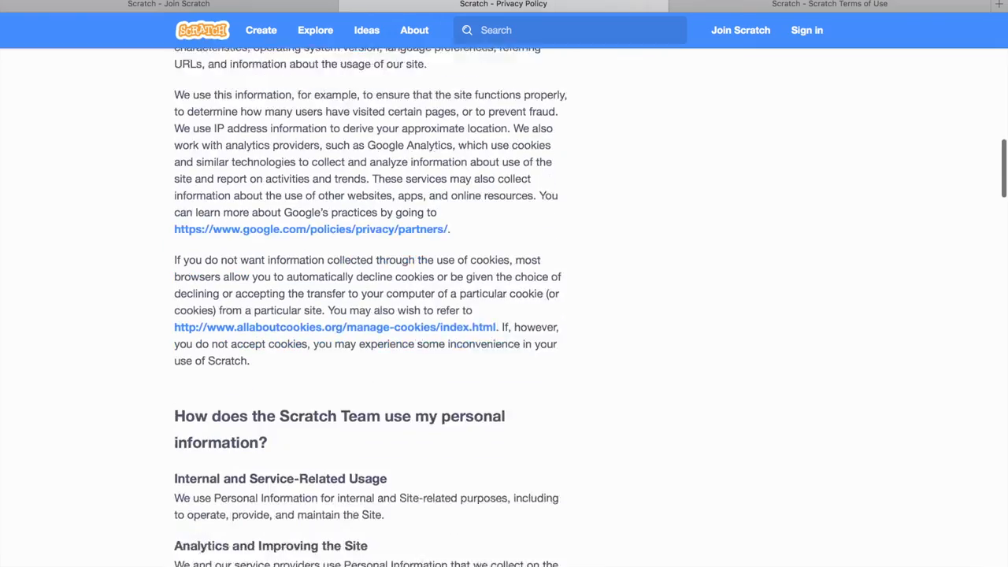
{"action": "scroll", "scroll_direction": "down", "scroll_amount": 3}
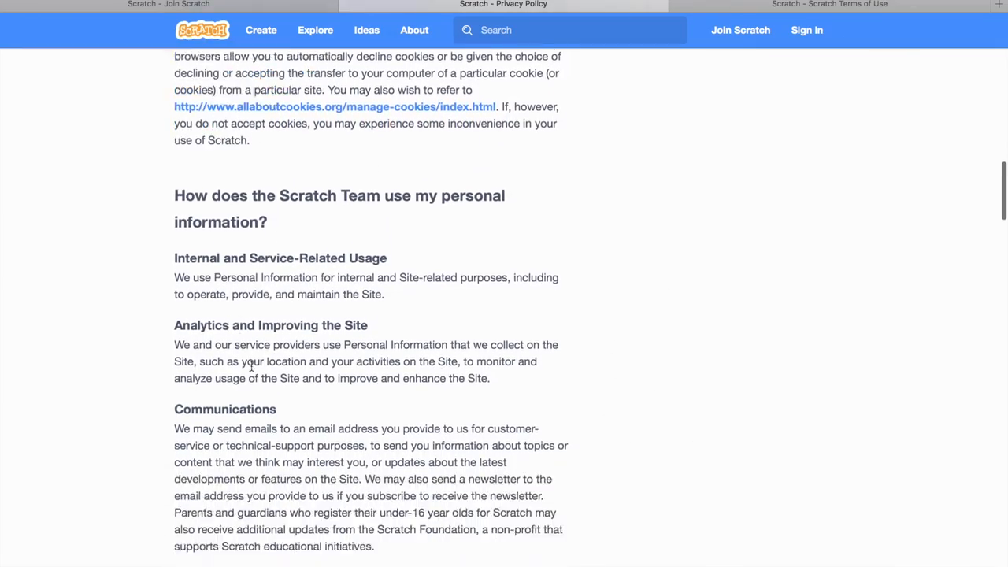
{"action": "scroll", "scroll_direction": "down", "scroll_amount": 3}
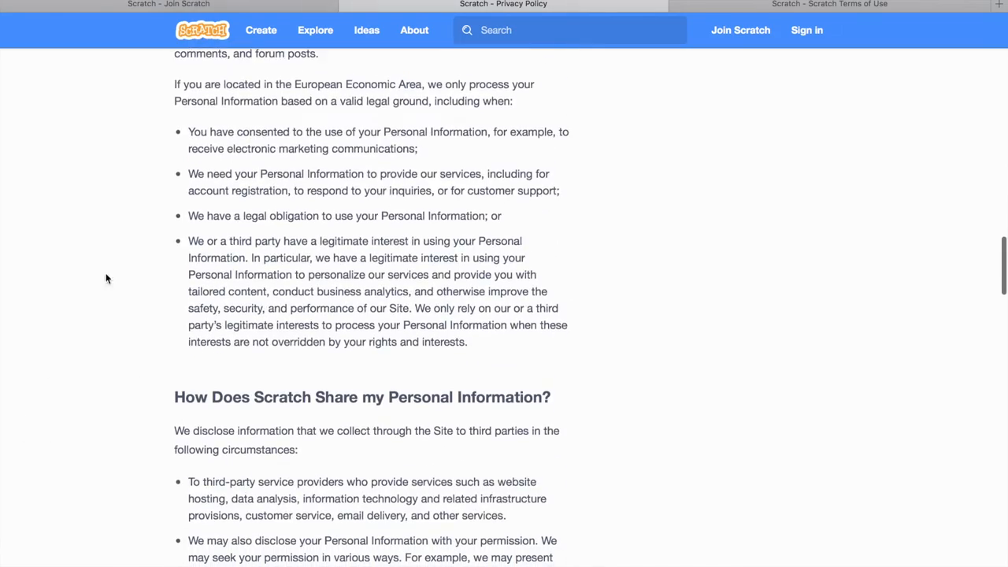
{"action": "scroll", "scroll_direction": "down", "scroll_amount": 3}
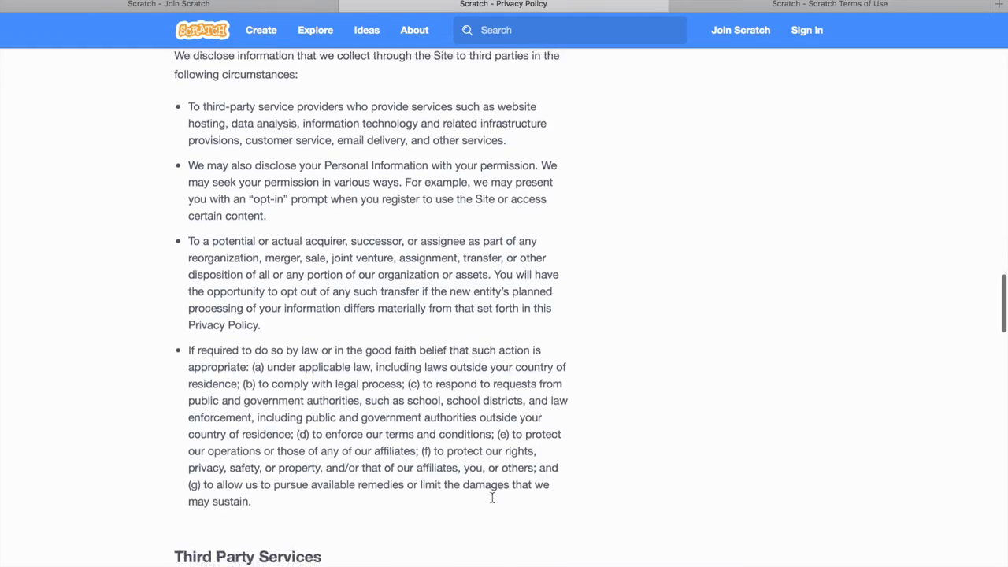
{"action": "scroll", "scroll_direction": "down", "scroll_amount": 3}
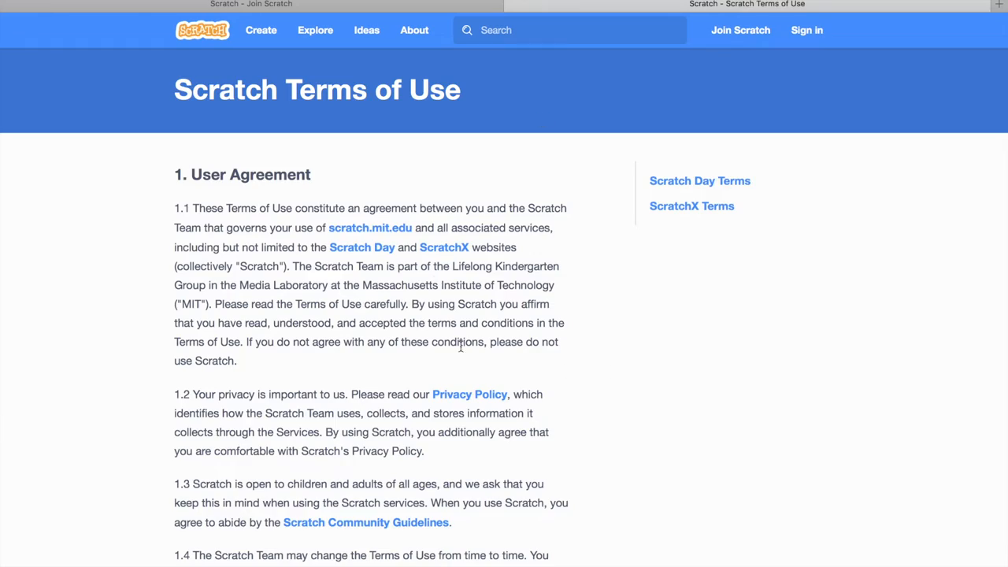
{"action": "scroll", "scroll_direction": "down", "scroll_amount": 3}
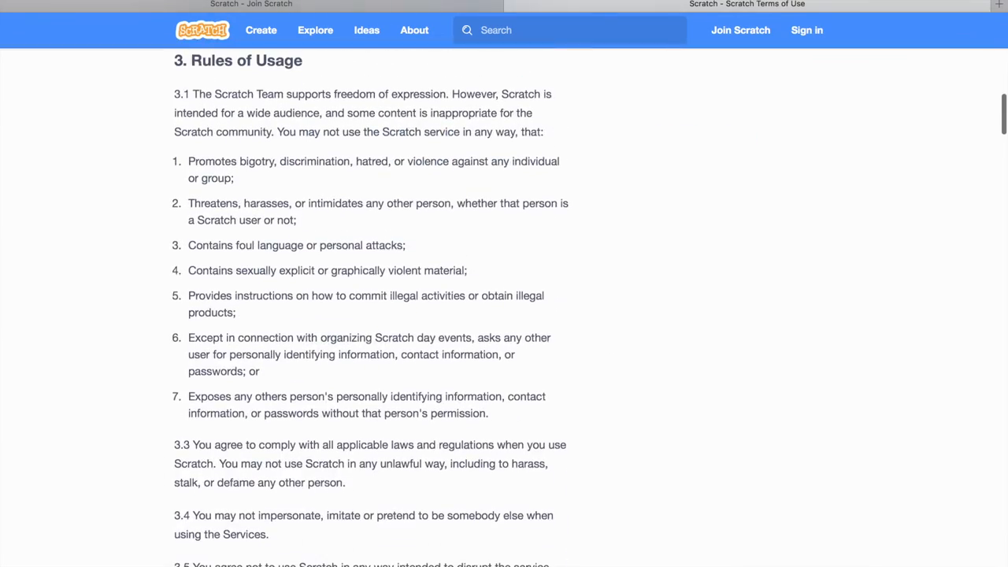
{"action": "scroll", "scroll_direction": "down", "scroll_amount": 3}
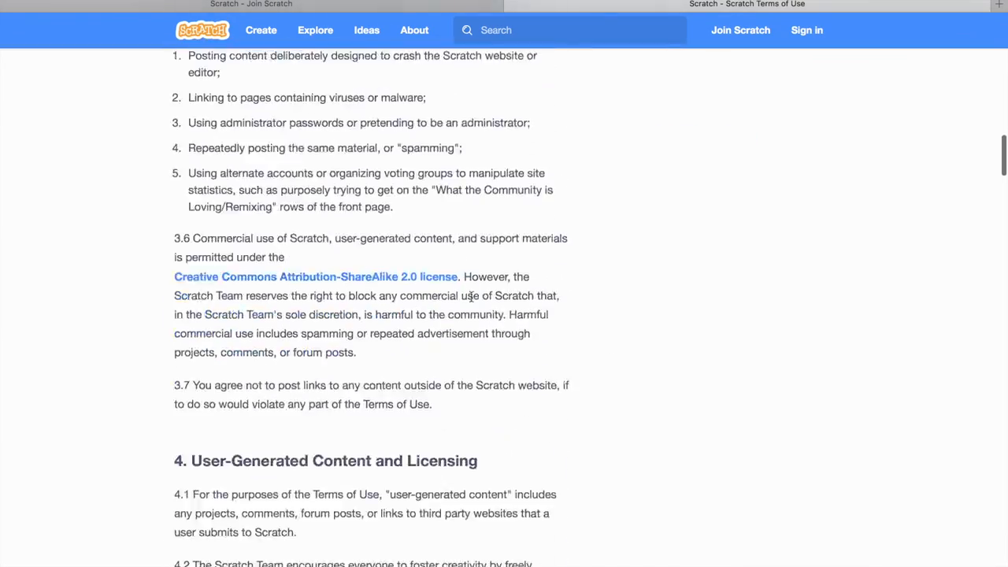
{"action": "scroll", "scroll_direction": "down", "scroll_amount": 3}
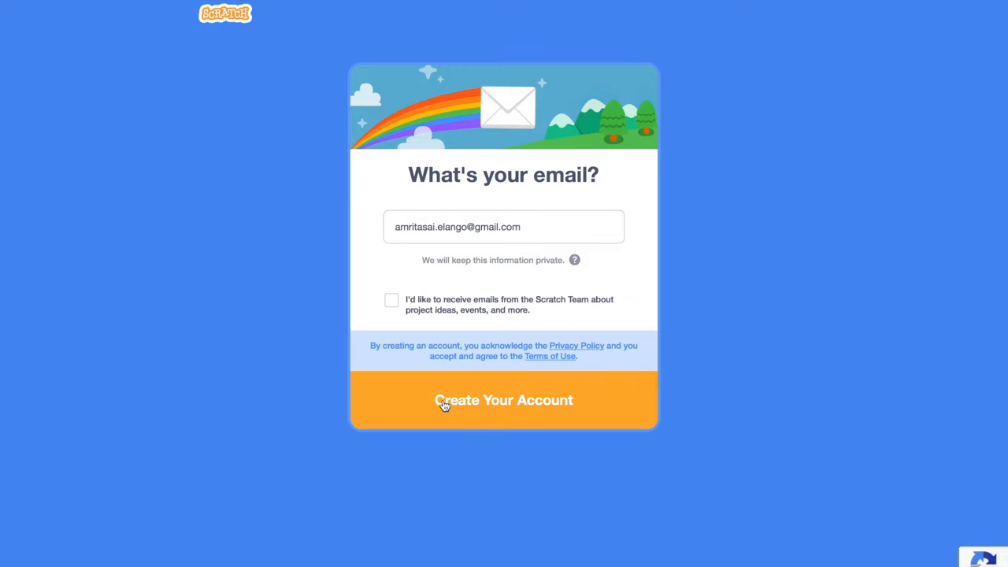
{"action": "mouse_move", "coordinate": [464, 307]}
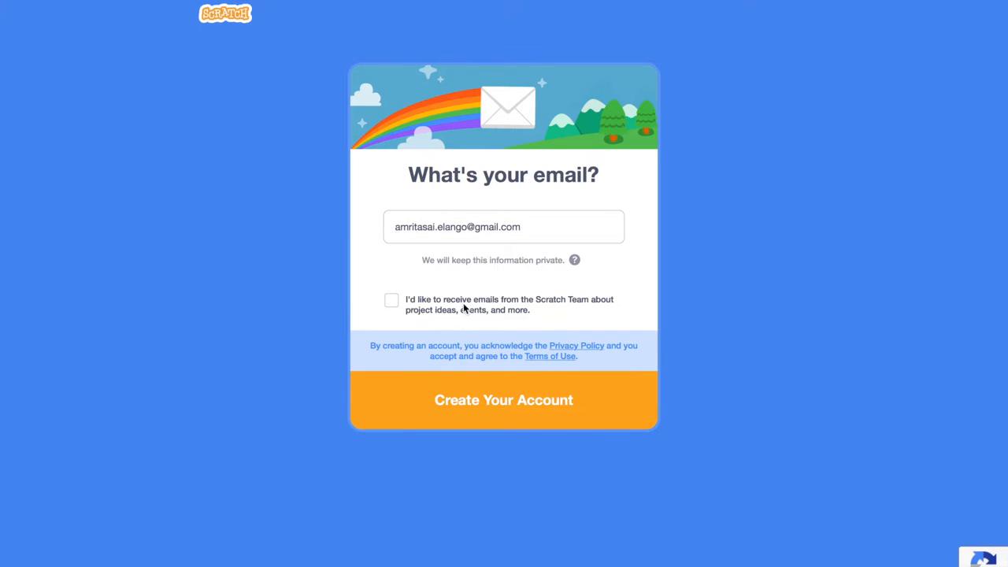
Step: Opt out of Scratch Team emails and create the account, landing on the signed-in home page
{"action": "left_click", "coordinate": [391, 299]}
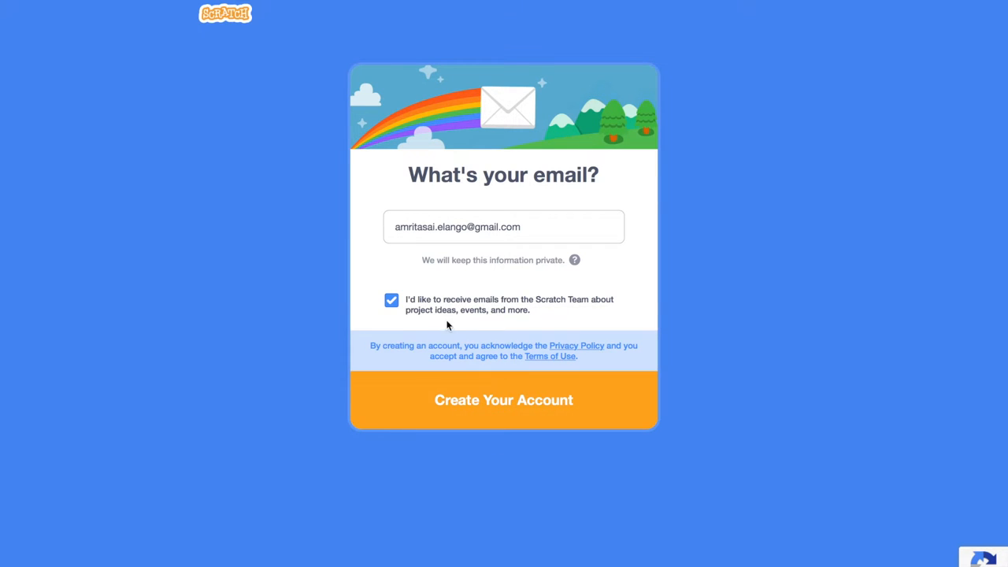
{"action": "left_click", "coordinate": [504, 400]}
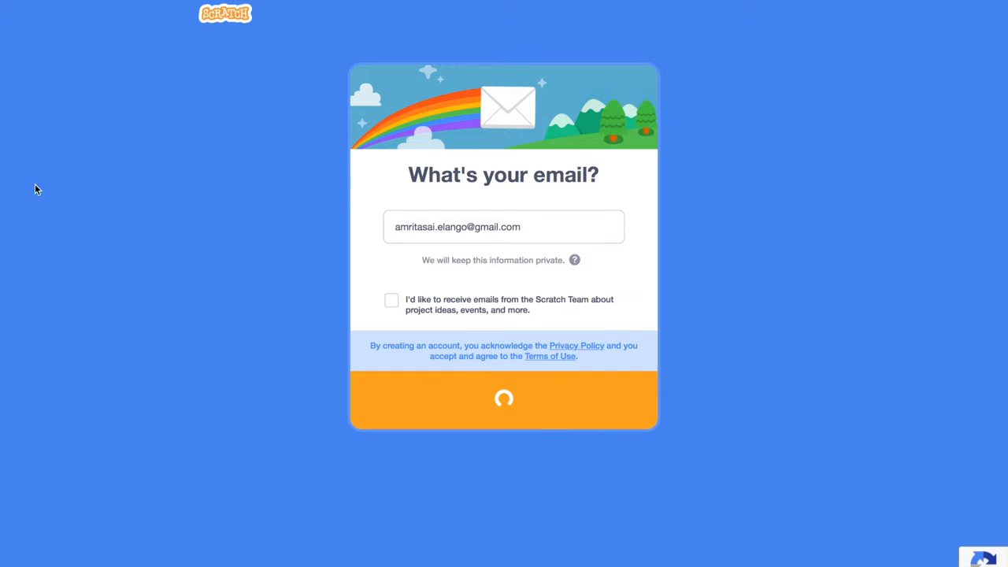
{"action": "left_click", "coordinate": [504, 397]}
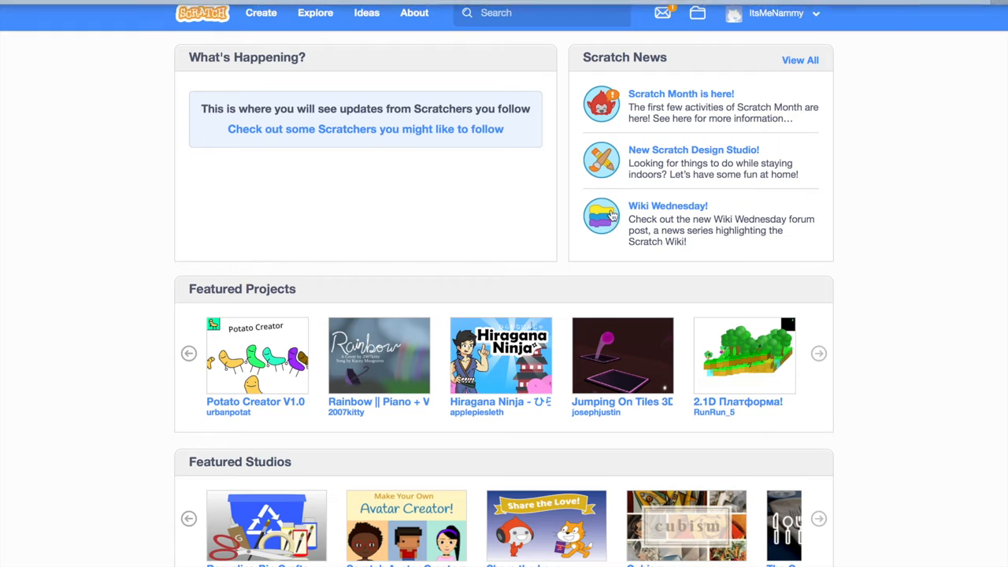
Step: View the new account's Messages page with its welcome message
{"action": "left_click", "coordinate": [661, 13]}
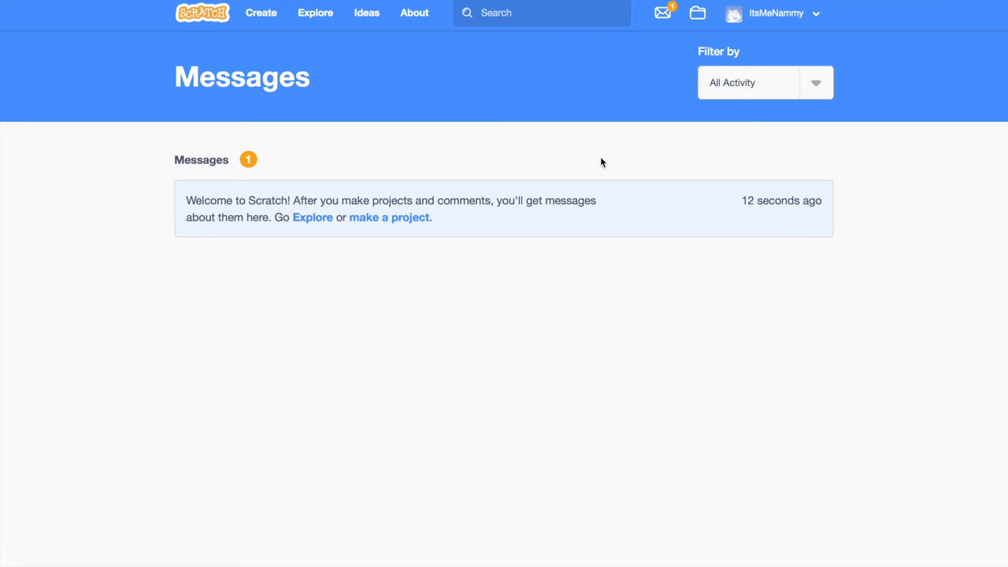
{"action": "mouse_move", "coordinate": [961, 30]}
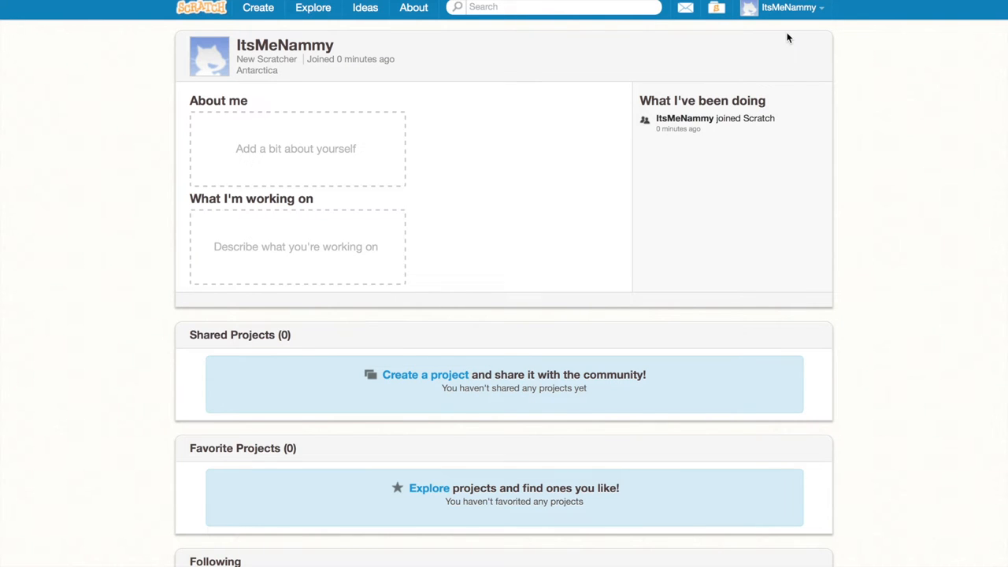
{"action": "mouse_move", "coordinate": [363, 180]}
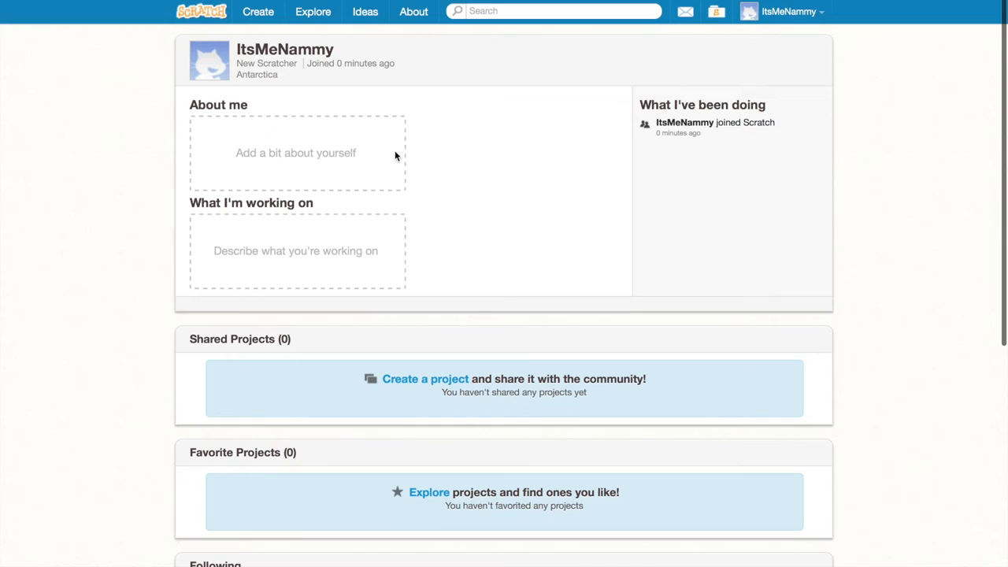
{"action": "left_click", "coordinate": [296, 153]}
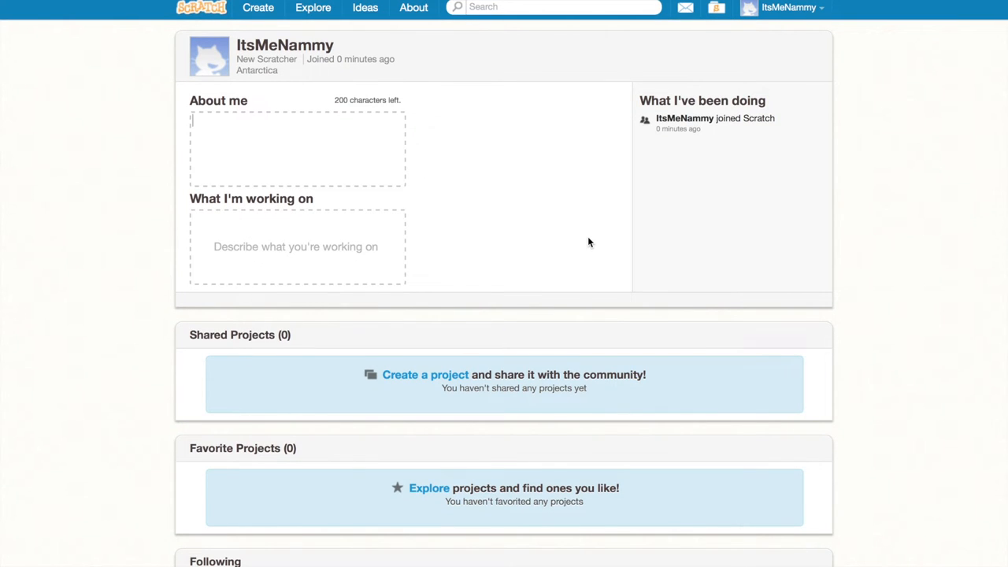
{"action": "type", "text": "Hic"}
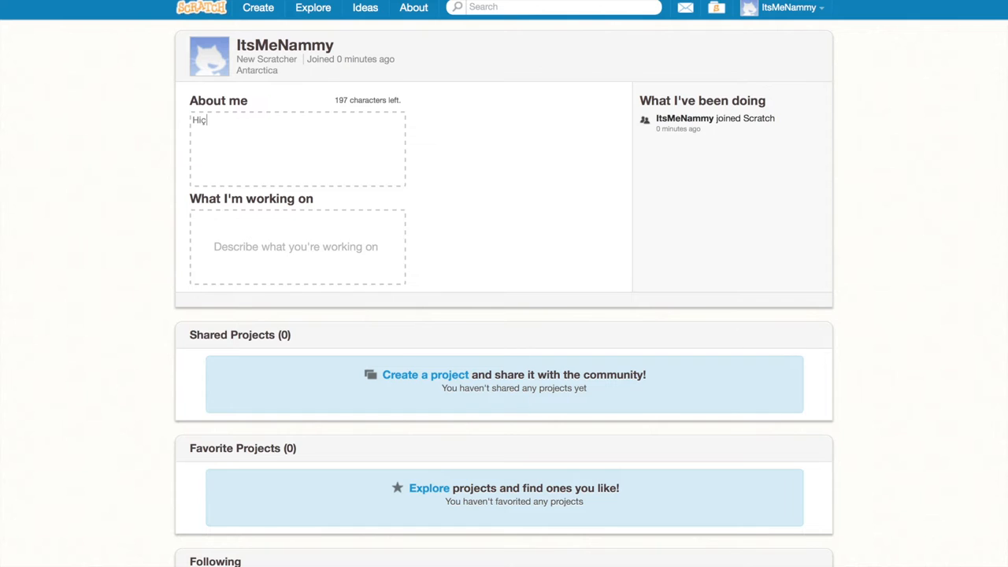
{"action": "key", "text": "Backspace"}
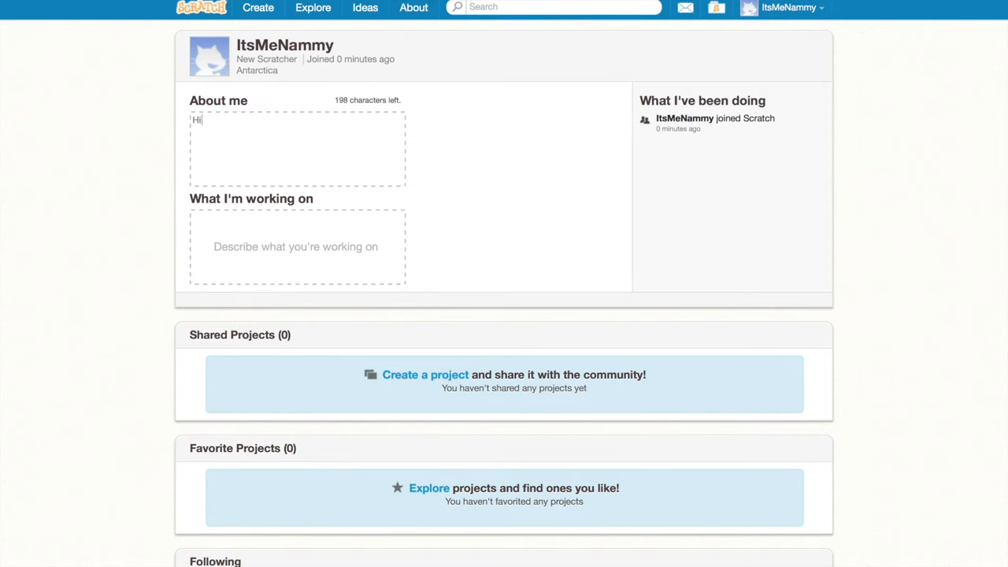
{"action": "type", "text": "!"}
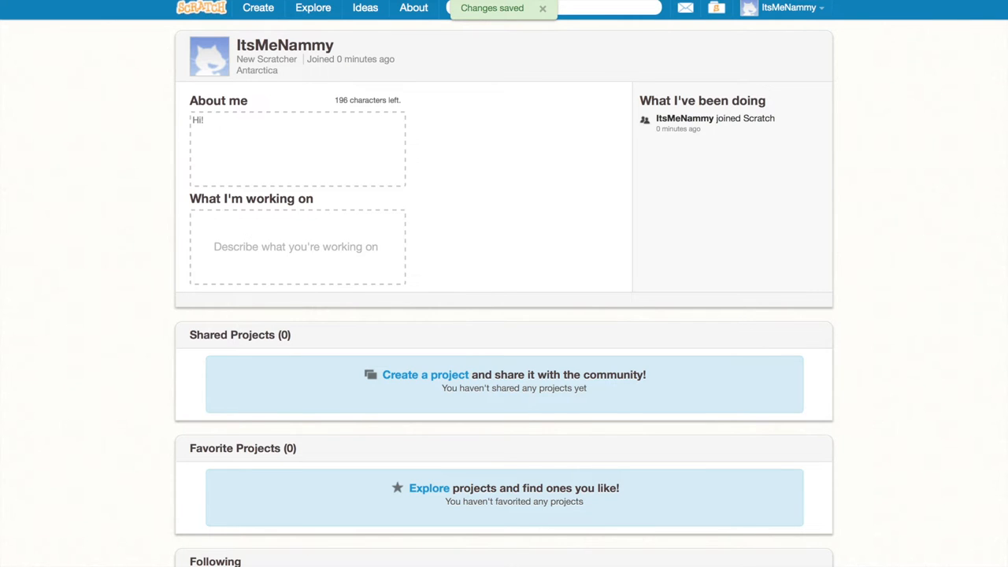
{"action": "type", "text": "^^"}
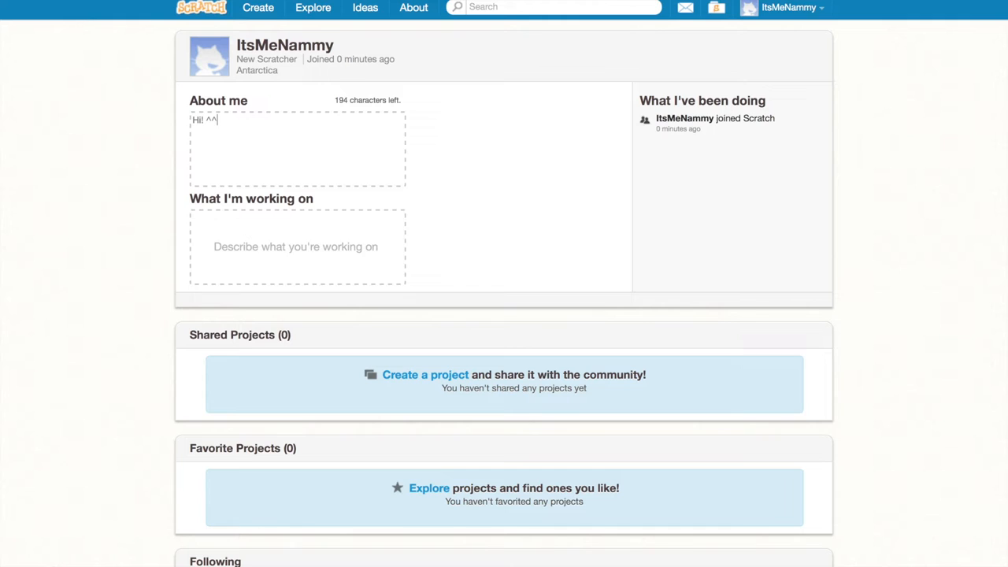
{"action": "type", "text": "My name"}
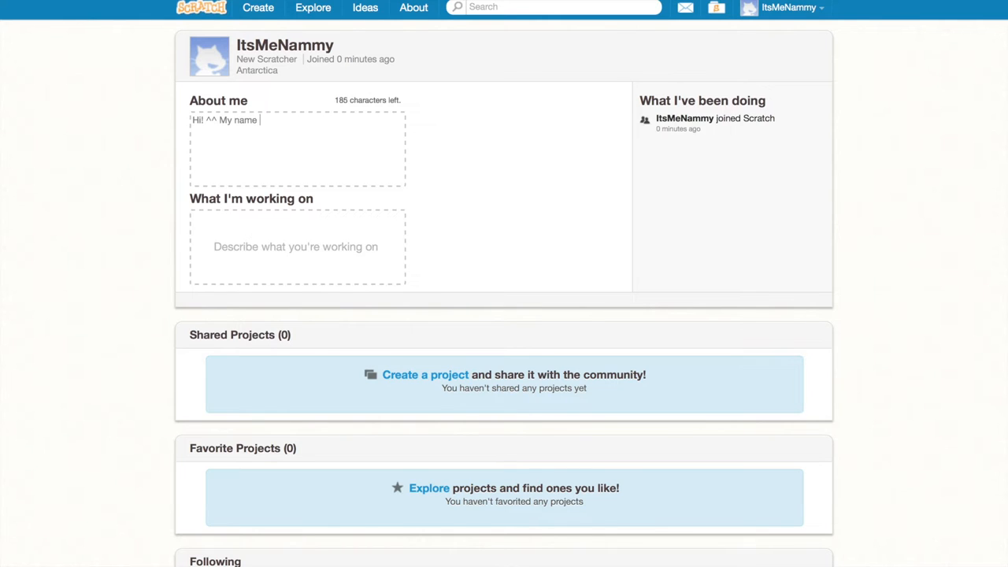
{"action": "type", "text": "is Nammy -"}
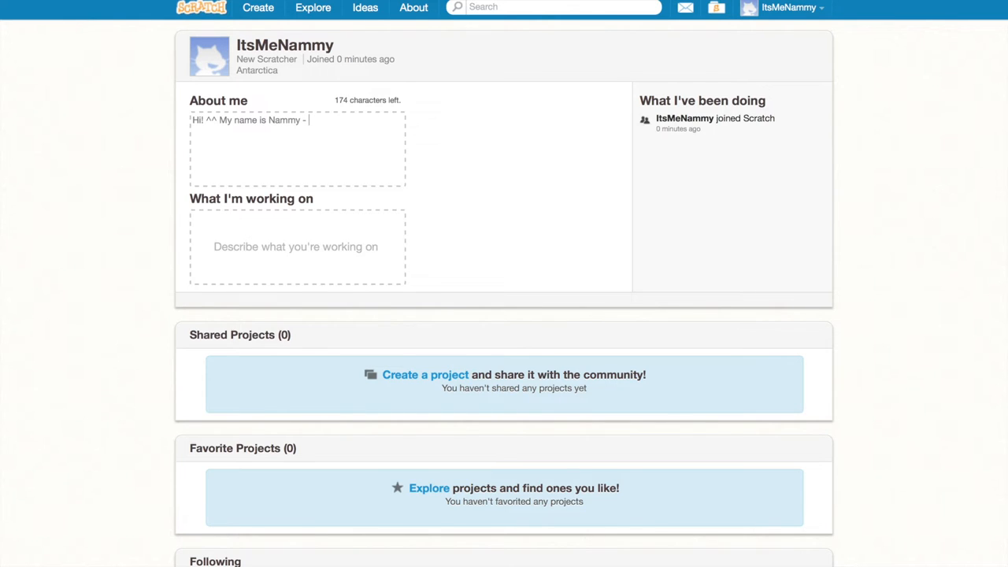
{"action": "type", "text": "I am a"}
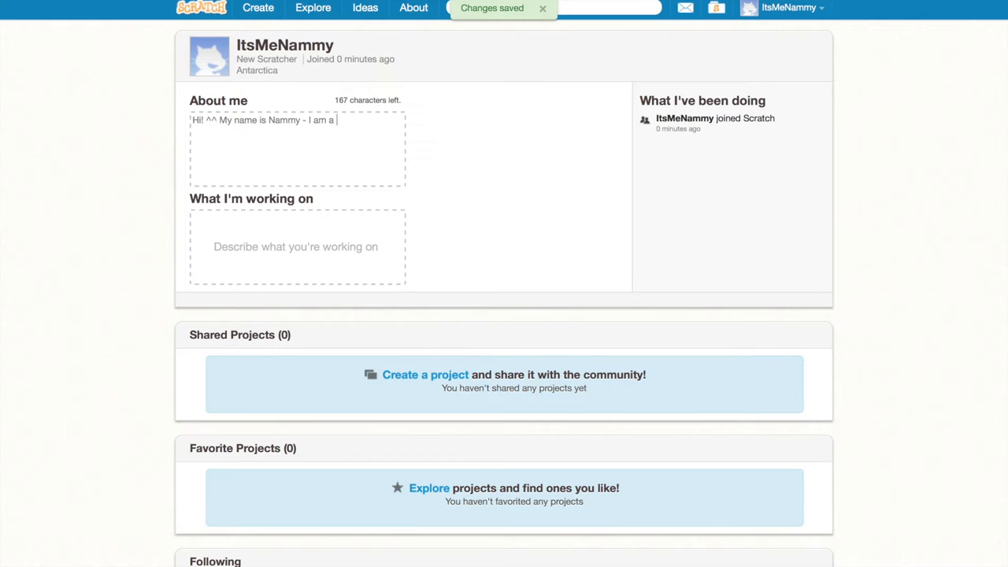
{"action": "type", "text": "person that gives out Scratch t"}
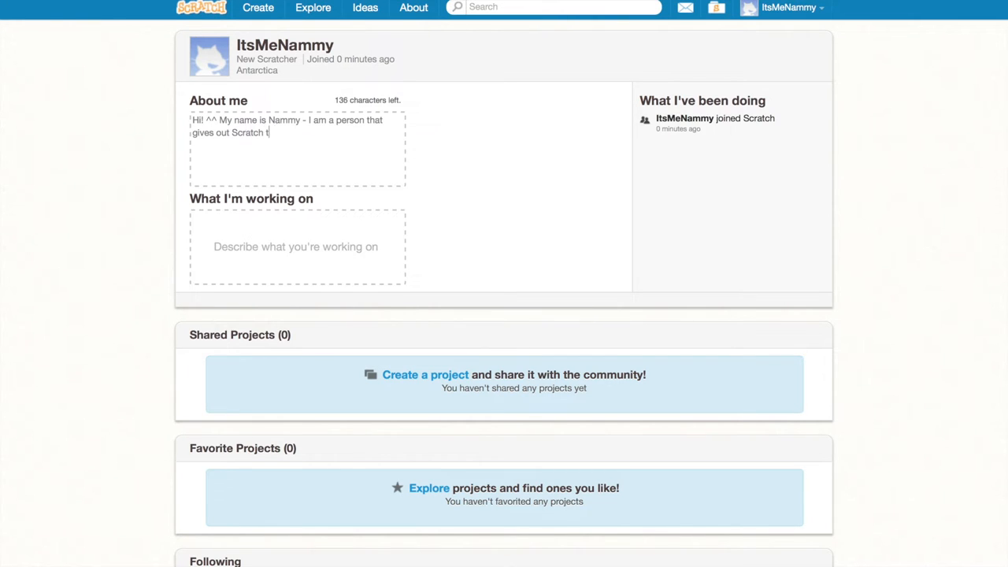
{"action": "type", "text": "utorials!"}
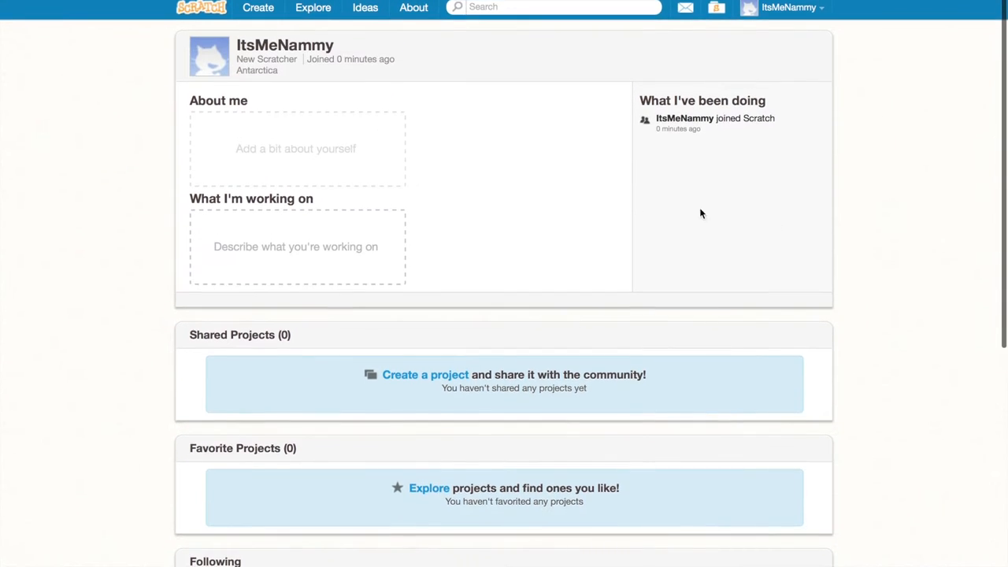
{"action": "left_click", "coordinate": [297, 150]}
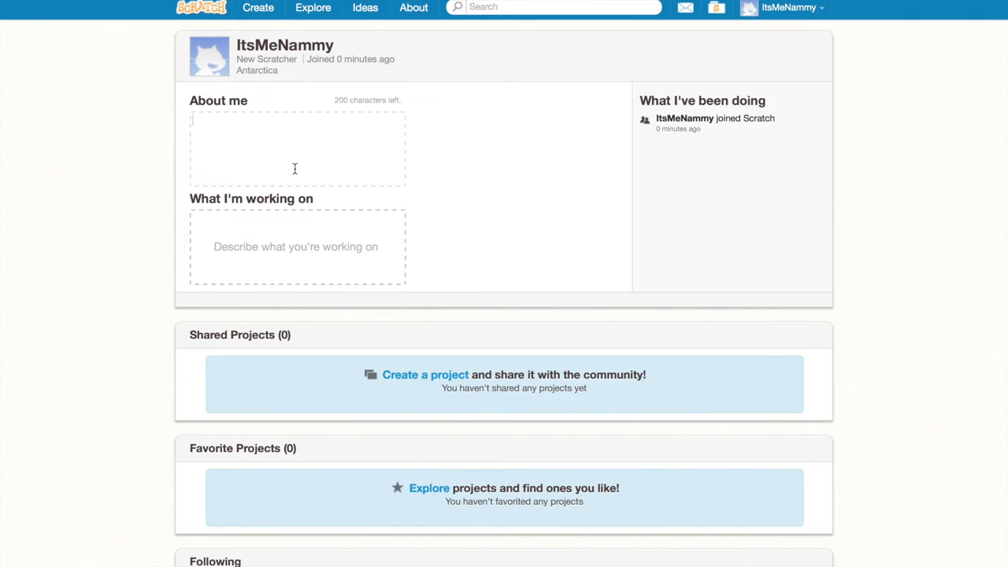
{"action": "type", "text": "hamburger"}
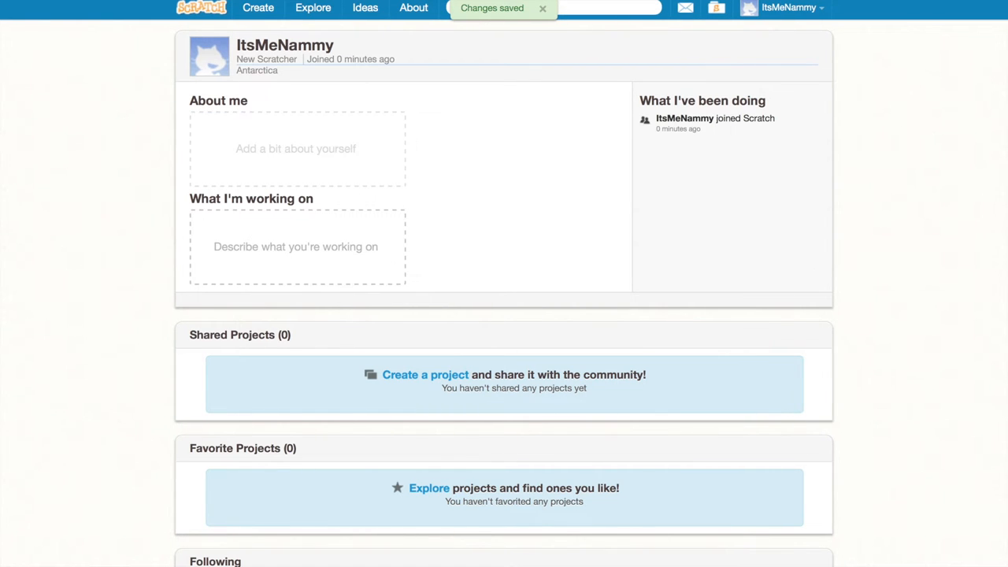
{"action": "scroll", "scroll_direction": "down", "scroll_amount": 3}
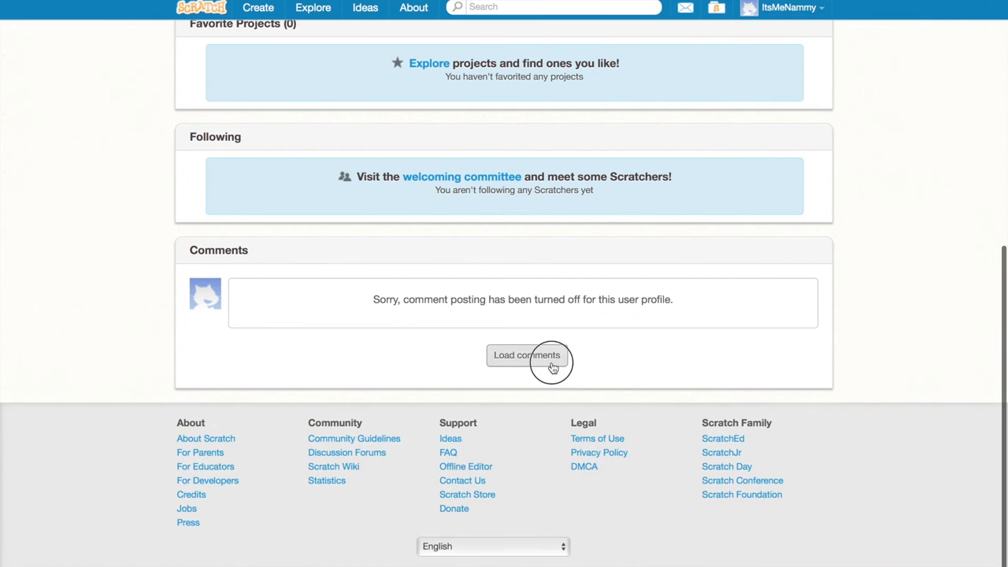
{"action": "scroll", "scroll_direction": "up", "scroll_amount": 3}
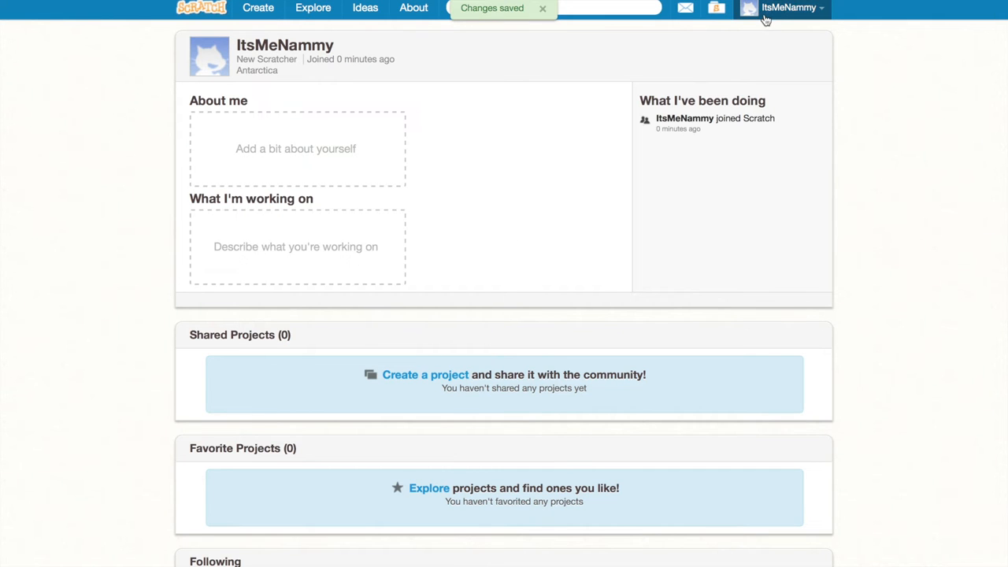
Step: Go to My Stuff from the account dropdown, showing no projects or studios yet
{"action": "left_click", "coordinate": [787, 8]}
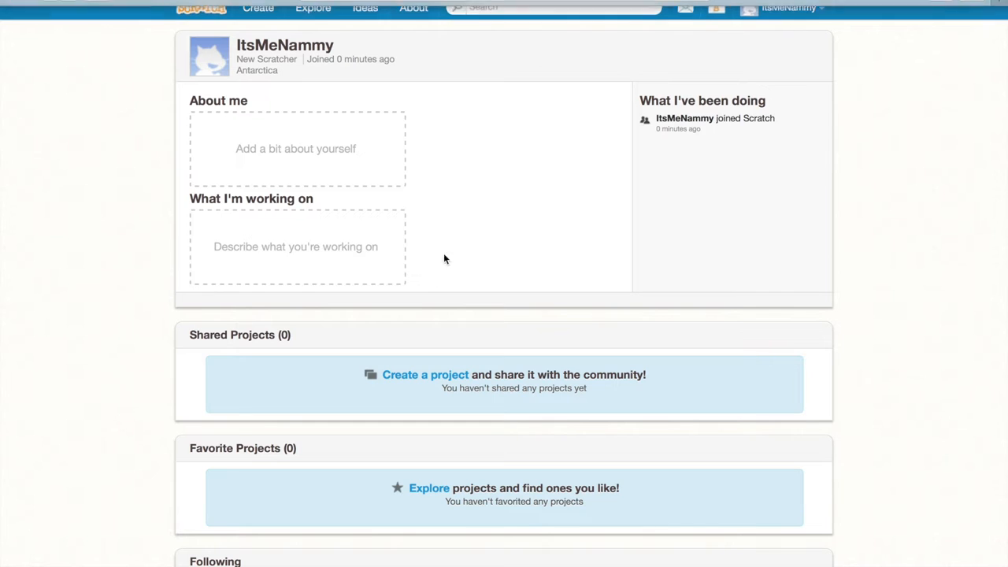
{"action": "left_click", "coordinate": [788, 7]}
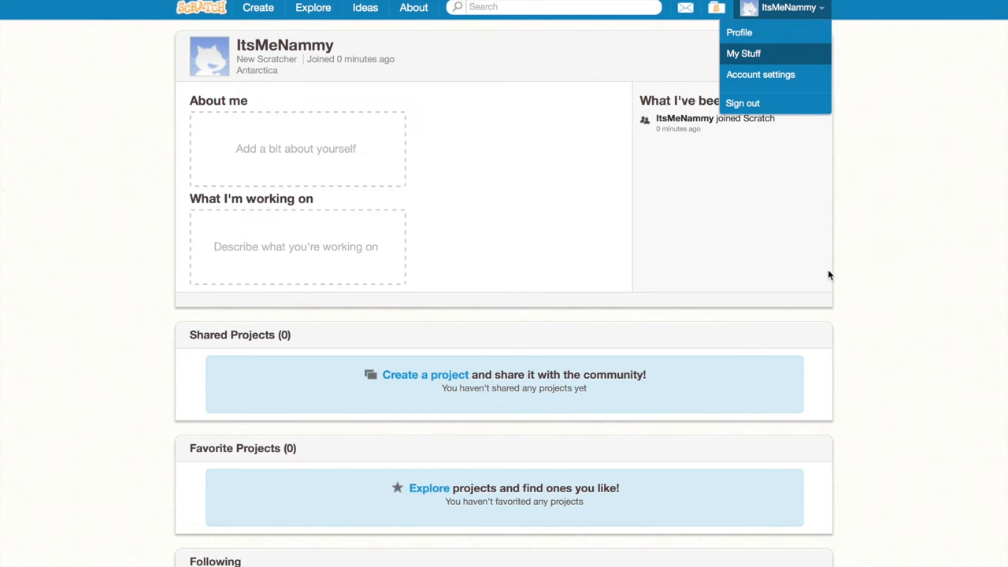
{"action": "mouse_move", "coordinate": [753, 40]}
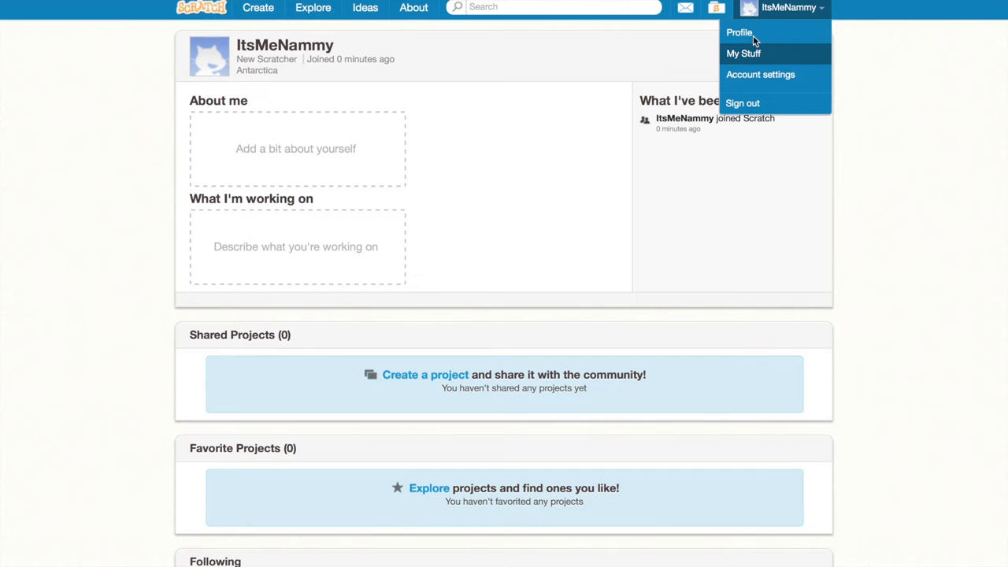
{"action": "mouse_move", "coordinate": [578, 101]}
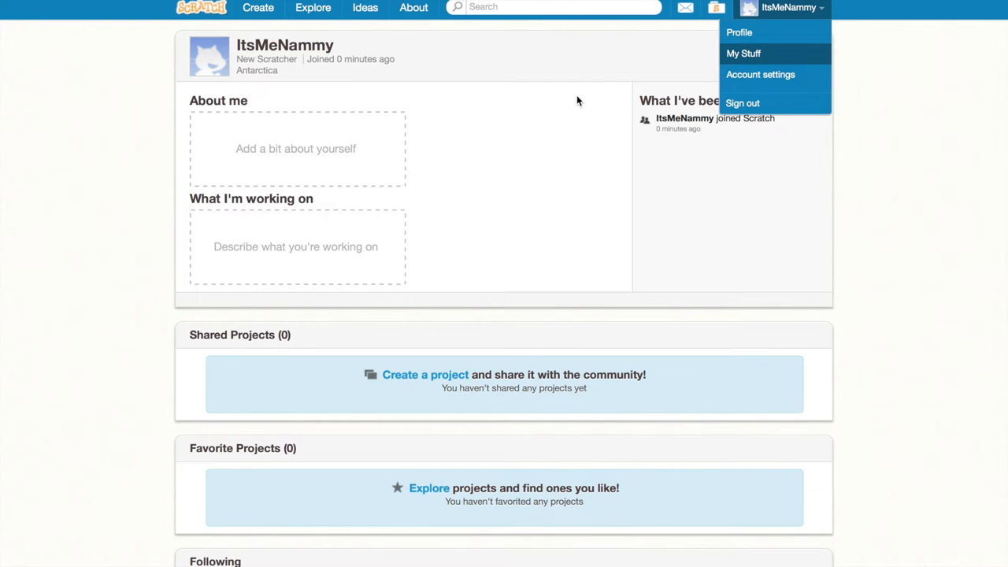
{"action": "left_click", "coordinate": [743, 54]}
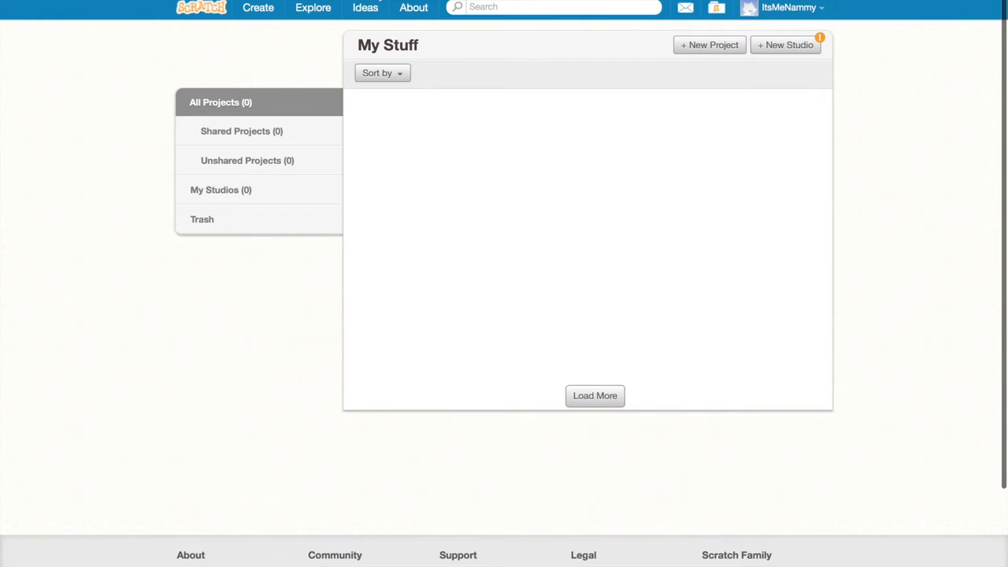
{"action": "mouse_move", "coordinate": [806, 283]}
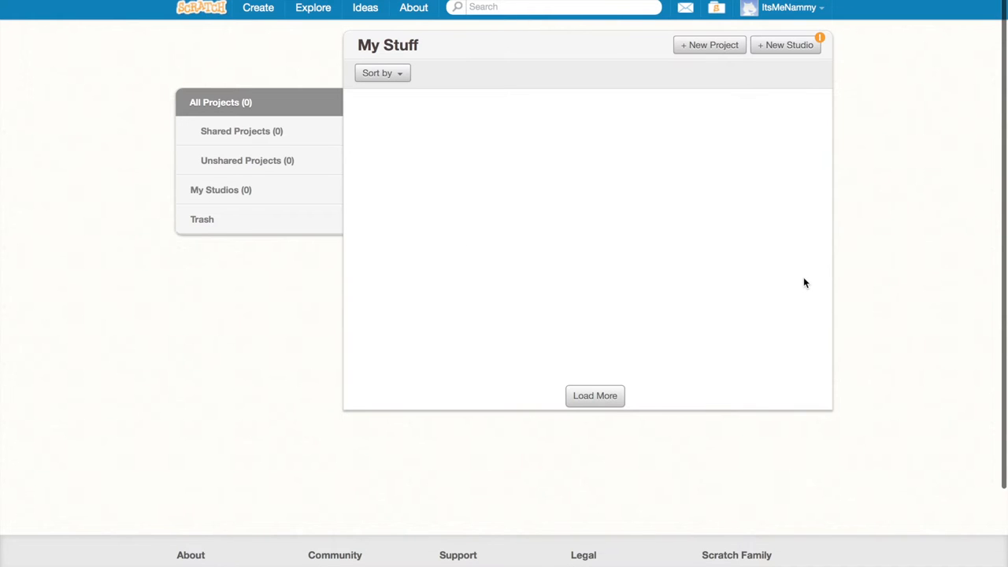
{"action": "mouse_move", "coordinate": [740, 287]}
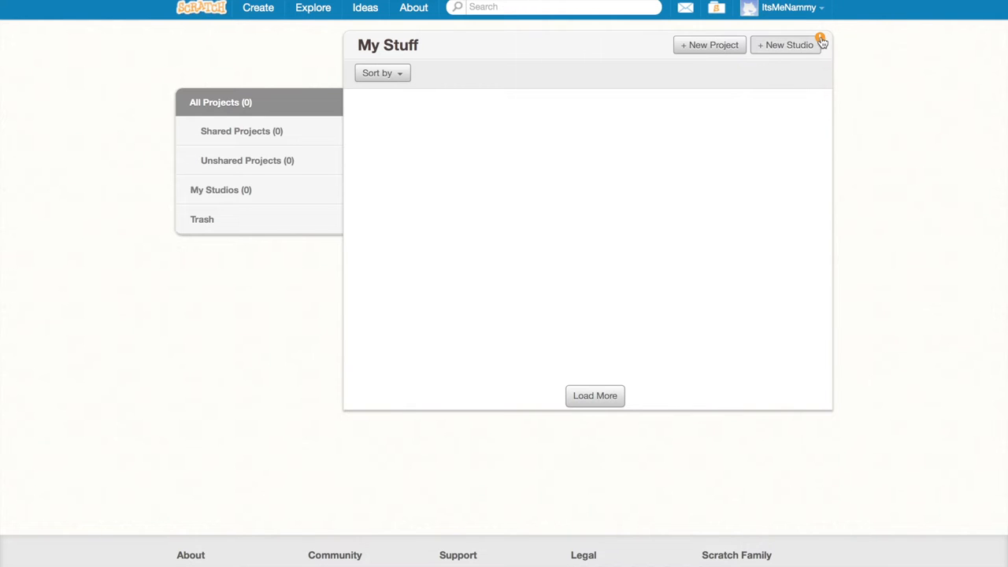
{"action": "mouse_move", "coordinate": [803, 48]}
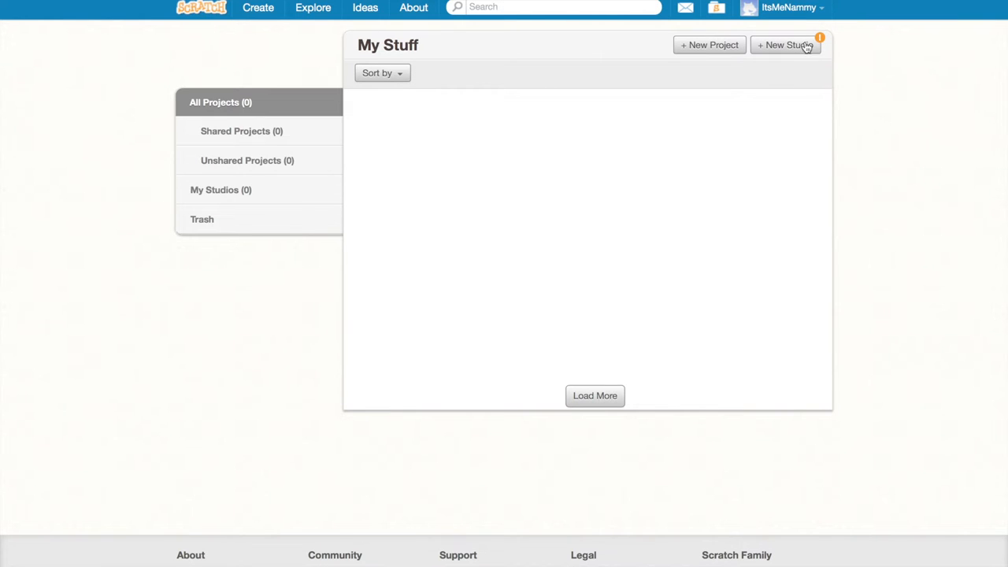
{"action": "mouse_move", "coordinate": [831, 71]}
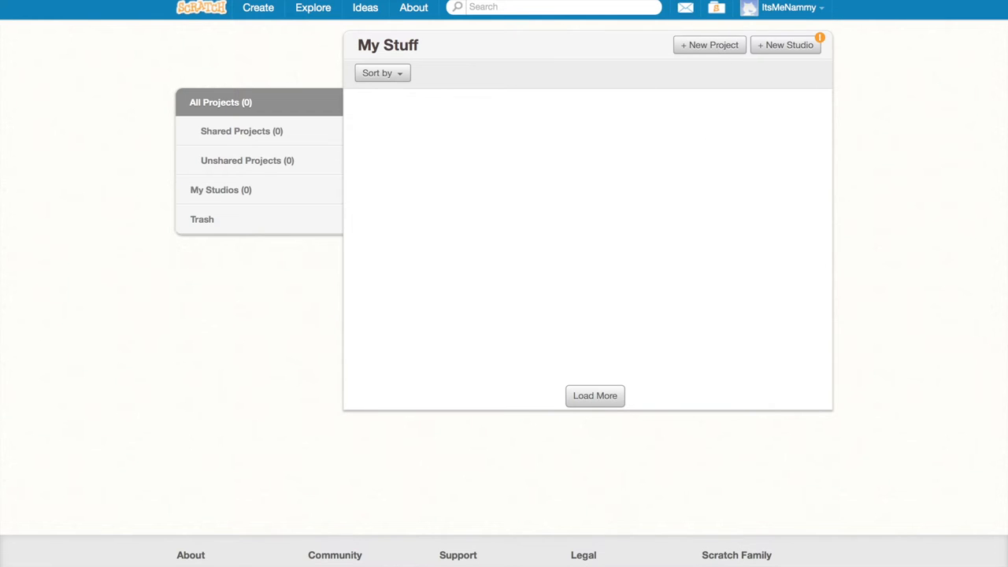
{"action": "left_click", "coordinate": [787, 7]}
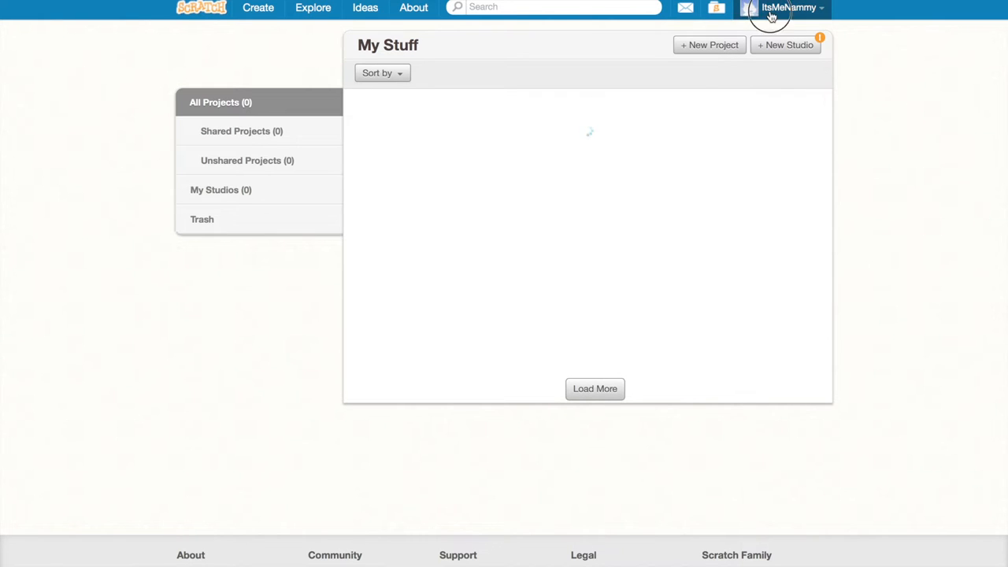
Step: In Account Settings, browse the Location list and pick Belgium
{"action": "left_click", "coordinate": [785, 7]}
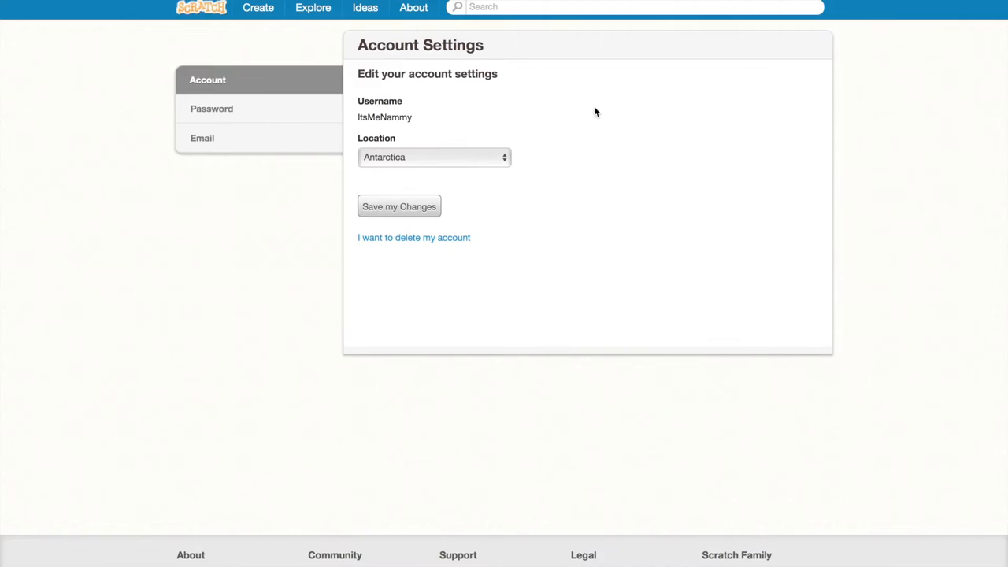
{"action": "left_click", "coordinate": [434, 158]}
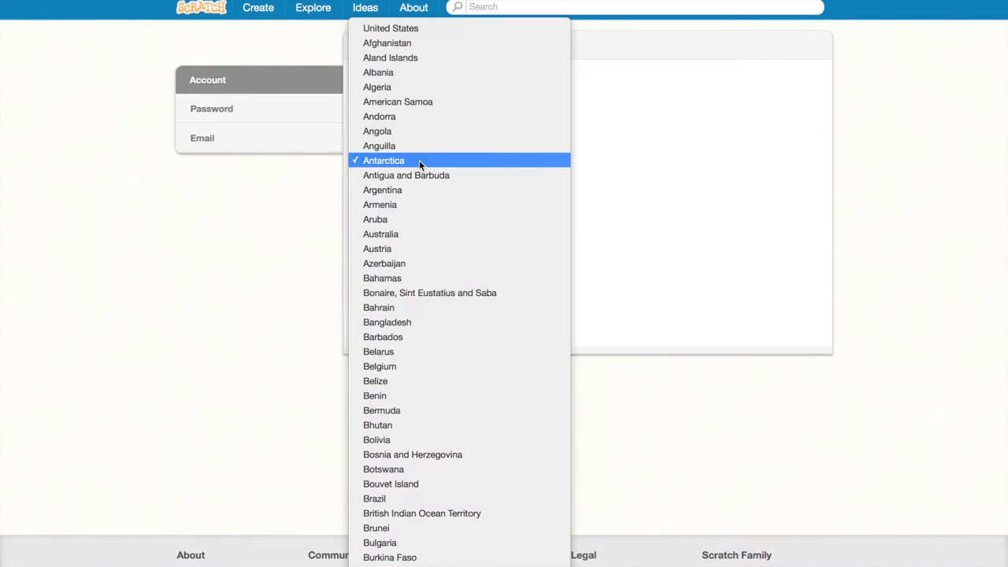
{"action": "mouse_move", "coordinate": [384, 365]}
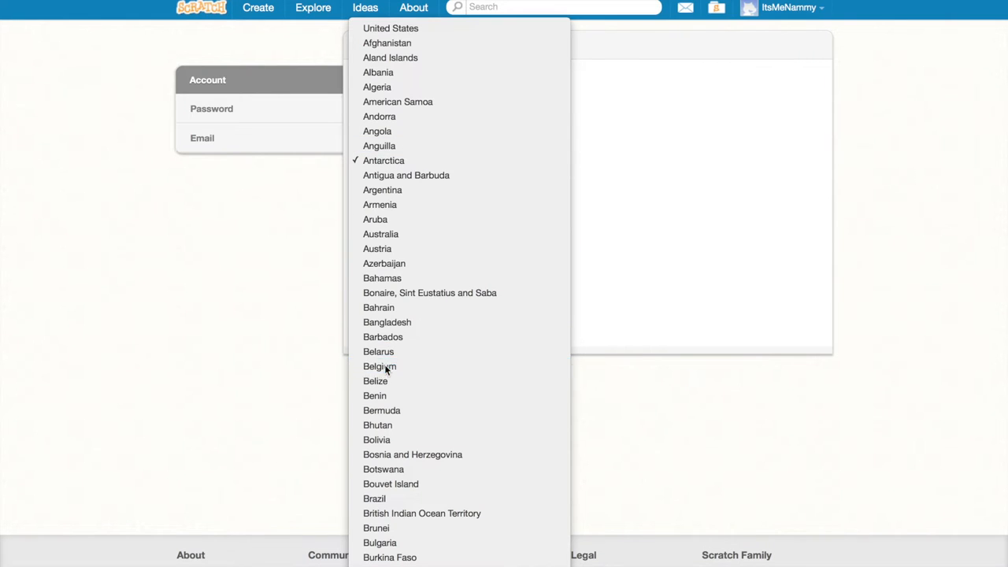
{"action": "left_click", "coordinate": [379, 365]}
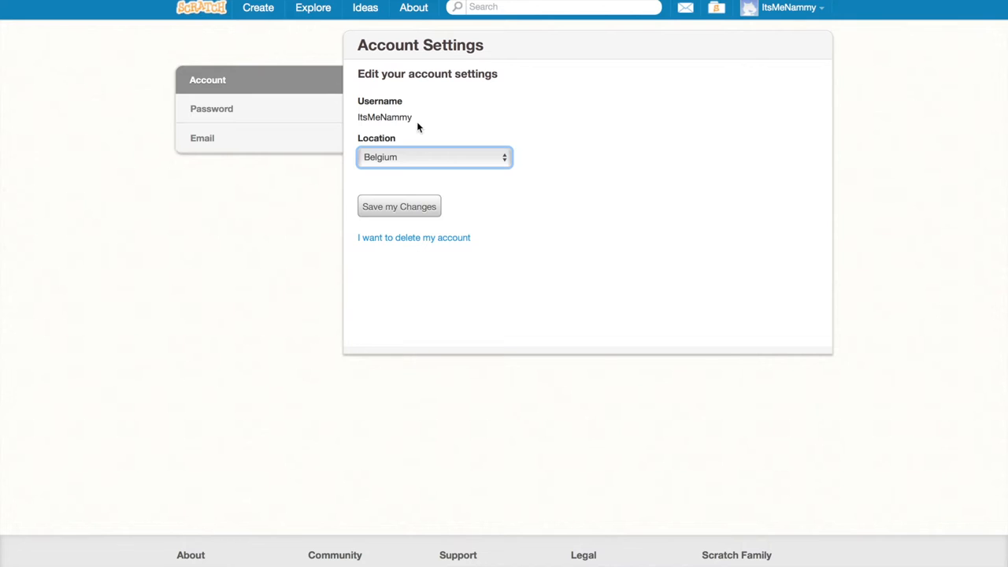
Step: Review the Password and Email settings, then save changes and return to the profile page
{"action": "left_click", "coordinate": [211, 109]}
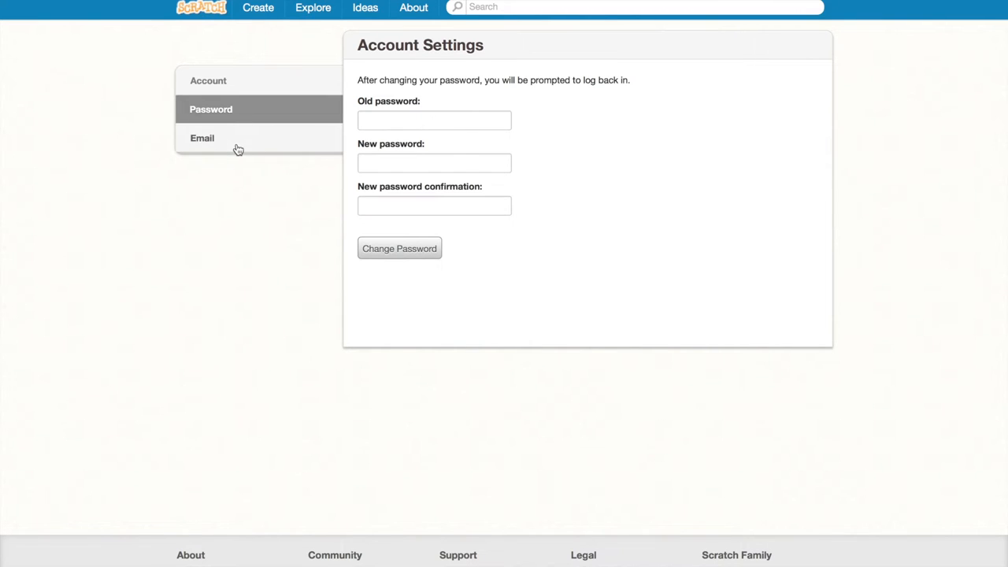
{"action": "left_click", "coordinate": [202, 139]}
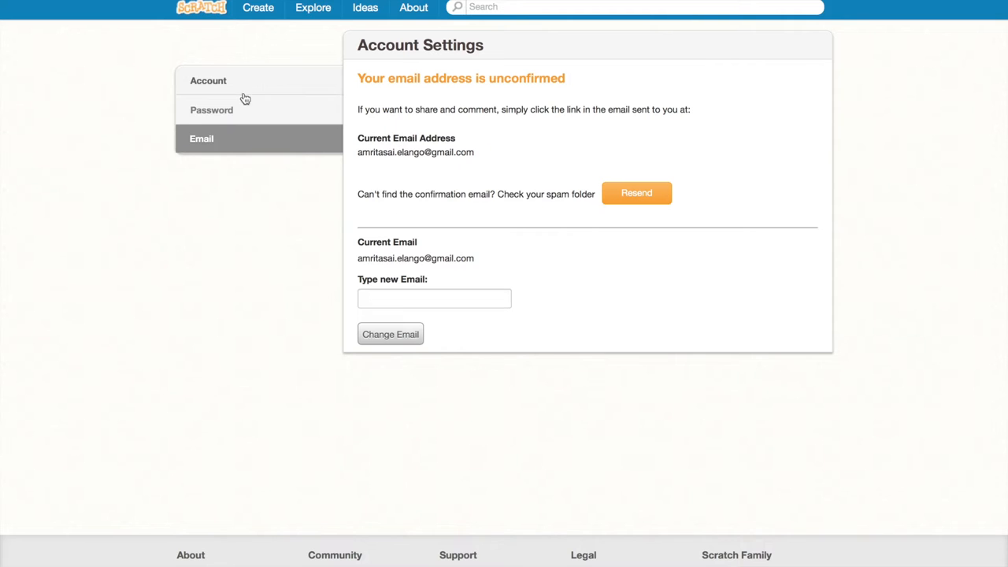
{"action": "mouse_move", "coordinate": [243, 110]}
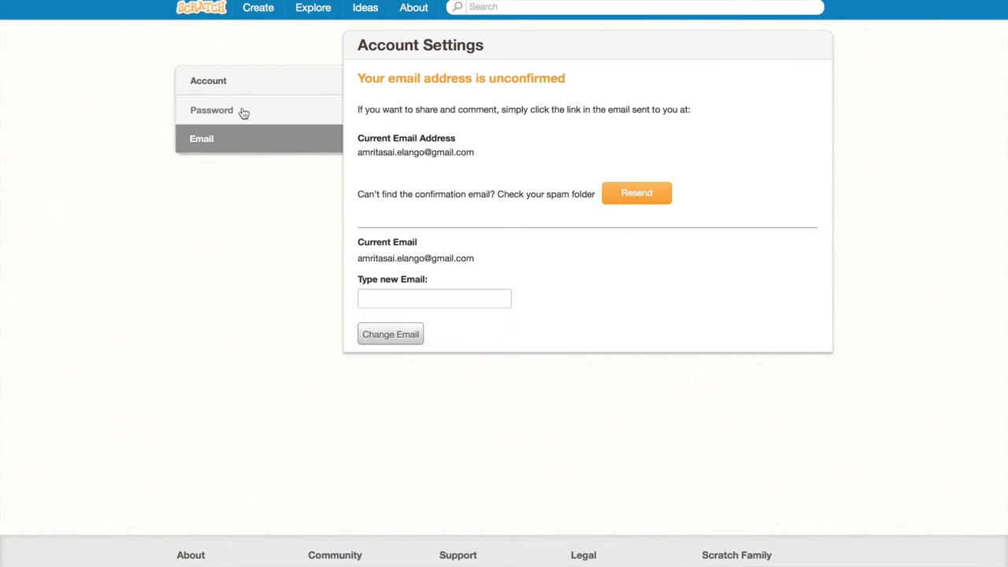
{"action": "left_click", "coordinate": [208, 79]}
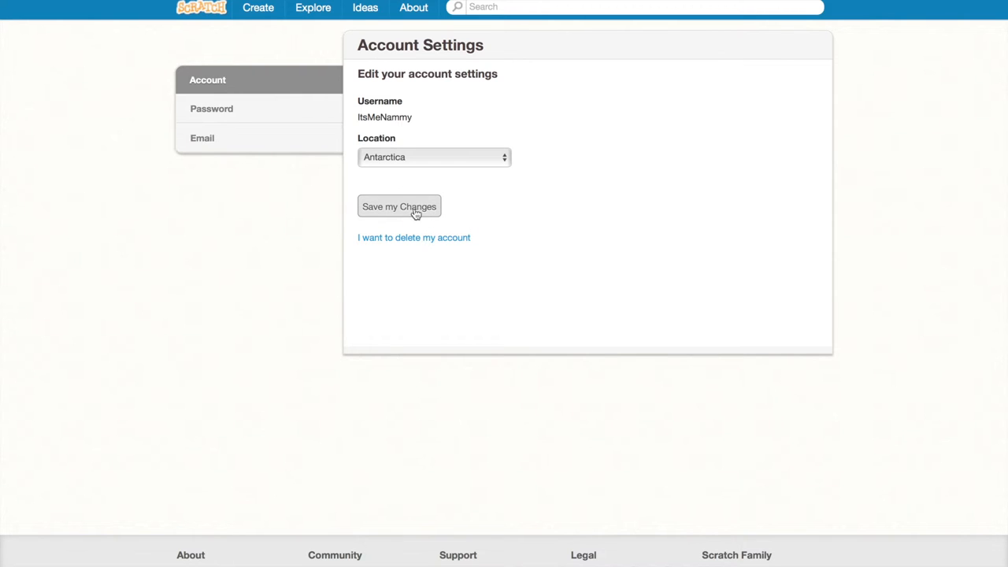
{"action": "mouse_move", "coordinate": [403, 179]}
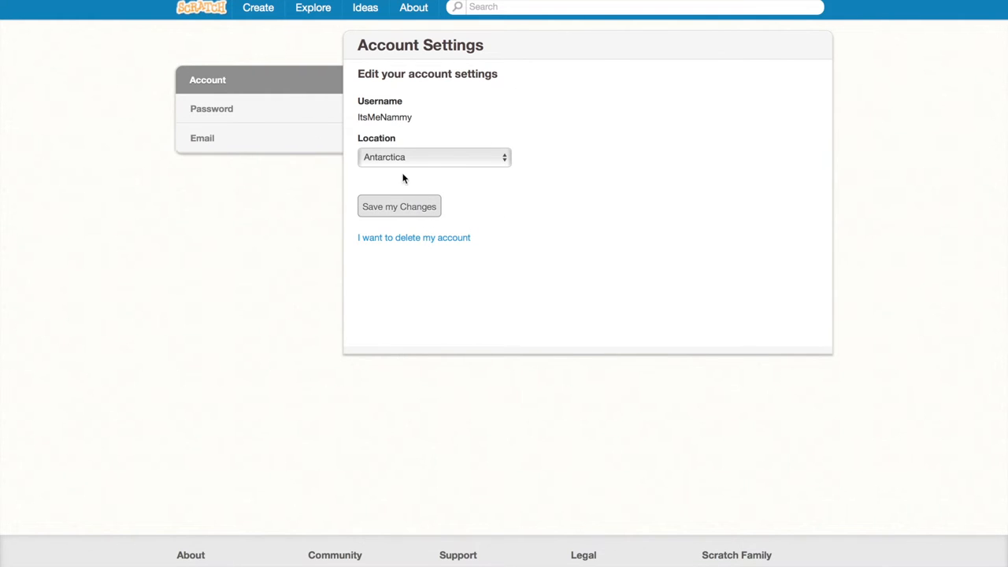
{"action": "left_click", "coordinate": [434, 157]}
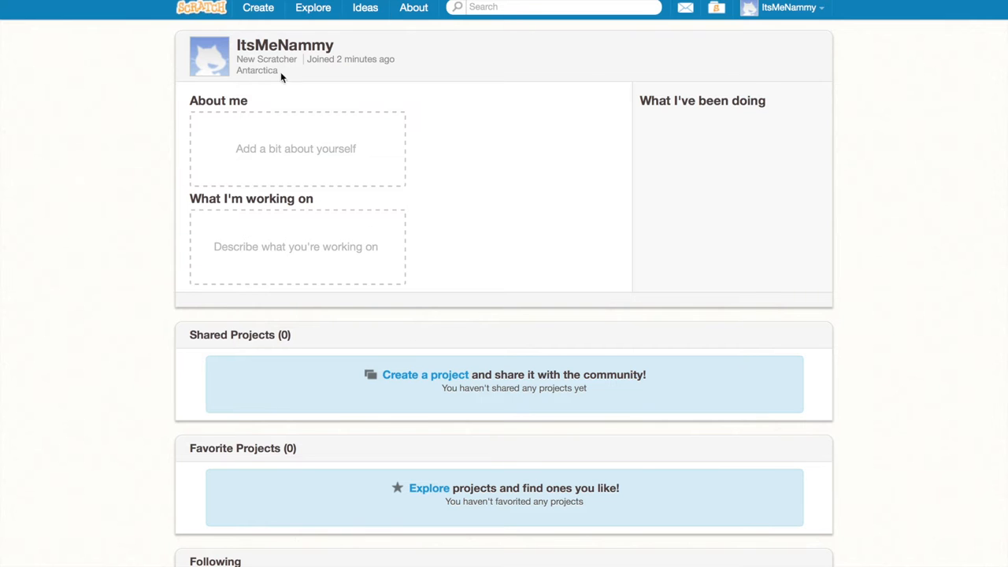
Step: Open the profile's 'welcoming committee' link in a new tab
{"action": "scroll", "scroll_direction": "down", "scroll_amount": 3}
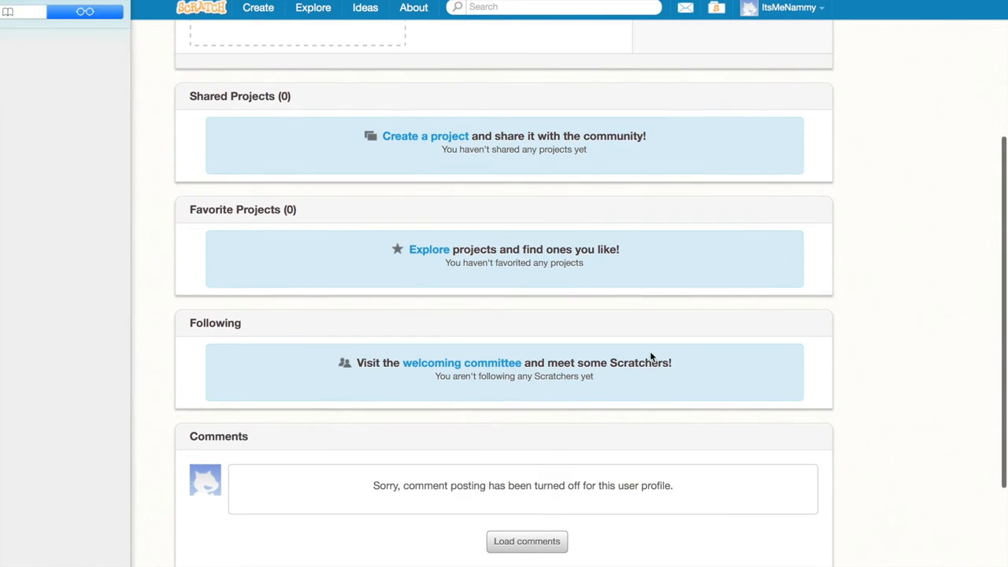
{"action": "scroll", "scroll_direction": "up", "scroll_amount": 3}
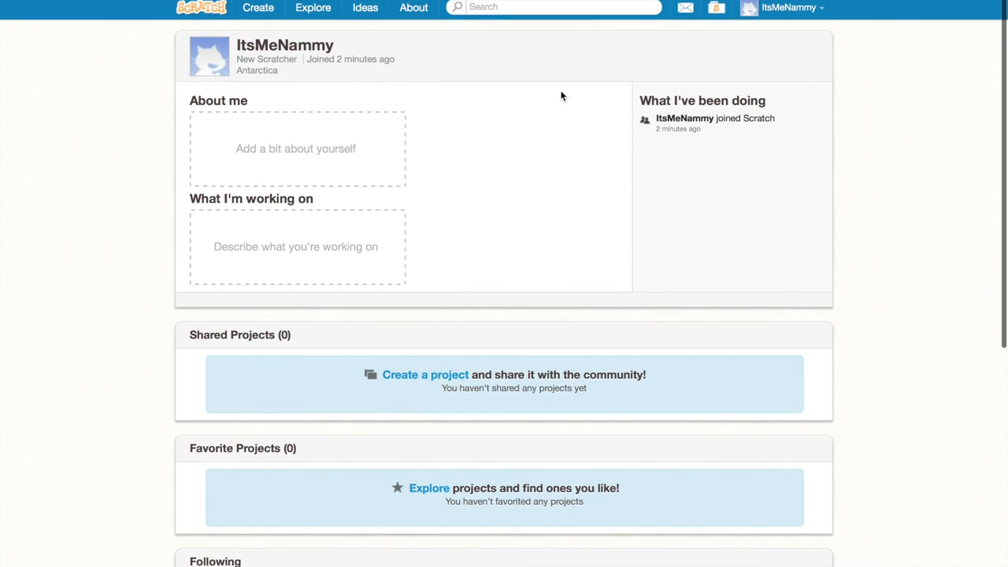
{"action": "scroll", "scroll_direction": "down", "scroll_amount": 3}
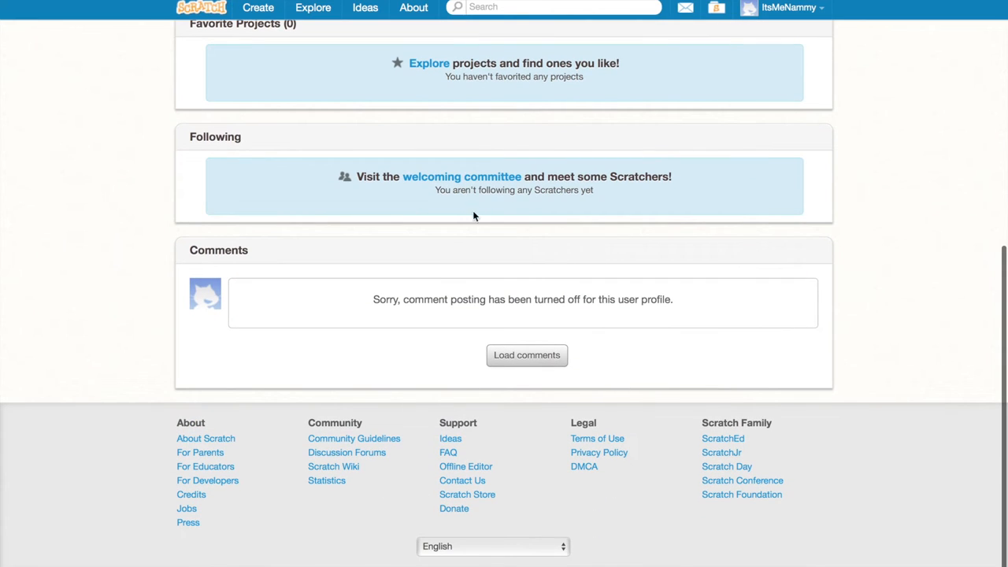
{"action": "right_click", "coordinate": [462, 177]}
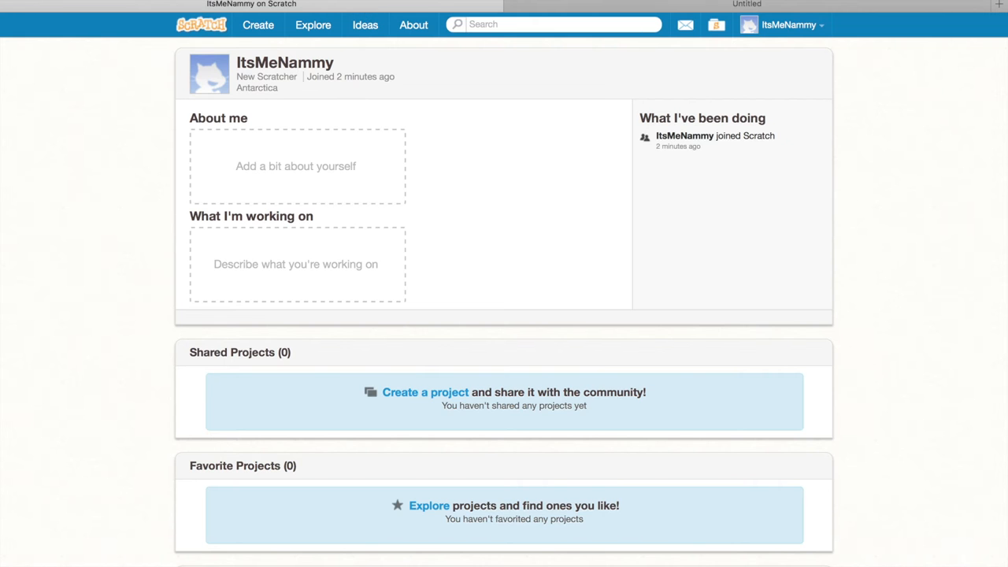
{"action": "mouse_move", "coordinate": [400, 261]}
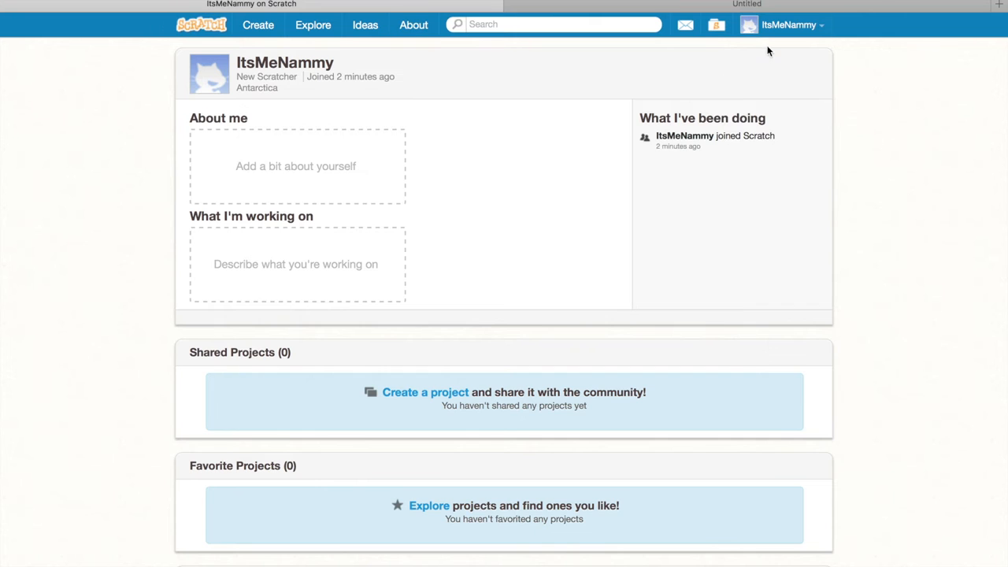
Step: Switch to the Scratch Welcoming Committee studio page
{"action": "left_click", "coordinate": [787, 26]}
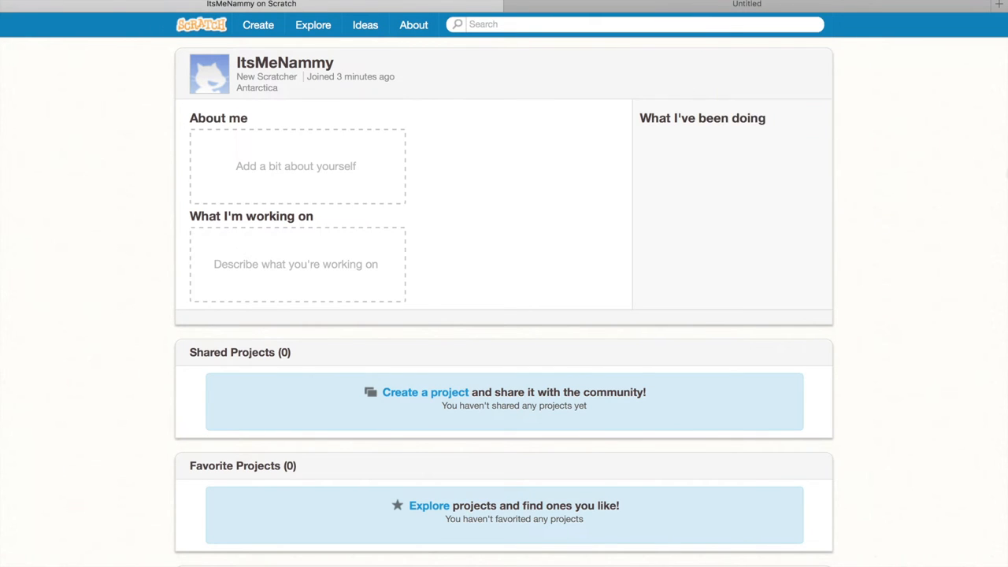
{"action": "left_click", "coordinate": [788, 25]}
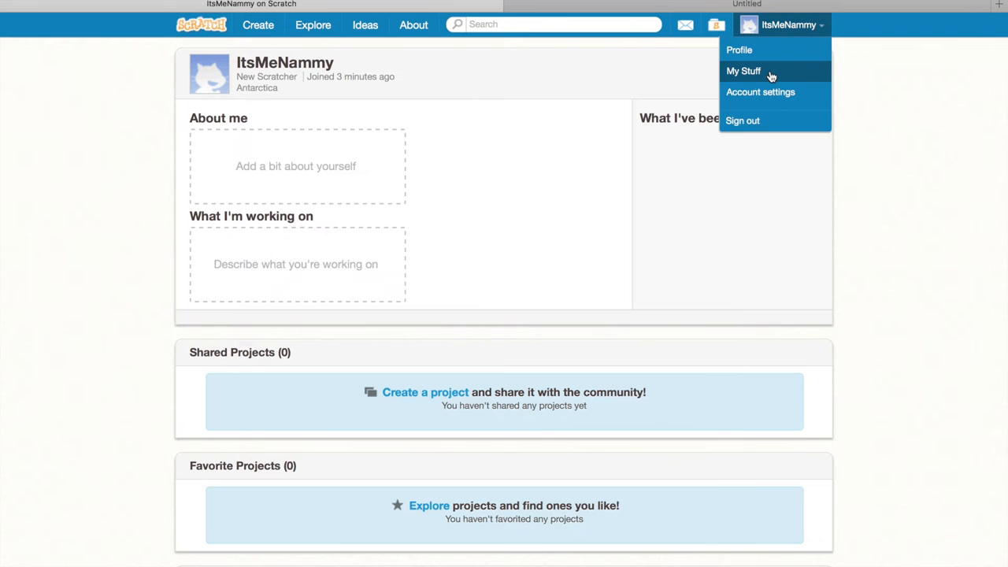
{"action": "mouse_move", "coordinate": [910, 29]}
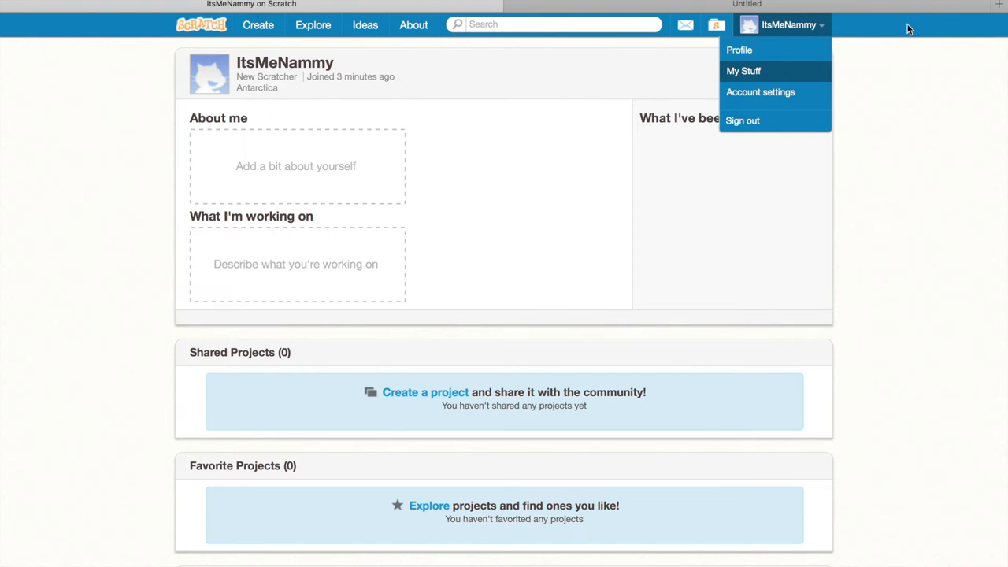
{"action": "left_click", "coordinate": [743, 71]}
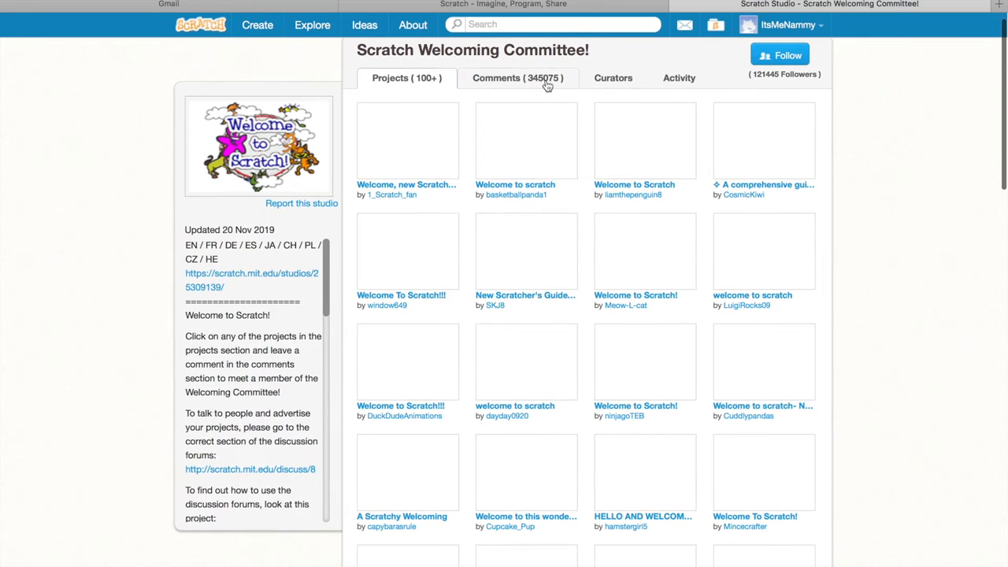
{"action": "mouse_move", "coordinate": [692, 261]}
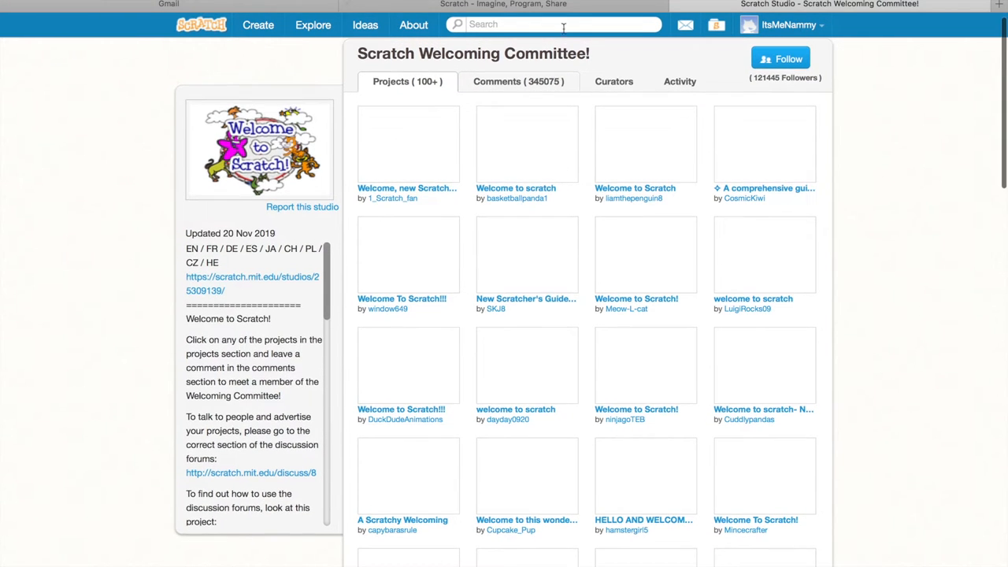
Step: Sign in to Gmail with the saved password and show the Updates mail category
{"action": "left_click", "coordinate": [167, 4]}
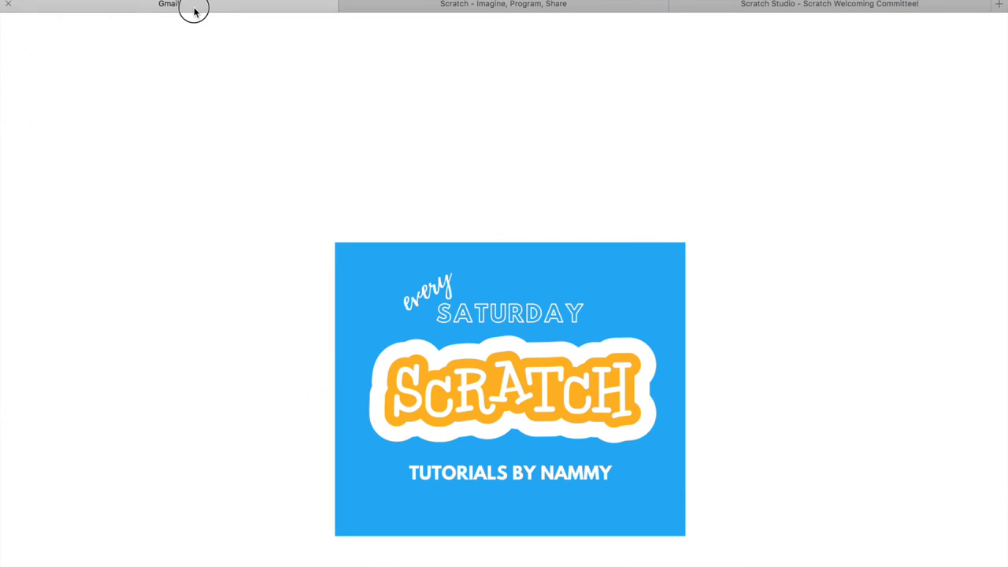
{"action": "left_click", "coordinate": [168, 5]}
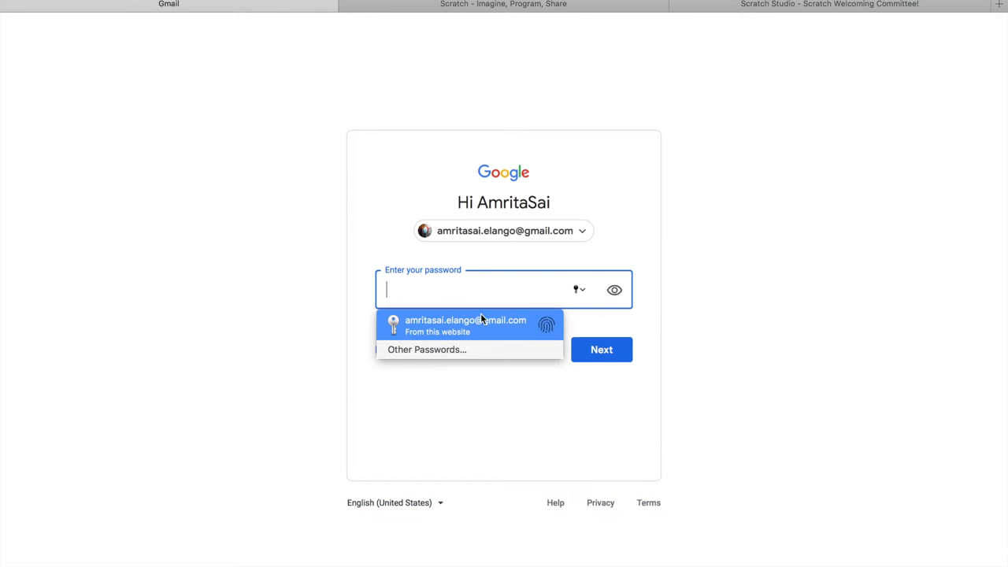
{"action": "left_click", "coordinate": [464, 320]}
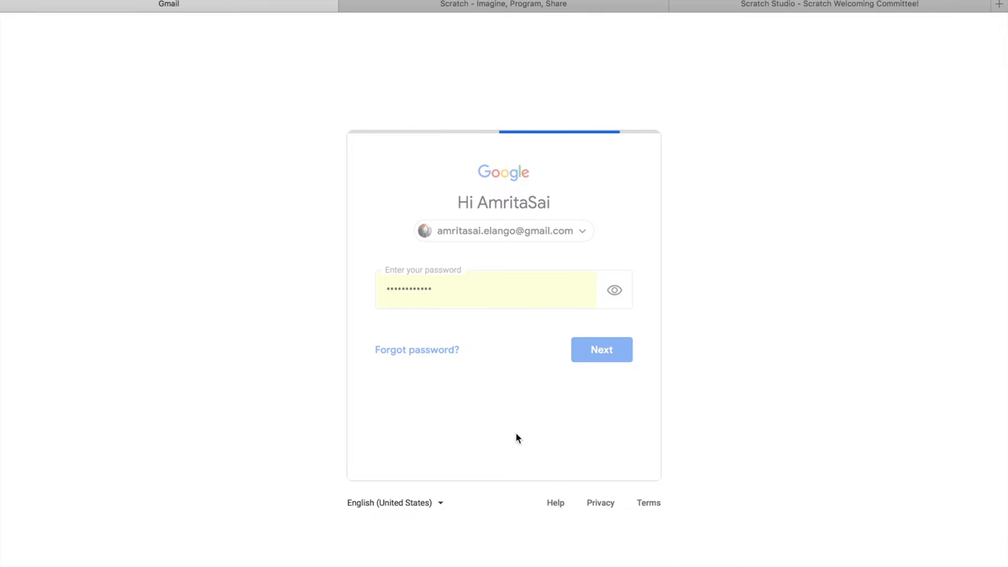
{"action": "left_click", "coordinate": [602, 350]}
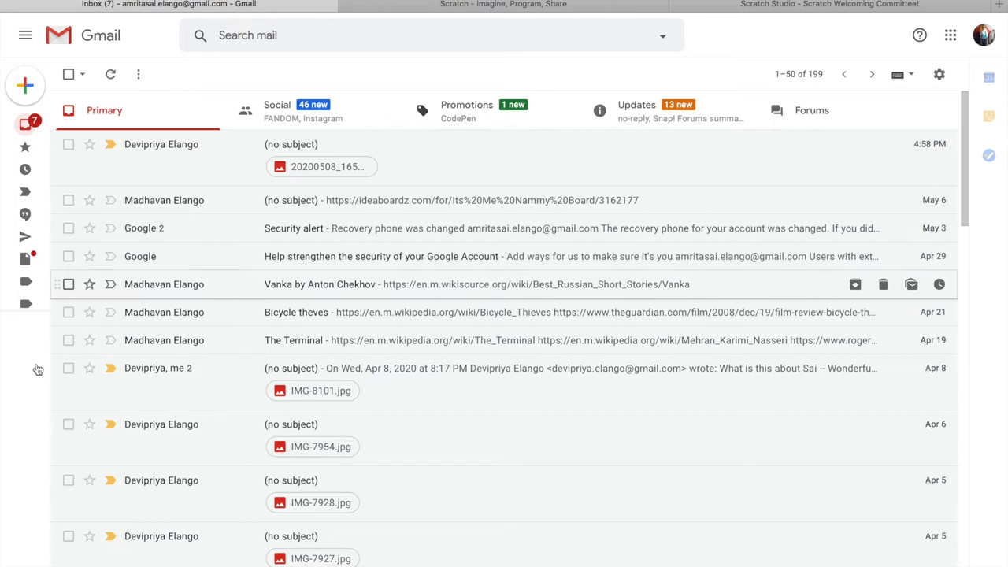
{"action": "mouse_move", "coordinate": [653, 110]}
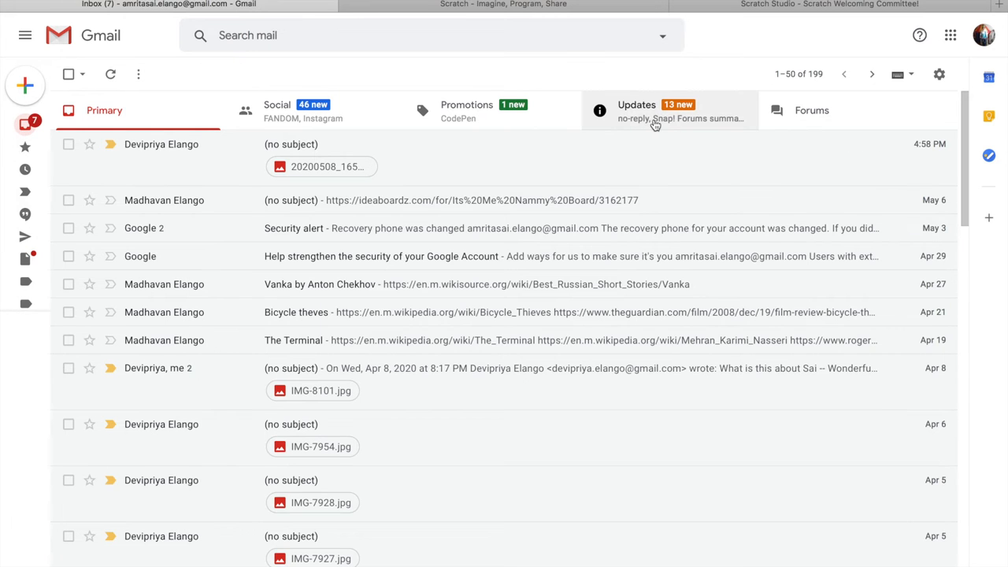
{"action": "left_click", "coordinate": [637, 110]}
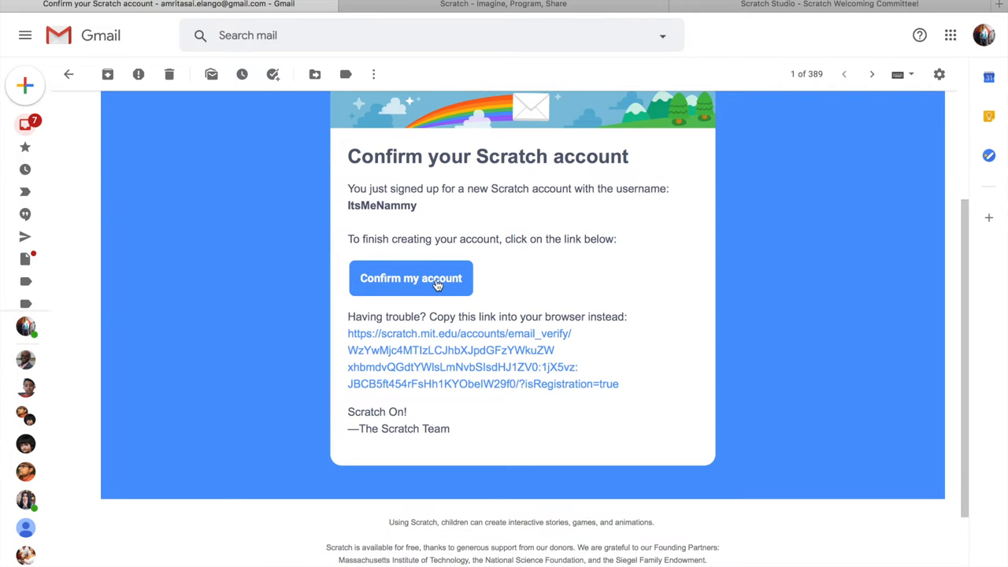
Step: Confirm the new Scratch account from the confirmation email link
{"action": "left_click", "coordinate": [409, 277]}
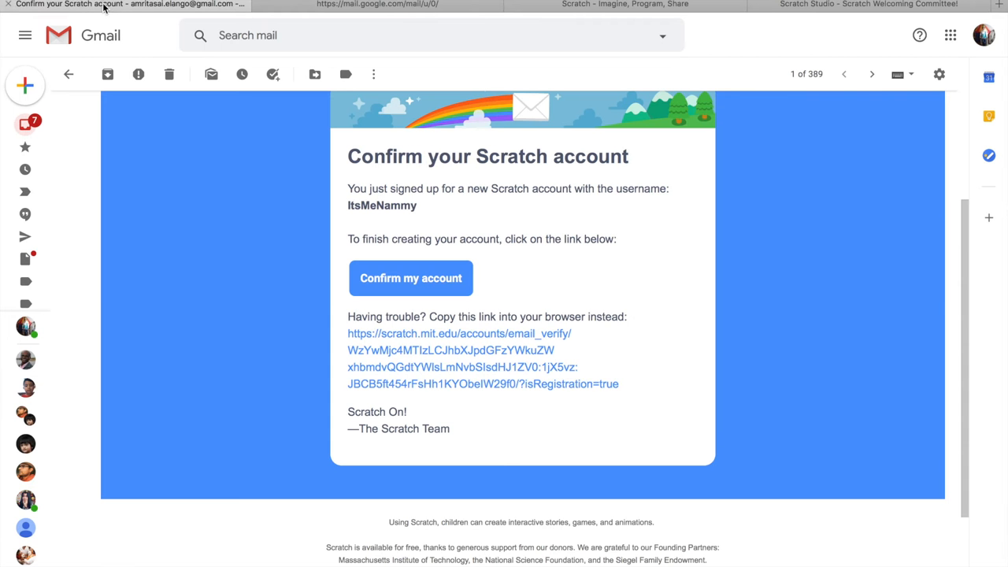
{"action": "mouse_move", "coordinate": [953, 16]}
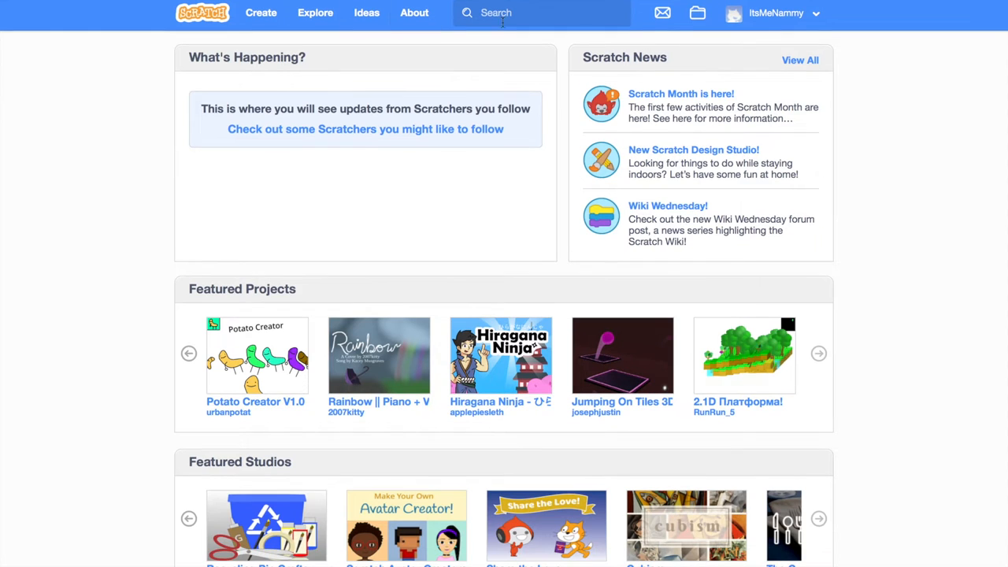
{"action": "mouse_move", "coordinate": [658, 306]}
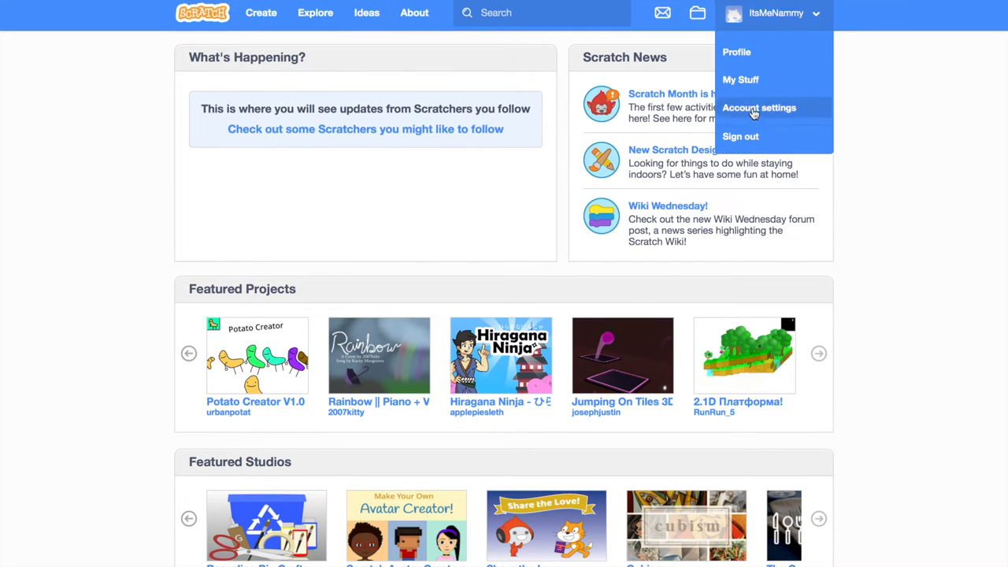
{"action": "mouse_move", "coordinate": [740, 79]}
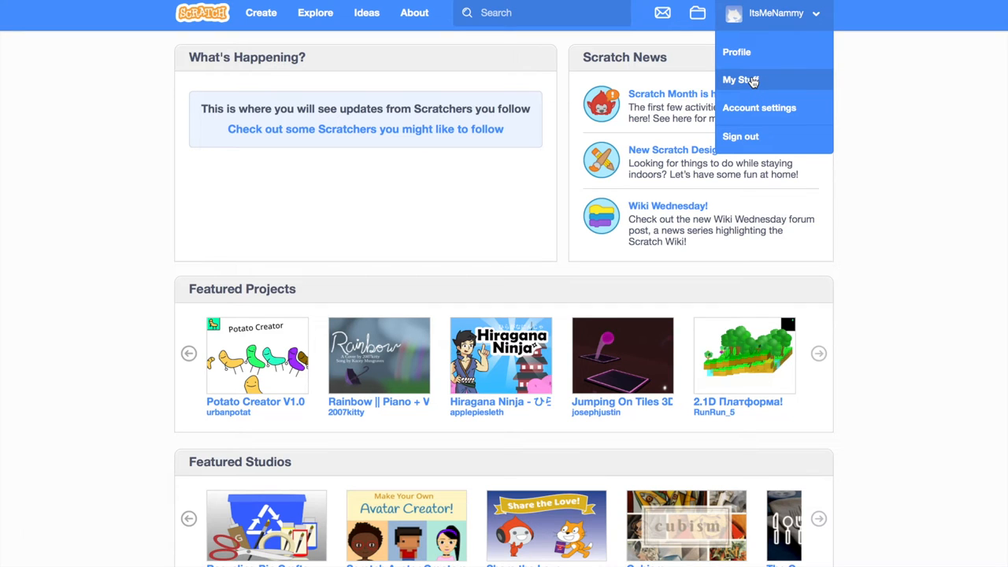
{"action": "mouse_move", "coordinate": [601, 219]}
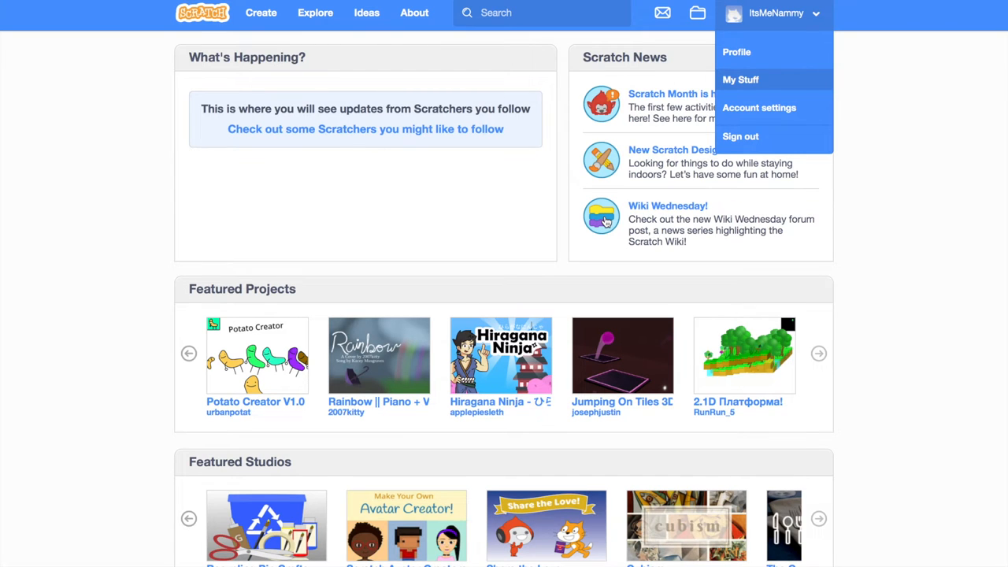
Step: Start a new Untitled project from My Stuff, opening the Scratch editor
{"action": "left_click", "coordinate": [740, 79]}
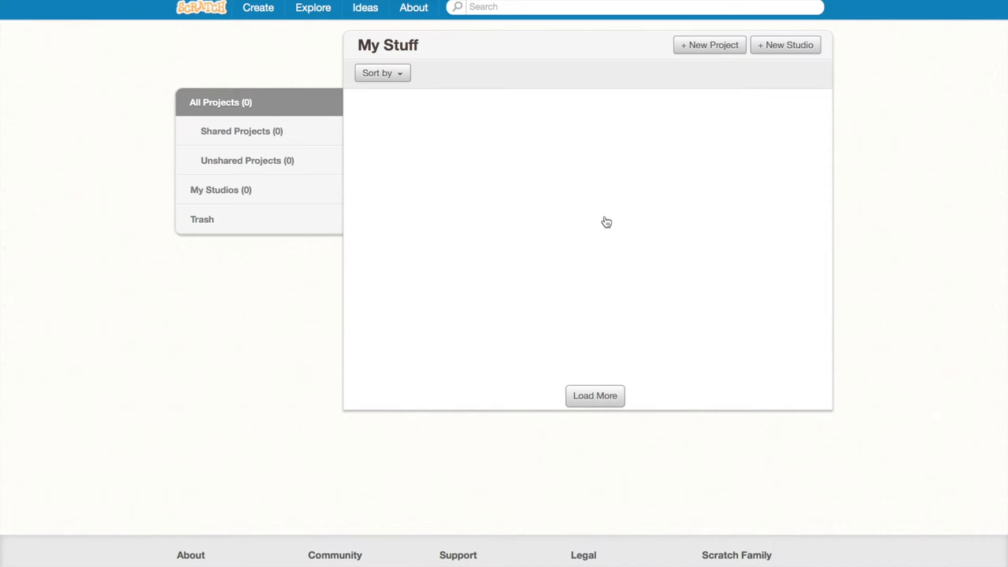
{"action": "left_click", "coordinate": [709, 44]}
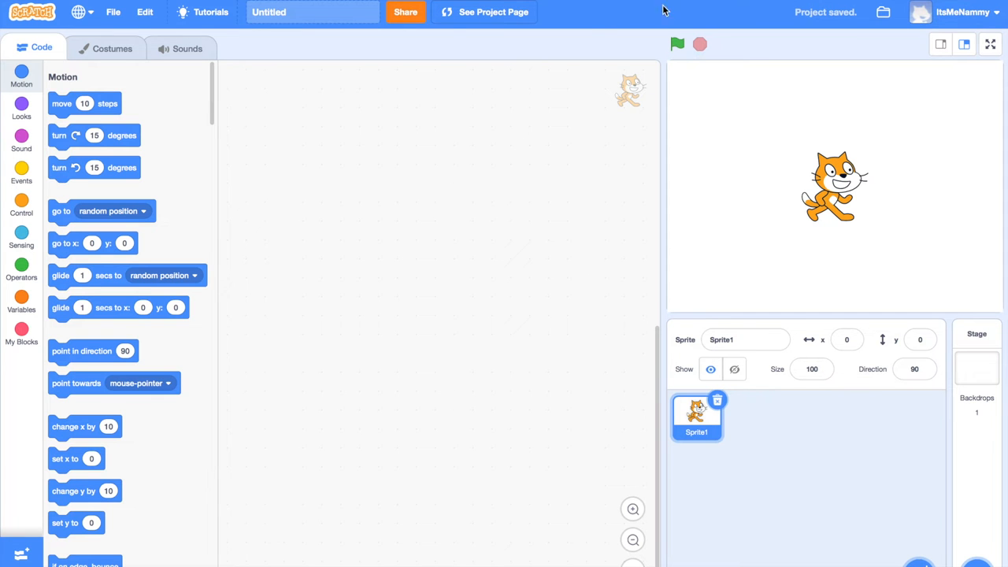
{"action": "left_click", "coordinate": [495, 13]}
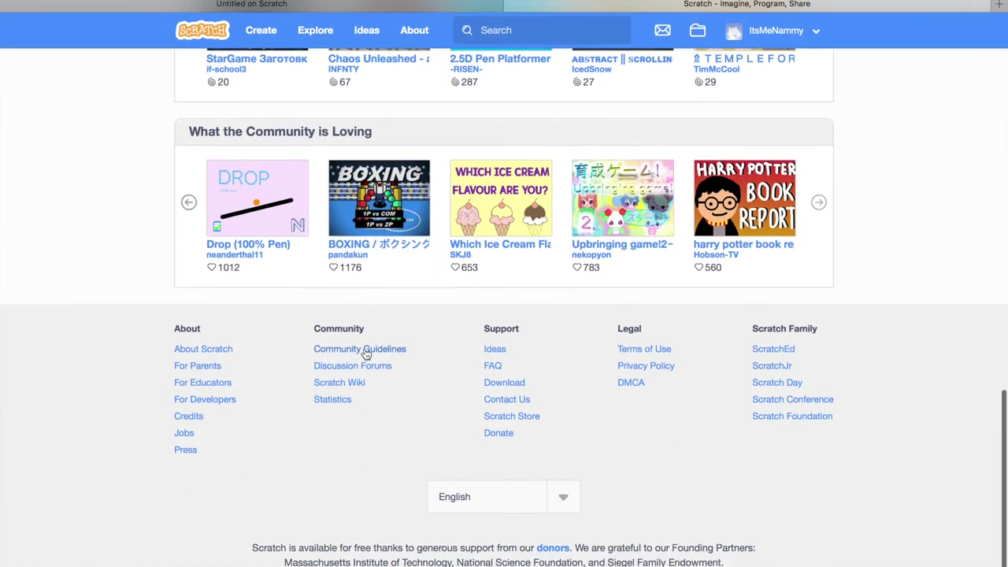
{"action": "left_click", "coordinate": [359, 349]}
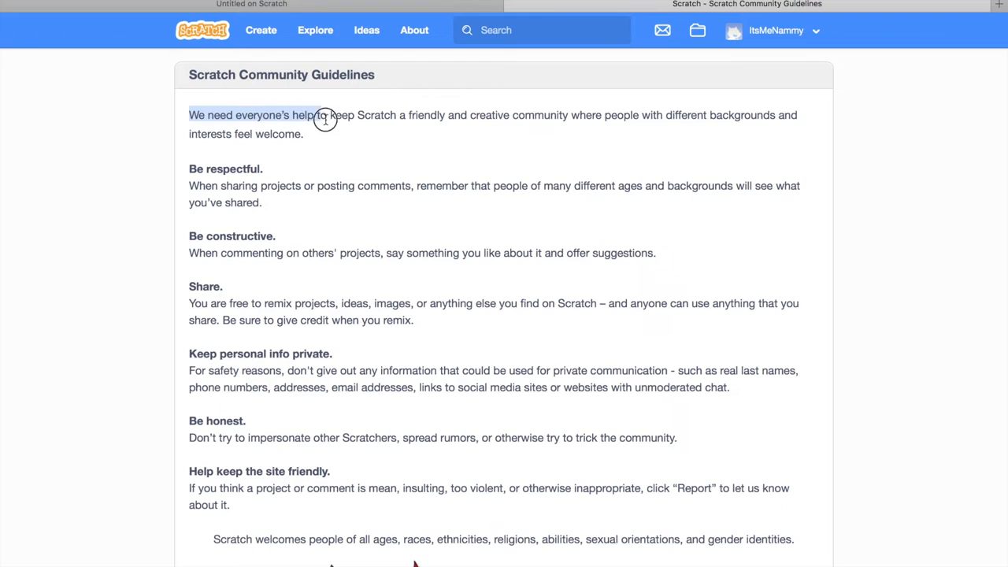
{"action": "left_click_drag", "start_coordinate": [325, 118], "coordinate": [622, 124]}
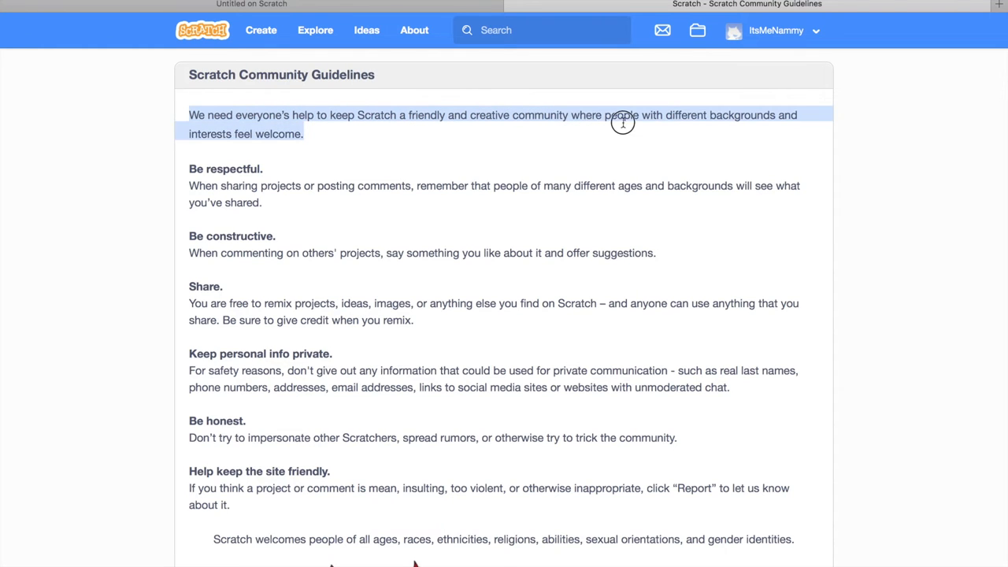
{"action": "mouse_move", "coordinate": [768, 130]}
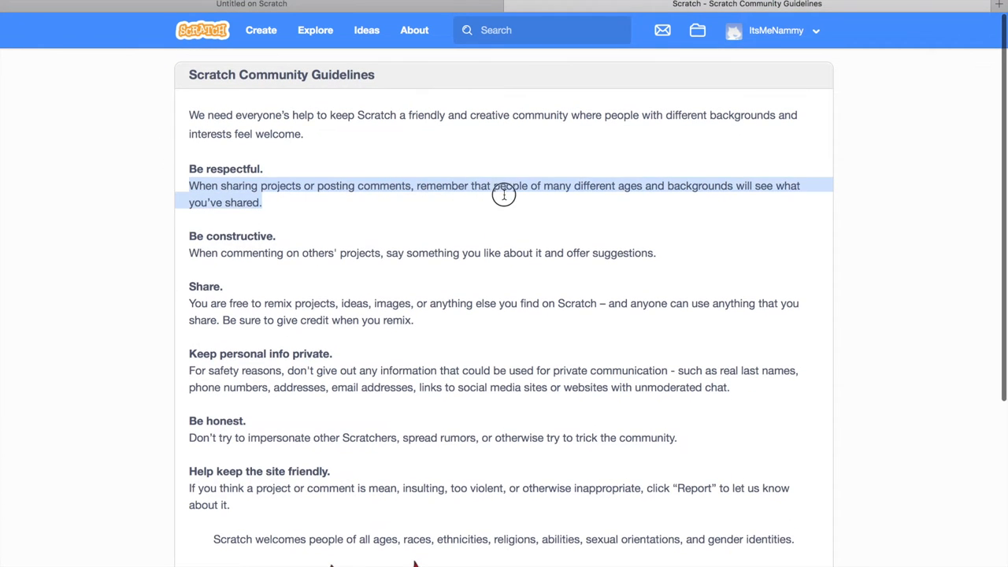
{"action": "mouse_move", "coordinate": [744, 197]}
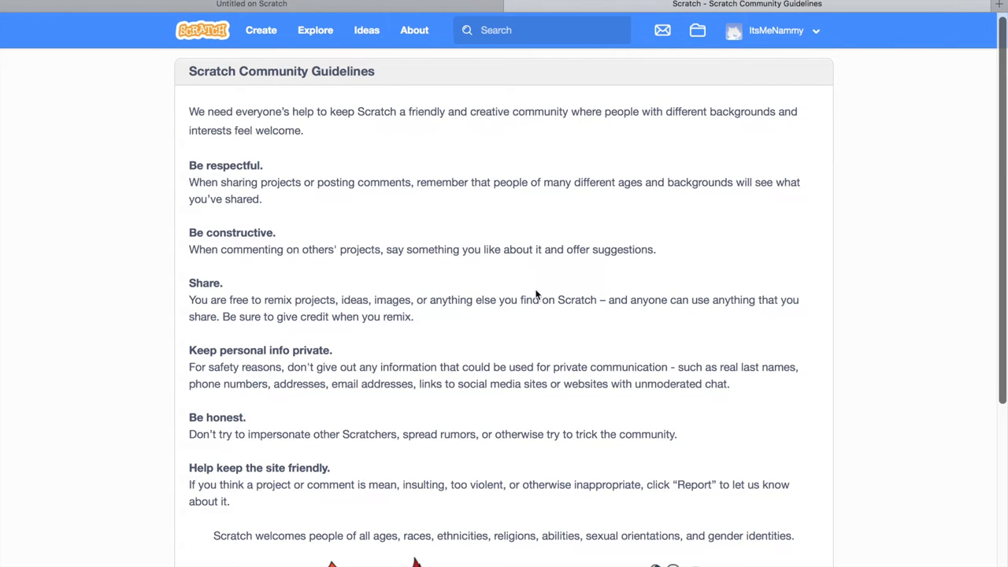
{"action": "mouse_move", "coordinate": [390, 331]}
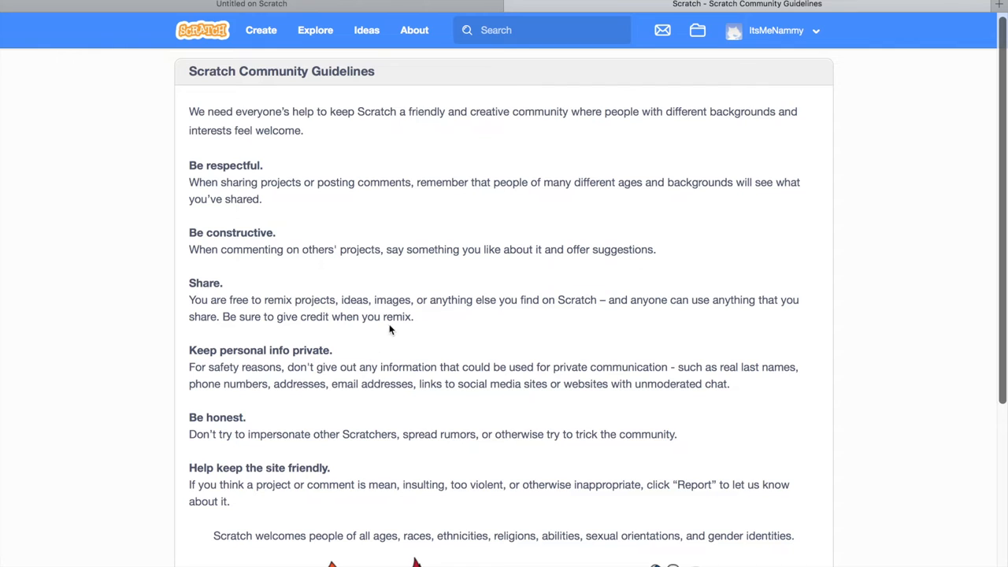
{"action": "mouse_move", "coordinate": [496, 157]}
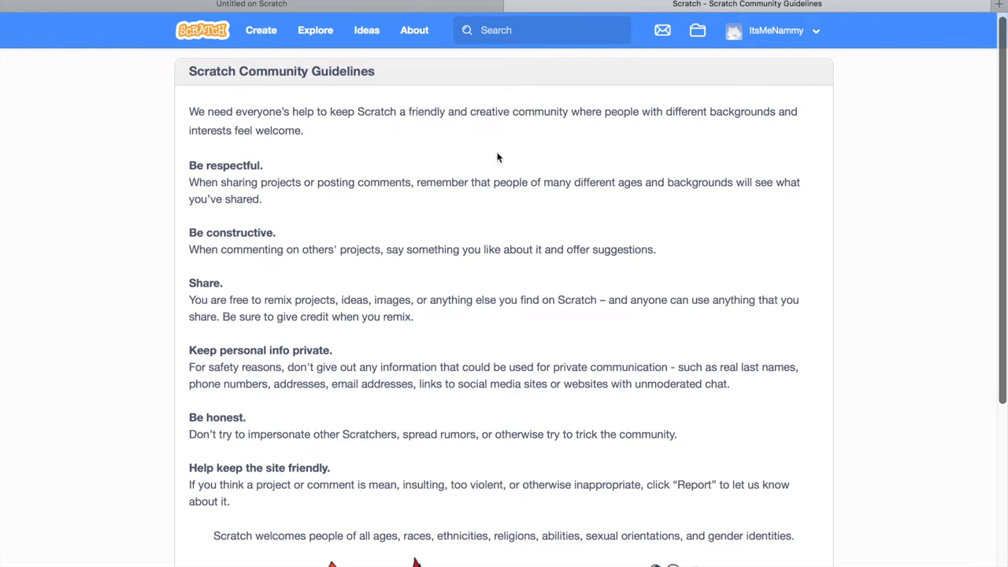
{"action": "mouse_move", "coordinate": [670, 198]}
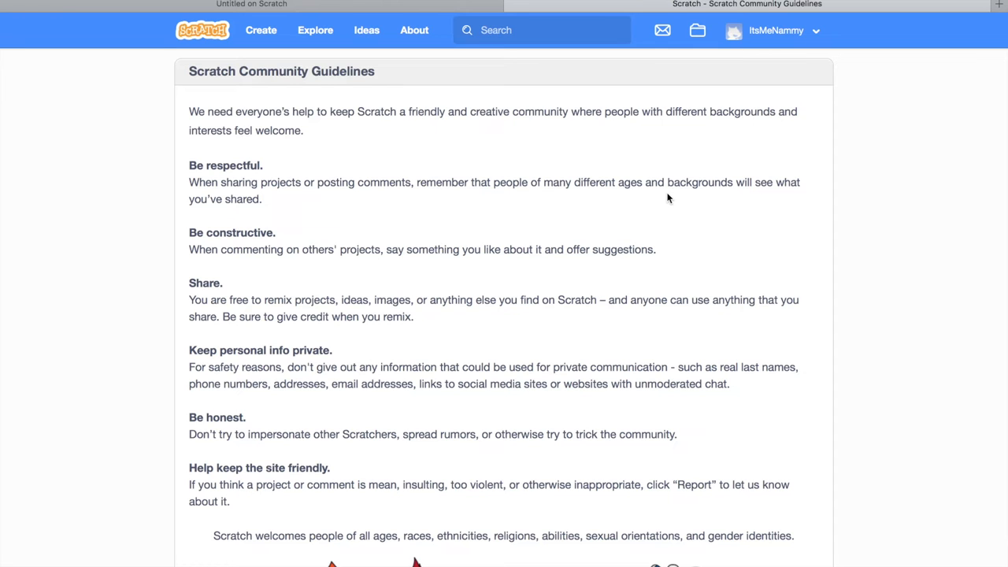
{"action": "scroll", "scroll_direction": "down", "scroll_amount": 3}
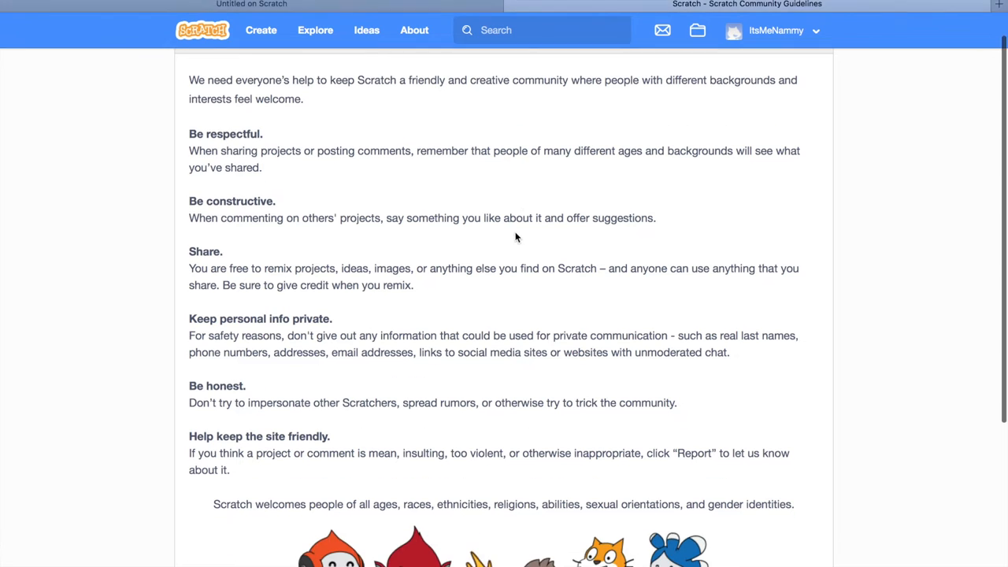
{"action": "scroll", "scroll_direction": "down", "scroll_amount": 3}
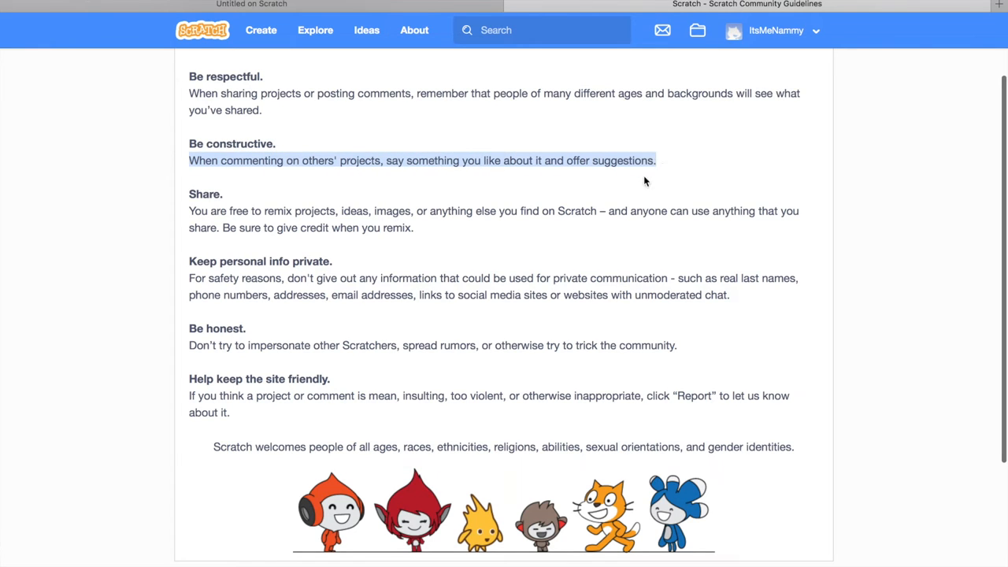
{"action": "mouse_move", "coordinate": [690, 136]}
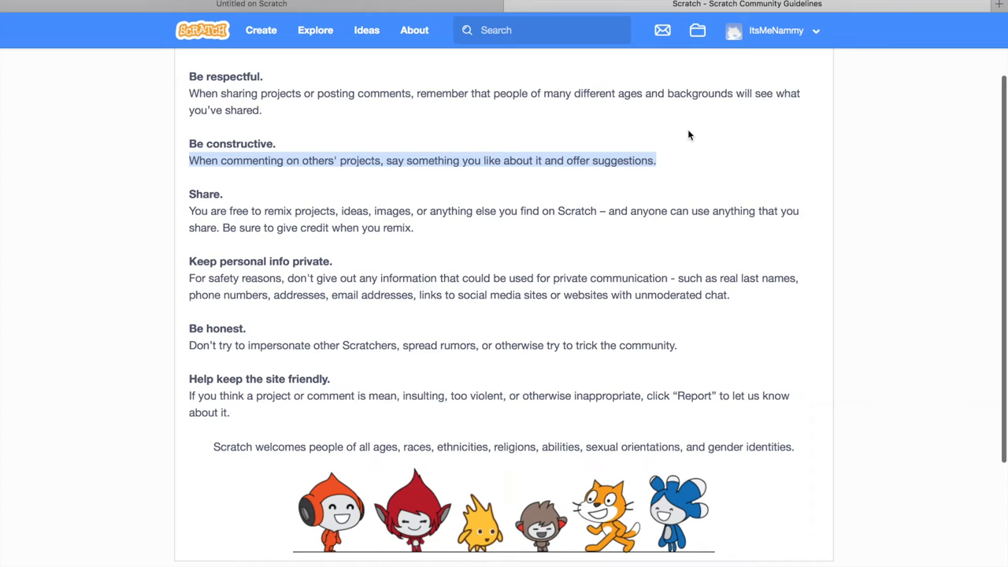
{"action": "right_click", "coordinate": [479, 118]}
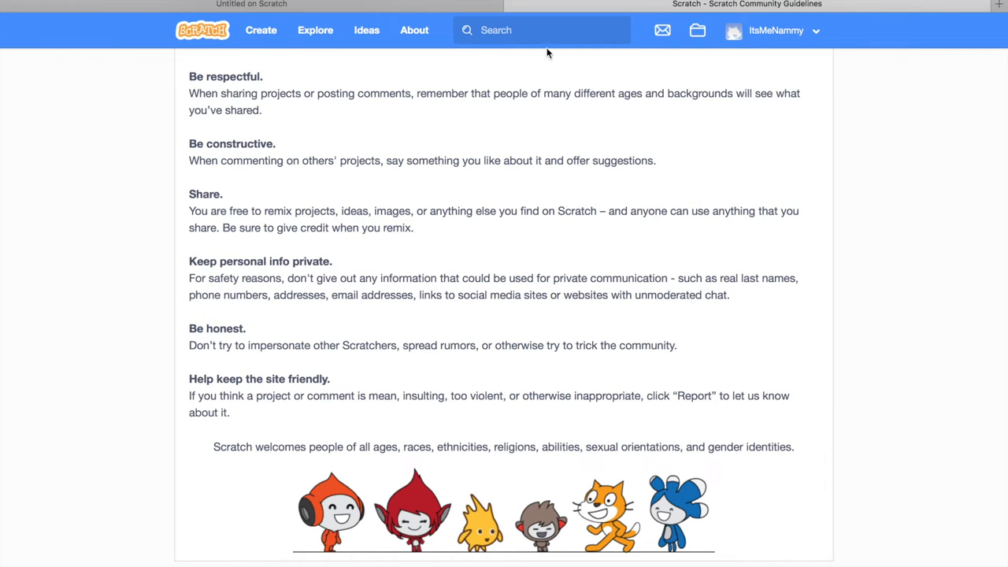
{"action": "mouse_move", "coordinate": [460, 144]}
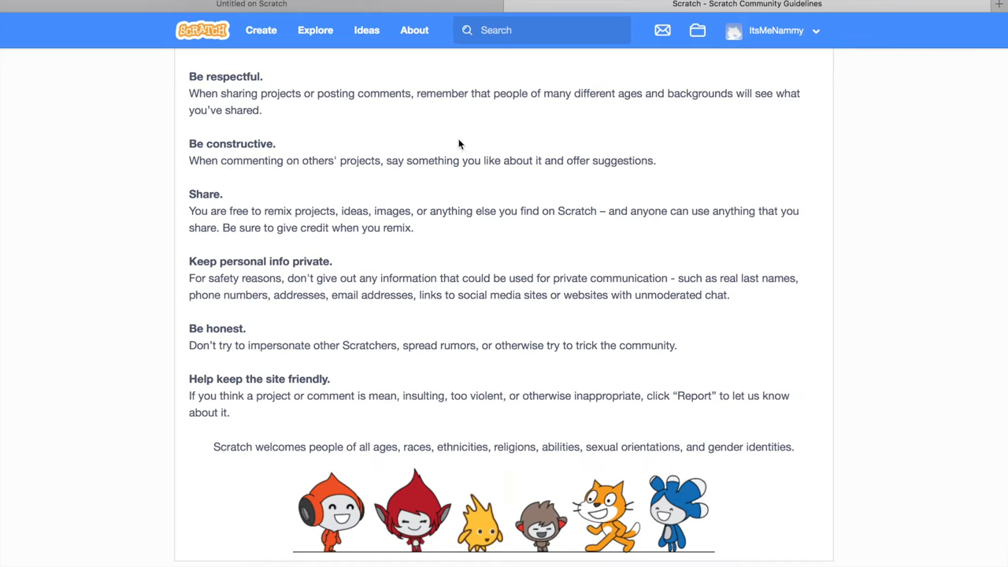
{"action": "mouse_move", "coordinate": [528, 110]}
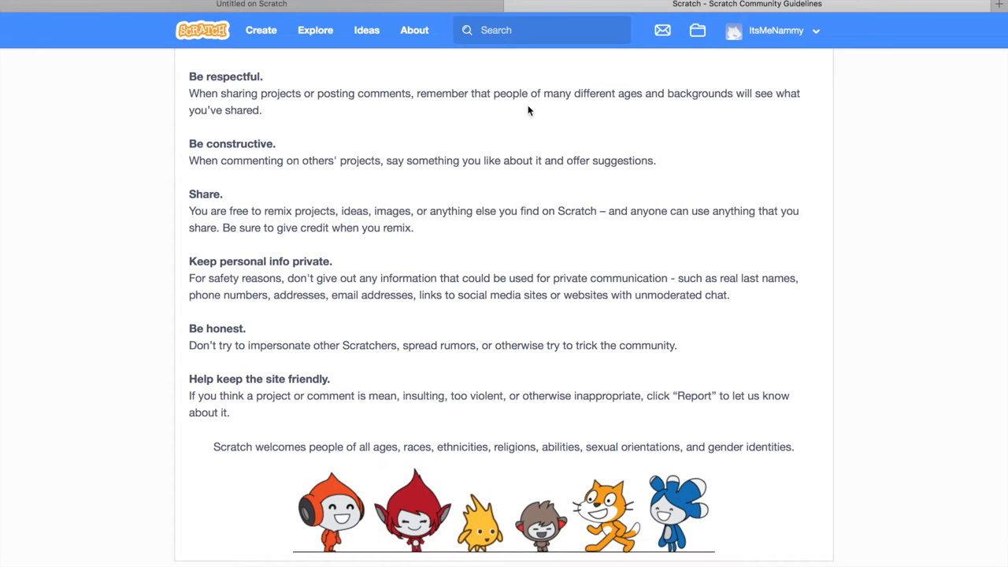
{"action": "mouse_move", "coordinate": [796, 129]}
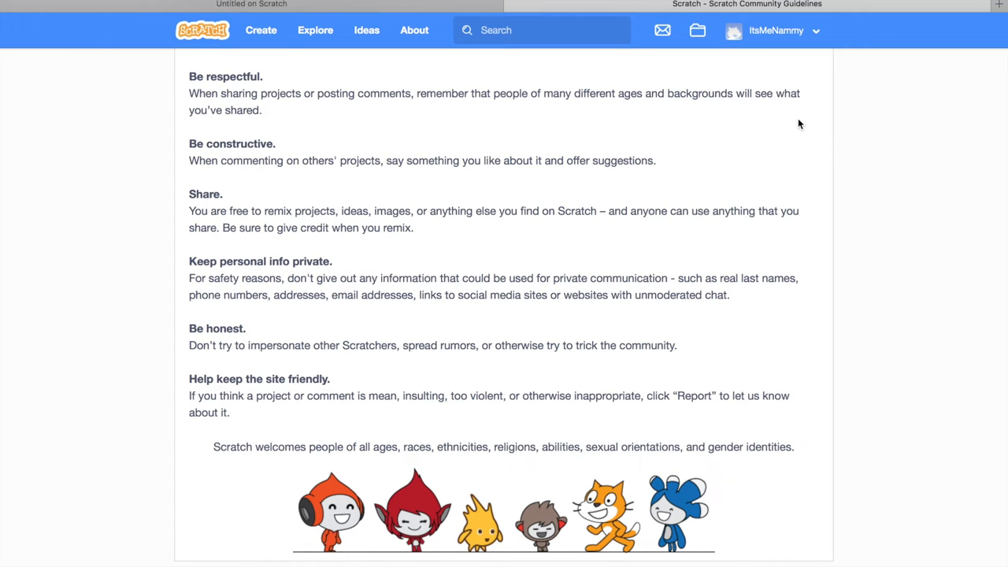
{"action": "mouse_move", "coordinate": [746, 162]}
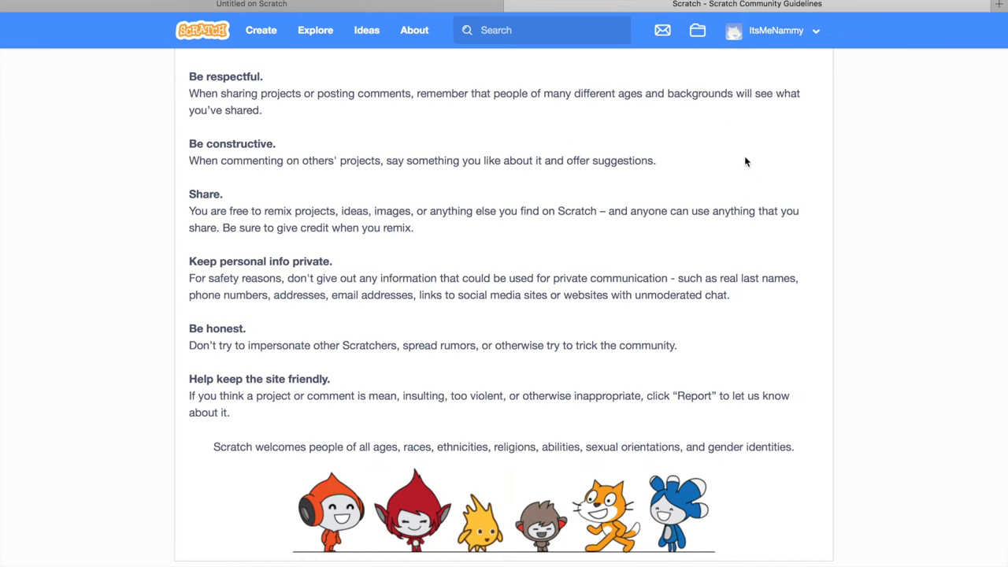
{"action": "mouse_move", "coordinate": [907, 195]}
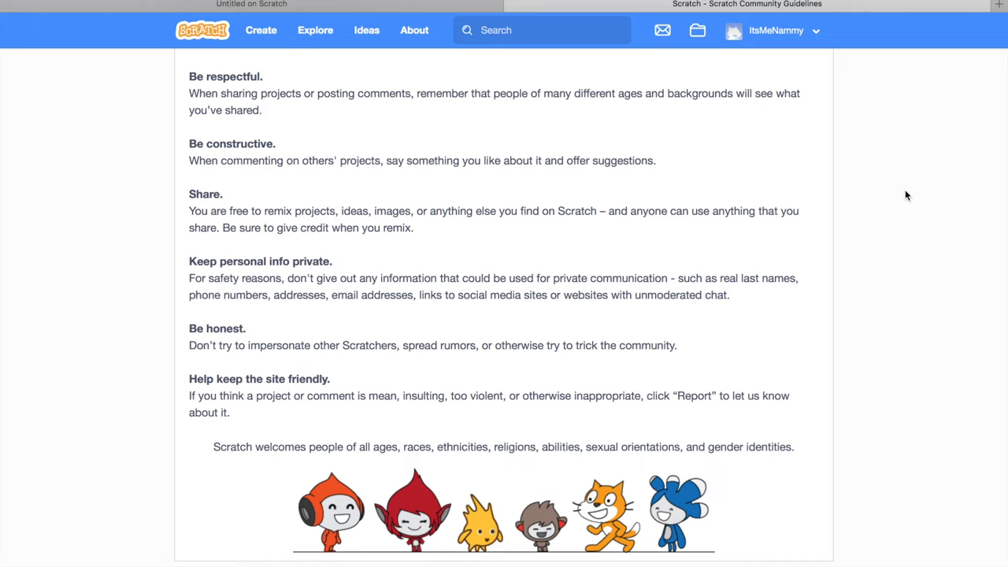
{"action": "mouse_move", "coordinate": [233, 167]}
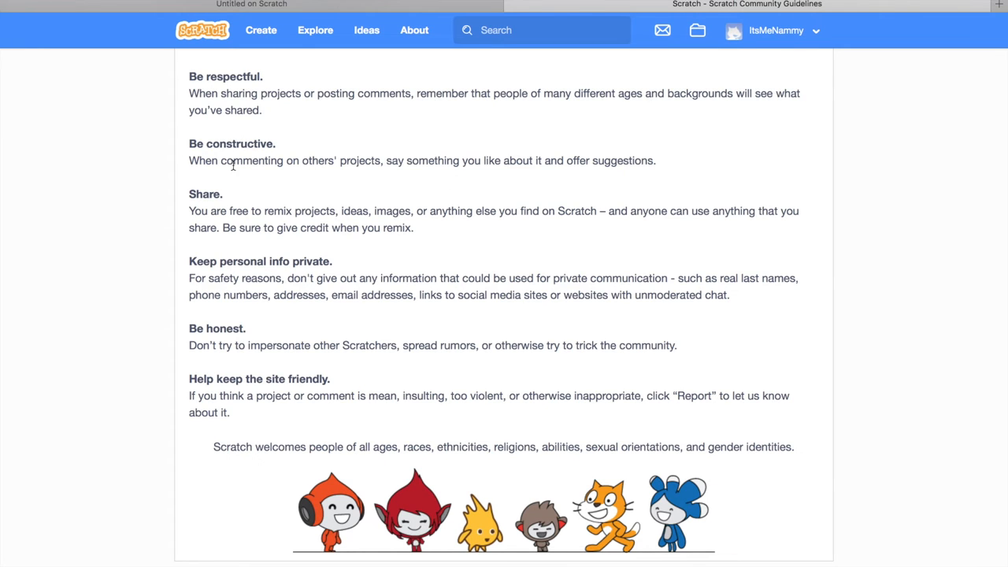
{"action": "scroll", "scroll_direction": "up", "scroll_amount": 3}
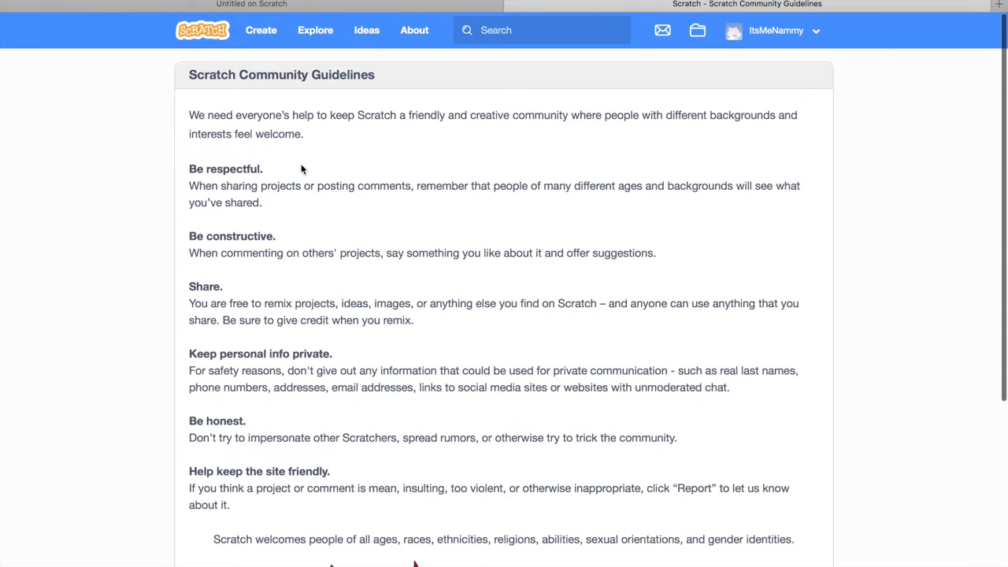
{"action": "mouse_move", "coordinate": [93, 221]}
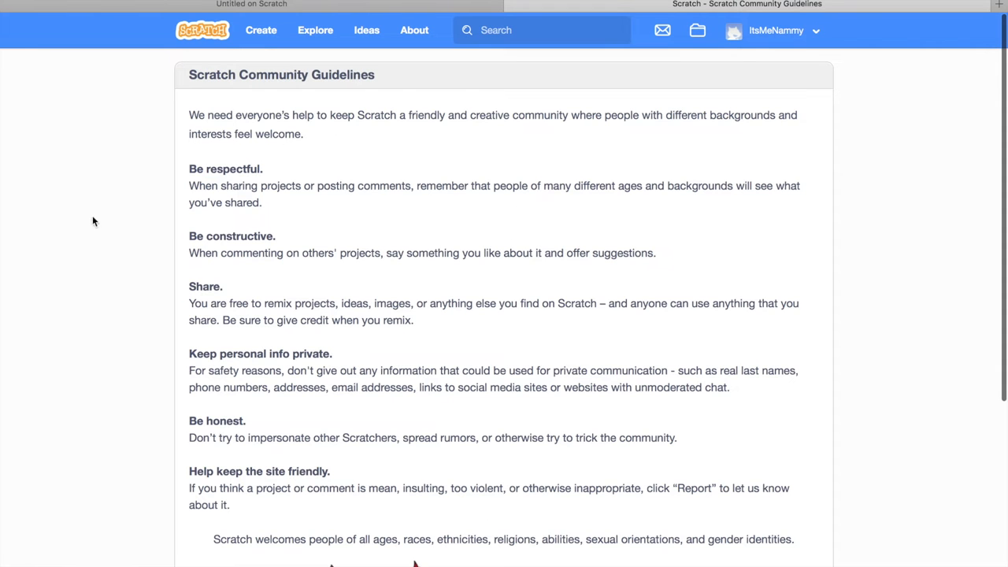
{"action": "scroll", "scroll_direction": "down", "scroll_amount": 3}
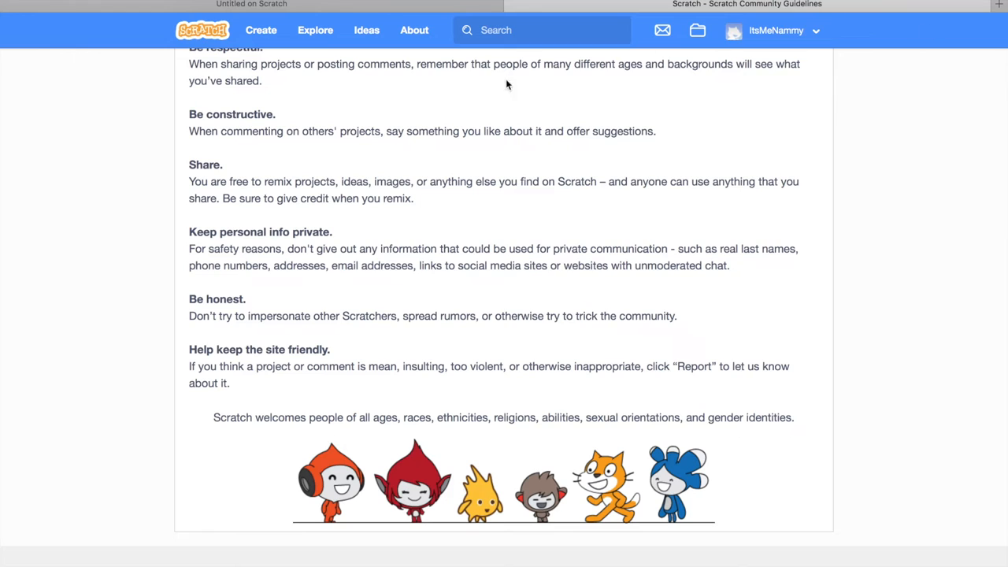
{"action": "mouse_move", "coordinate": [849, 199]}
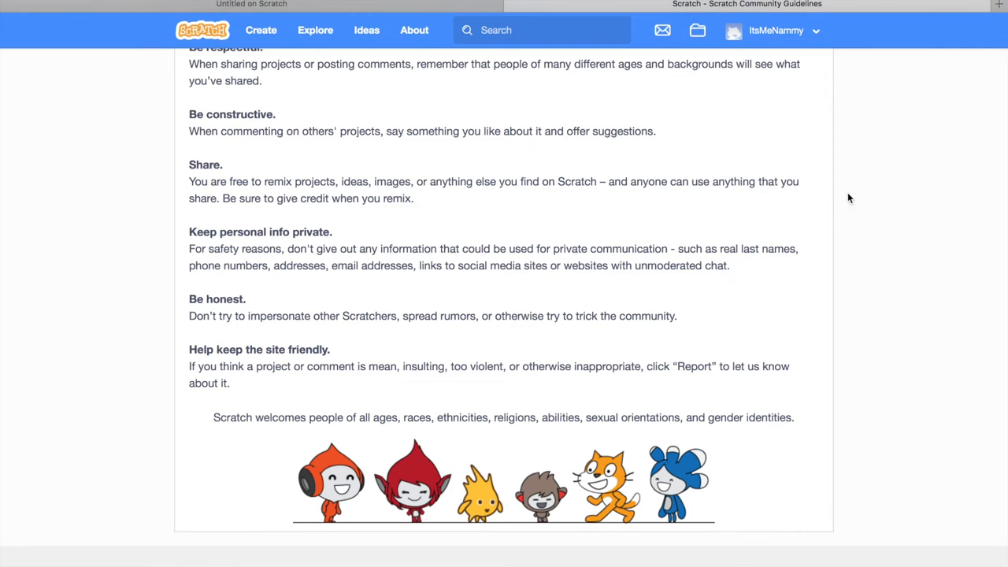
{"action": "mouse_move", "coordinate": [526, 152]}
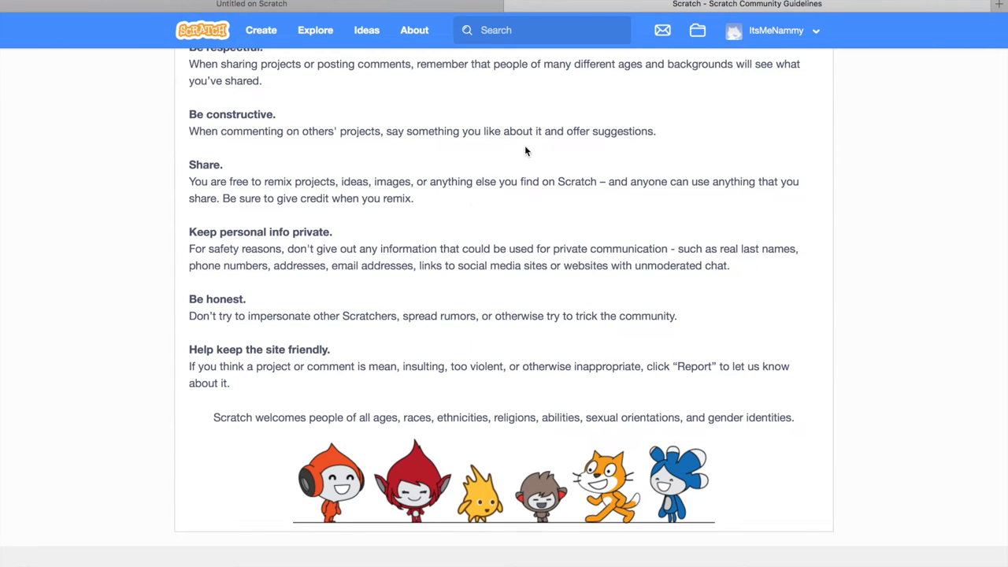
{"action": "mouse_move", "coordinate": [901, 204]}
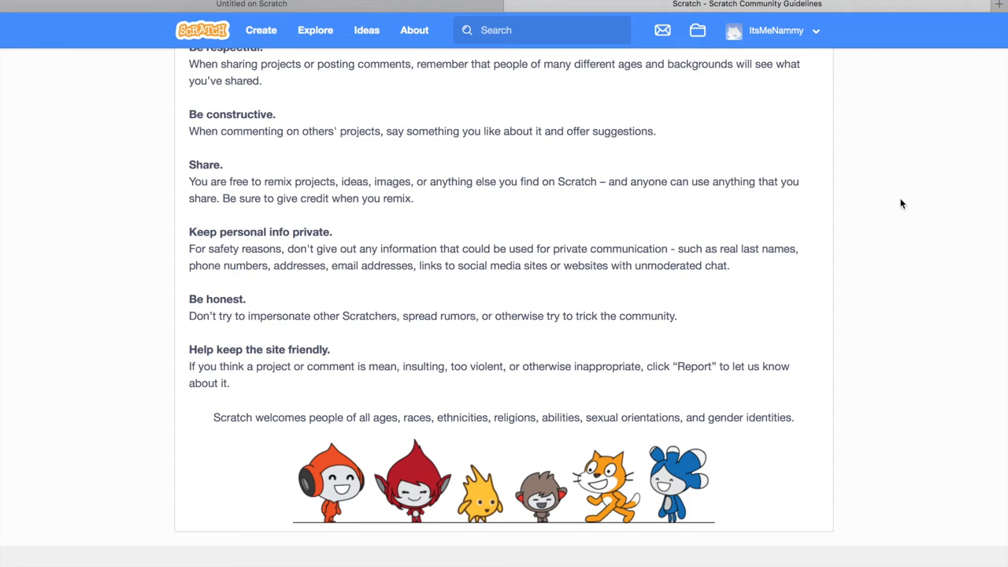
{"action": "mouse_move", "coordinate": [227, 127]}
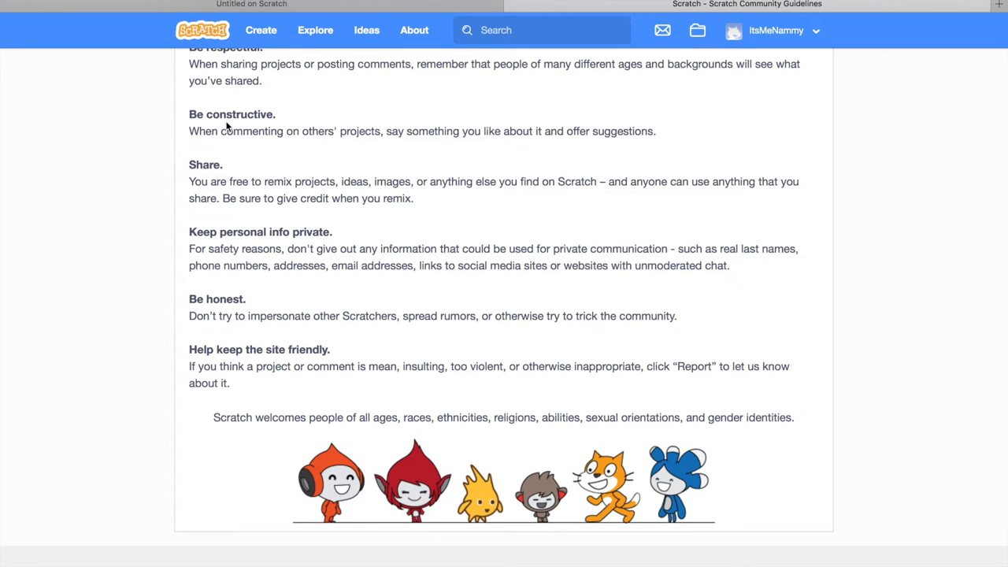
{"action": "mouse_move", "coordinate": [656, 252]}
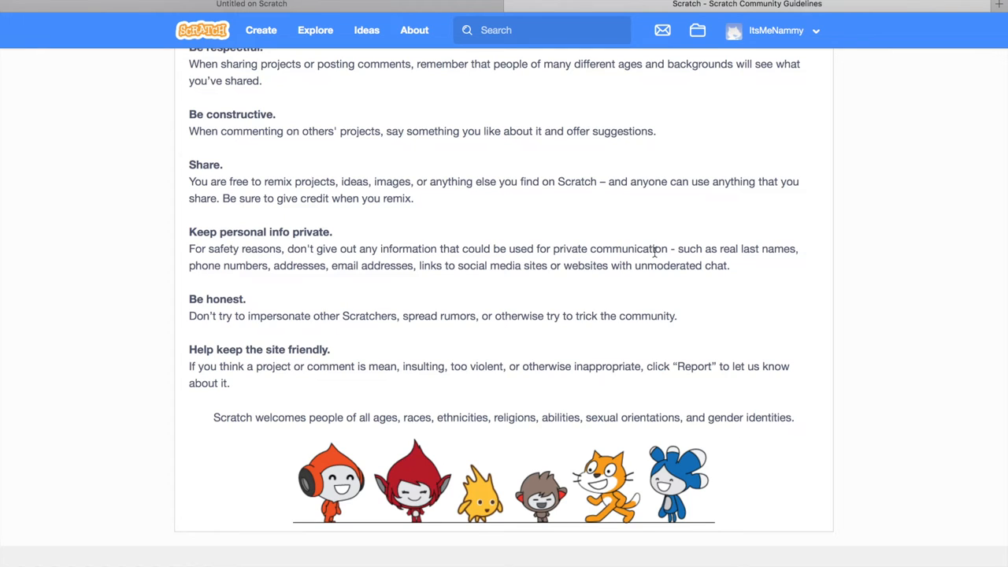
{"action": "mouse_move", "coordinate": [372, 10]}
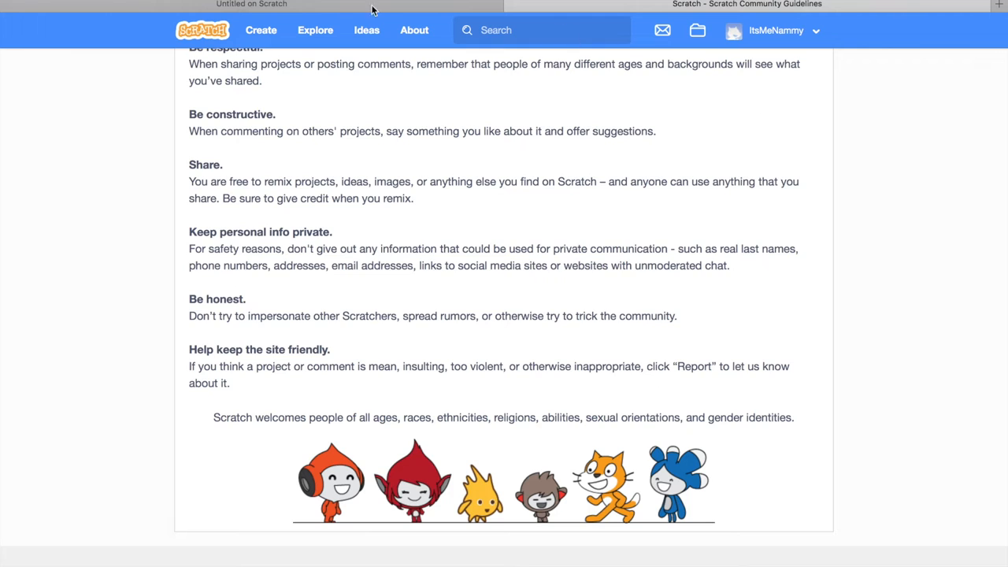
{"action": "mouse_move", "coordinate": [403, 179]}
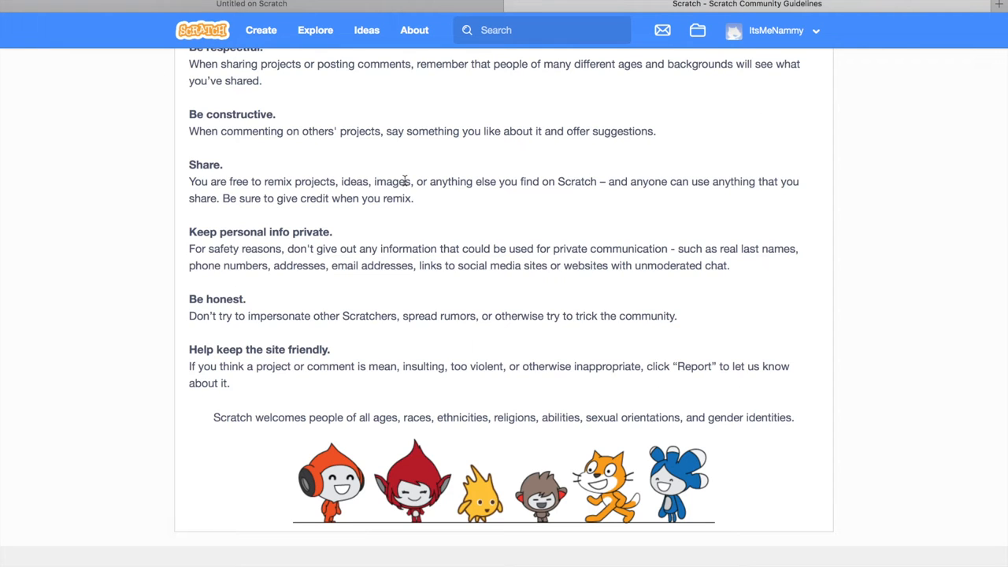
{"action": "mouse_move", "coordinate": [331, 197]}
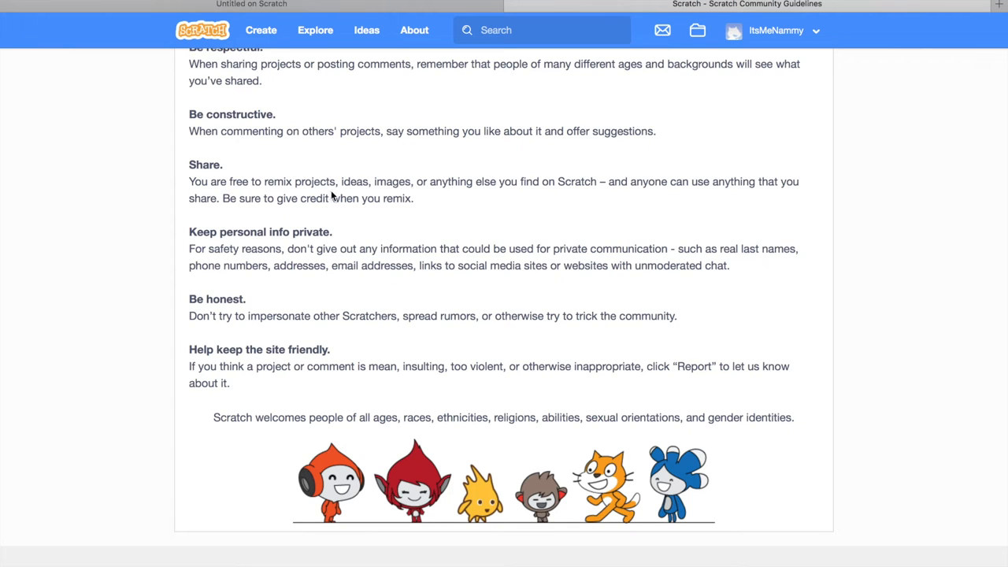
{"action": "mouse_move", "coordinate": [413, 196]}
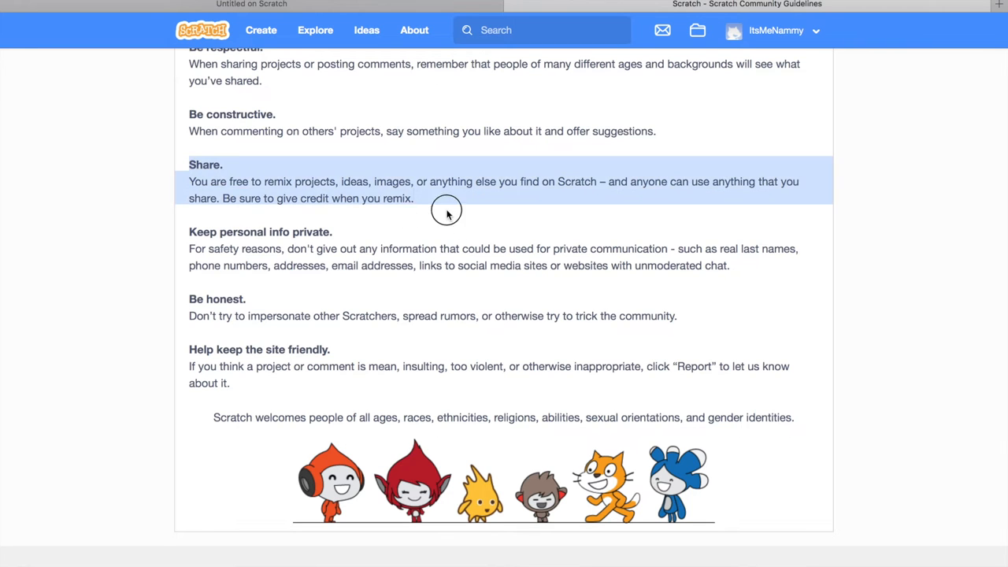
{"action": "scroll", "scroll_direction": "down", "scroll_amount": 3}
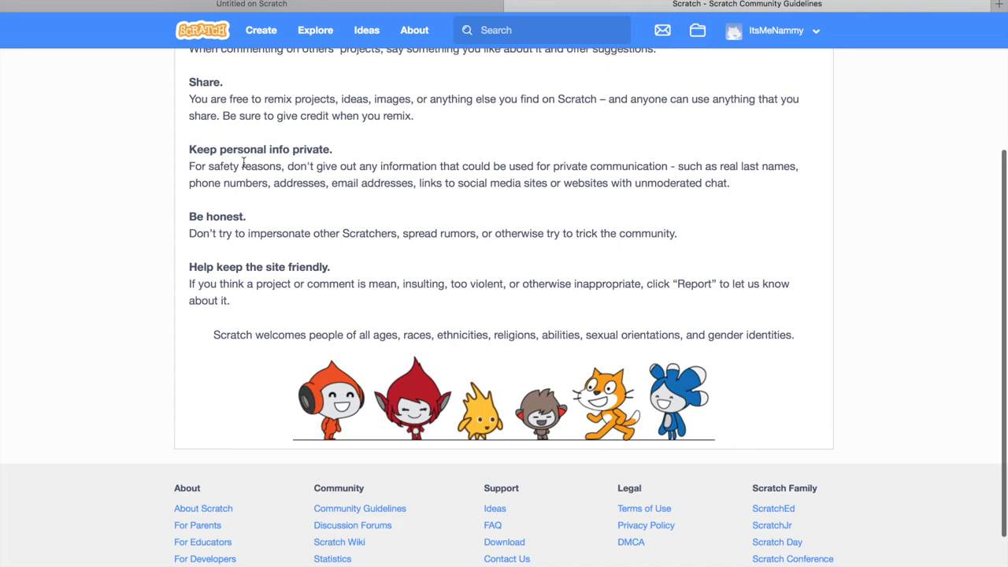
{"action": "double_click", "coordinate": [244, 167]}
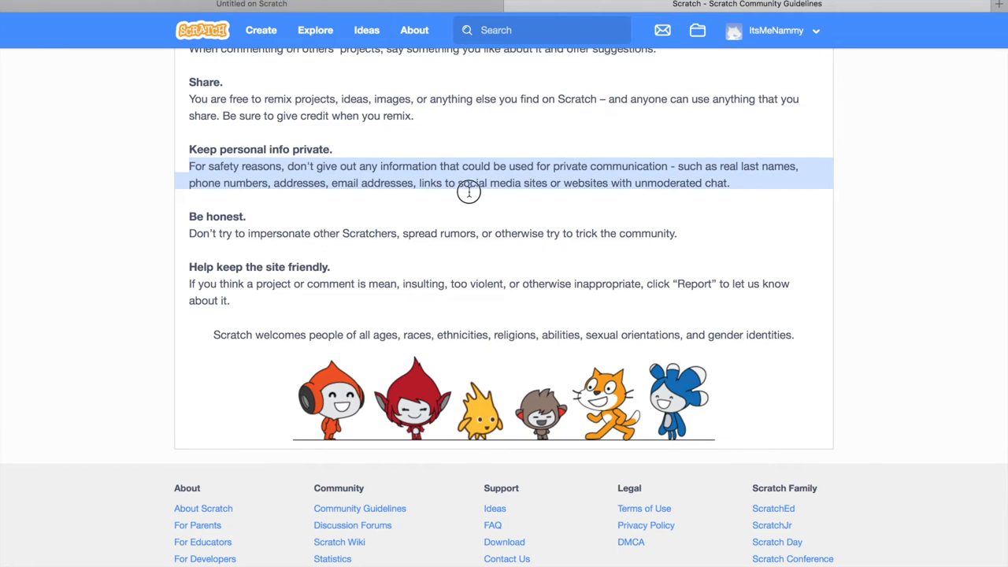
{"action": "mouse_move", "coordinate": [719, 224]}
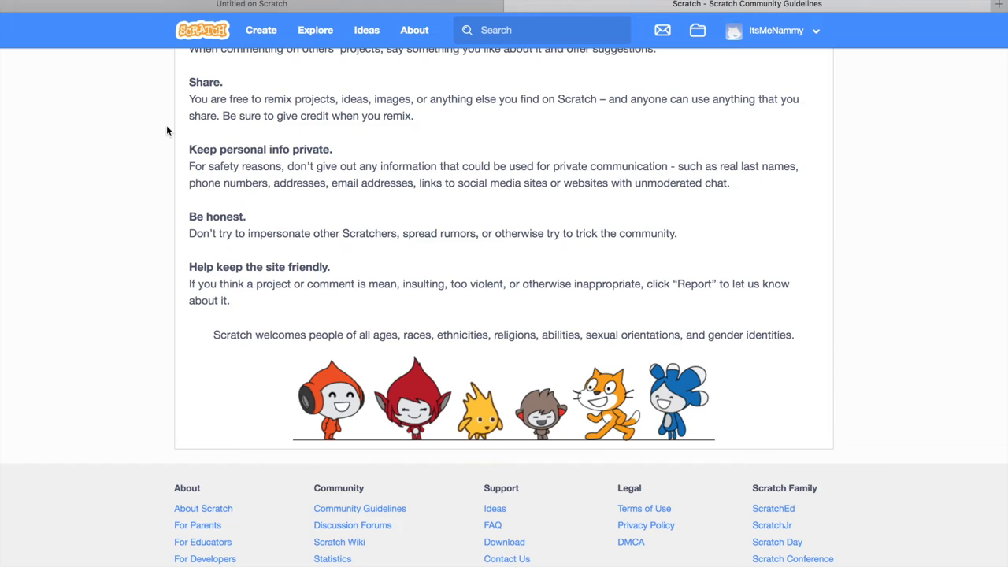
{"action": "mouse_move", "coordinate": [642, 302]}
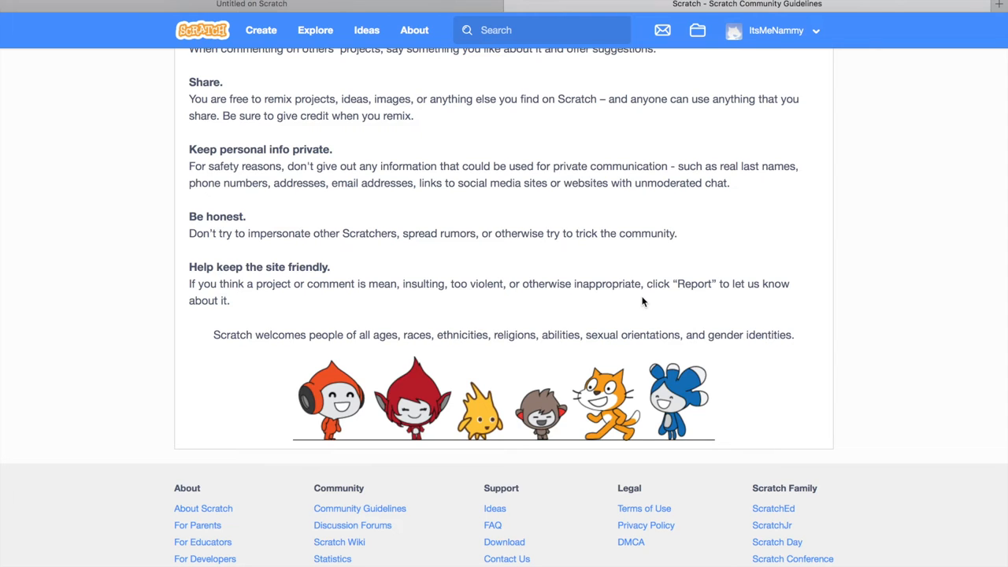
{"action": "mouse_move", "coordinate": [494, 205]}
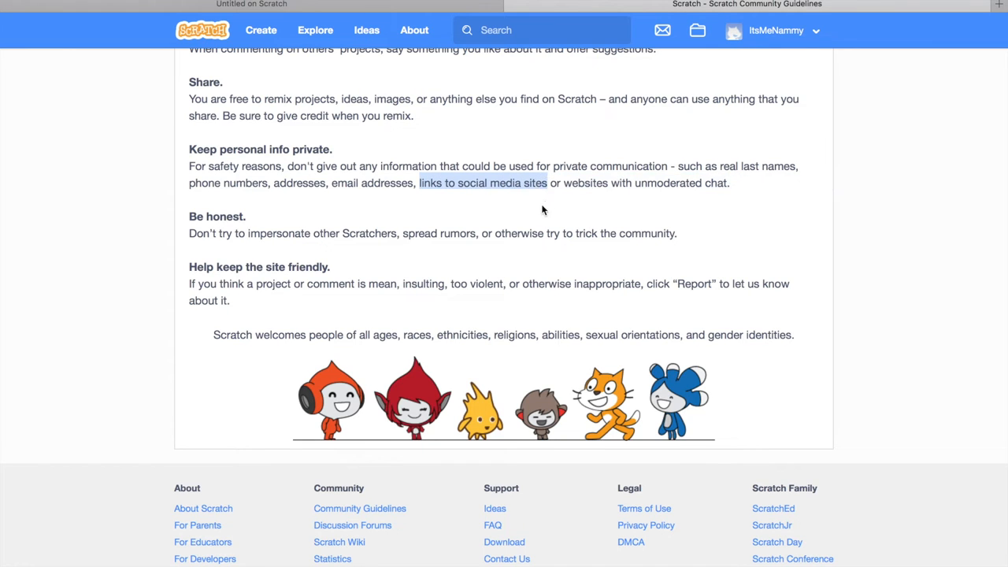
{"action": "mouse_move", "coordinate": [748, 230]}
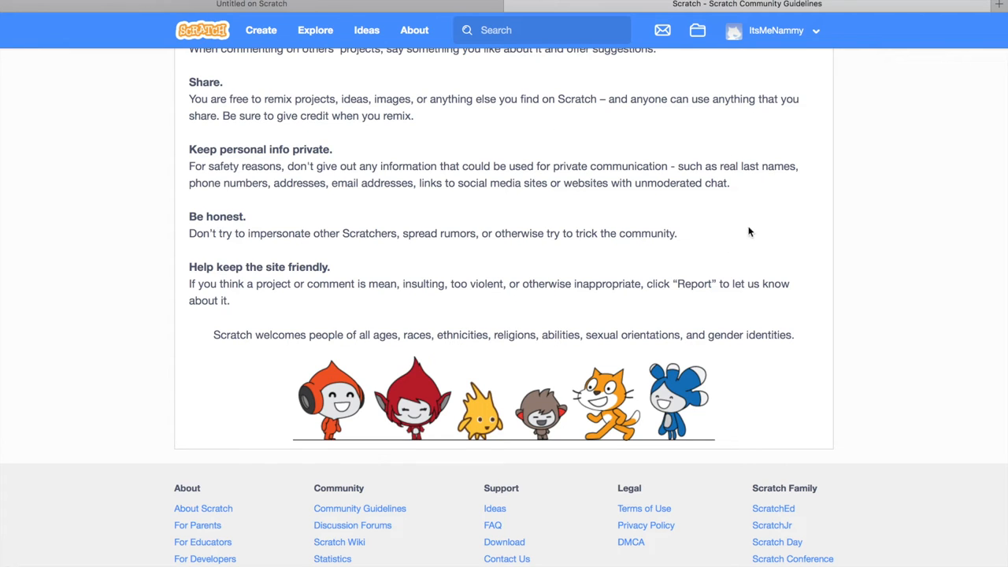
{"action": "mouse_move", "coordinate": [674, 176]}
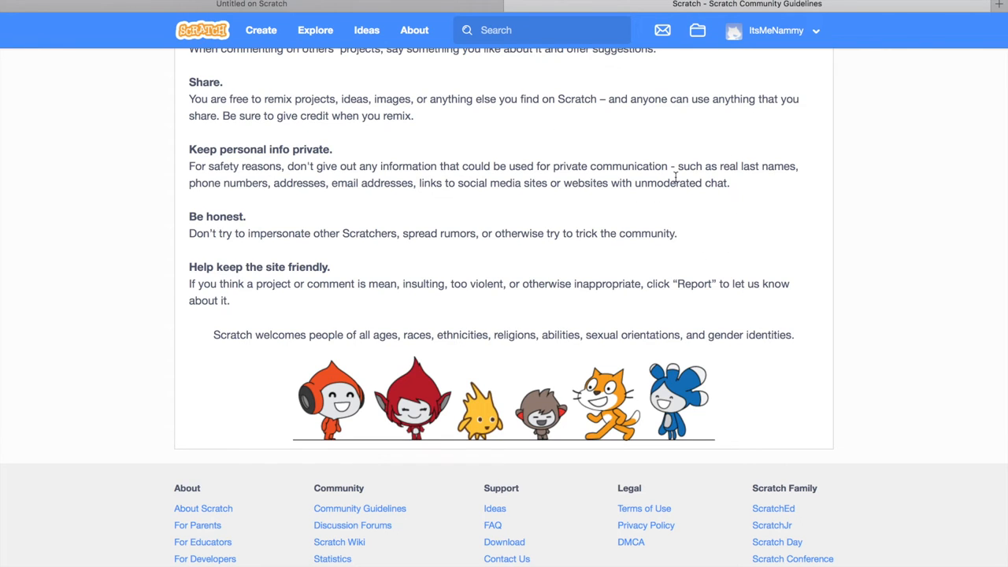
{"action": "mouse_move", "coordinate": [586, 179]}
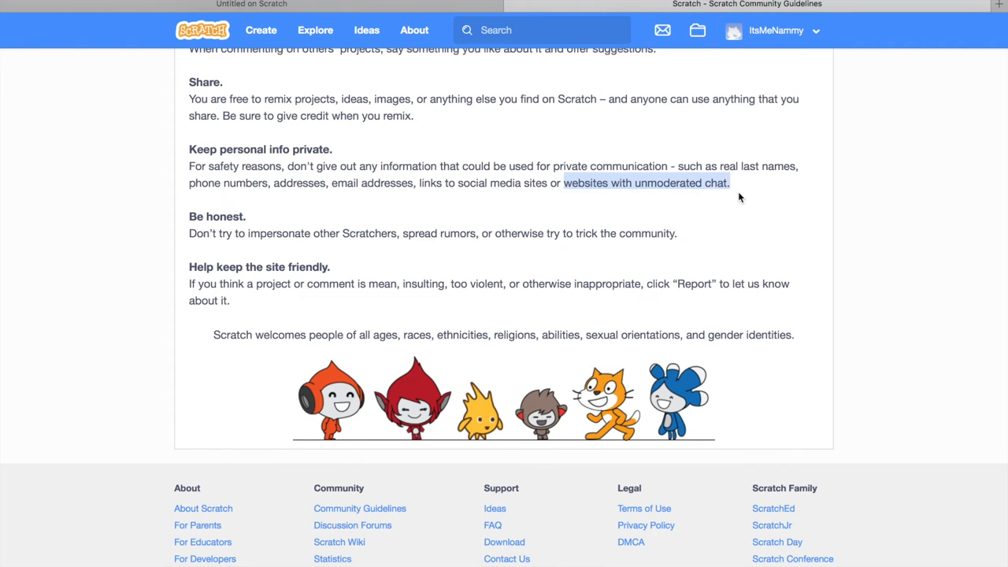
{"action": "mouse_move", "coordinate": [1000, 258]}
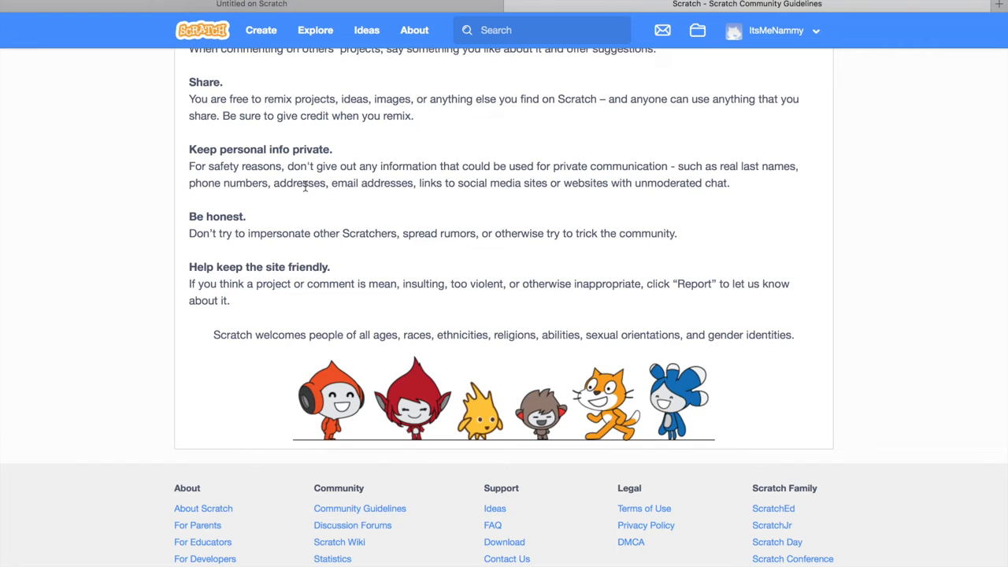
{"action": "mouse_move", "coordinate": [633, 251]}
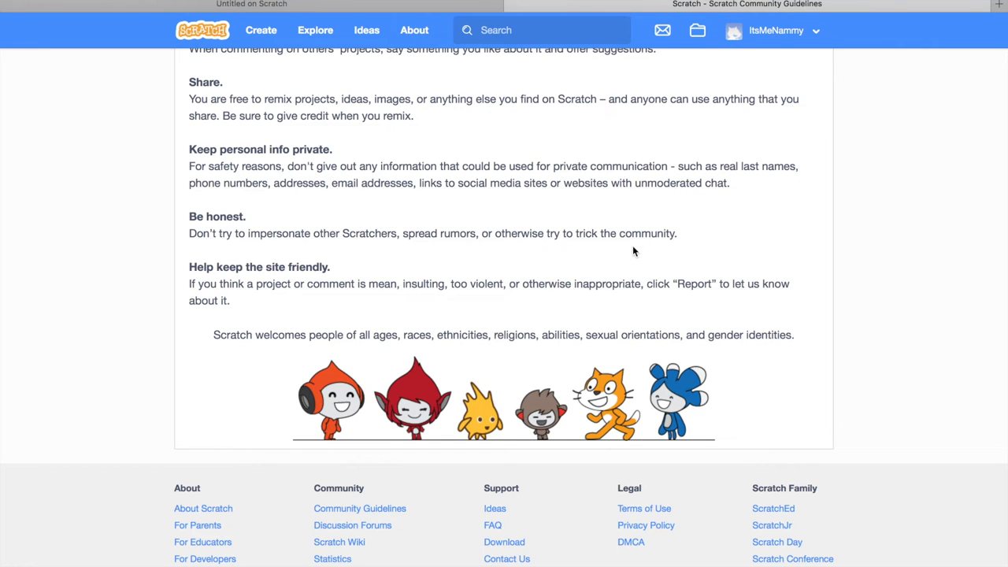
{"action": "mouse_move", "coordinate": [511, 159]}
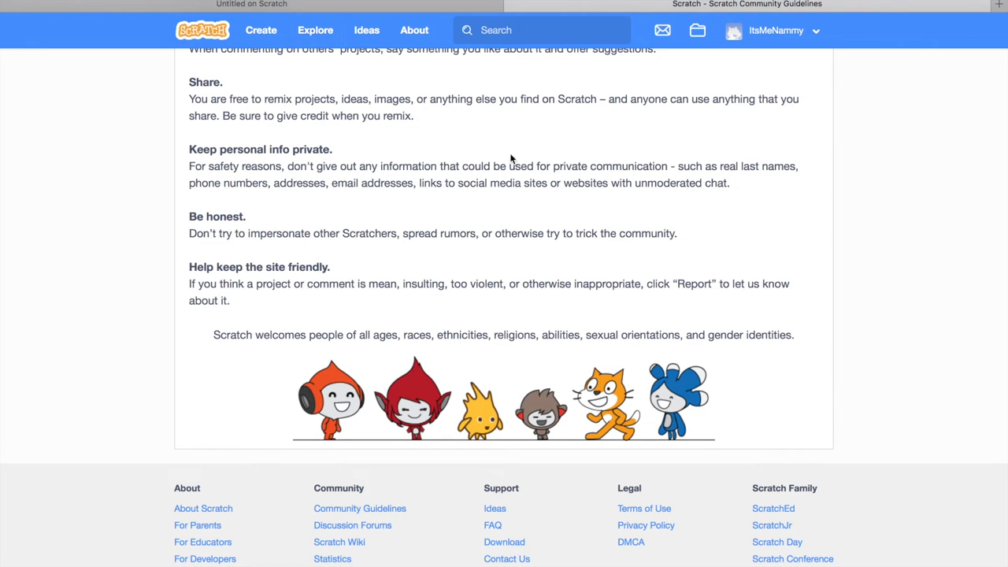
Step: Read the Community Guidelines, highlighting a word, and return to the page top
{"action": "scroll", "scroll_direction": "down", "scroll_amount": 3}
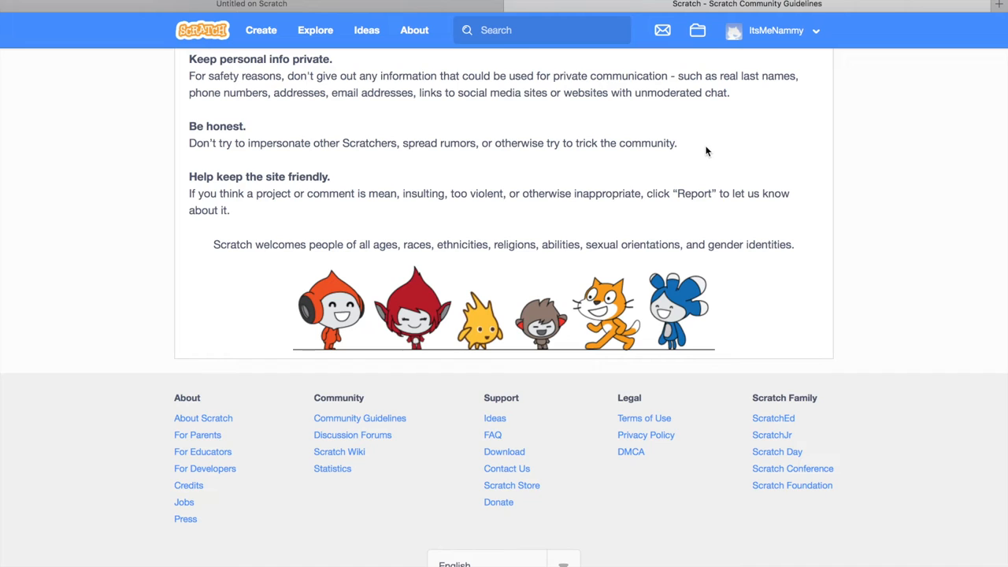
{"action": "mouse_move", "coordinate": [752, 3]}
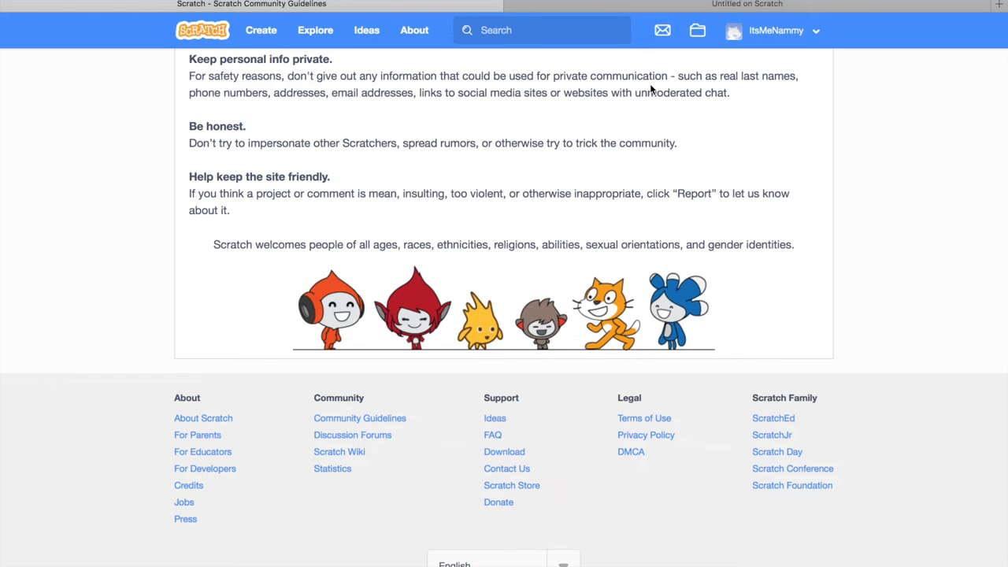
{"action": "mouse_move", "coordinate": [249, 197]}
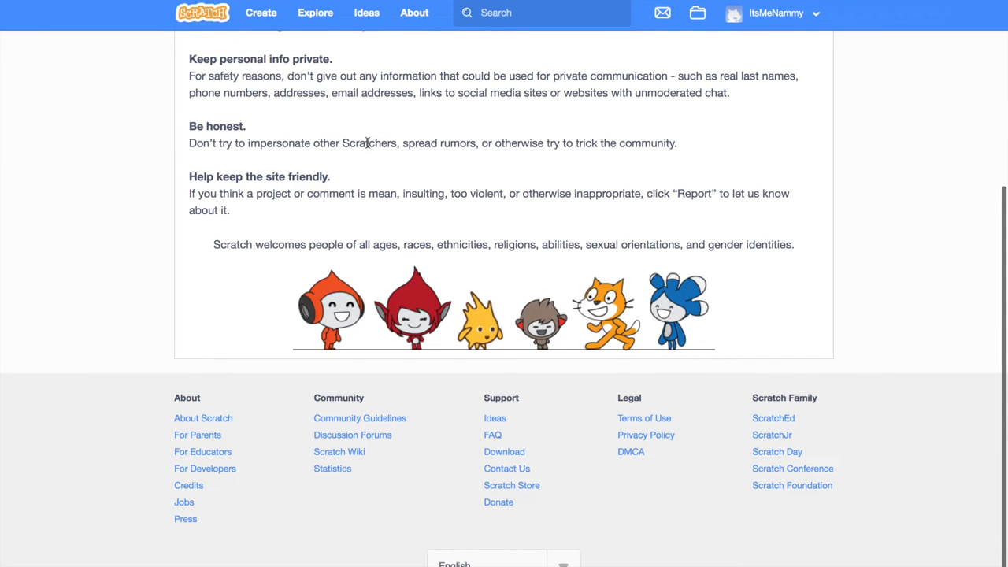
{"action": "mouse_move", "coordinate": [526, 165]}
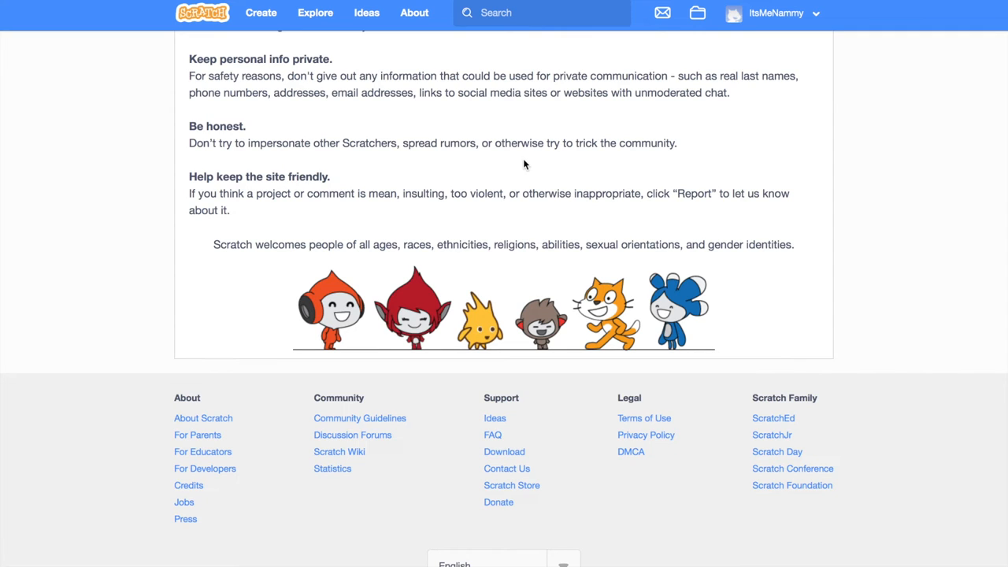
{"action": "mouse_move", "coordinate": [542, 192]}
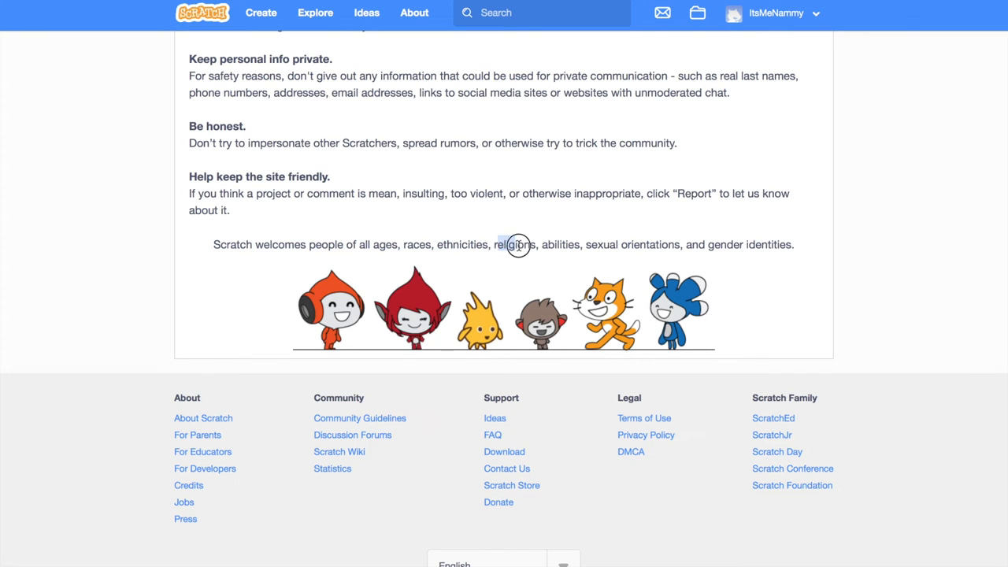
{"action": "left_click_drag", "start_coordinate": [518, 244], "coordinate": [697, 244]}
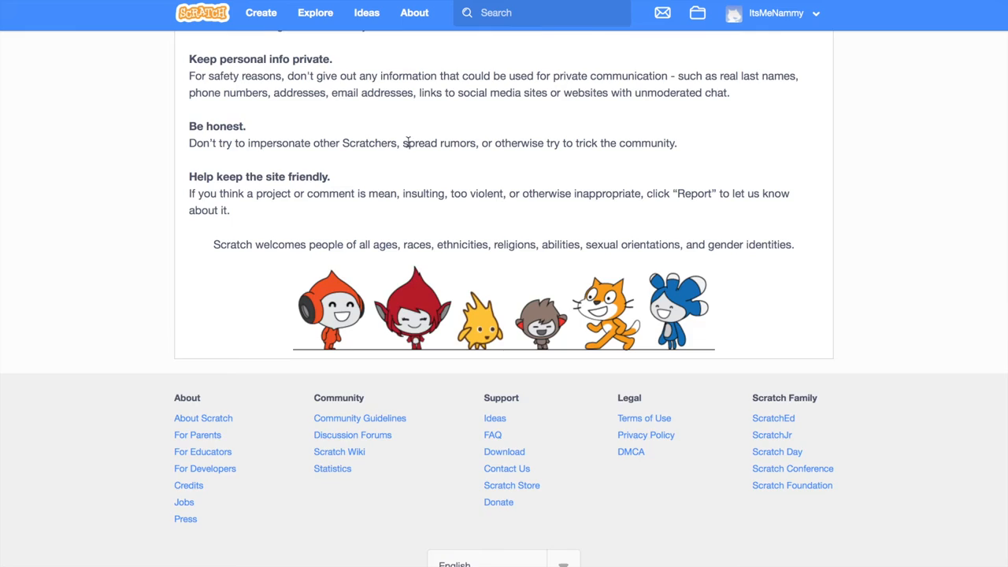
{"action": "scroll", "scroll_direction": "up", "scroll_amount": 3}
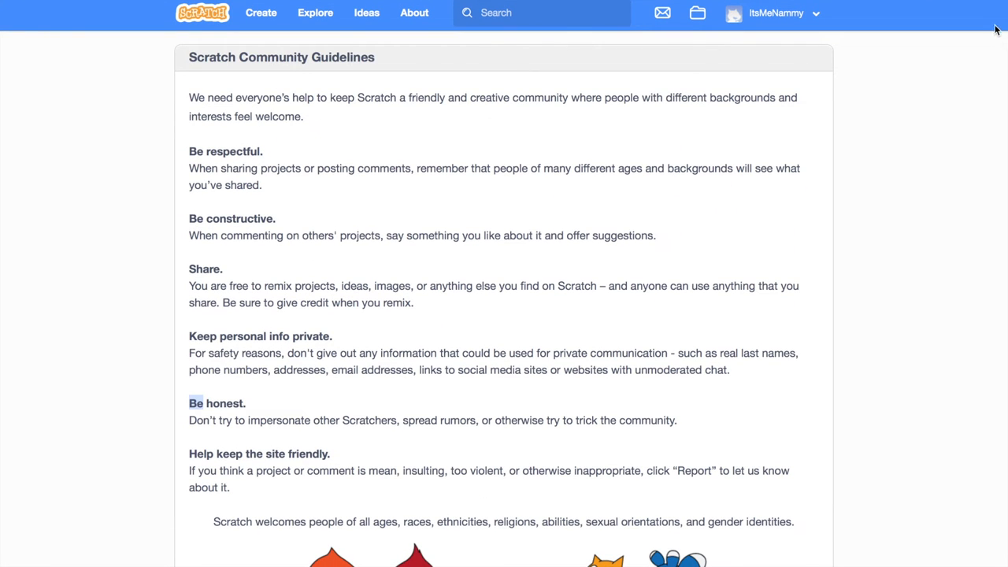
{"action": "mouse_move", "coordinate": [363, 276]}
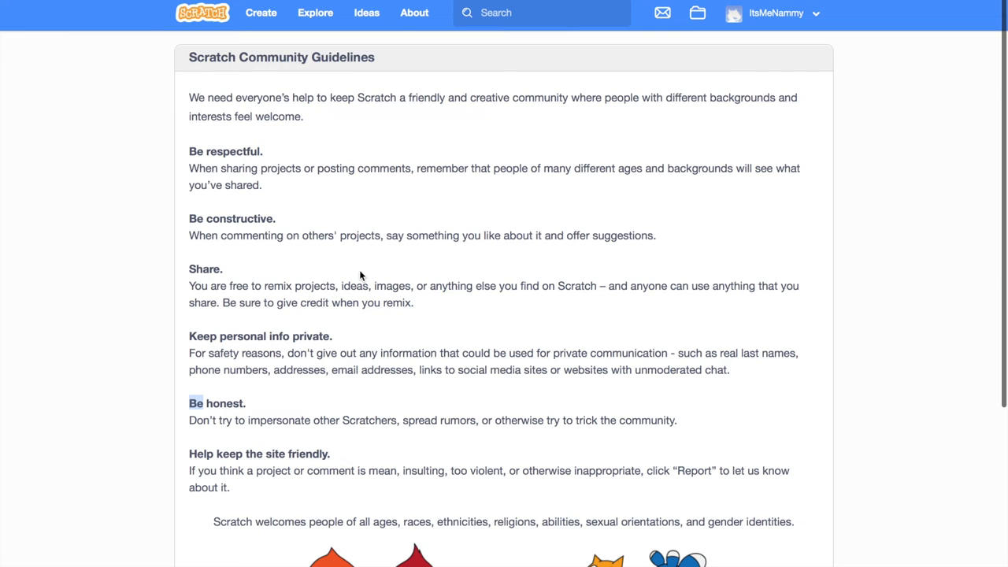
{"action": "mouse_move", "coordinate": [703, 7]}
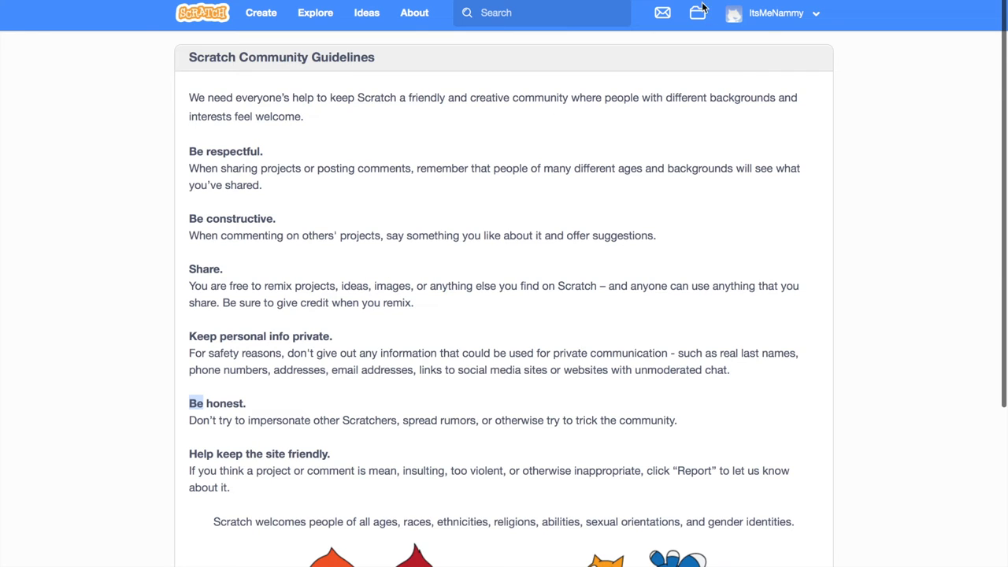
{"action": "mouse_move", "coordinate": [728, 22]}
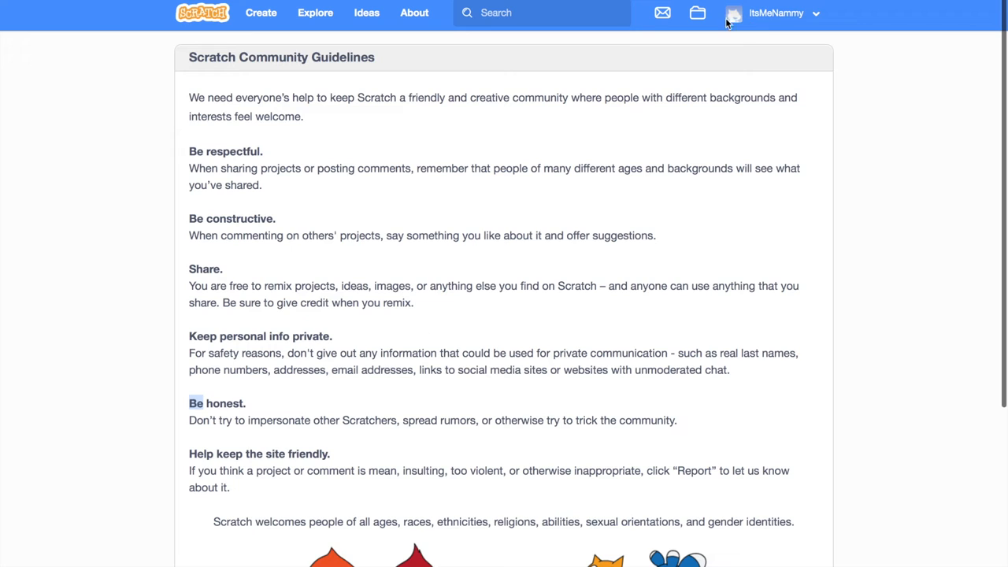
{"action": "mouse_move", "coordinate": [597, 7]}
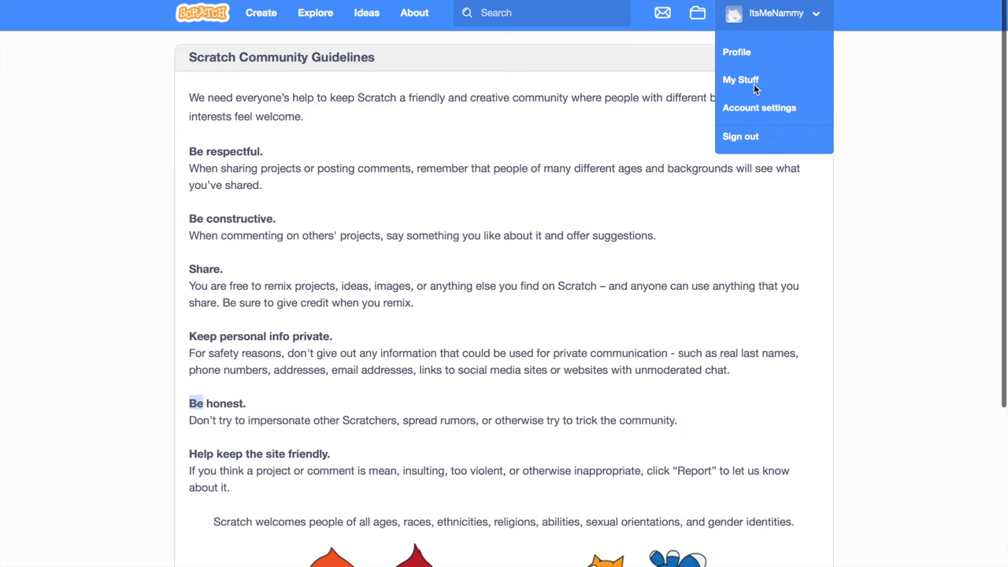
Step: Start a brand-new Untitled project from the empty My Stuff page
{"action": "left_click", "coordinate": [740, 79]}
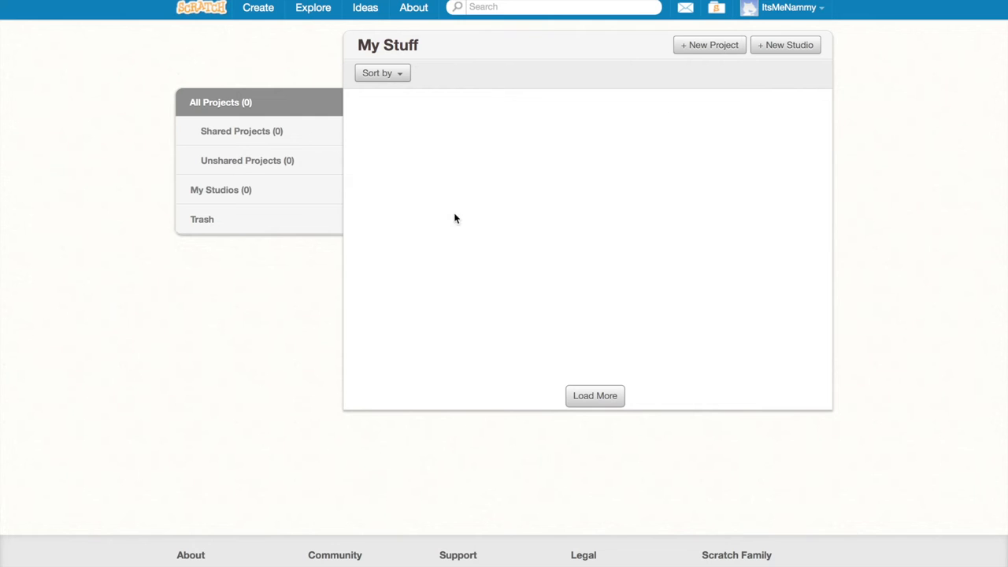
{"action": "mouse_move", "coordinate": [323, 236]}
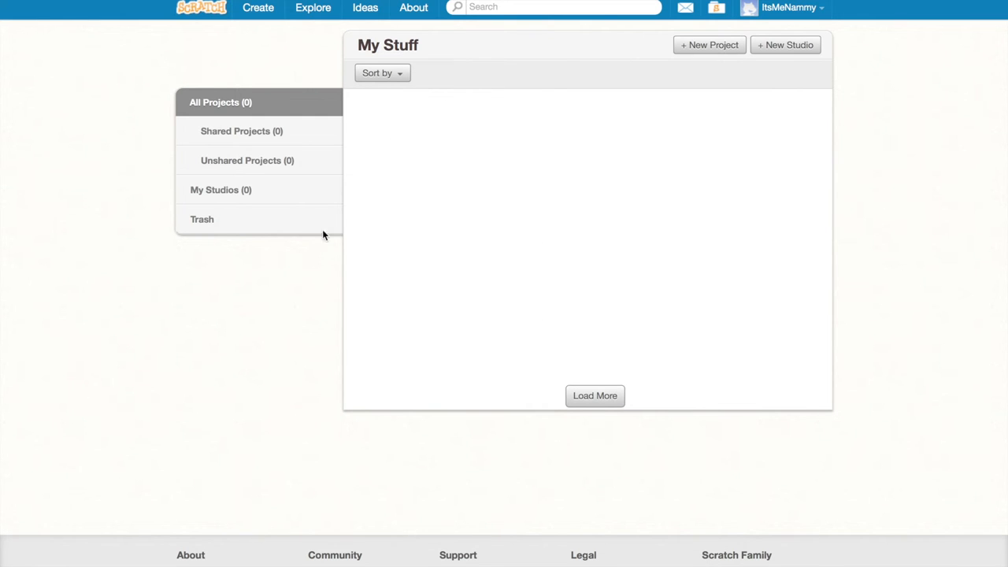
{"action": "mouse_move", "coordinate": [482, 54]}
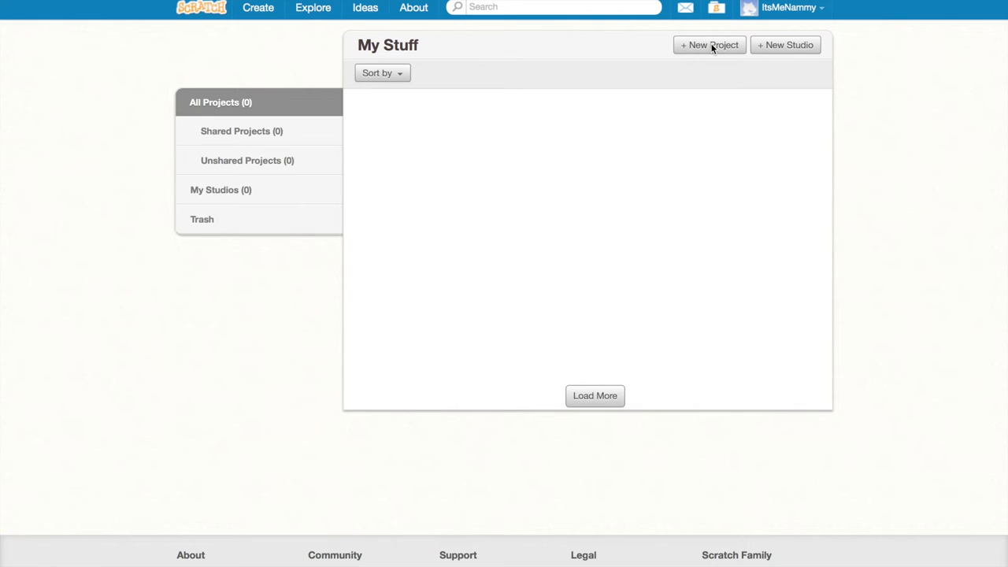
{"action": "left_click", "coordinate": [709, 44]}
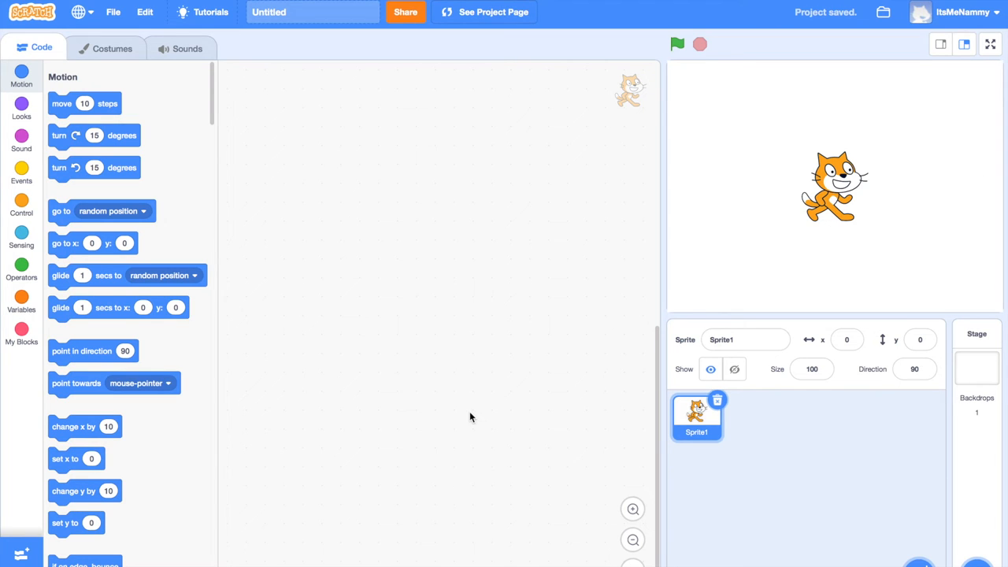
{"action": "mouse_move", "coordinate": [873, 192]}
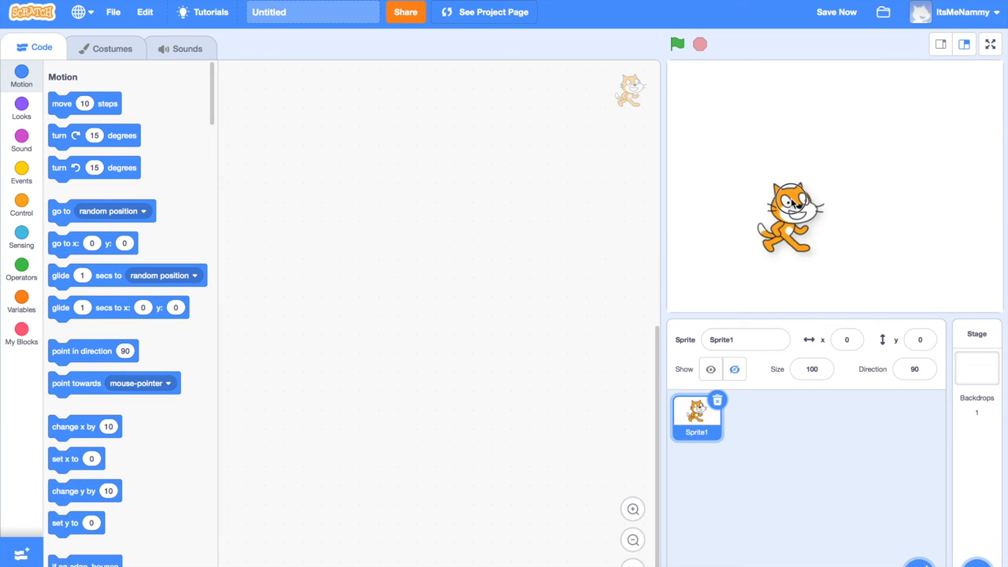
Step: Rename Sprite1 to 'Scratch Cat', reposition it on the stage and save the project
{"action": "left_click_drag", "start_coordinate": [791, 217], "coordinate": [819, 177]}
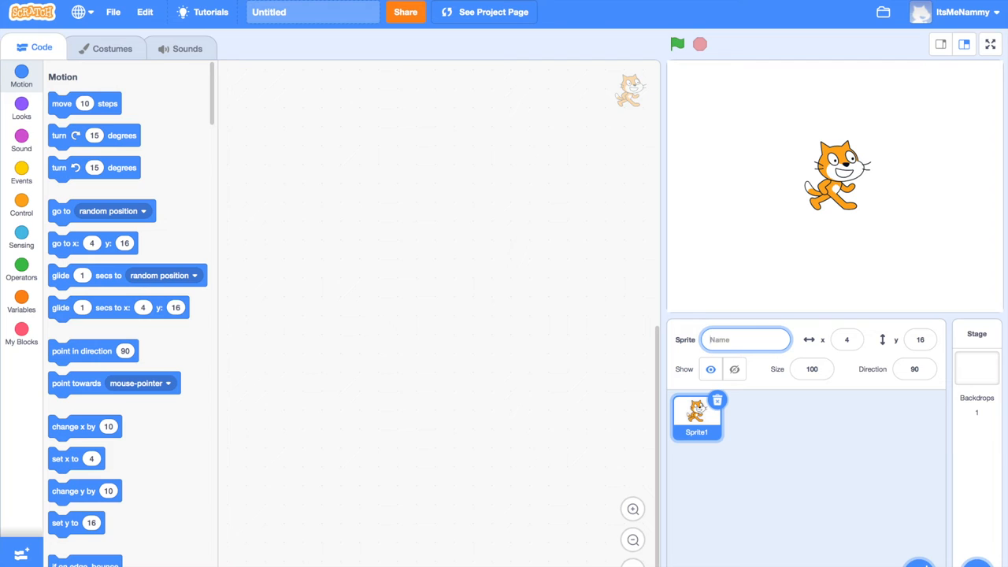
{"action": "type", "text": "Scratch Cat"}
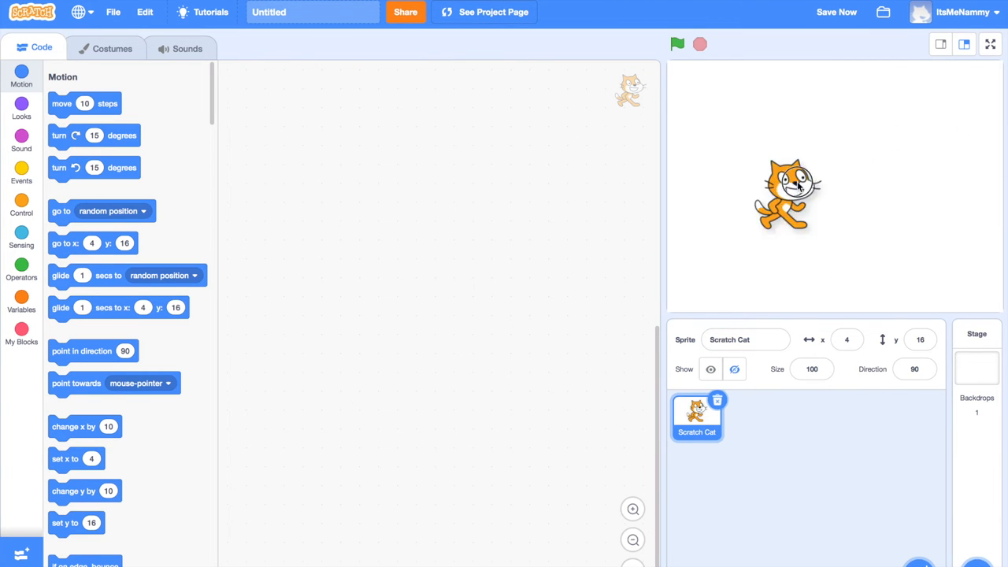
{"action": "left_click_drag", "start_coordinate": [788, 195], "coordinate": [858, 170]}
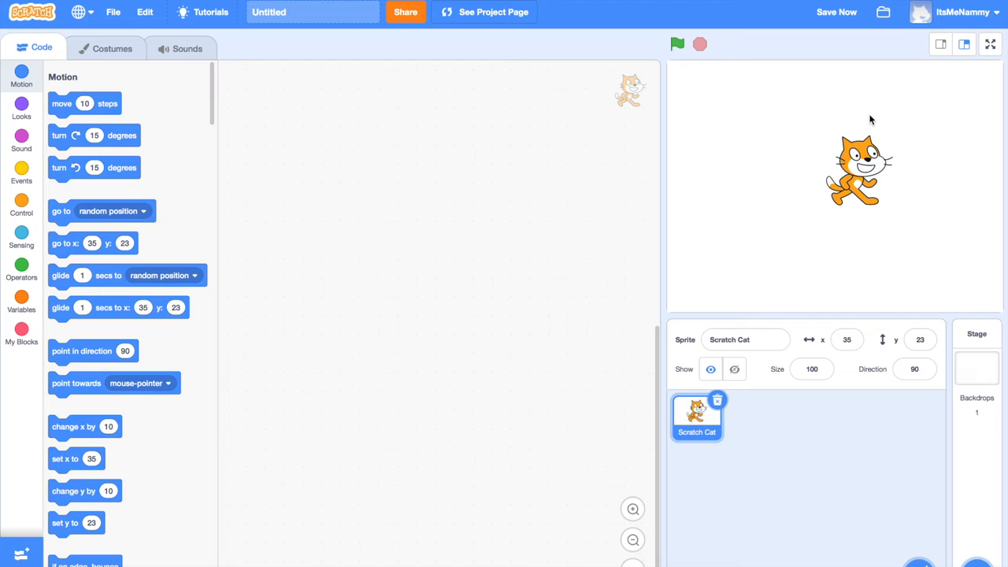
{"action": "mouse_move", "coordinate": [689, 83]}
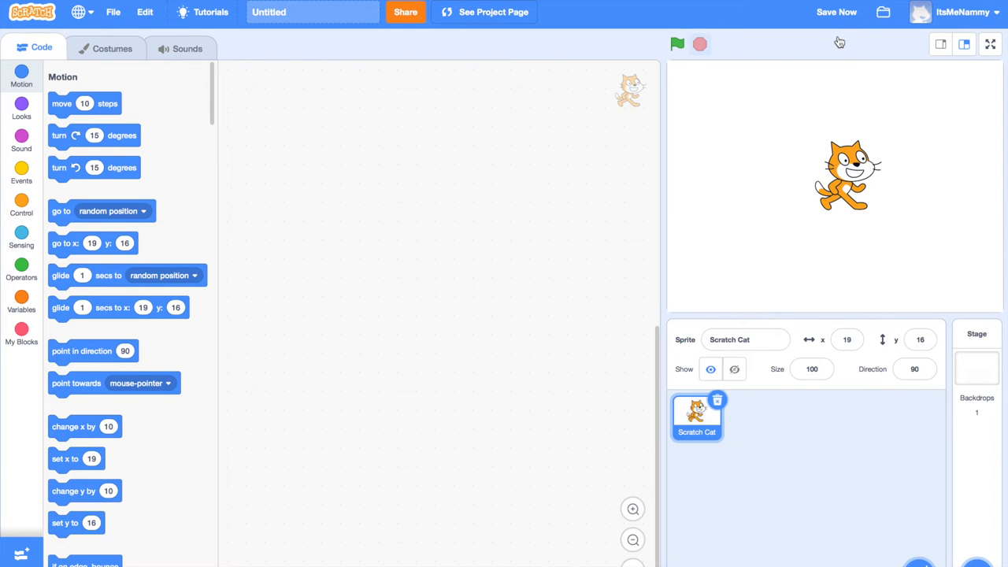
{"action": "left_click", "coordinate": [837, 12]}
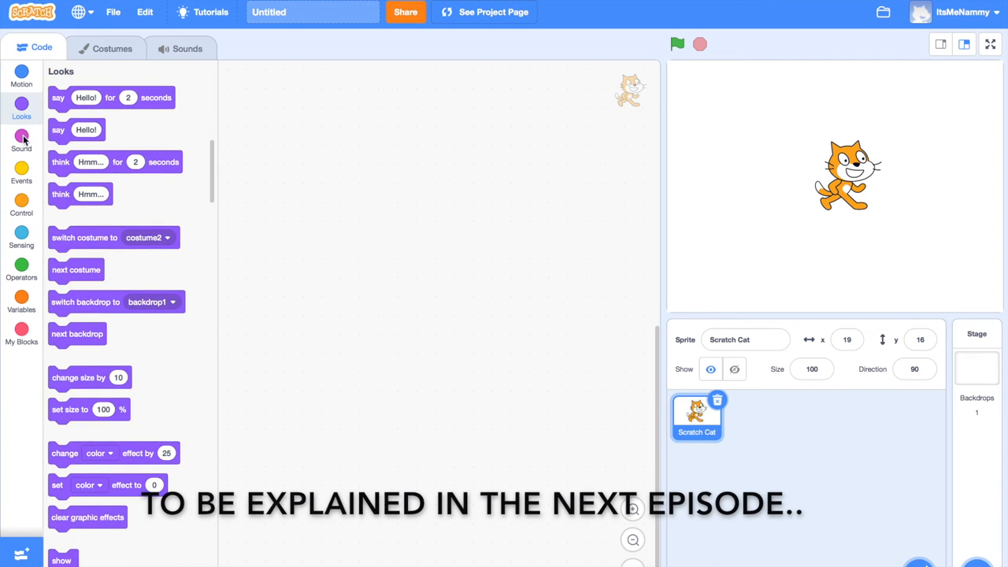
{"action": "left_click", "coordinate": [22, 139]}
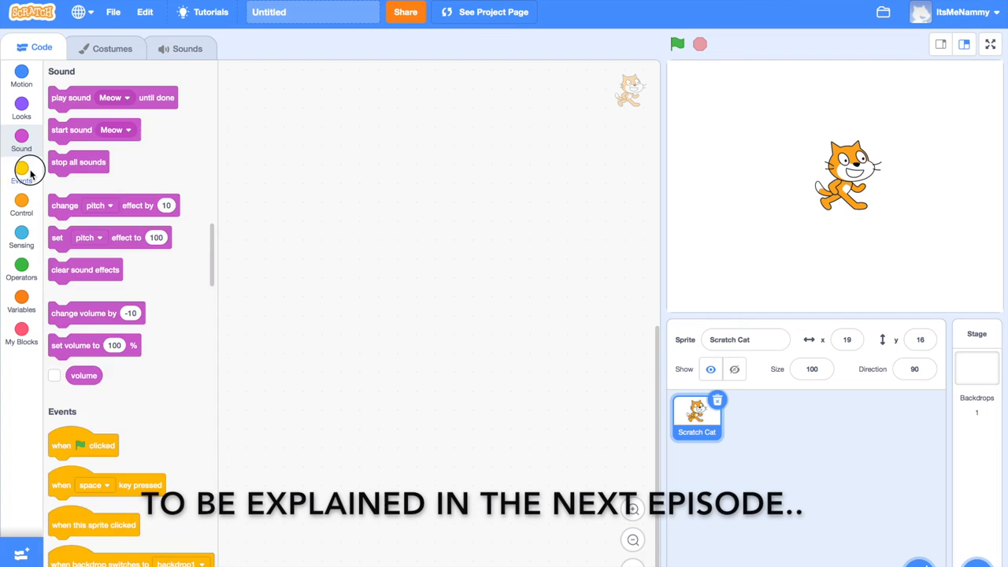
{"action": "left_click", "coordinate": [22, 265]}
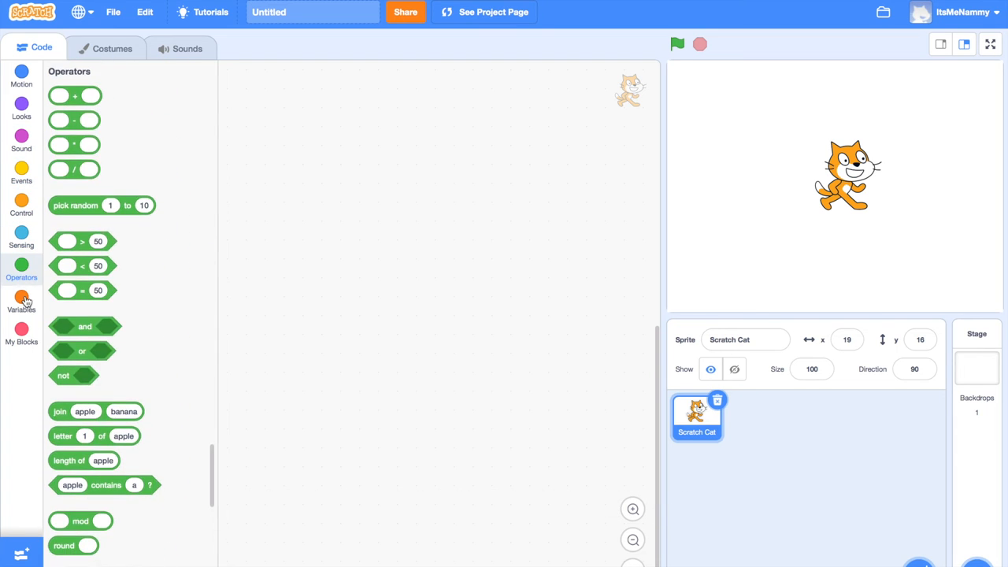
{"action": "left_click", "coordinate": [22, 303]}
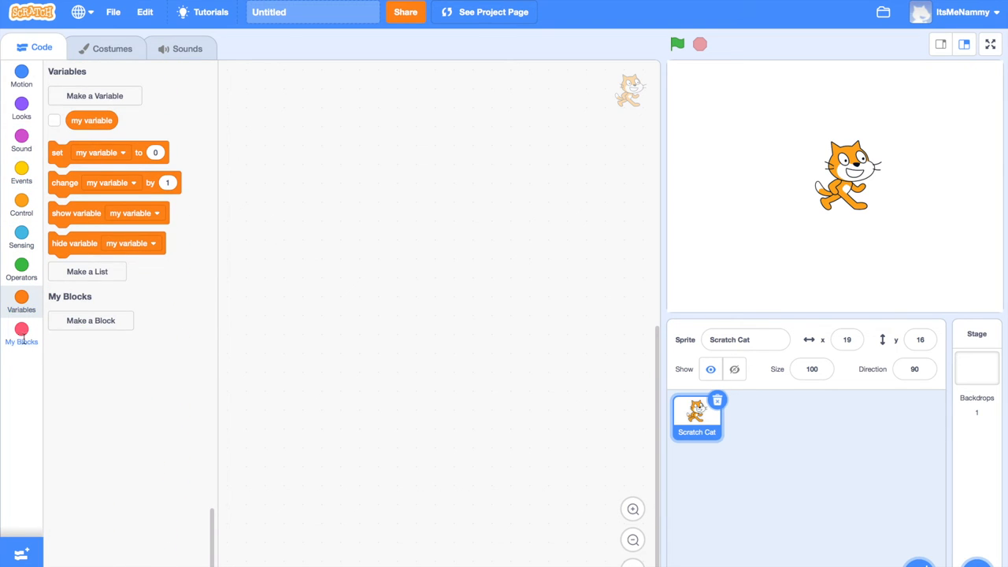
{"action": "left_click", "coordinate": [22, 75]}
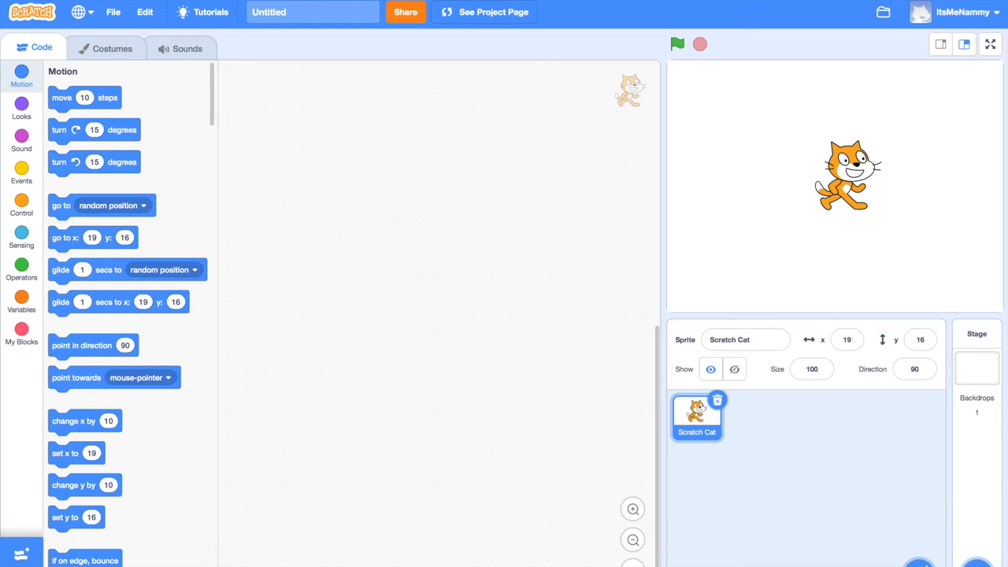
{"action": "left_click", "coordinate": [22, 171]}
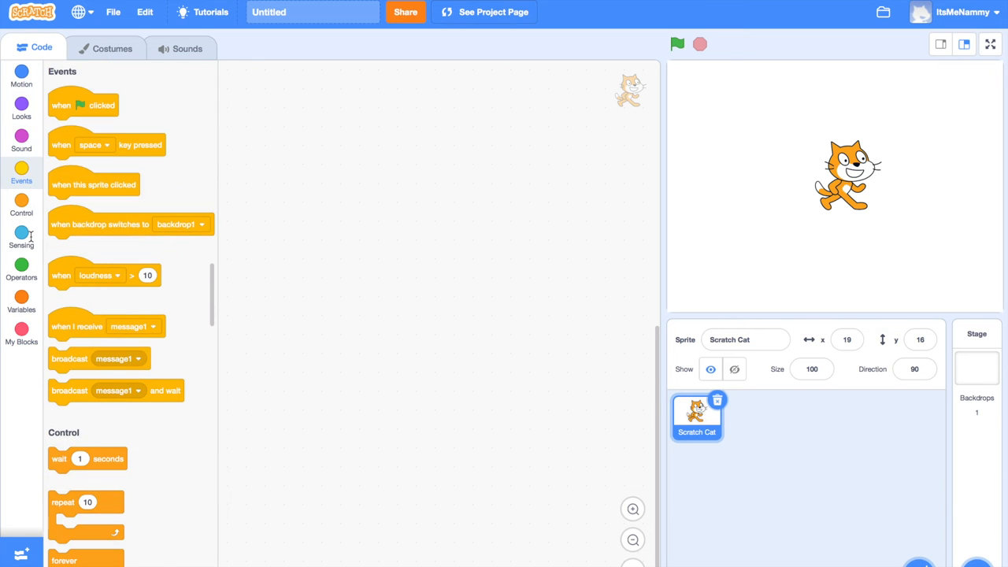
{"action": "left_click", "coordinate": [22, 331]}
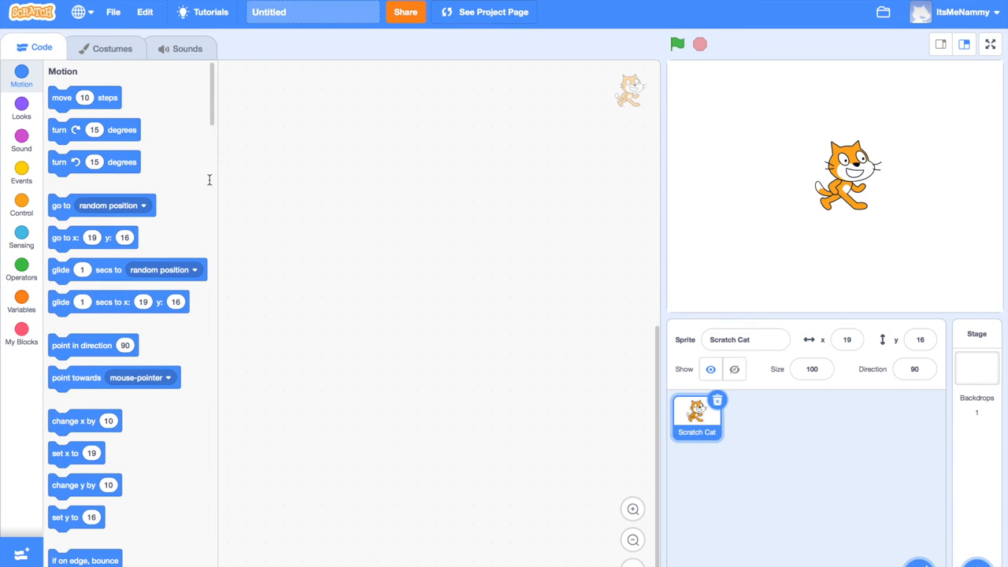
{"action": "mouse_move", "coordinate": [44, 197]}
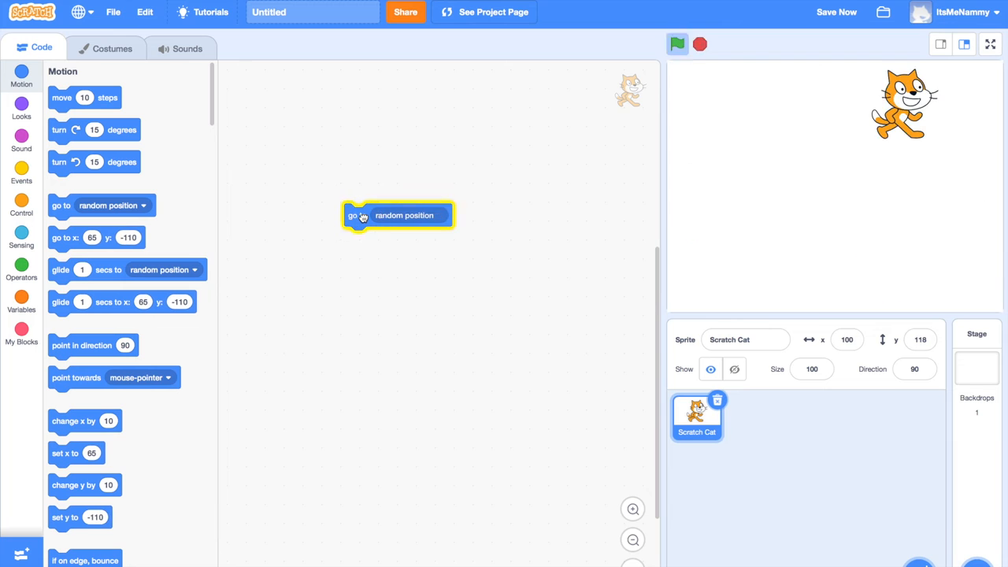
{"action": "left_click", "coordinate": [356, 214]}
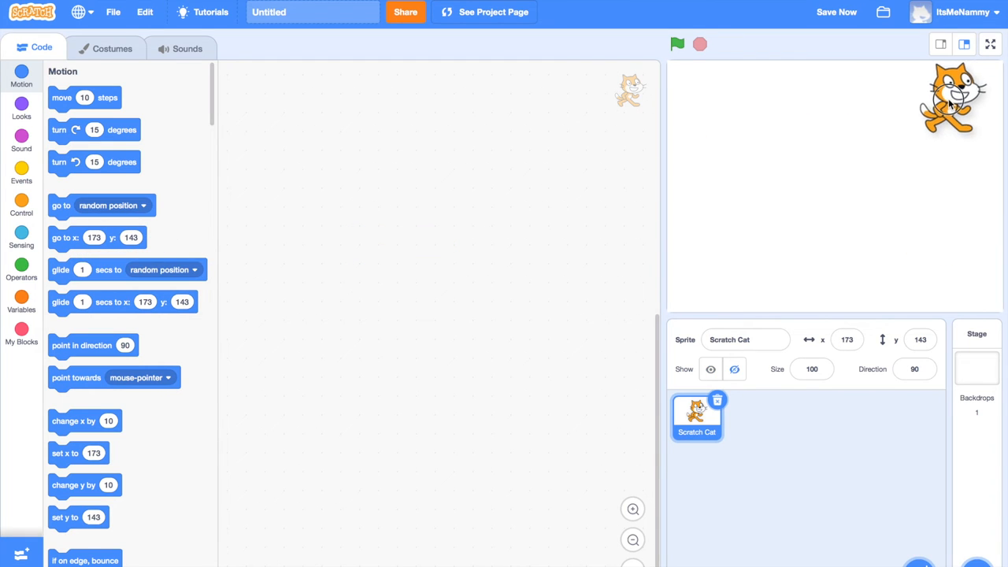
{"action": "left_click_drag", "start_coordinate": [953, 98], "coordinate": [850, 173]}
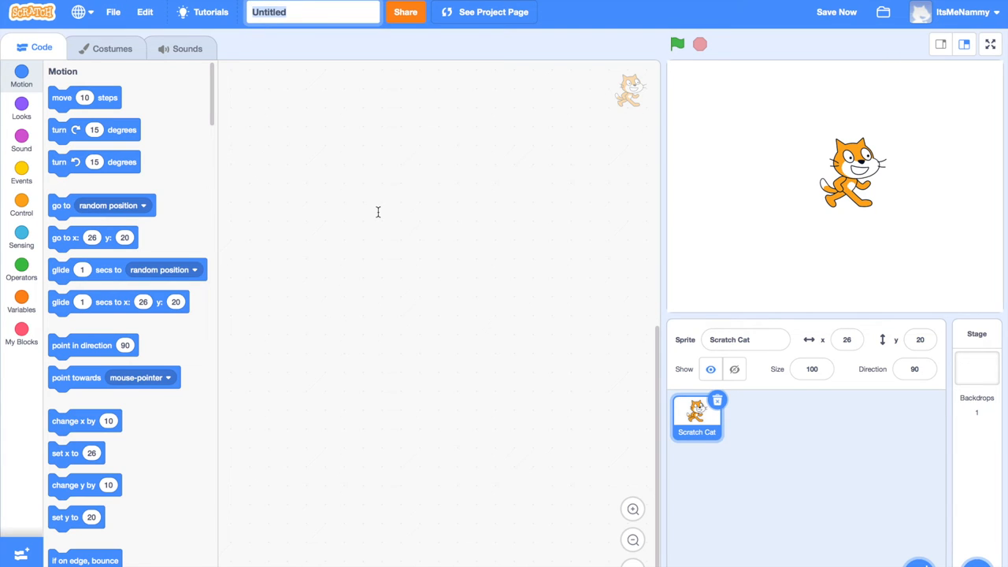
Step: Retitle the project from 'Untitled' to 'Race Game' and save it
{"action": "type", "text": "Race Game"}
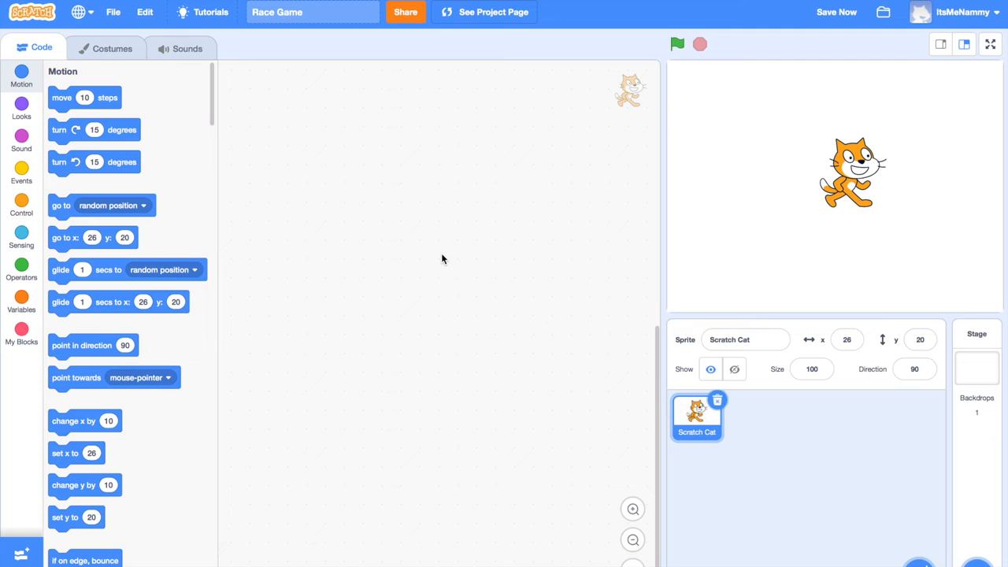
{"action": "mouse_move", "coordinate": [375, 329]}
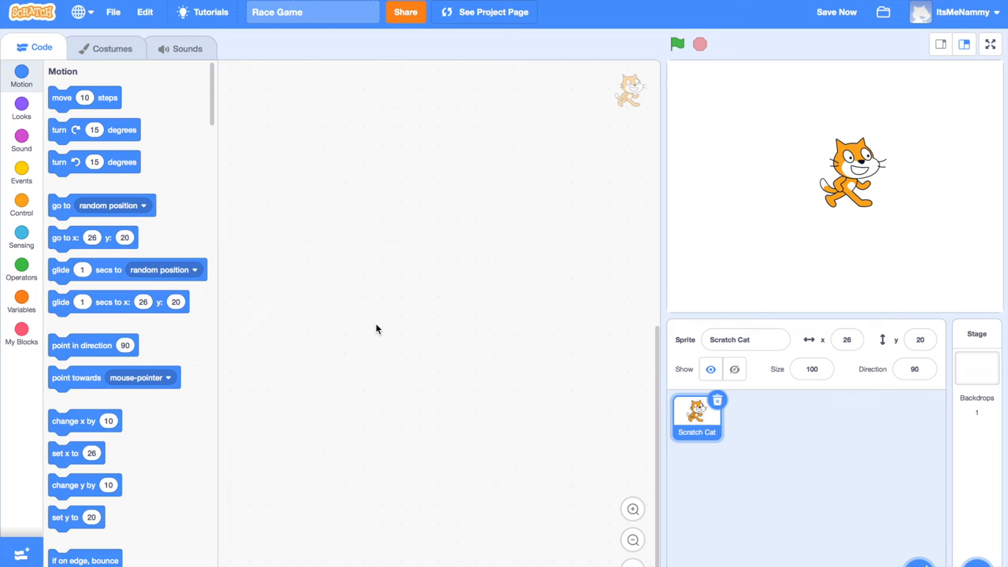
{"action": "left_click", "coordinate": [836, 13]}
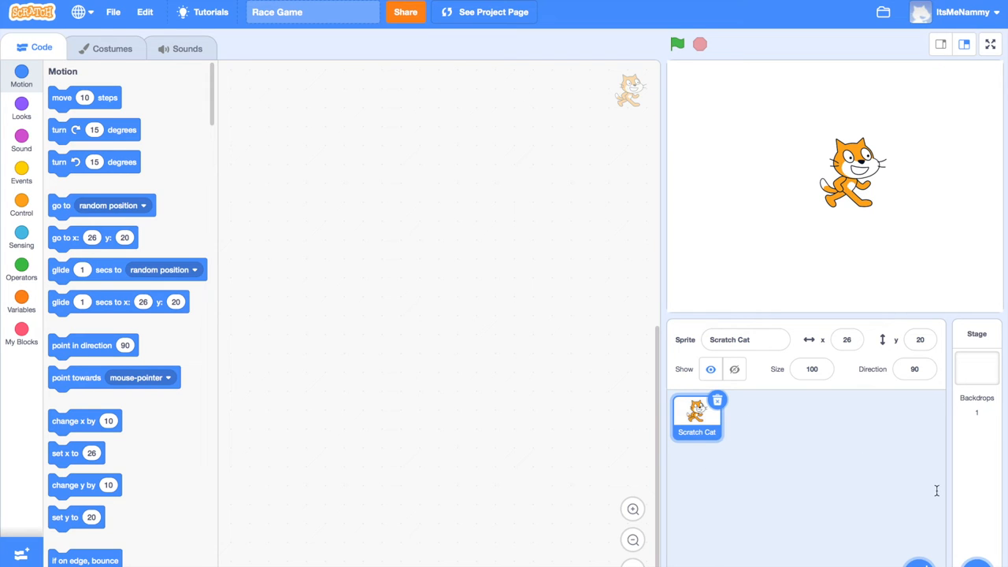
{"action": "mouse_move", "coordinate": [841, 482]}
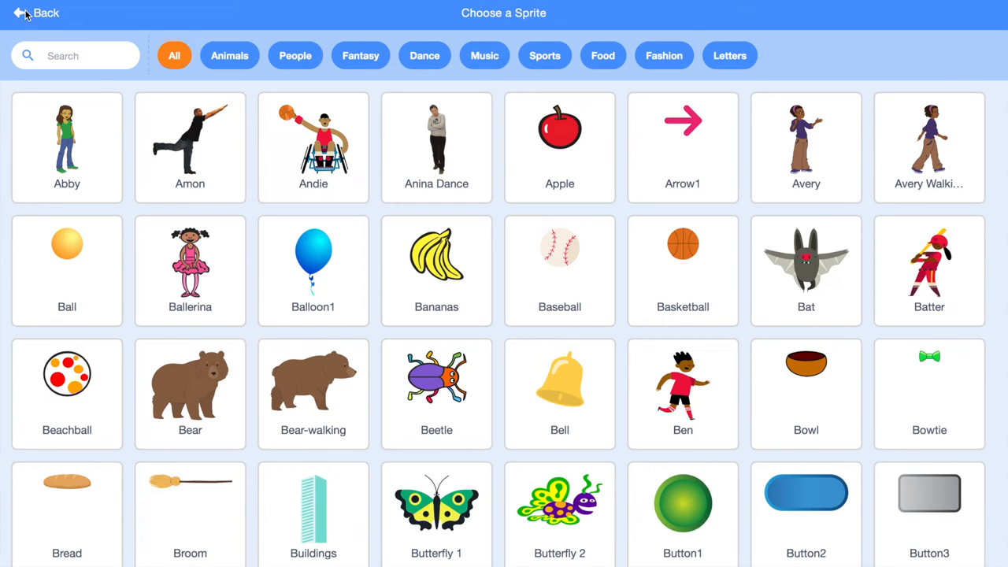
{"action": "left_click", "coordinate": [38, 13]}
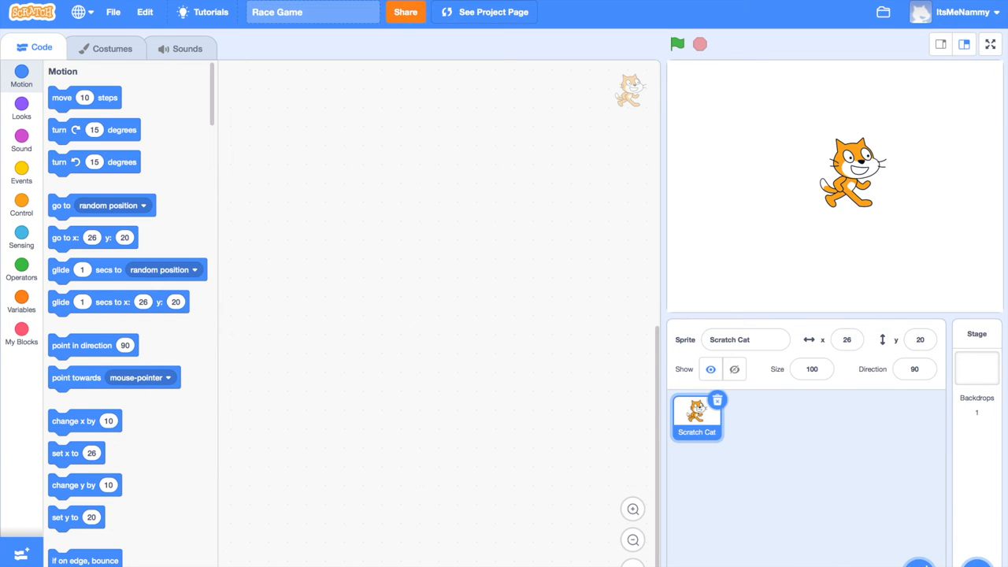
{"action": "left_click", "coordinate": [920, 559]}
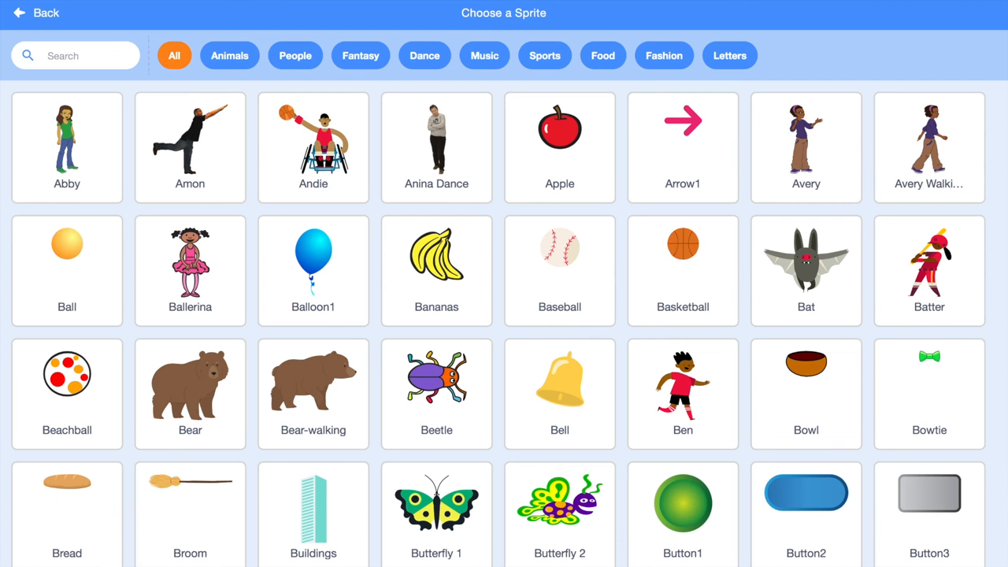
{"action": "scroll", "scroll_direction": "down", "scroll_amount": 3}
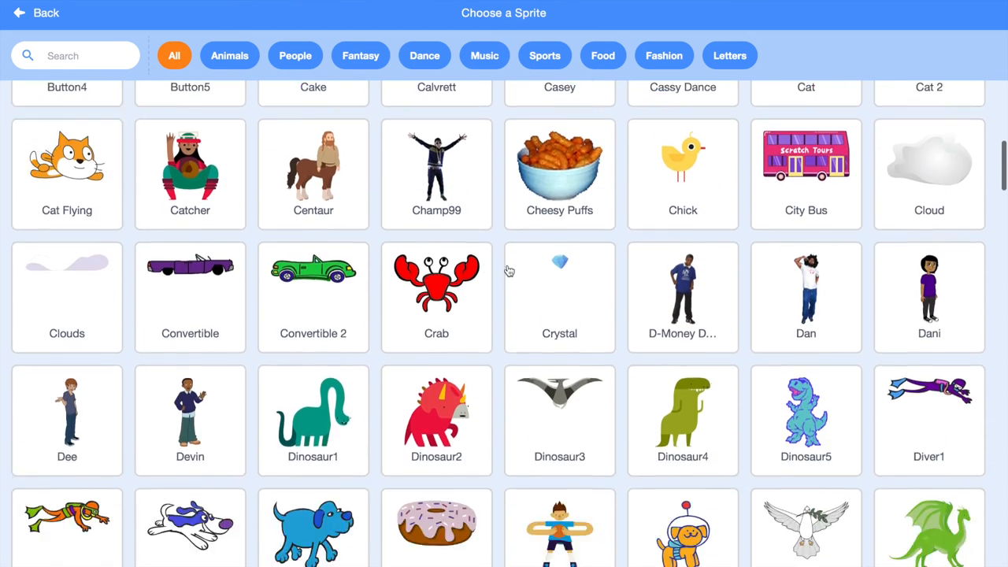
{"action": "scroll", "scroll_direction": "up", "scroll_amount": 3}
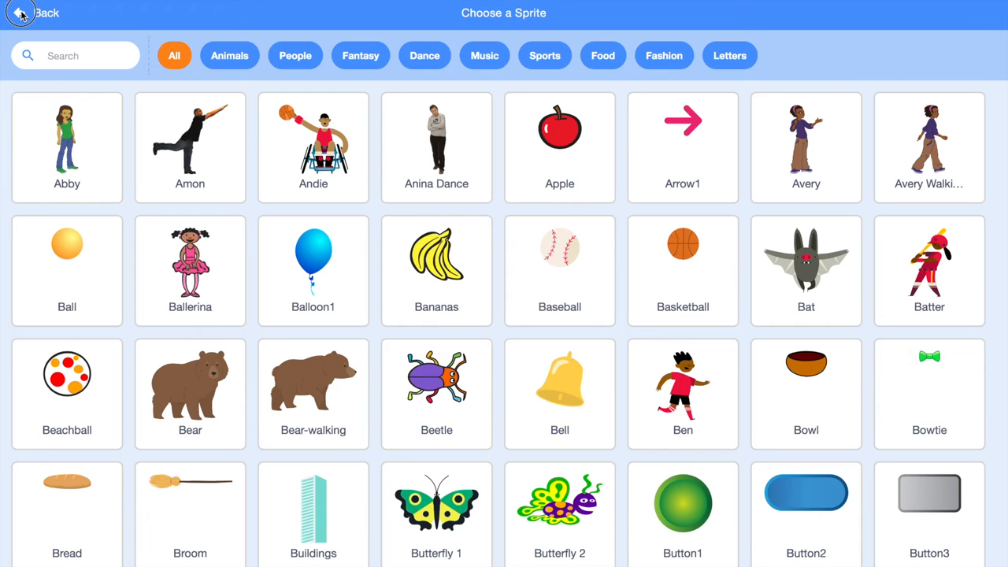
{"action": "left_click", "coordinate": [34, 13]}
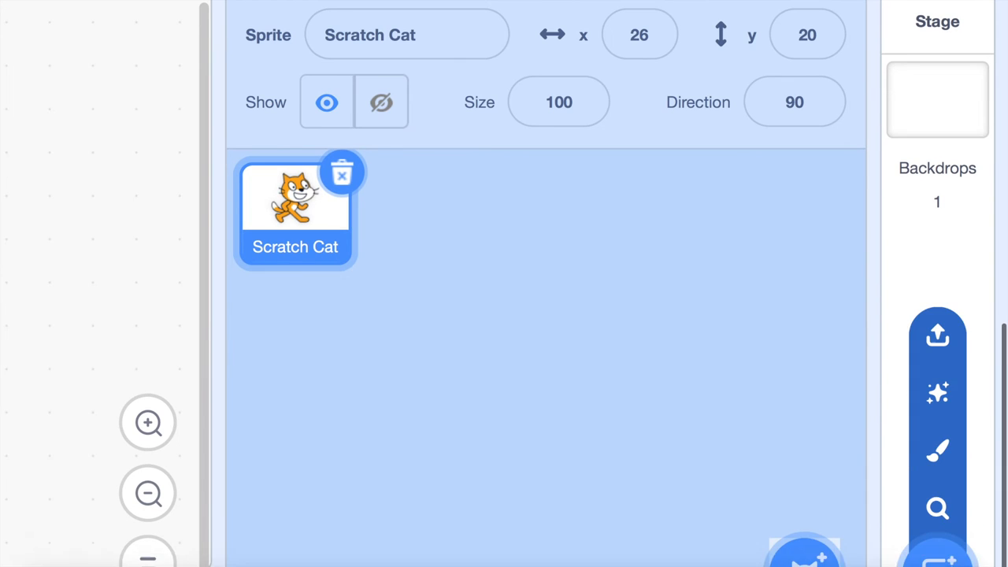
Step: Leave the editor for Race Game's project page with empty Instructions and Notes
{"action": "left_click", "coordinate": [936, 22]}
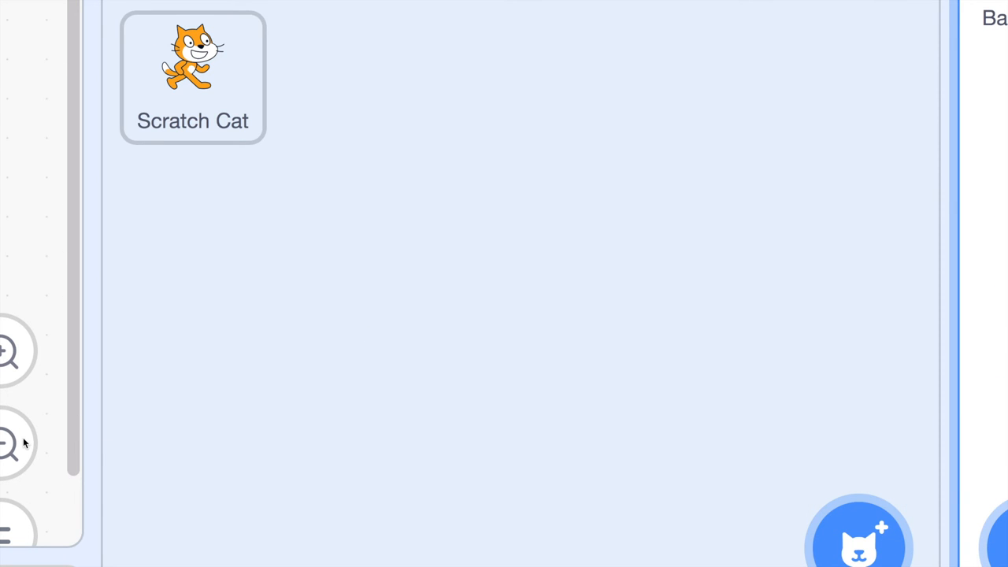
{"action": "scroll", "scroll_direction": "down", "scroll_amount": 3}
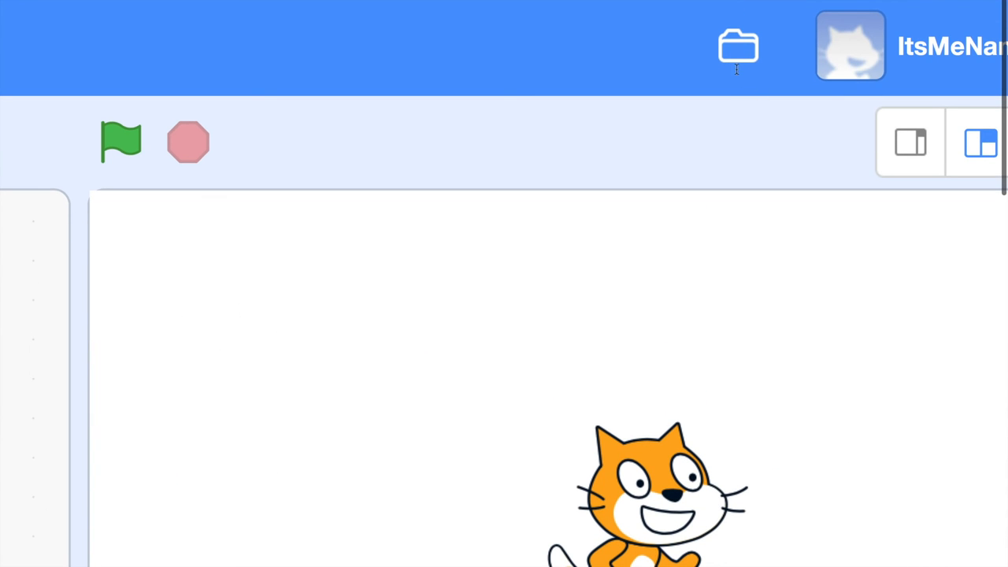
{"action": "left_click", "coordinate": [737, 44]}
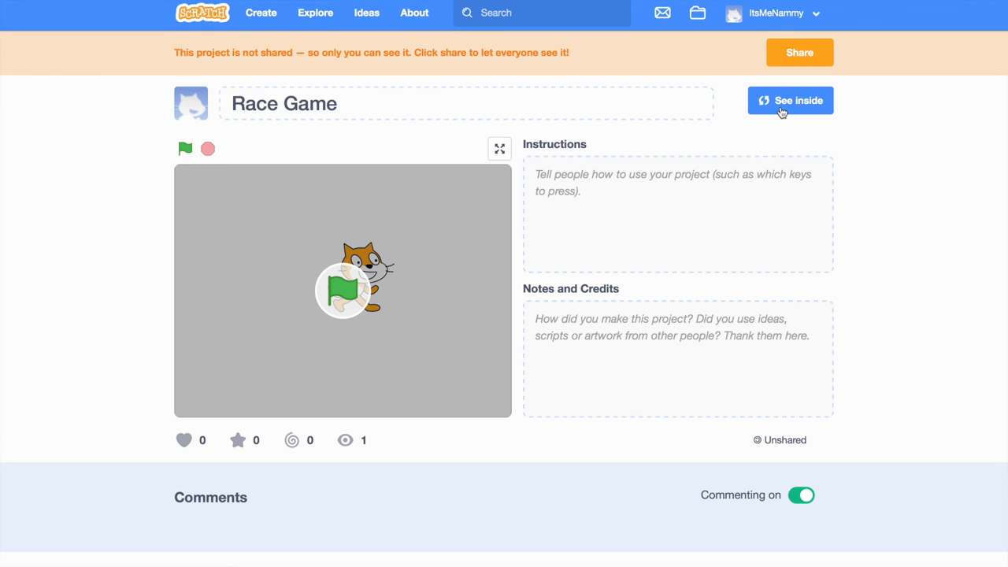
Step: Return to the editor, add a Bear sprite from the library and select Scratch Cat again
{"action": "left_click", "coordinate": [790, 100]}
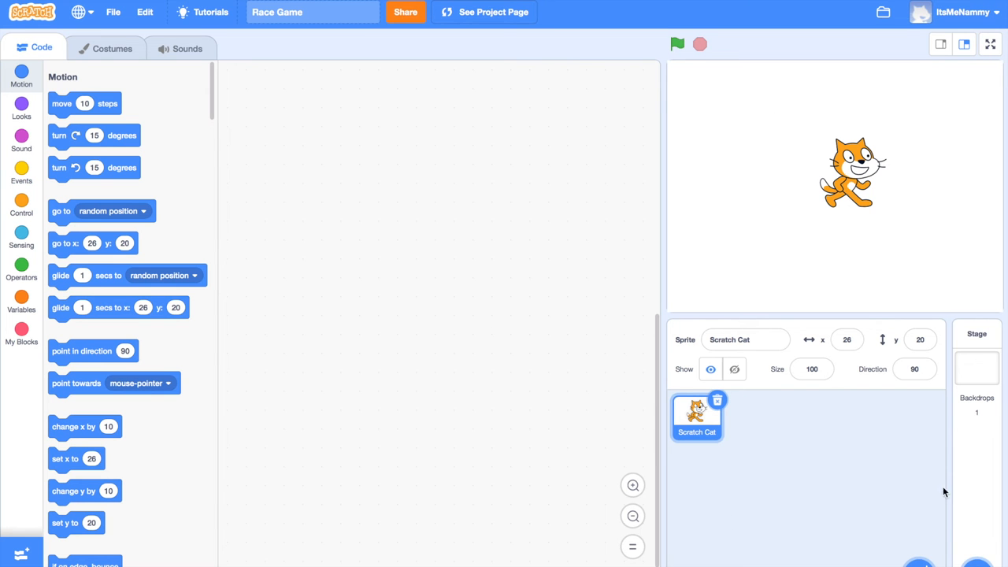
{"action": "mouse_move", "coordinate": [271, 438]}
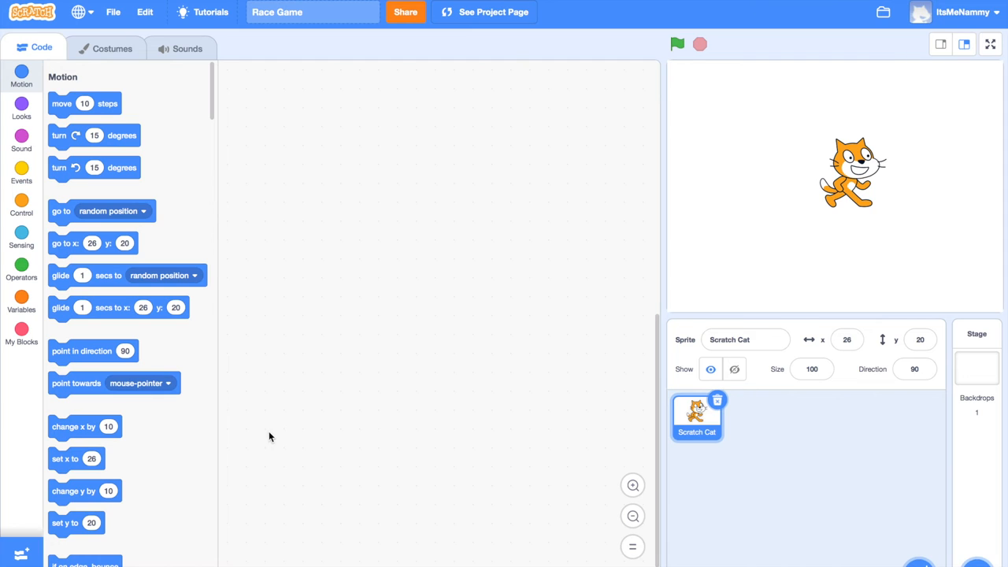
{"action": "mouse_move", "coordinate": [698, 508]}
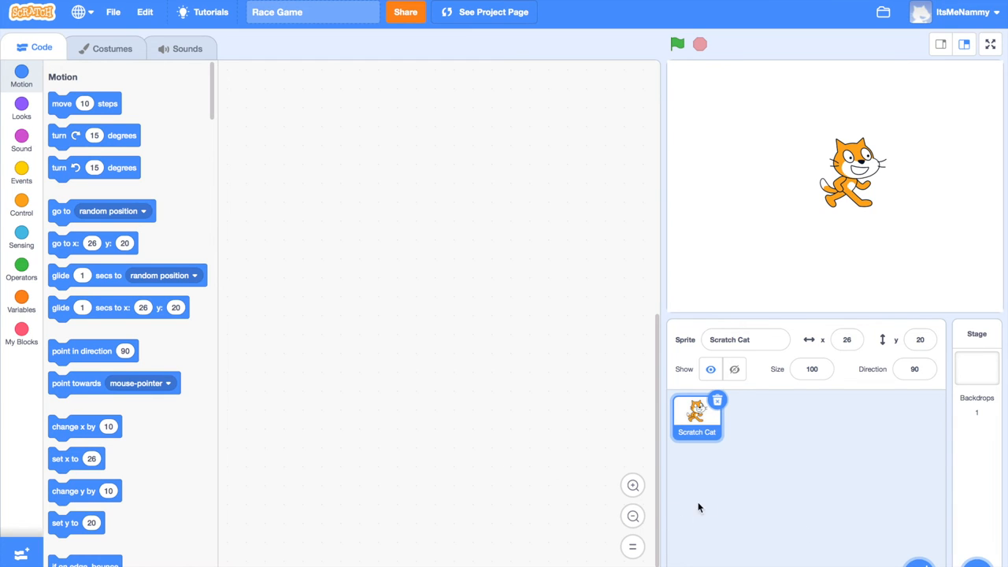
{"action": "mouse_move", "coordinate": [771, 517]}
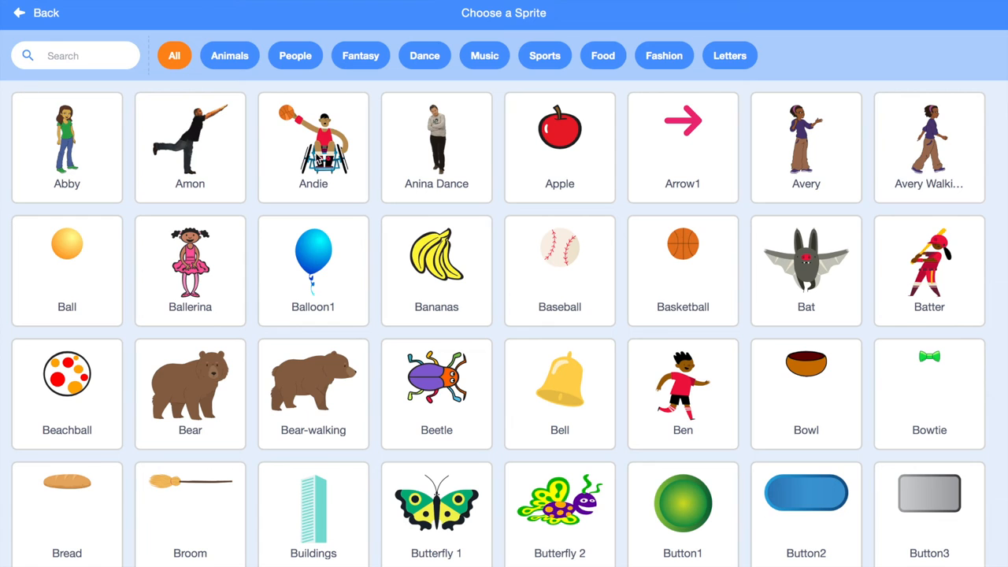
{"action": "mouse_move", "coordinate": [854, 233]}
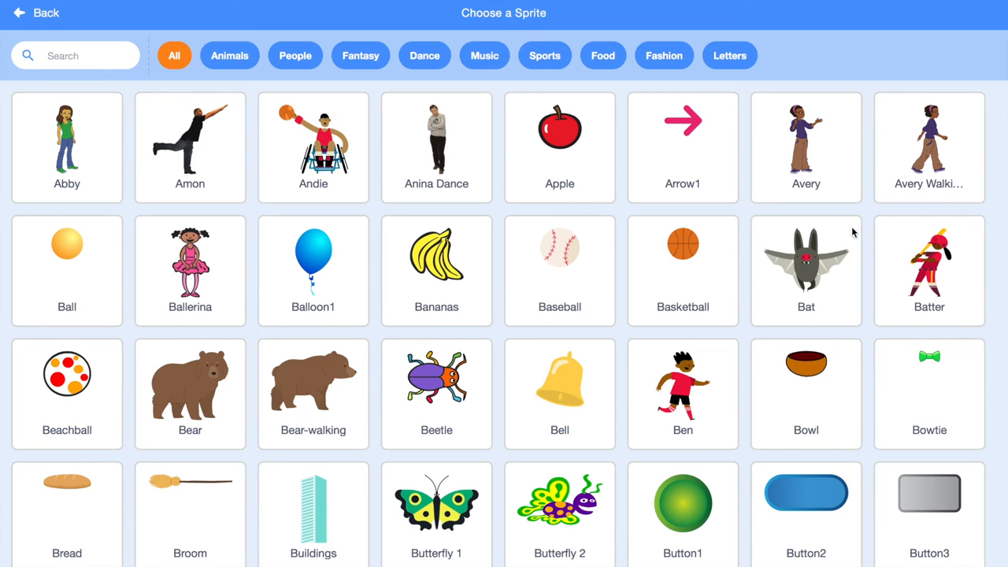
{"action": "mouse_move", "coordinate": [503, 26]}
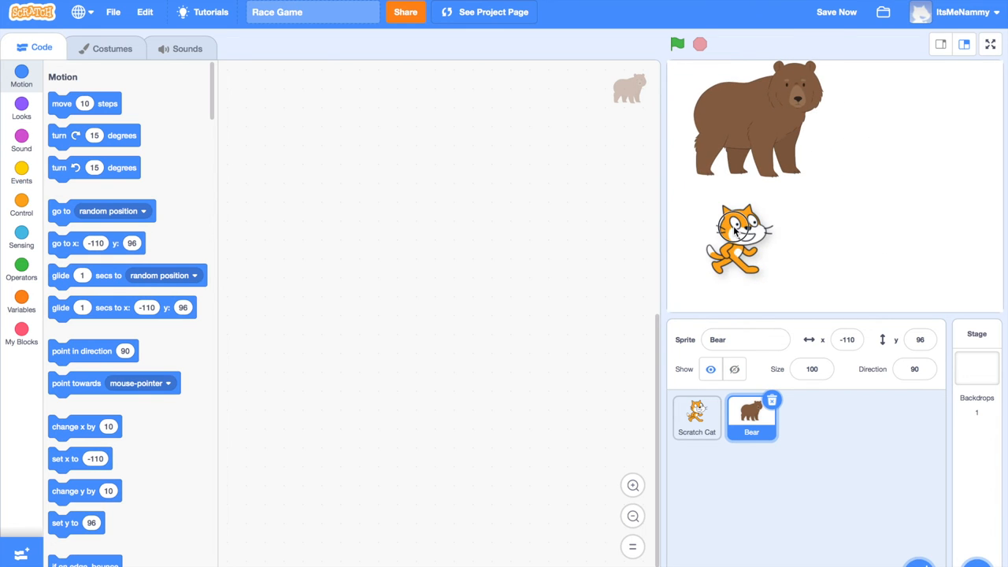
{"action": "left_click", "coordinate": [696, 418]}
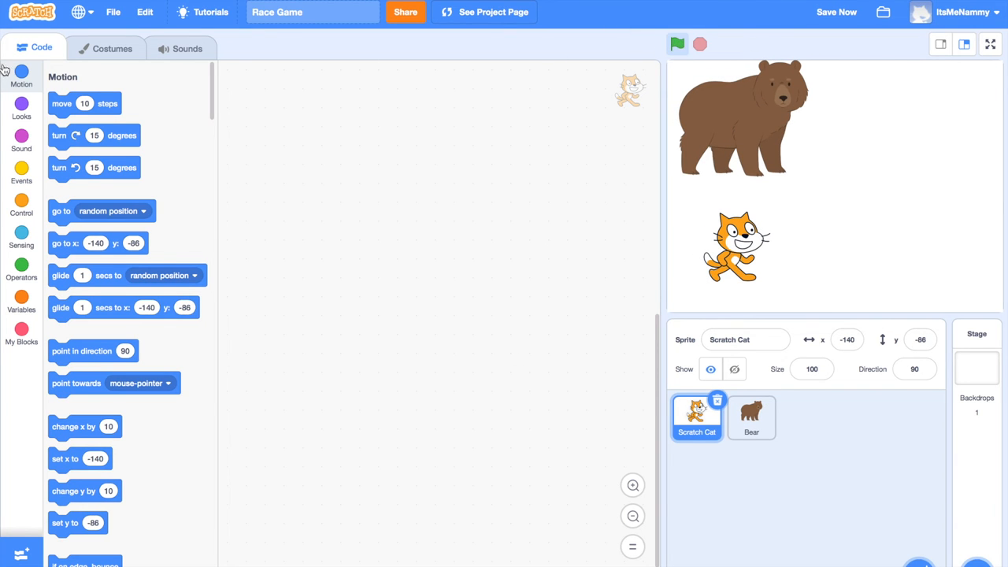
{"action": "left_click_drag", "start_coordinate": [85, 104], "coordinate": [359, 180]}
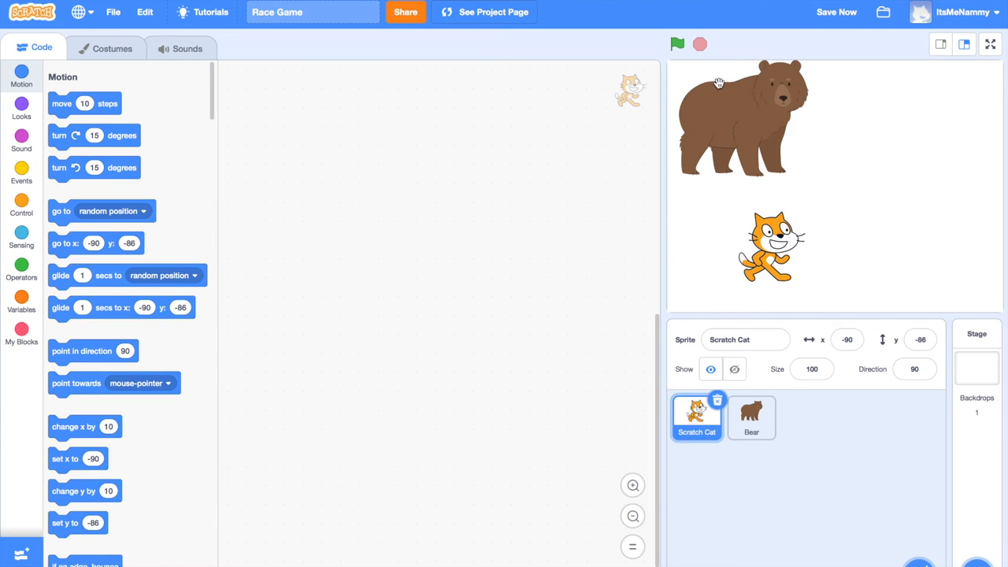
{"action": "mouse_move", "coordinate": [778, 246]}
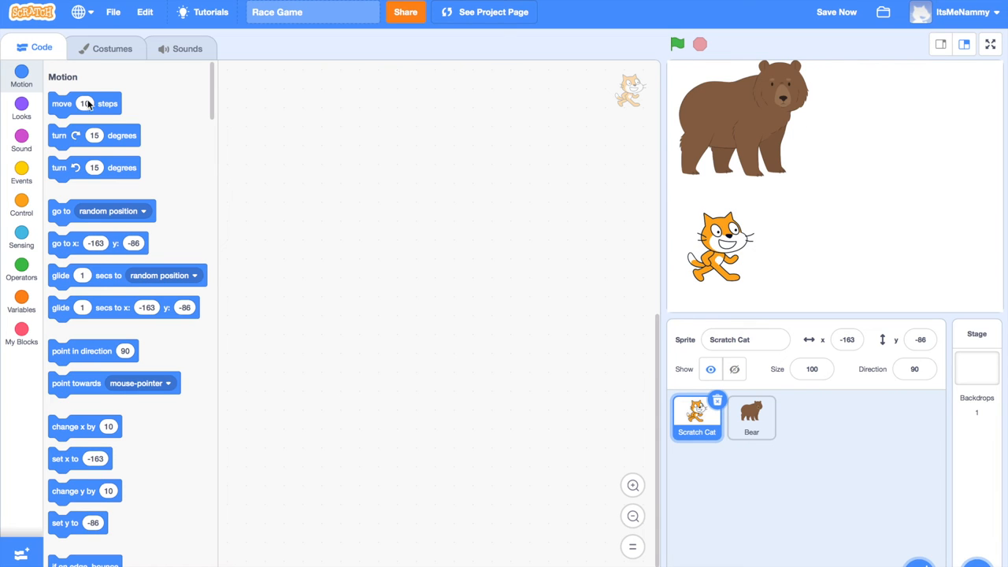
Step: Place a first 'move 10 steps' block in Scratch Cat's code area
{"action": "left_click_drag", "start_coordinate": [85, 104], "coordinate": [312, 218]}
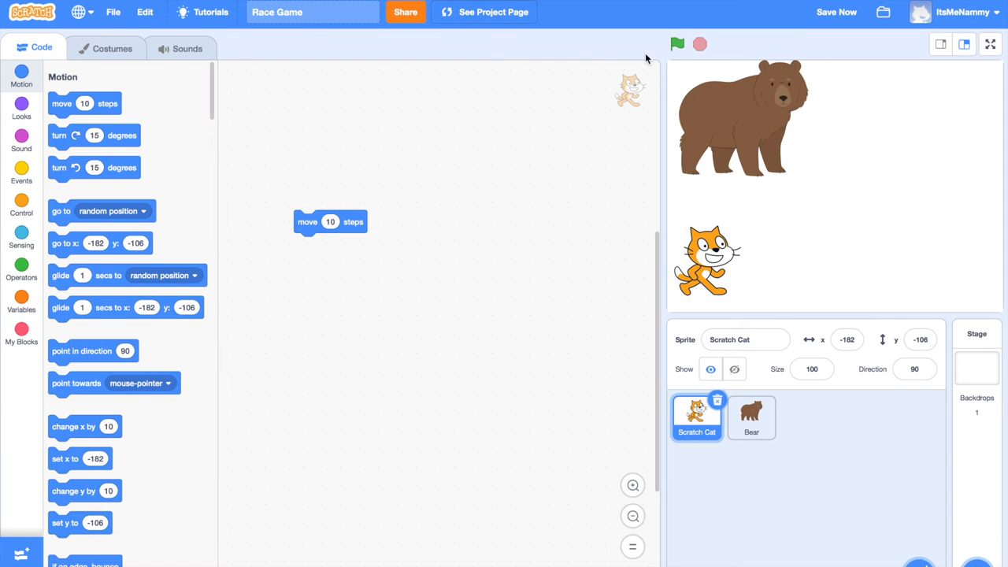
{"action": "mouse_move", "coordinate": [498, 205]}
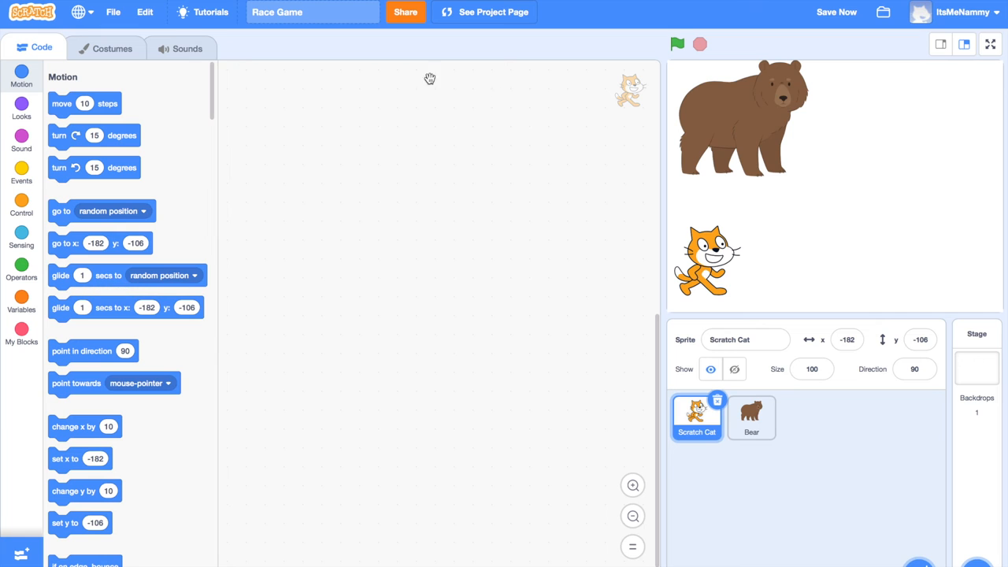
Step: Build Scratch Cat's script: 'when green flag clicked' joined to 'move 10 steps'
{"action": "left_click", "coordinate": [22, 176]}
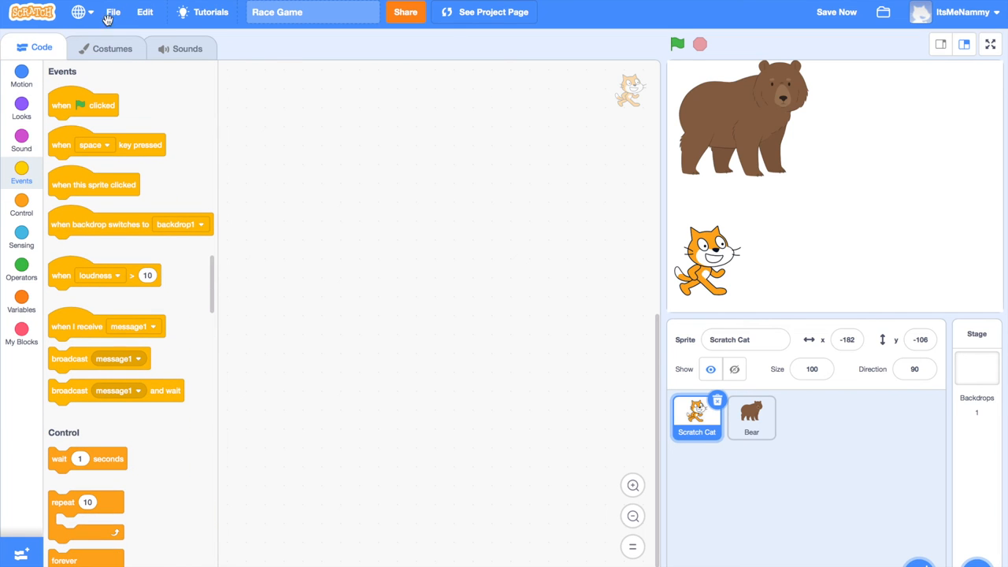
{"action": "mouse_move", "coordinate": [142, 176]}
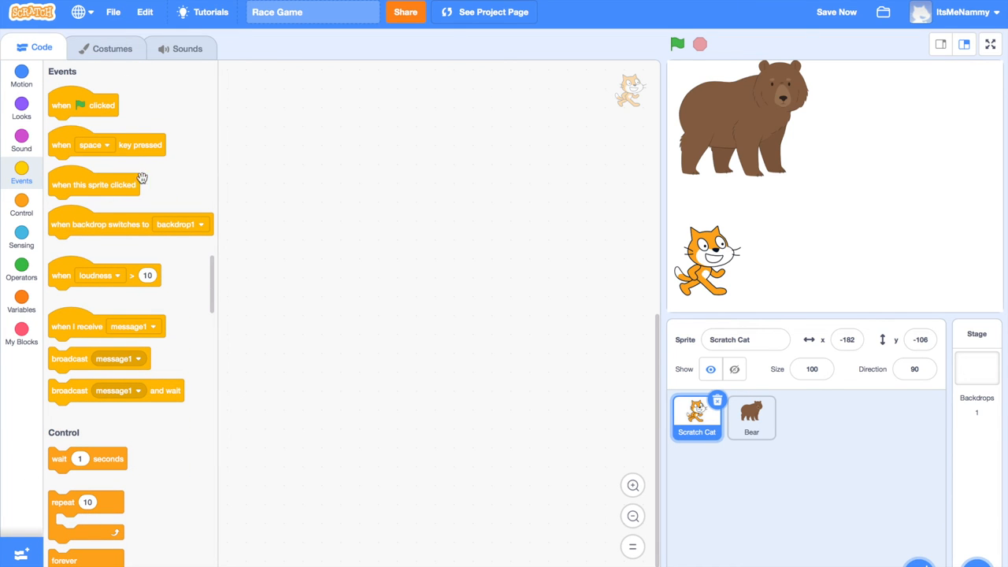
{"action": "mouse_move", "coordinate": [73, 107]}
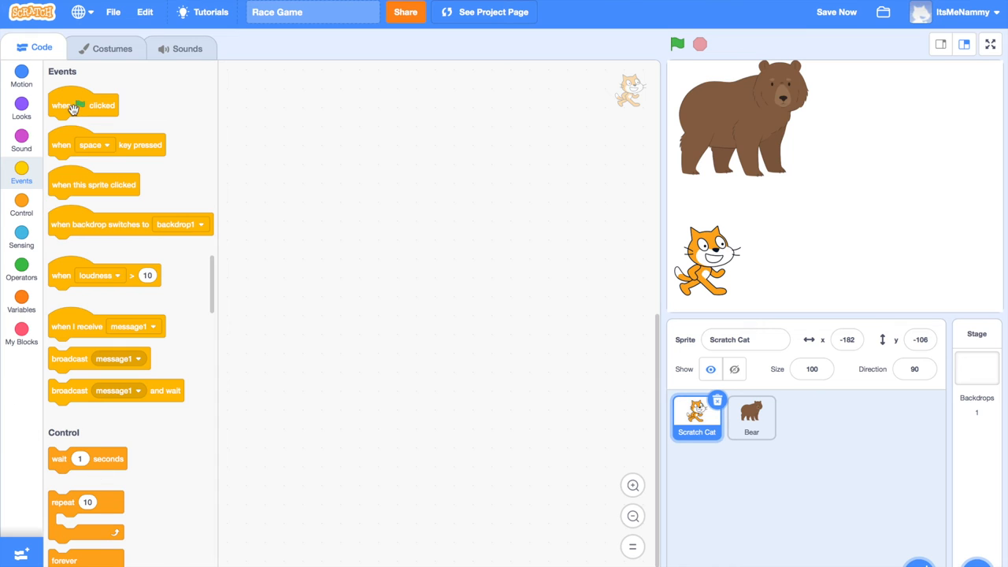
{"action": "mouse_move", "coordinate": [2, 224]}
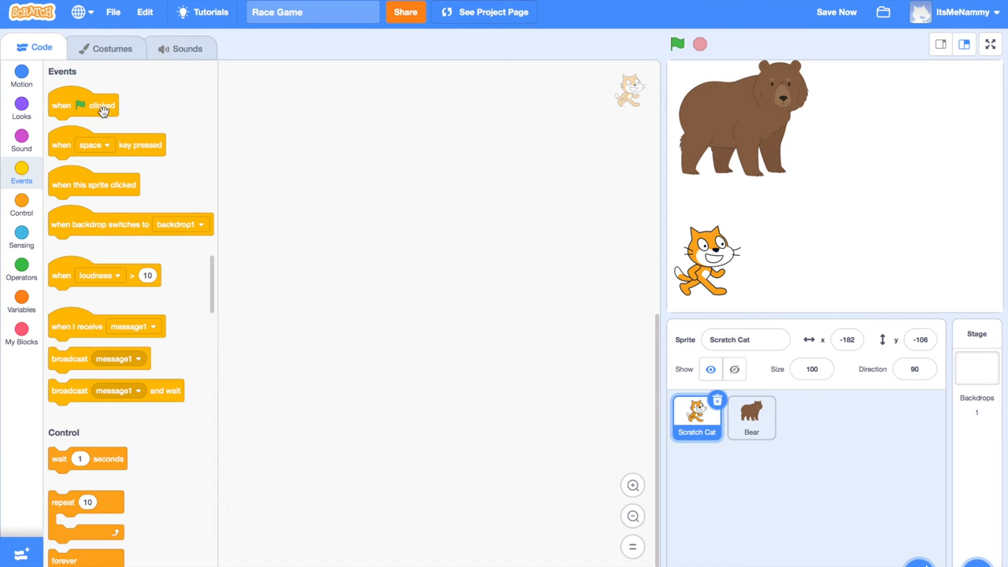
{"action": "mouse_move", "coordinate": [126, 192]}
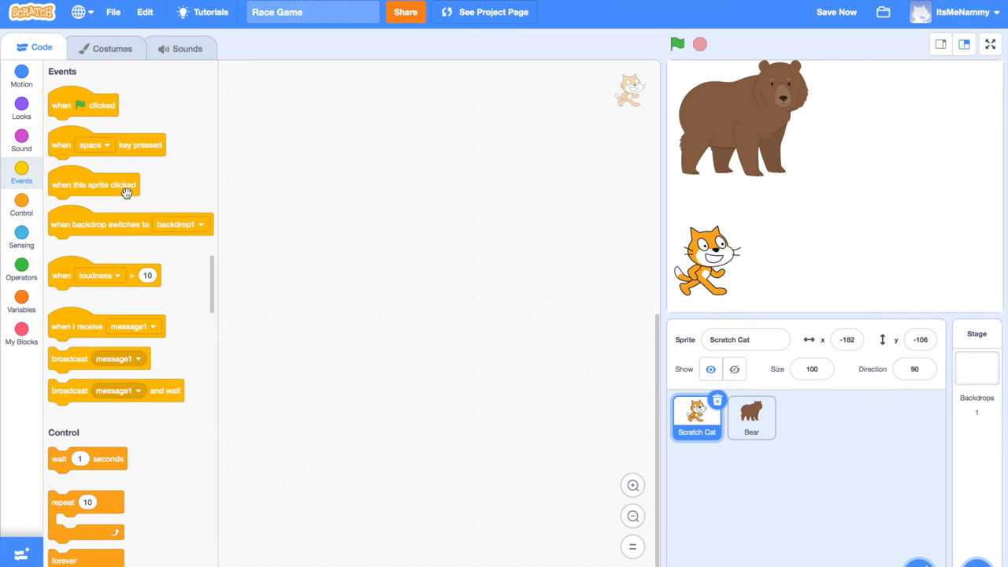
{"action": "left_click_drag", "start_coordinate": [82, 104], "coordinate": [265, 117]}
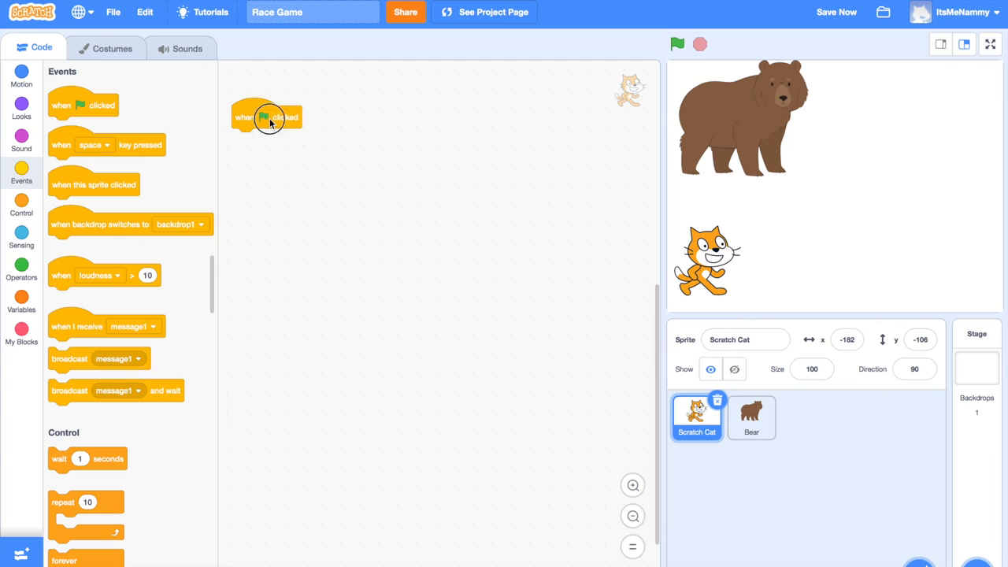
{"action": "left_click_drag", "start_coordinate": [267, 116], "coordinate": [301, 110]}
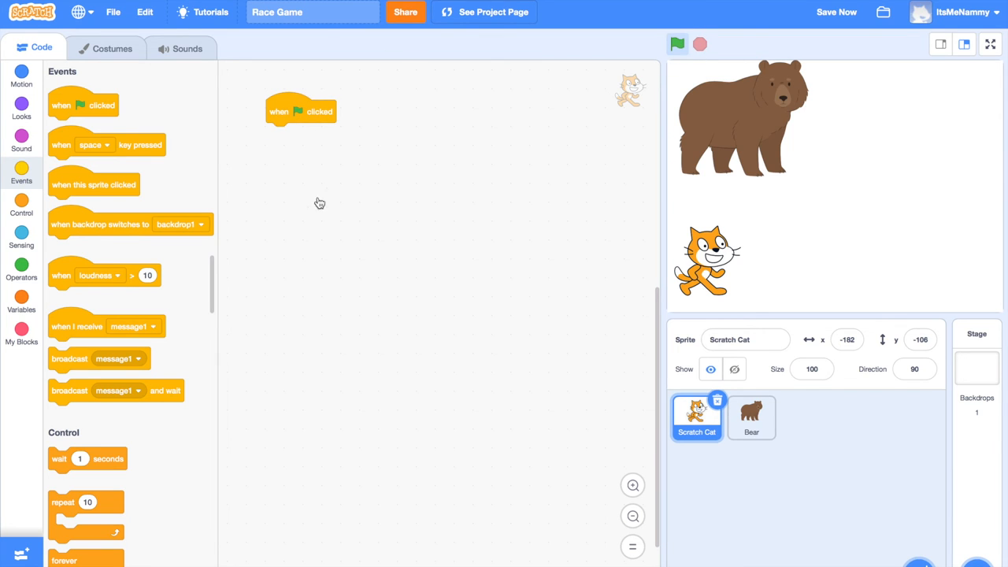
{"action": "left_click_drag", "start_coordinate": [301, 110], "coordinate": [296, 107]}
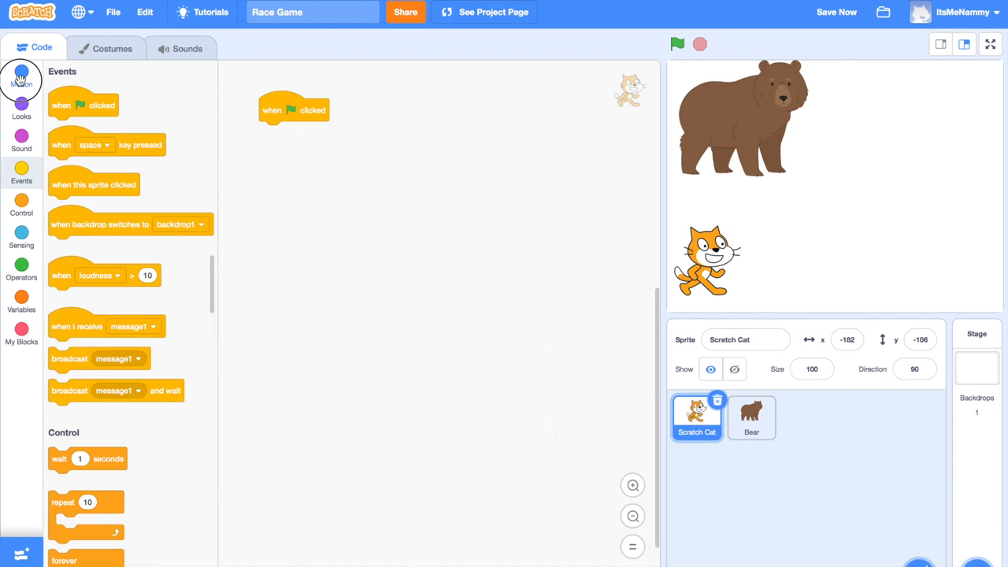
{"action": "left_click", "coordinate": [22, 75]}
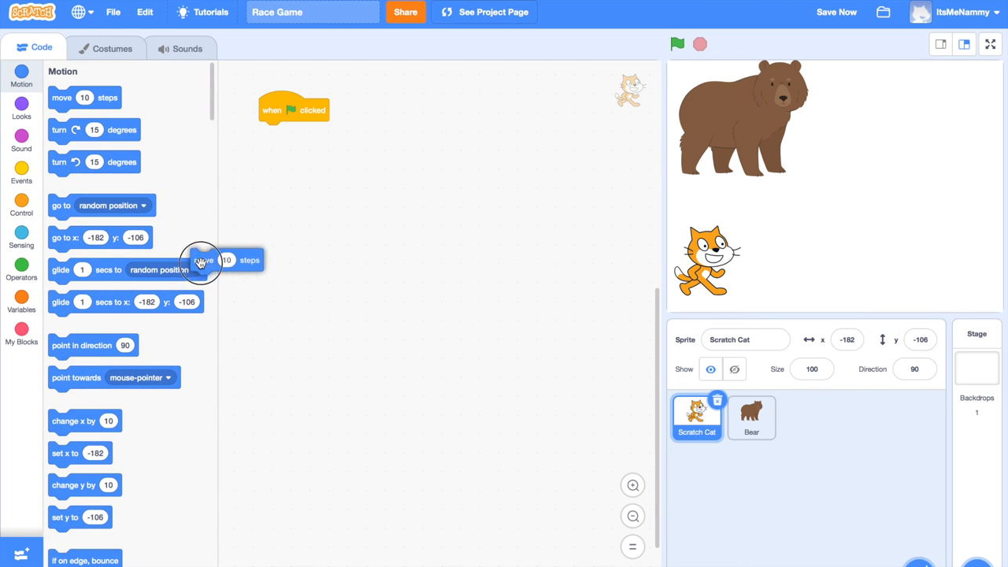
{"action": "left_click_drag", "start_coordinate": [202, 260], "coordinate": [296, 132]}
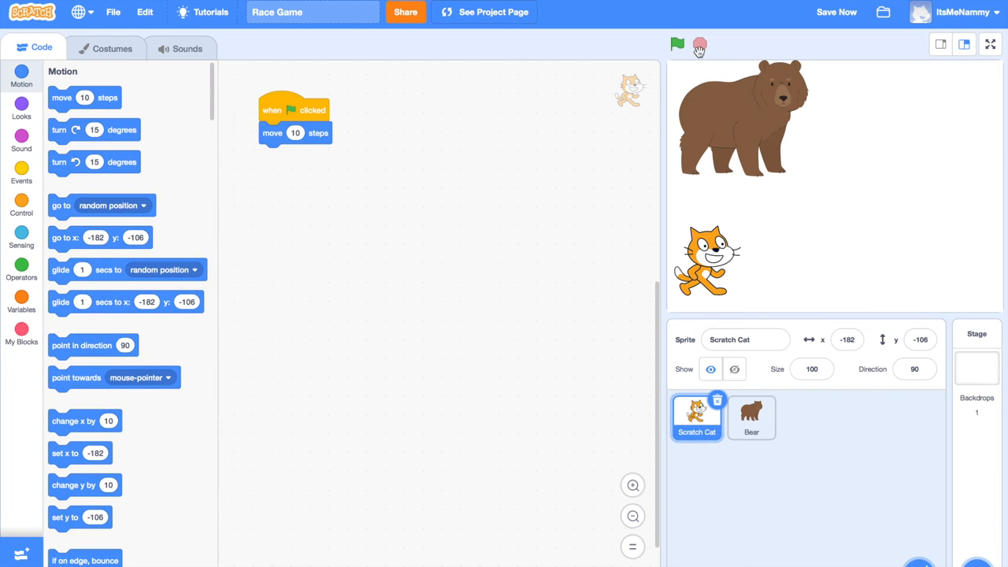
Step: Run the project with the green flag a few times to test the cat moving
{"action": "left_click", "coordinate": [677, 44]}
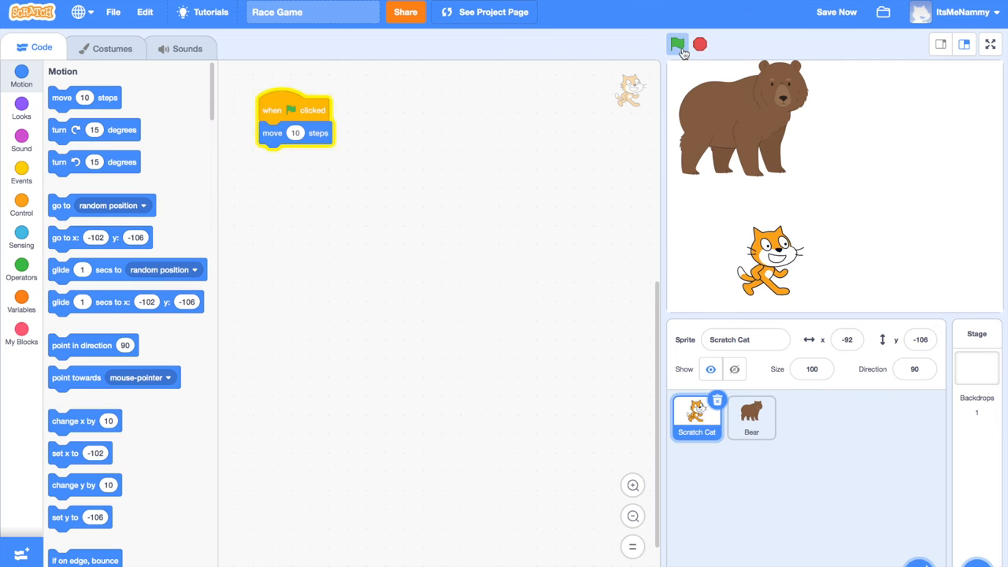
{"action": "left_click", "coordinate": [678, 44]}
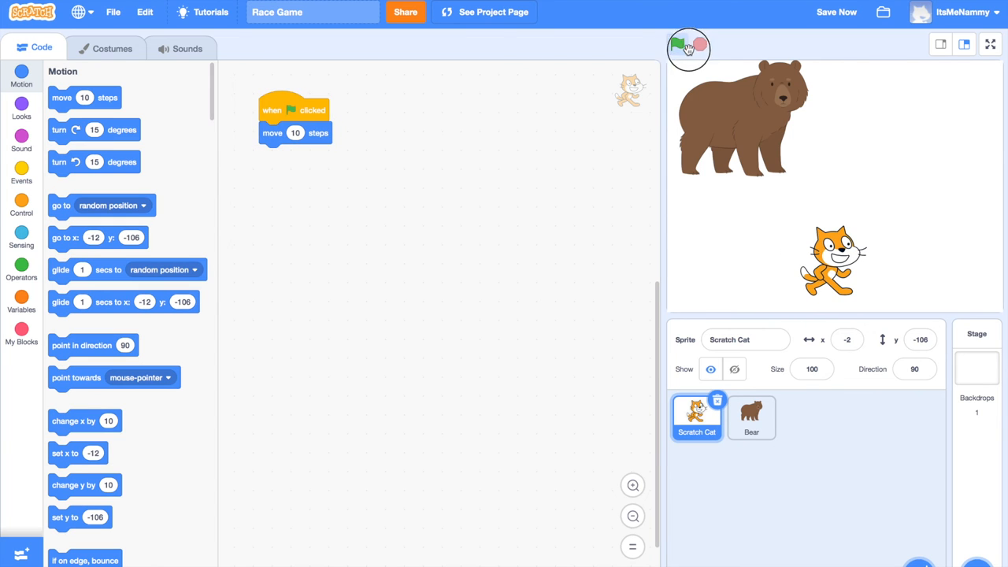
{"action": "left_click", "coordinate": [687, 47]}
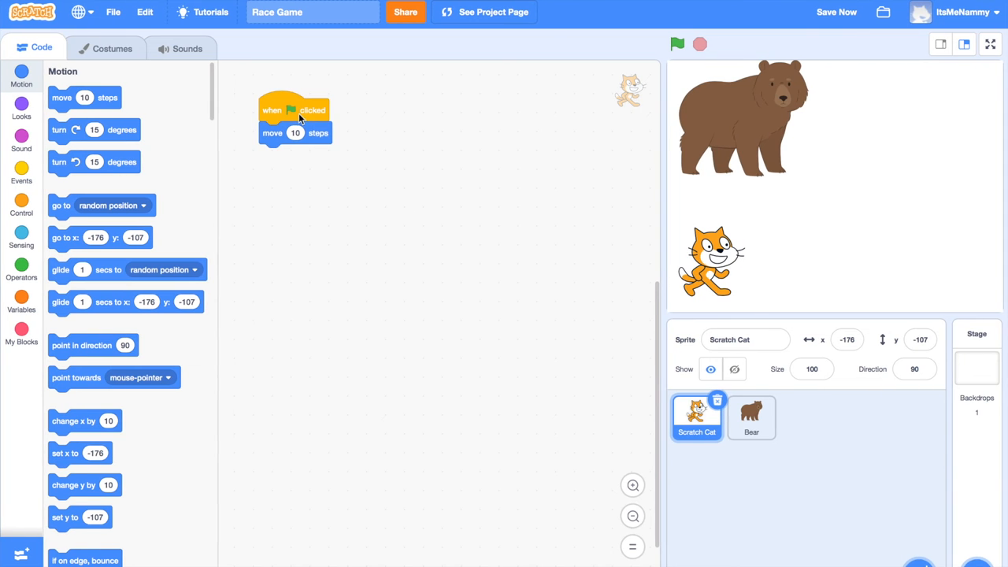
Step: Duplicate Scratch Cat's script and drop the copy onto the Bear sprite thumbnail
{"action": "right_click", "coordinate": [293, 111]}
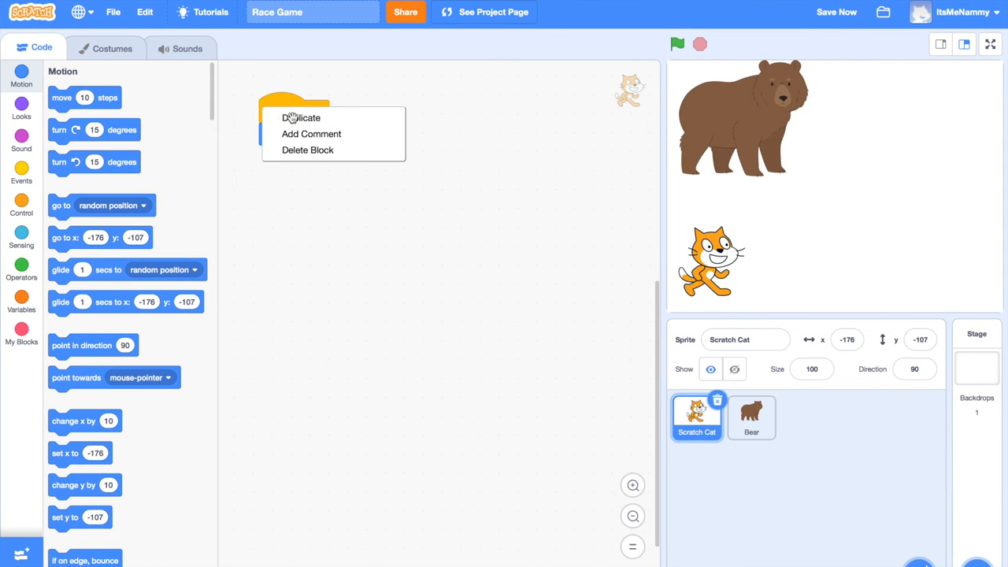
{"action": "left_click", "coordinate": [301, 117]}
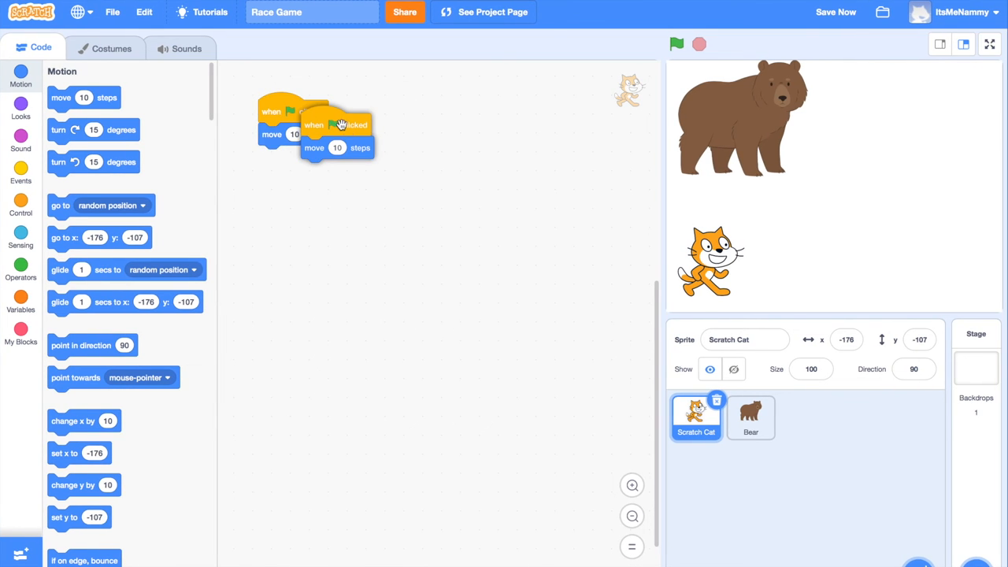
{"action": "left_click_drag", "start_coordinate": [339, 129], "coordinate": [397, 307]}
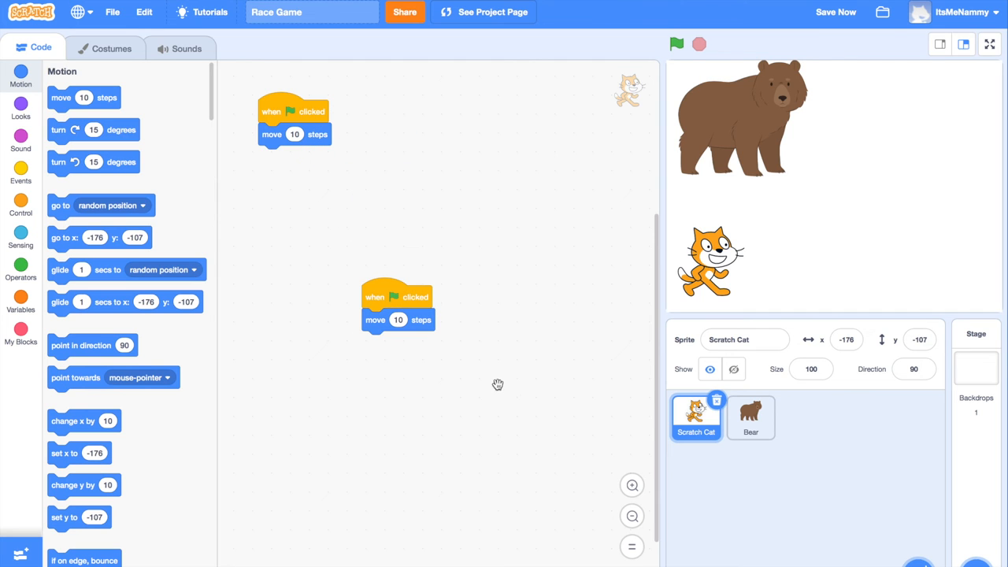
{"action": "mouse_move", "coordinate": [412, 292]}
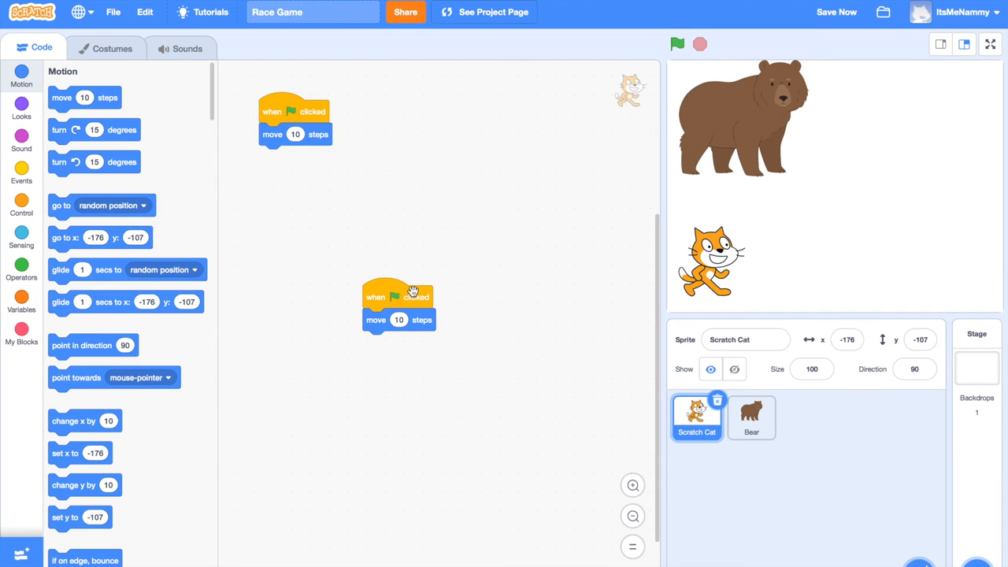
{"action": "left_click_drag", "start_coordinate": [398, 306], "coordinate": [731, 500]}
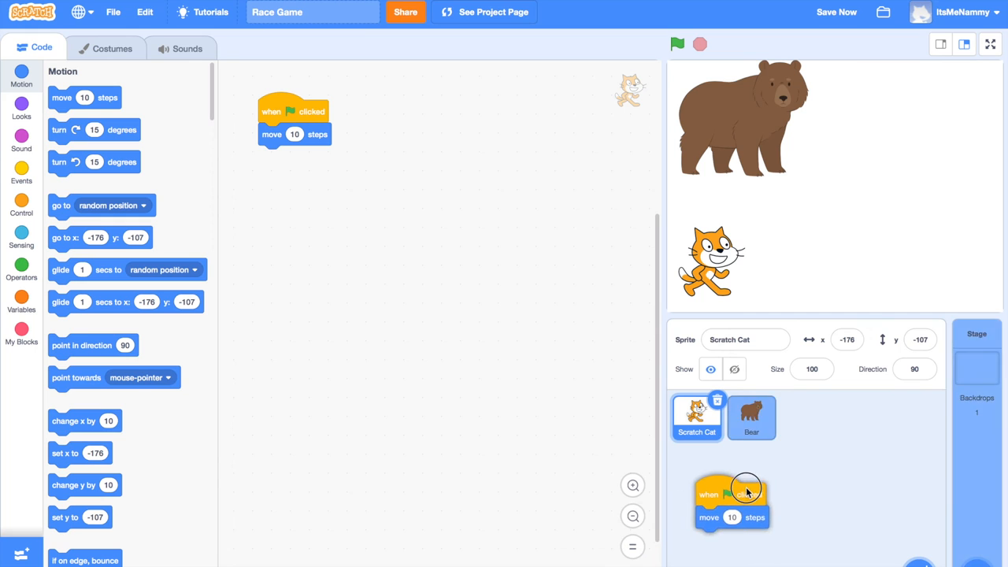
{"action": "left_click_drag", "start_coordinate": [743, 488], "coordinate": [601, 485]}
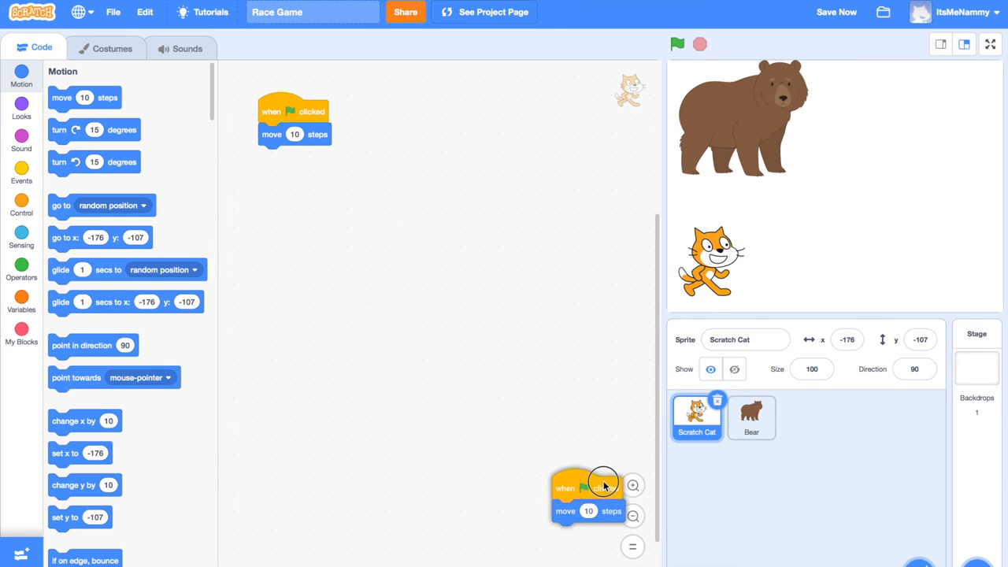
{"action": "left_click_drag", "start_coordinate": [586, 496], "coordinate": [696, 497]}
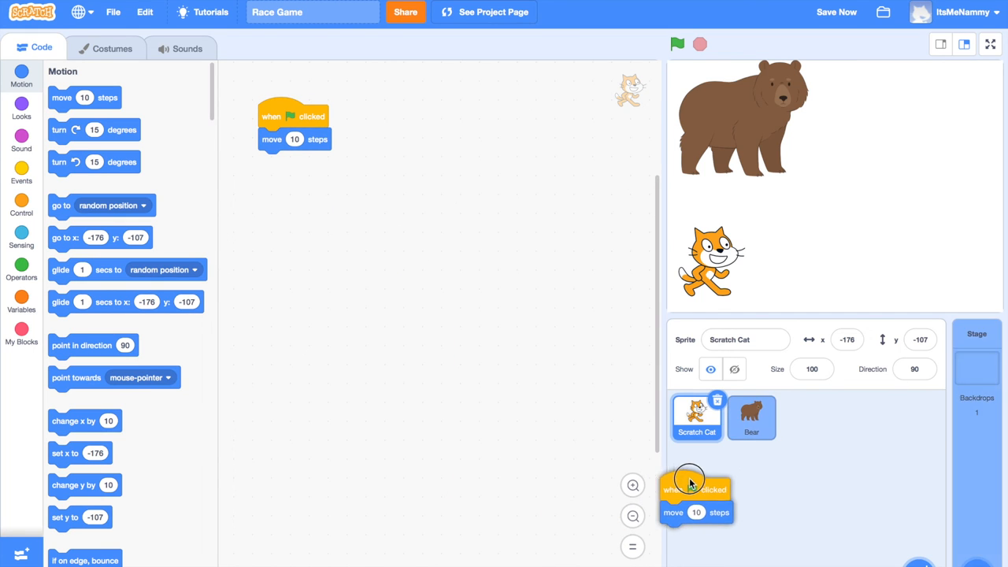
{"action": "left_click_drag", "start_coordinate": [693, 501], "coordinate": [753, 425]}
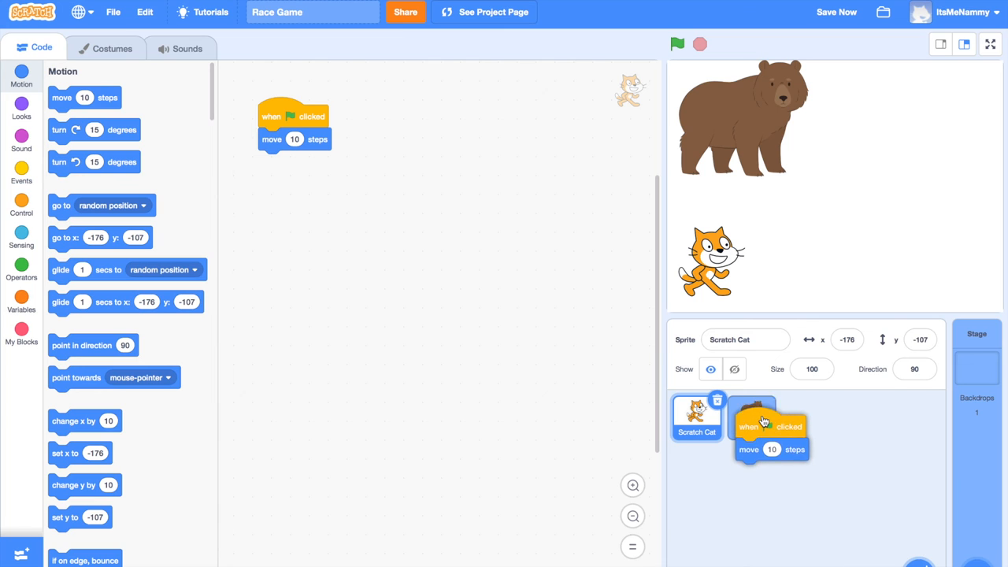
Step: Check the Bear's copied script and settle it near the top left of its code area
{"action": "left_click", "coordinate": [751, 417]}
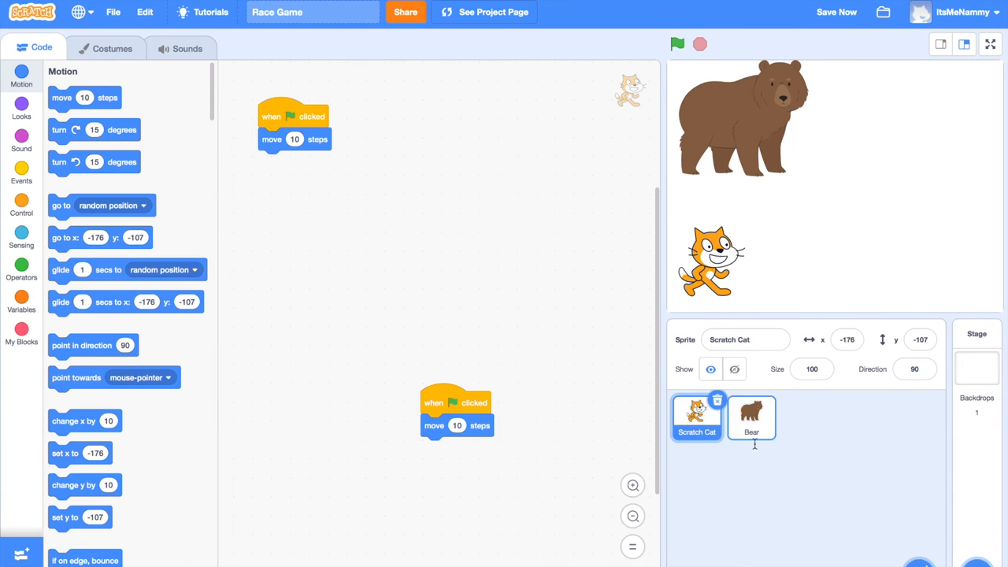
{"action": "left_click", "coordinate": [750, 418]}
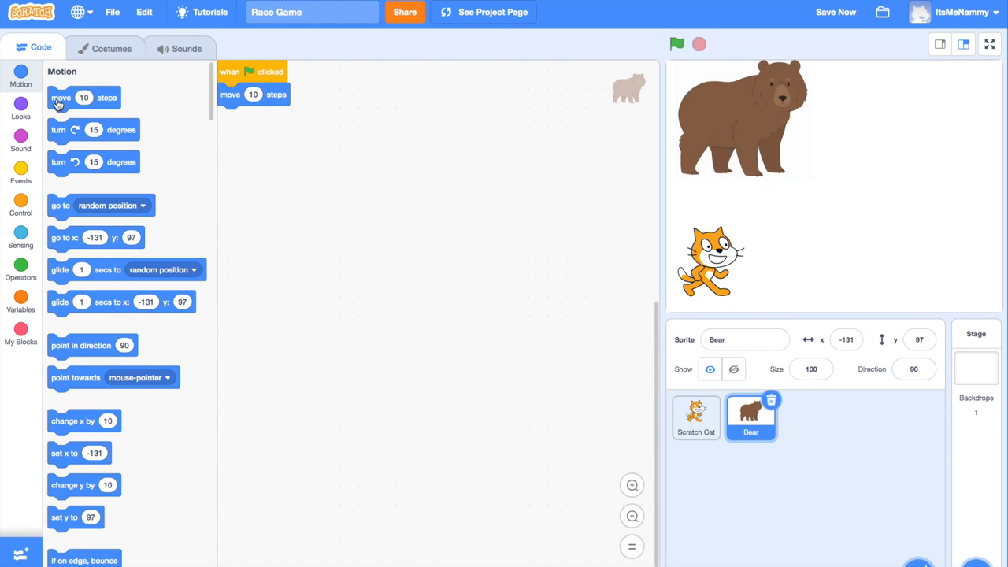
{"action": "mouse_move", "coordinate": [243, 226]}
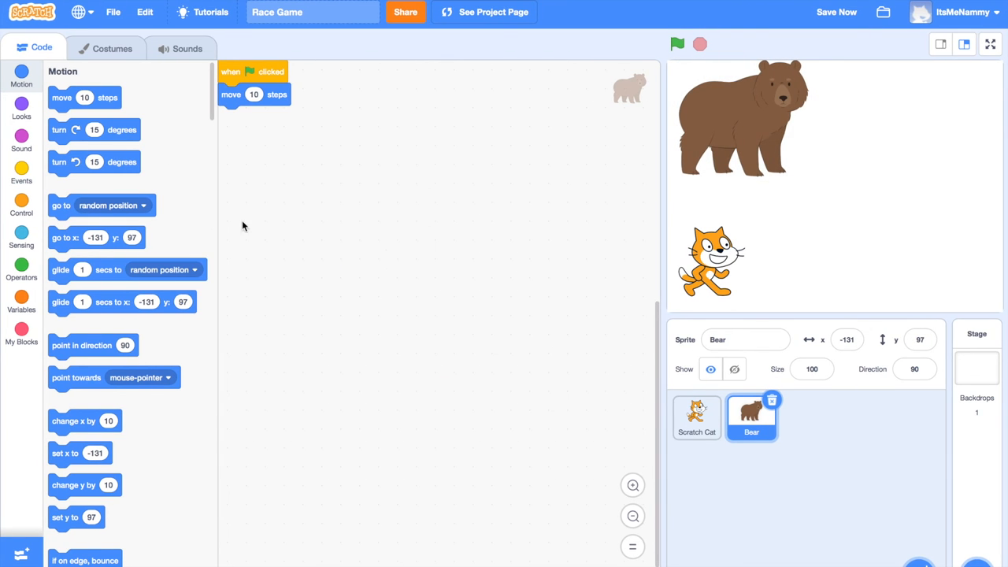
{"action": "left_click_drag", "start_coordinate": [252, 82], "coordinate": [315, 192]}
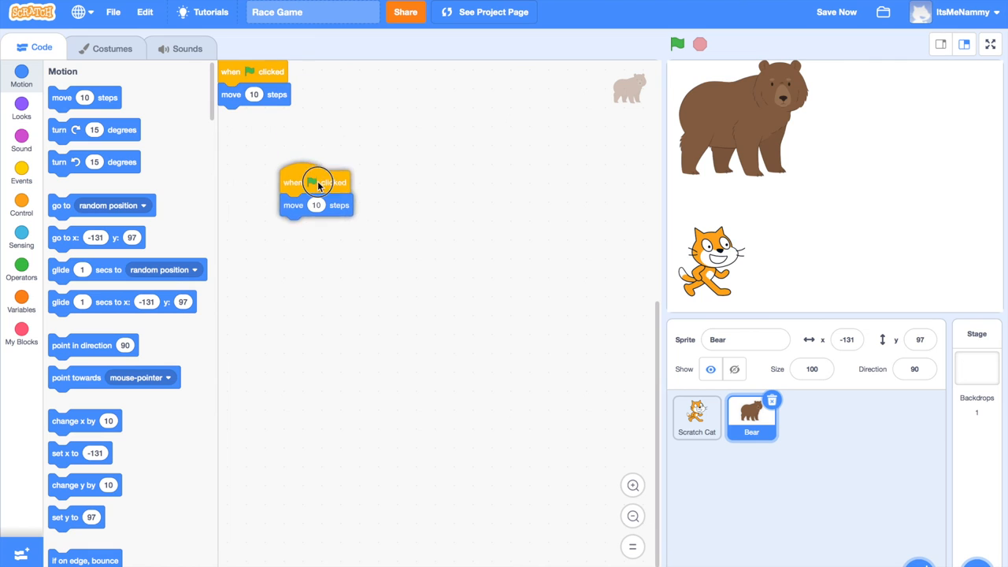
{"action": "left_click_drag", "start_coordinate": [315, 189], "coordinate": [277, 95]}
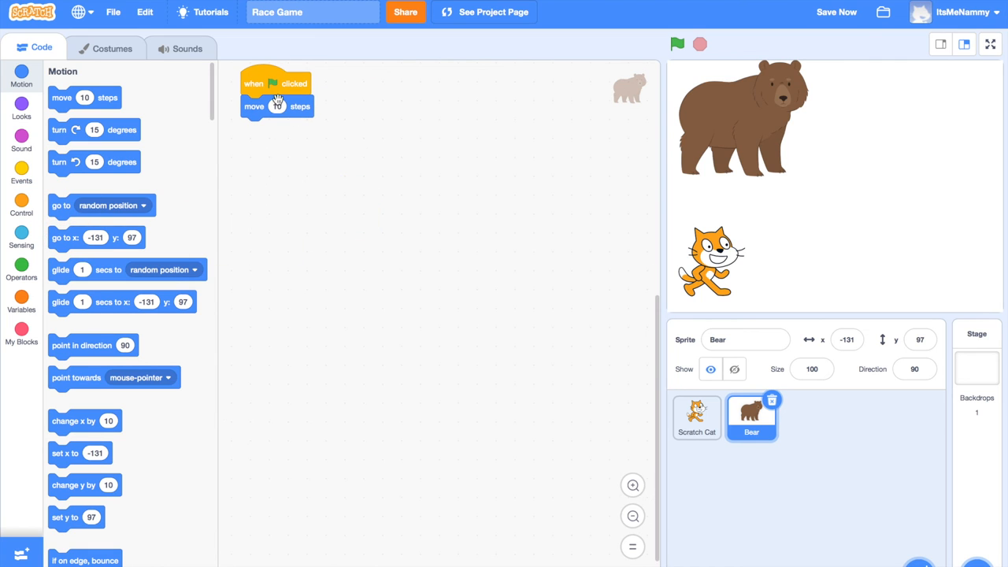
{"action": "left_click", "coordinate": [696, 417]}
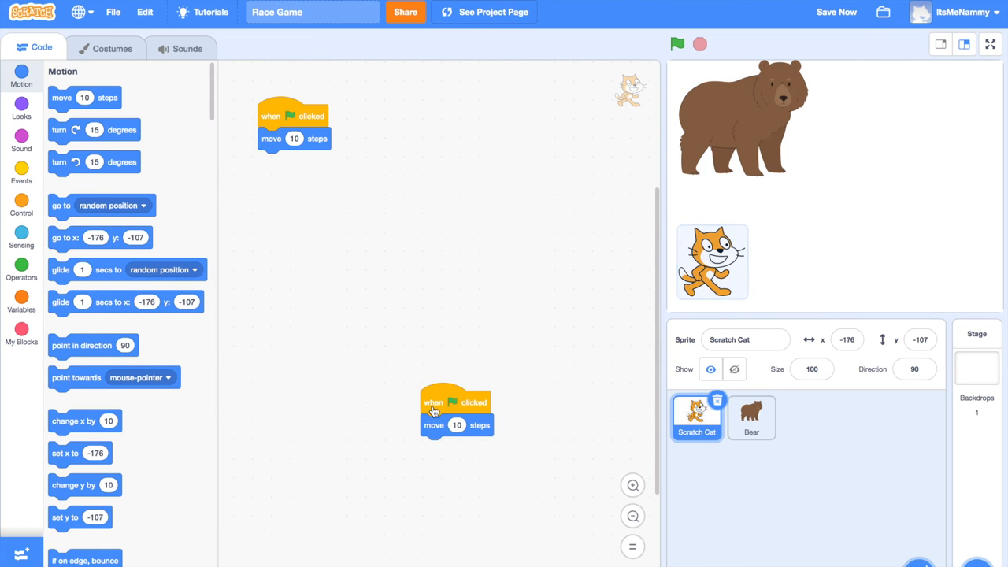
{"action": "left_click", "coordinate": [751, 418]}
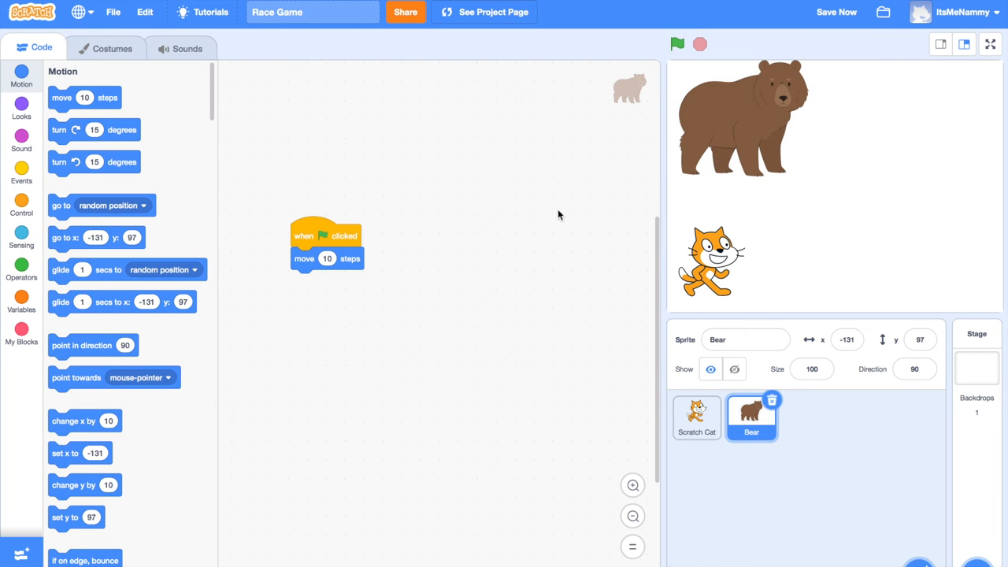
{"action": "left_click_drag", "start_coordinate": [328, 236], "coordinate": [315, 214]}
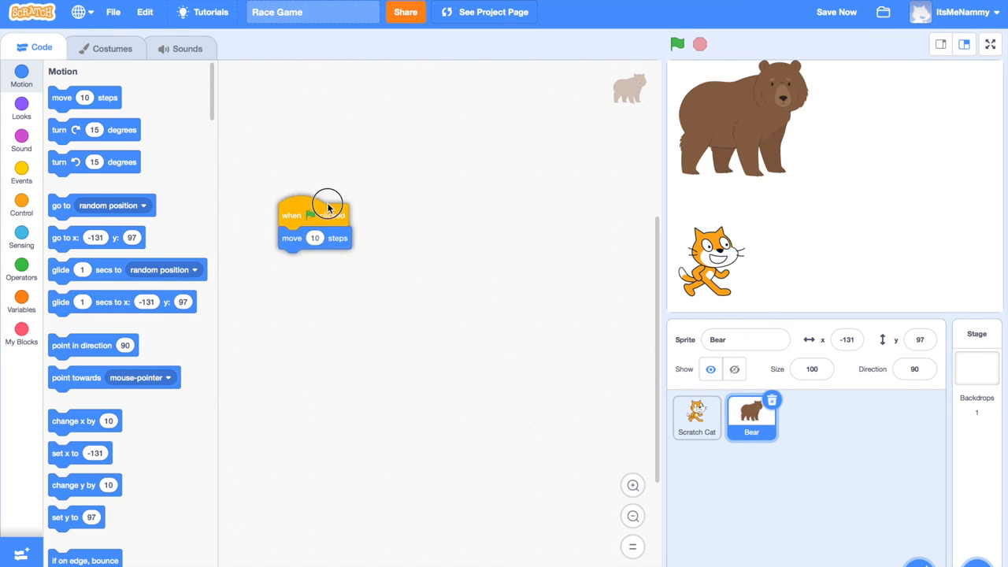
{"action": "left_click_drag", "start_coordinate": [315, 223], "coordinate": [365, 229]}
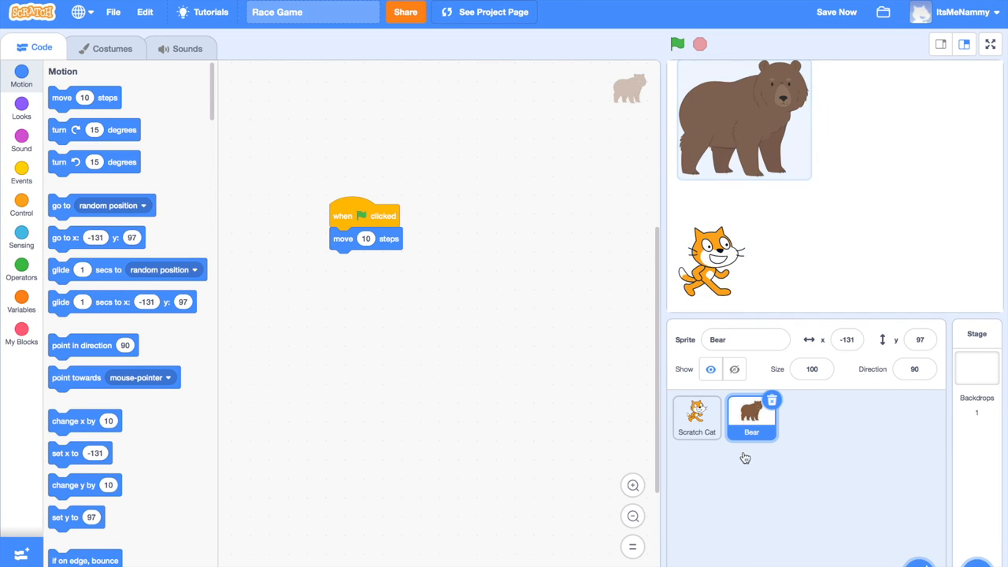
{"action": "left_click_drag", "start_coordinate": [365, 223], "coordinate": [299, 154]}
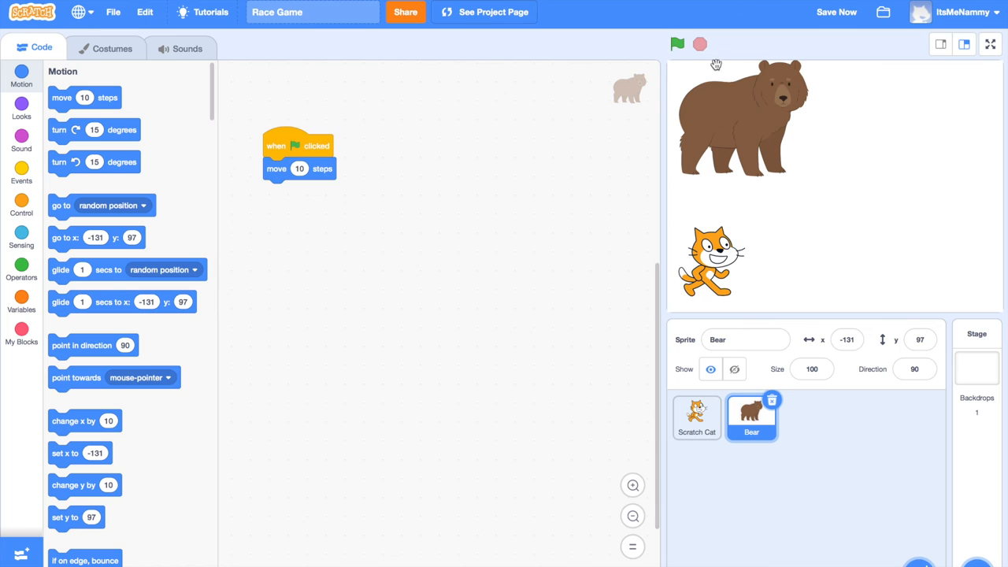
Step: Run the race several times, then compare the Bear's and Scratch Cat's scripts
{"action": "left_click", "coordinate": [677, 44]}
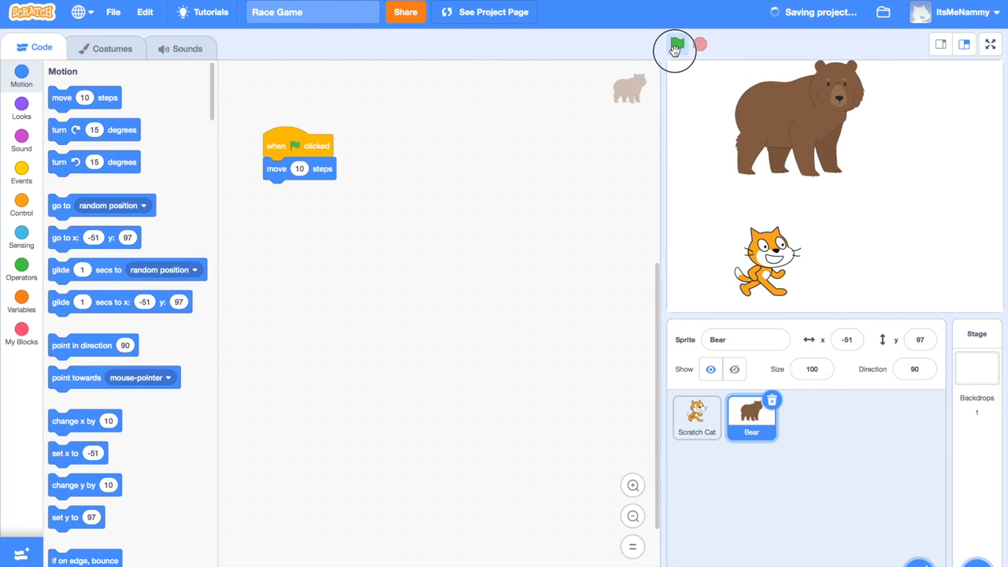
{"action": "left_click", "coordinate": [675, 45]}
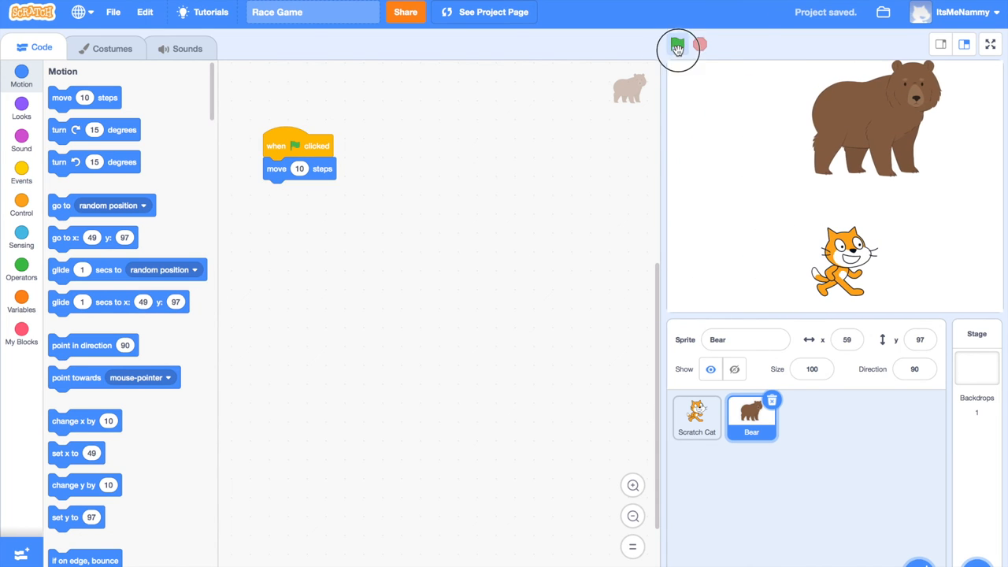
{"action": "left_click", "coordinate": [677, 44]}
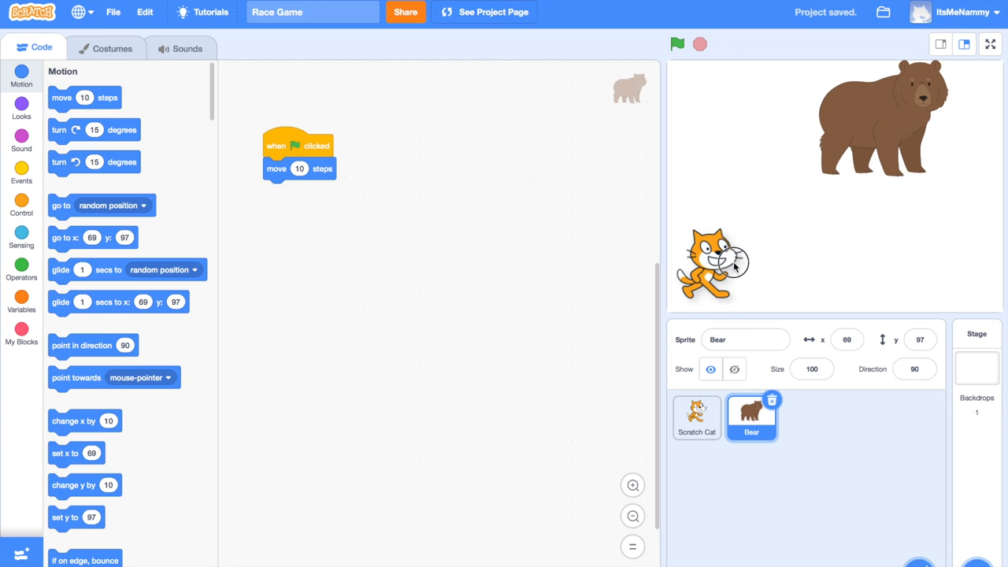
{"action": "left_click", "coordinate": [696, 418]}
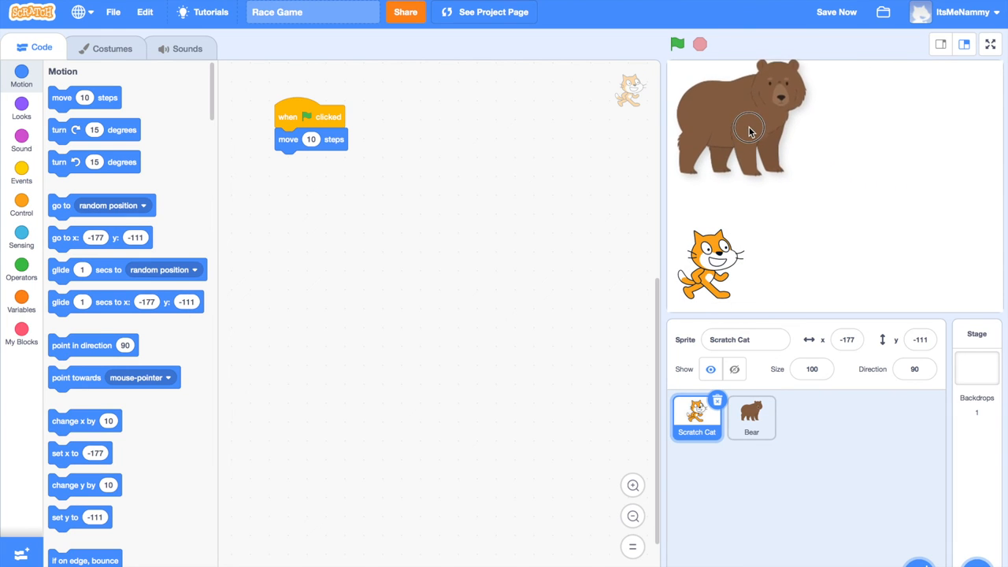
{"action": "left_click", "coordinate": [752, 417]}
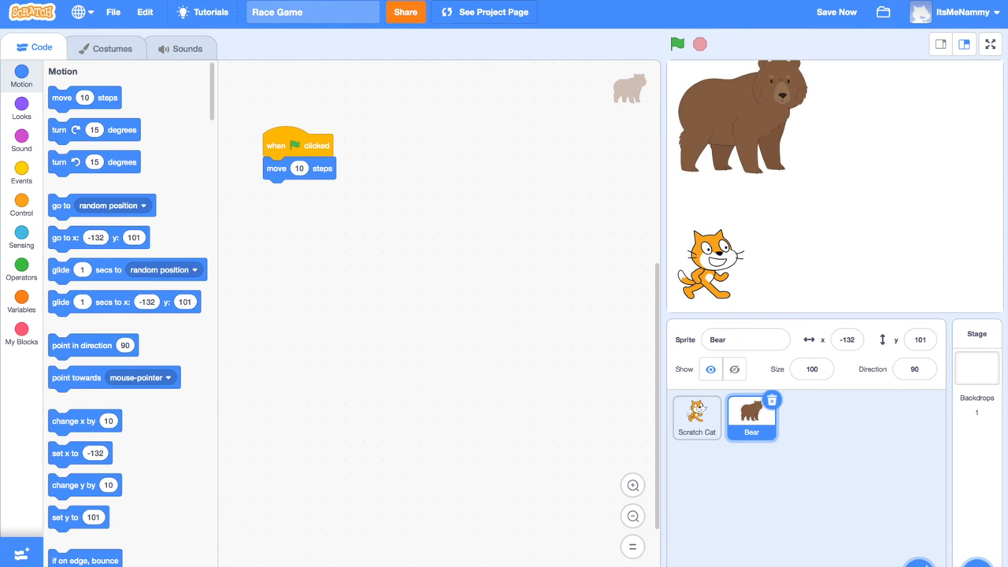
{"action": "left_click", "coordinate": [696, 417]}
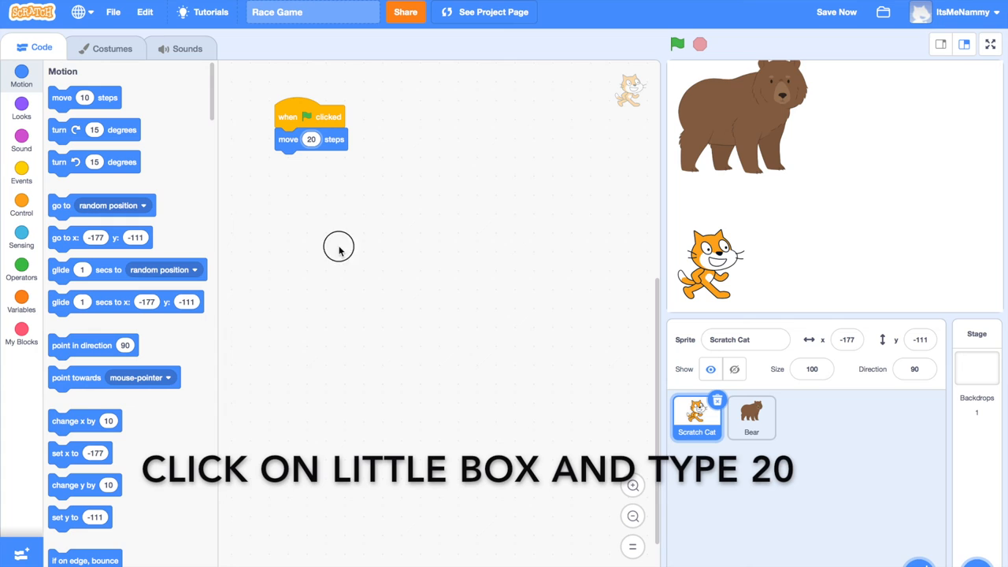
Step: Test the race again from the Bear's code and drag the racers back to the start
{"action": "left_click", "coordinate": [752, 417]}
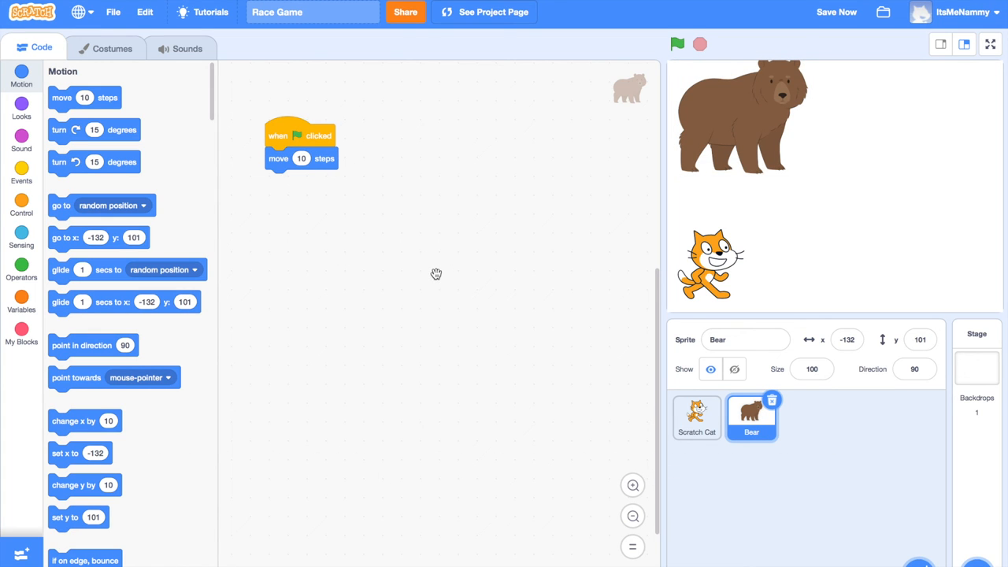
{"action": "left_click", "coordinate": [678, 44]}
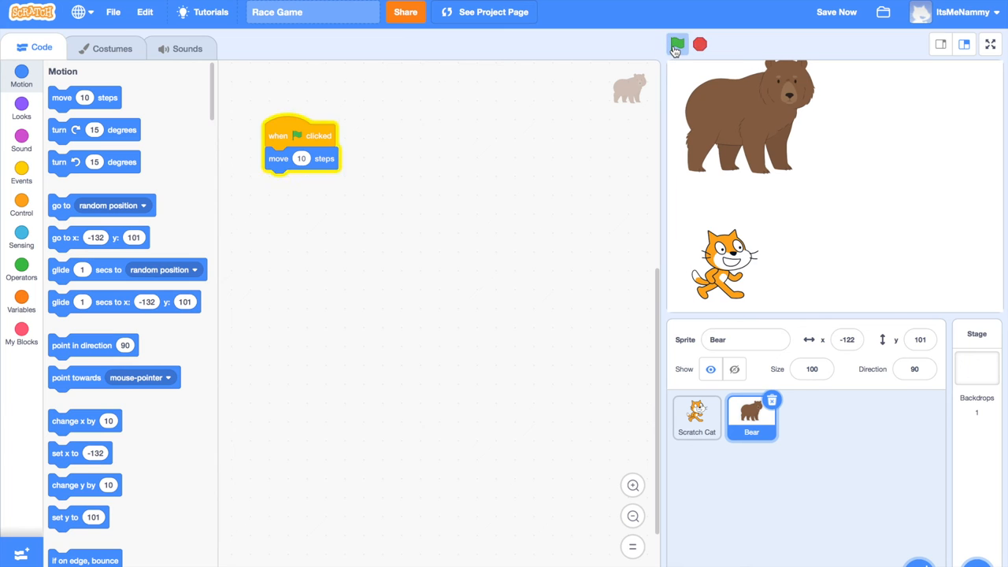
{"action": "left_click", "coordinate": [676, 44]}
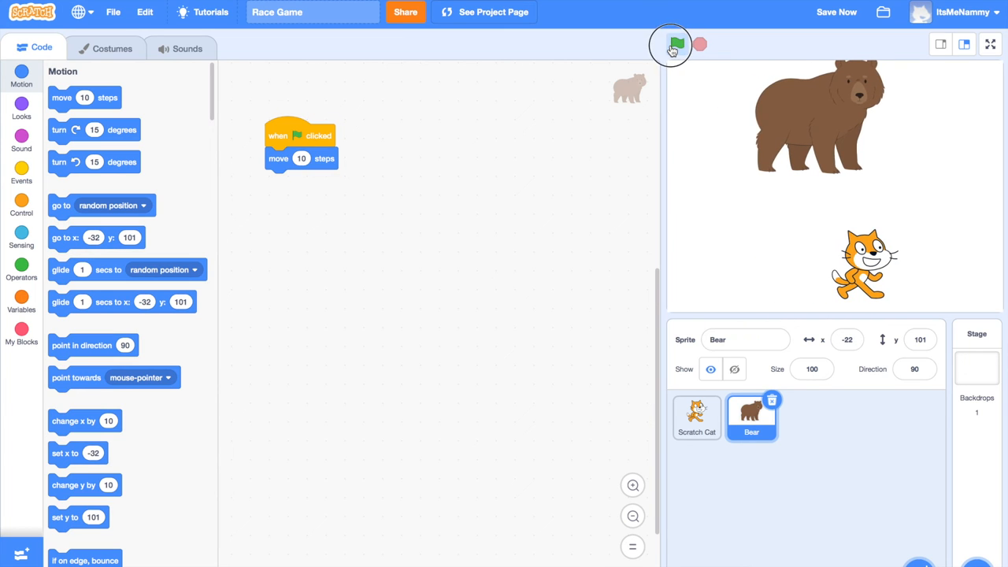
{"action": "left_click", "coordinate": [671, 44]}
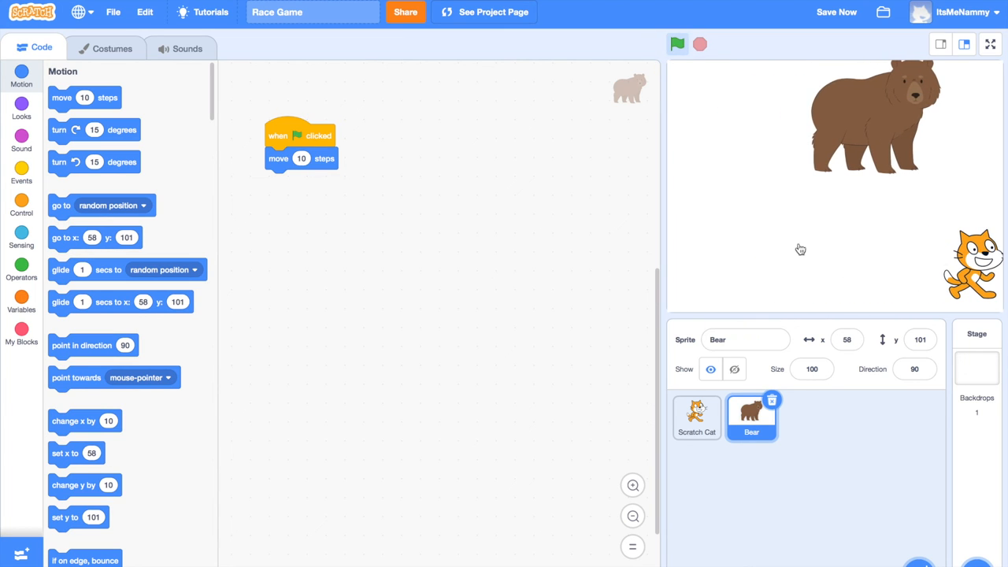
{"action": "left_click_drag", "start_coordinate": [973, 265], "coordinate": [728, 265]}
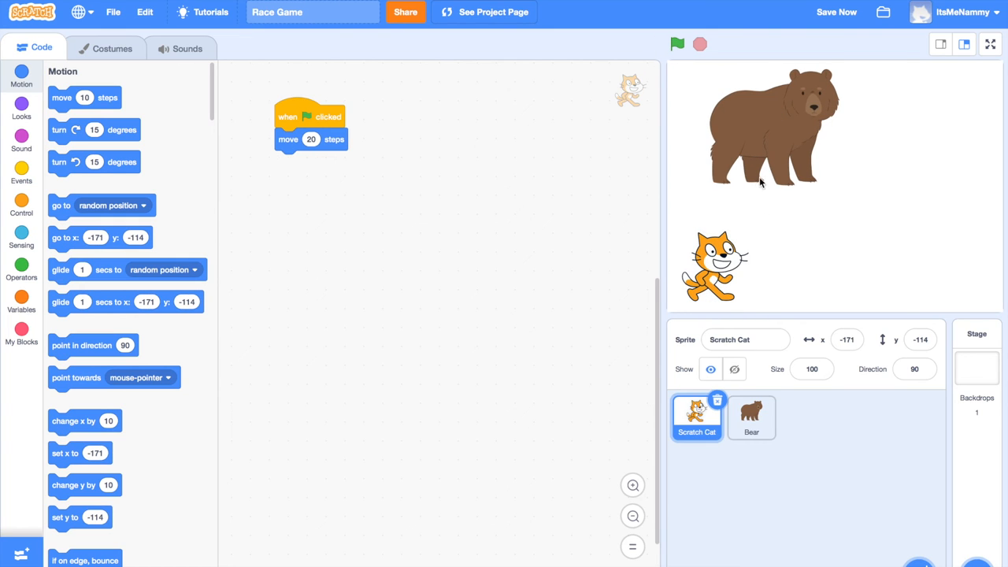
Step: Detach the Bear's 'move 10 steps' block from its 'when flag clicked' hat block
{"action": "left_click", "coordinate": [750, 418]}
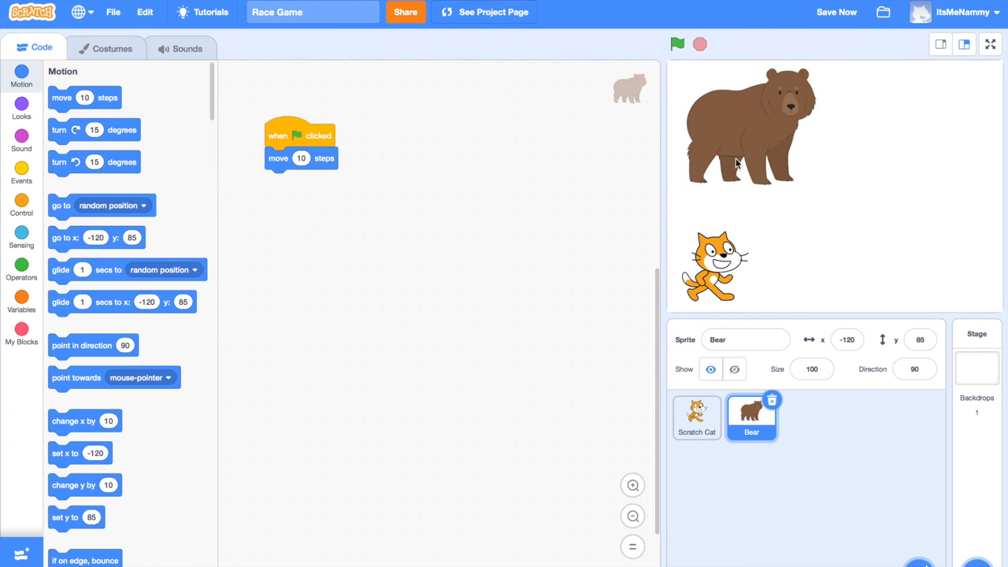
{"action": "left_click_drag", "start_coordinate": [300, 158], "coordinate": [425, 268]}
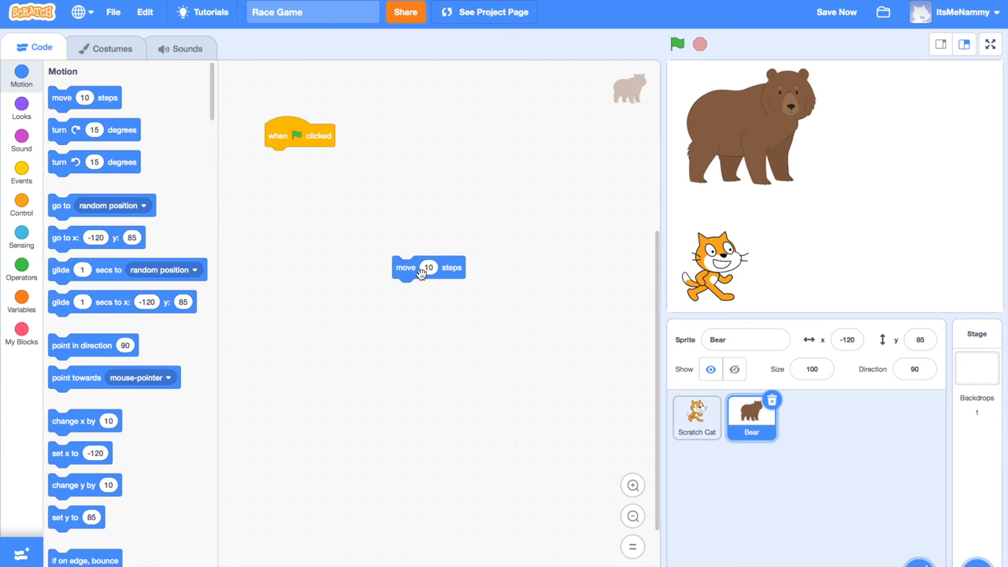
{"action": "left_click_drag", "start_coordinate": [428, 268], "coordinate": [299, 162]}
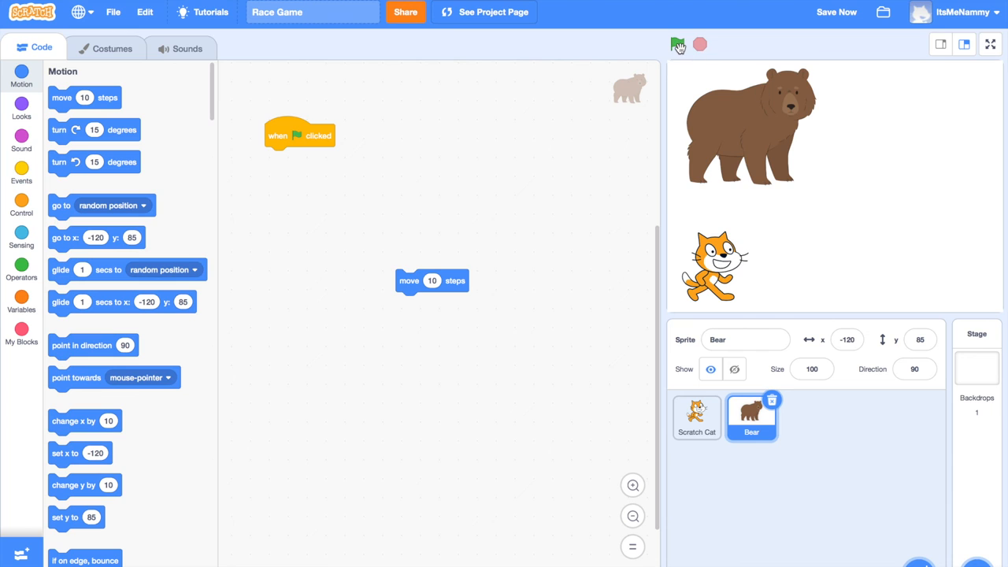
Step: Run the flag and step the Bear forward with its move block still detached
{"action": "left_click", "coordinate": [677, 45]}
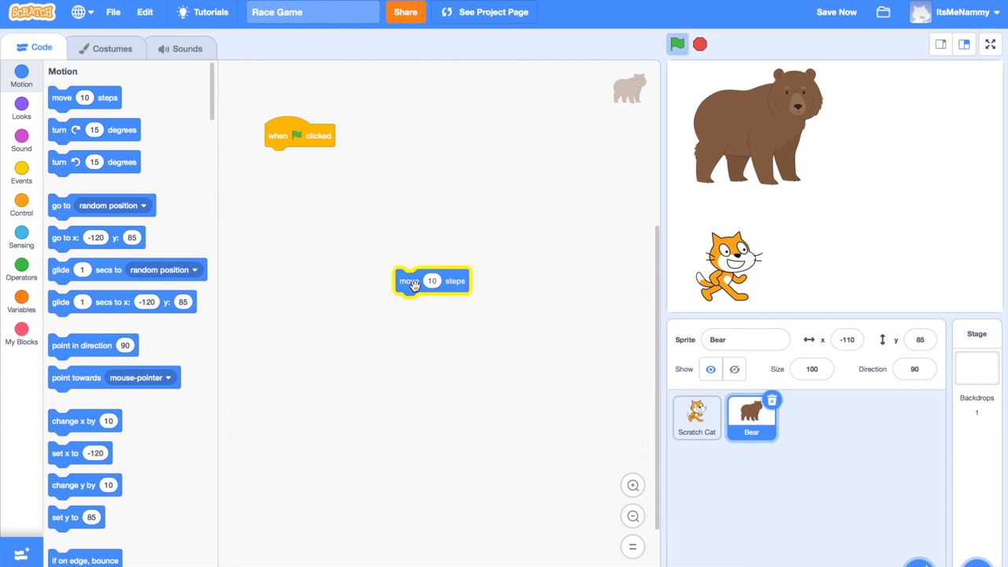
{"action": "left_click", "coordinate": [678, 44]}
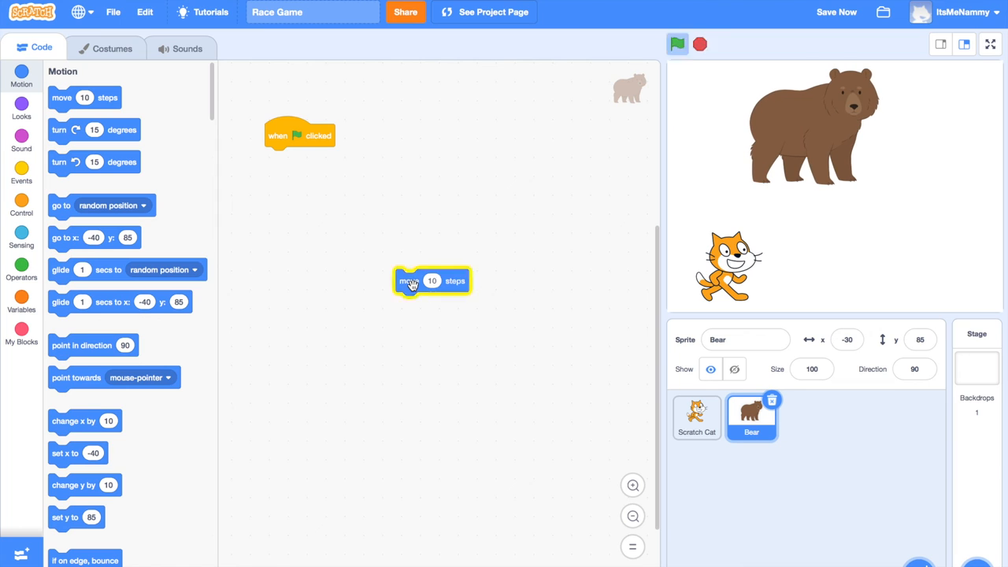
{"action": "left_click", "coordinate": [677, 44]}
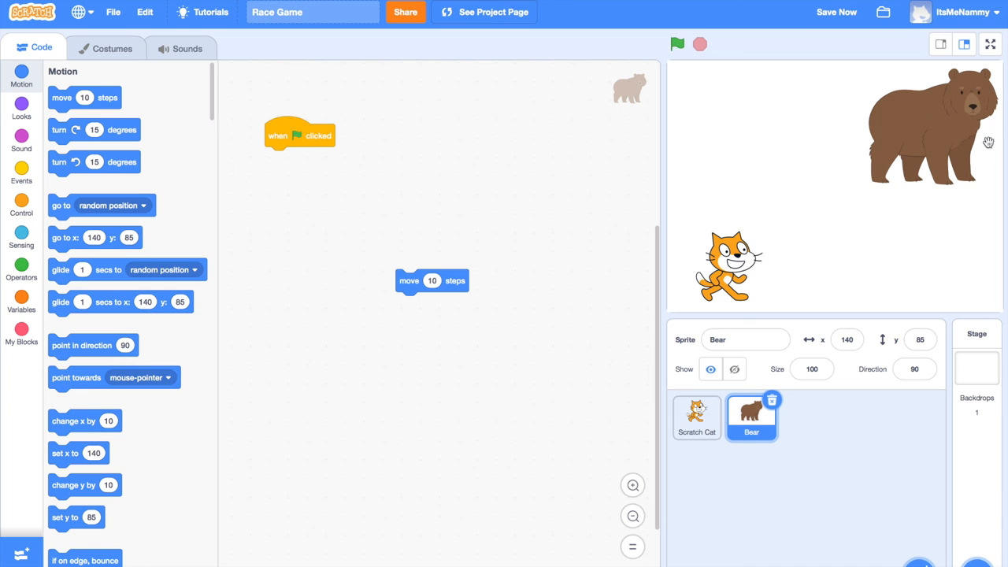
Step: Reattach move 10 steps under the Bear's flag block and return to Scratch Cat's script
{"action": "left_click_drag", "start_coordinate": [432, 281], "coordinate": [377, 260]}
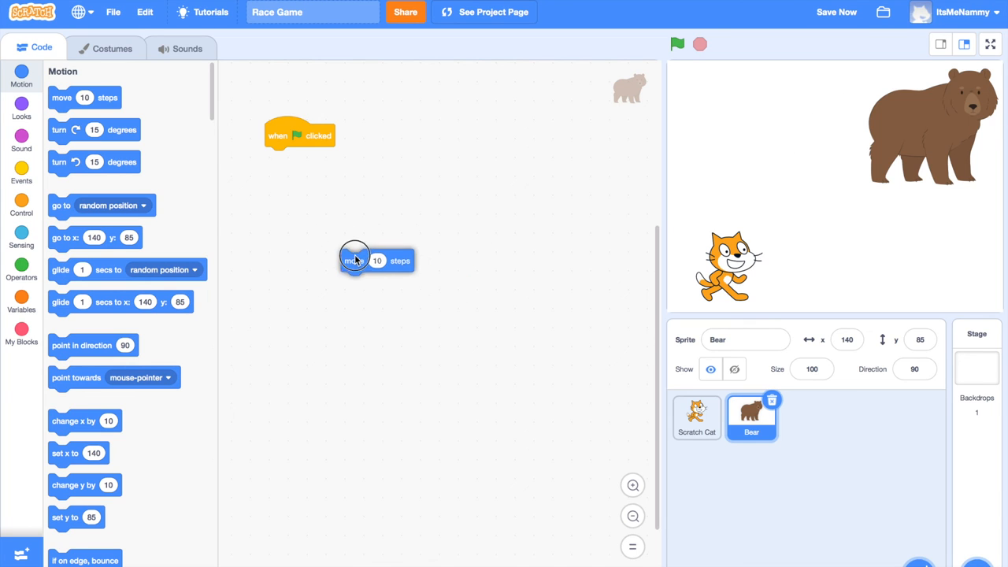
{"action": "left_click_drag", "start_coordinate": [376, 261], "coordinate": [301, 157]}
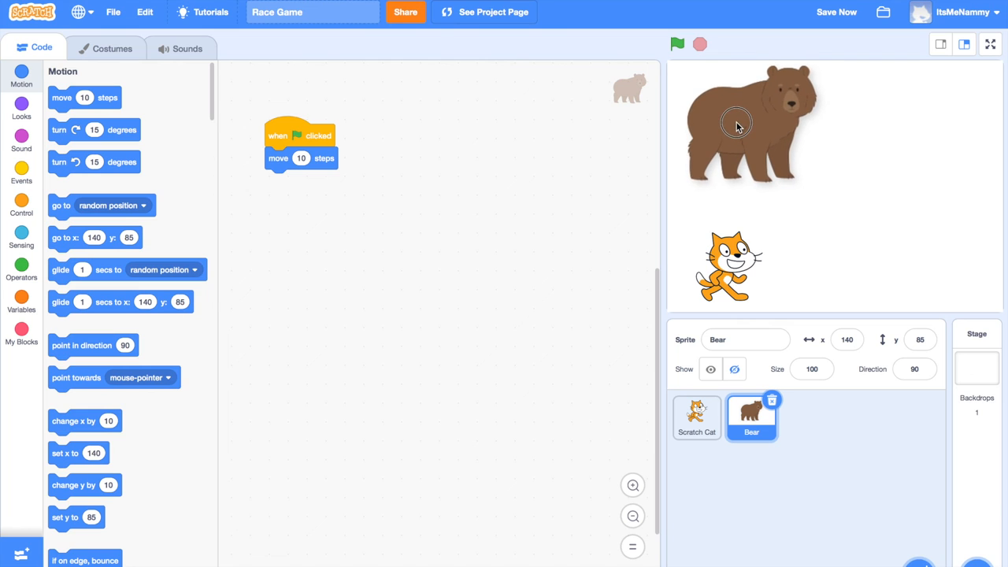
{"action": "left_click", "coordinate": [696, 417]}
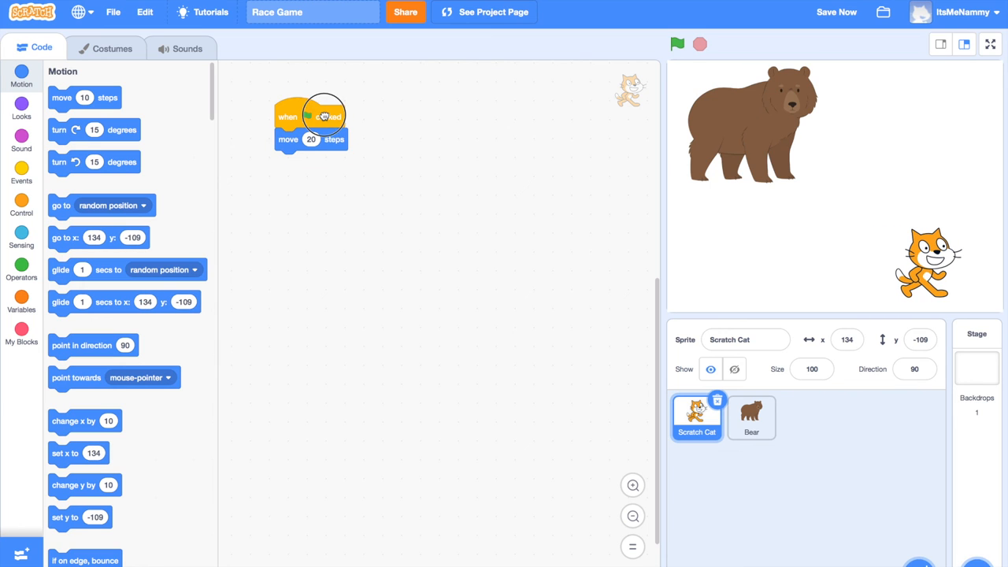
{"action": "left_click", "coordinate": [677, 44]}
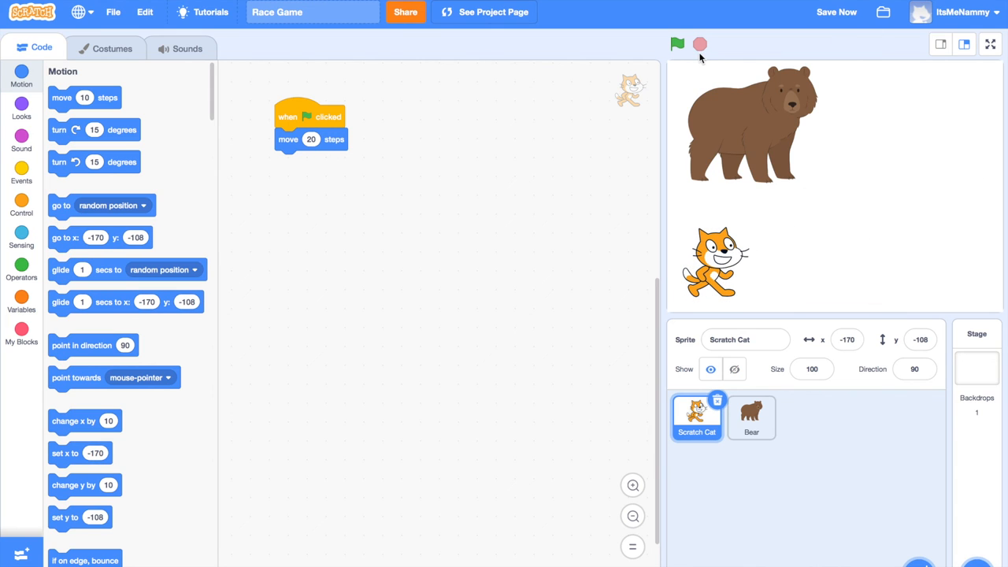
{"action": "mouse_move", "coordinate": [961, 120]}
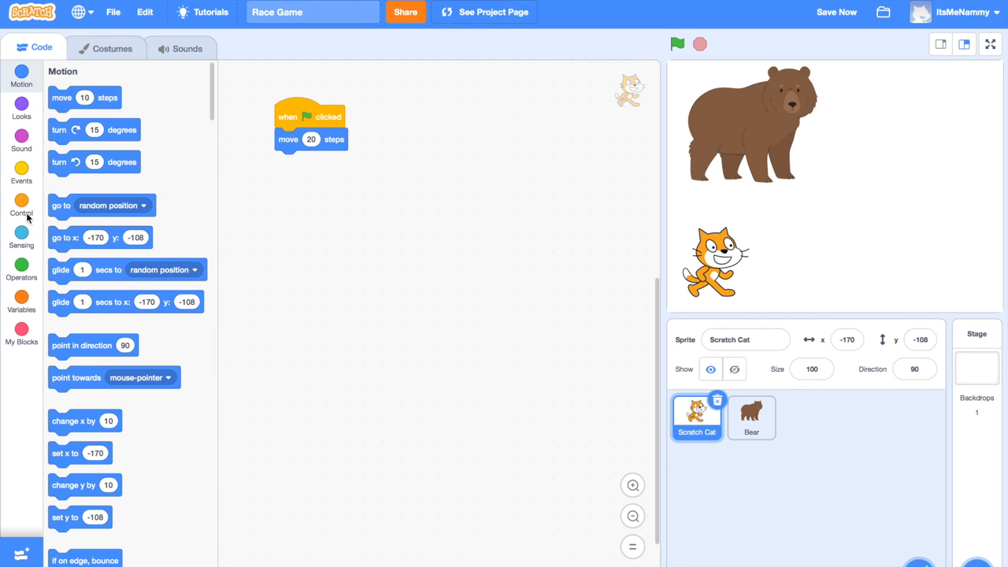
Step: Wrap Scratch Cat's move 20 steps in a repeat loop from the Control category, then view the Bear
{"action": "left_click", "coordinate": [22, 203]}
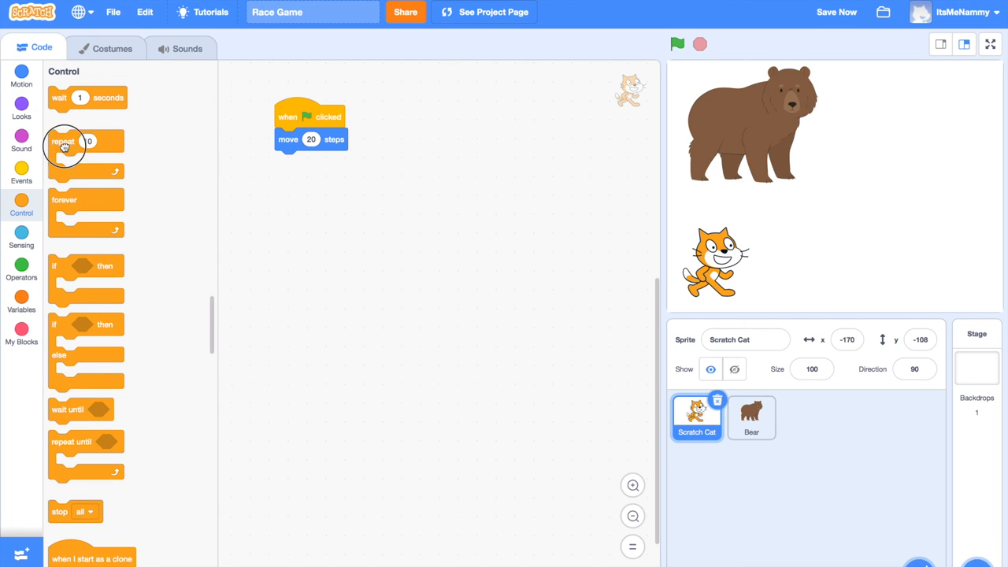
{"action": "left_click_drag", "start_coordinate": [63, 141], "coordinate": [302, 192]}
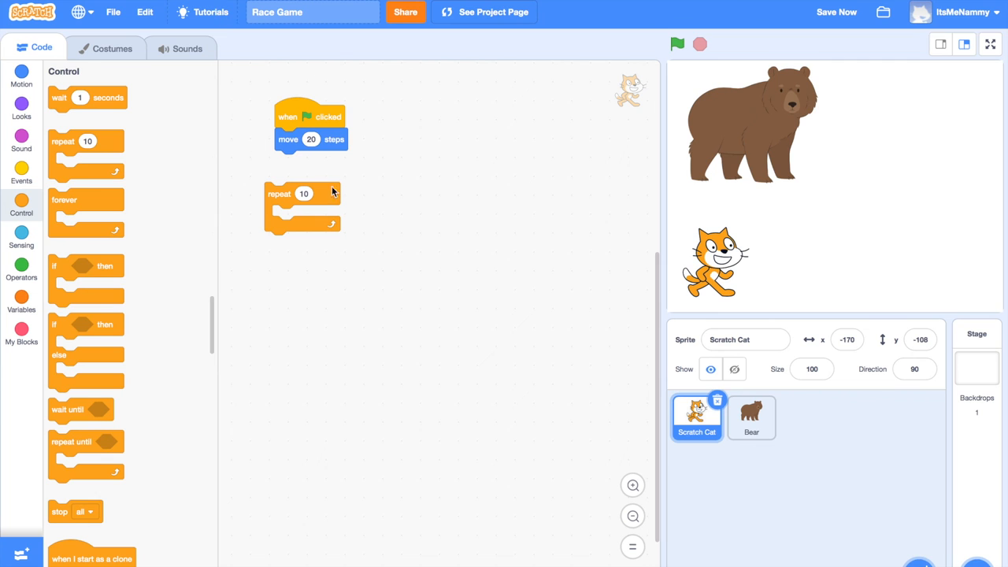
{"action": "left_click_drag", "start_coordinate": [312, 138], "coordinate": [349, 151]}
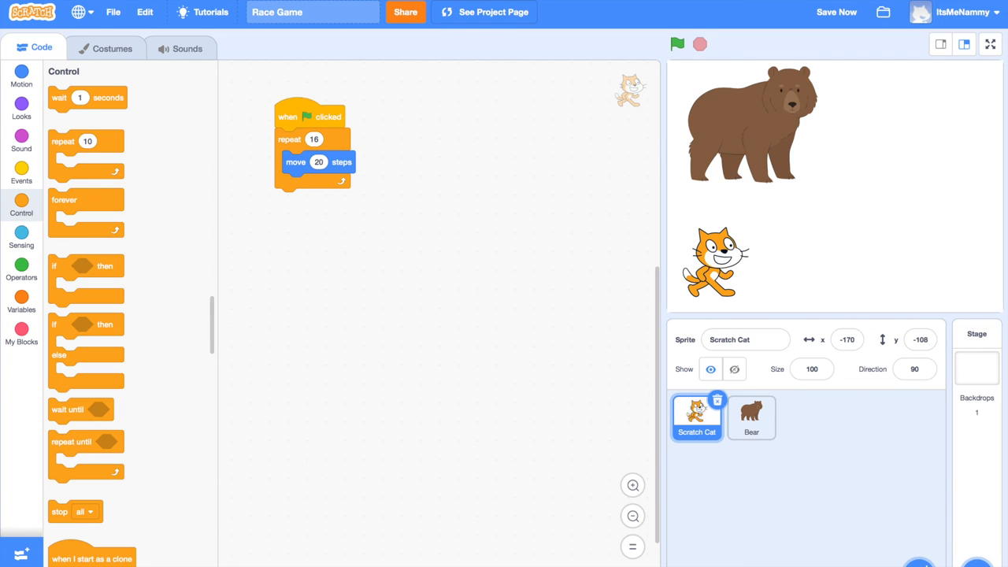
{"action": "left_click", "coordinate": [752, 417]}
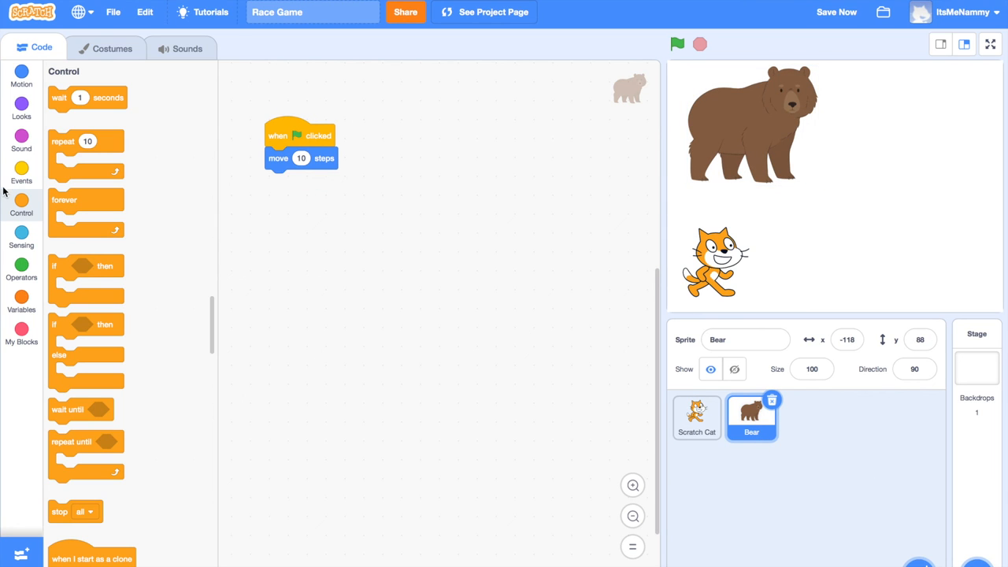
Step: Wrap the Bear's move 10 steps block inside a repeat loop
{"action": "left_click_drag", "start_coordinate": [85, 149], "coordinate": [356, 275]}
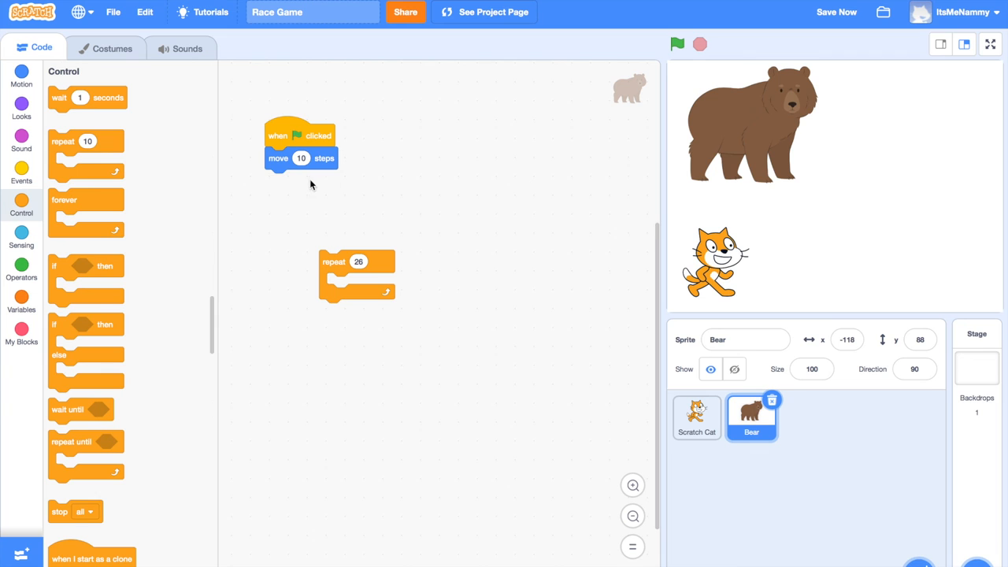
{"action": "left_click_drag", "start_coordinate": [300, 158], "coordinate": [362, 284]}
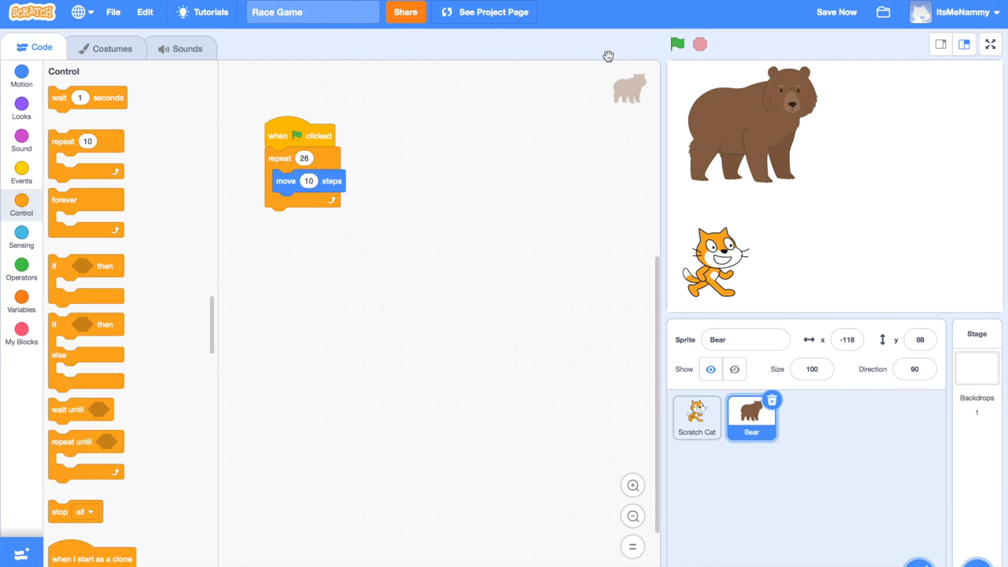
Step: Run the race with the green flag to test both loops, the Bear running off the far side
{"action": "left_click", "coordinate": [677, 44]}
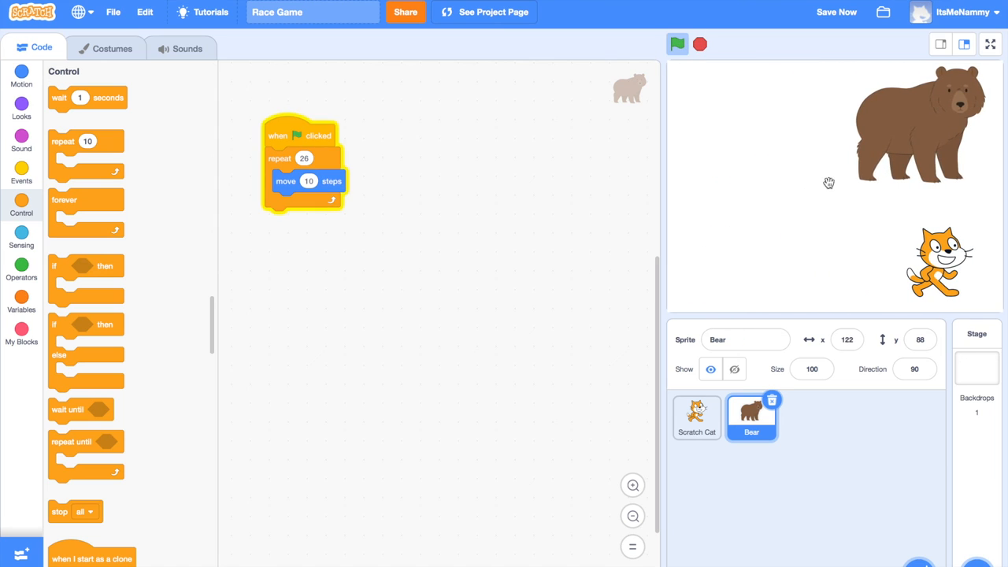
{"action": "left_click", "coordinate": [678, 44]}
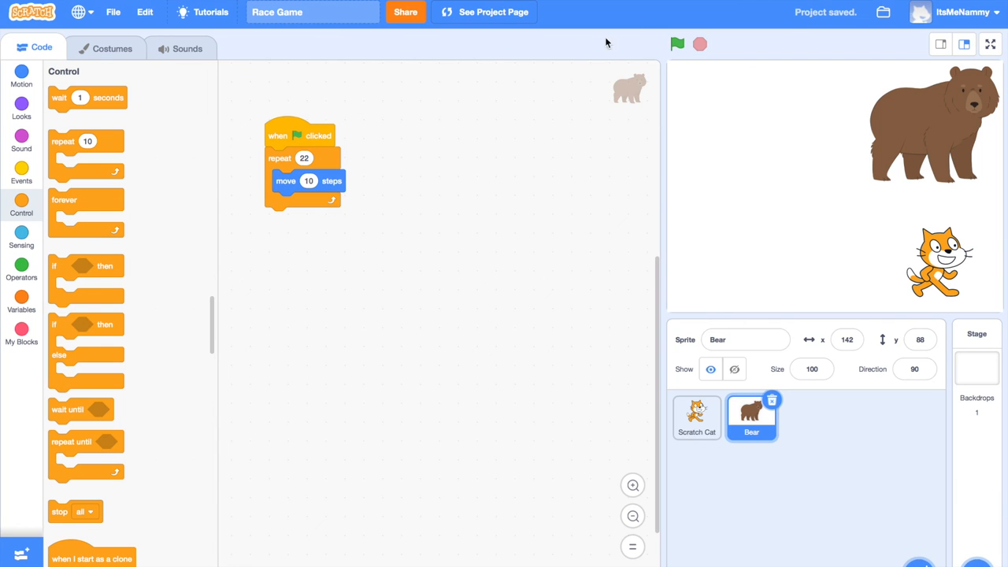
{"action": "left_click", "coordinate": [678, 45]}
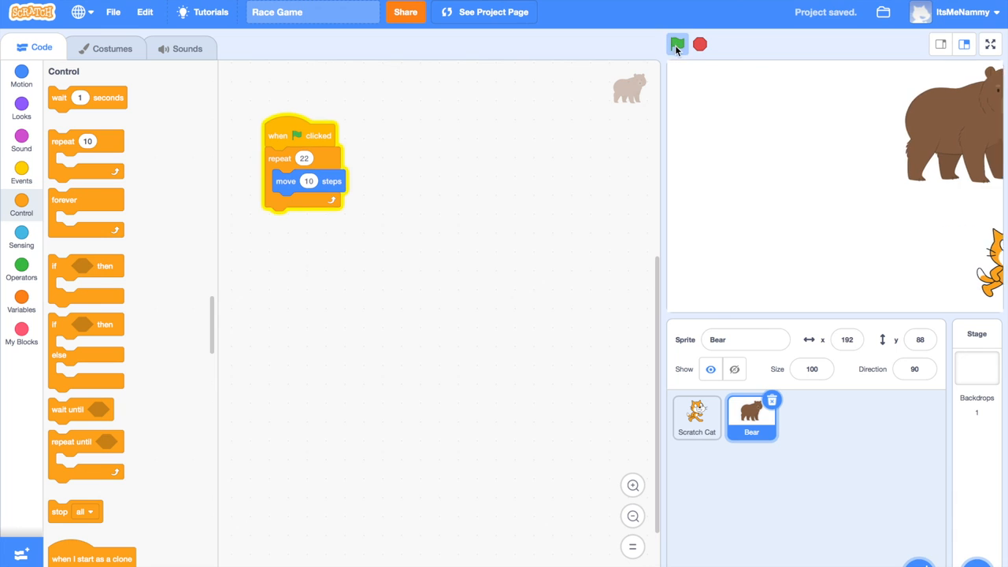
{"action": "left_click", "coordinate": [677, 44]}
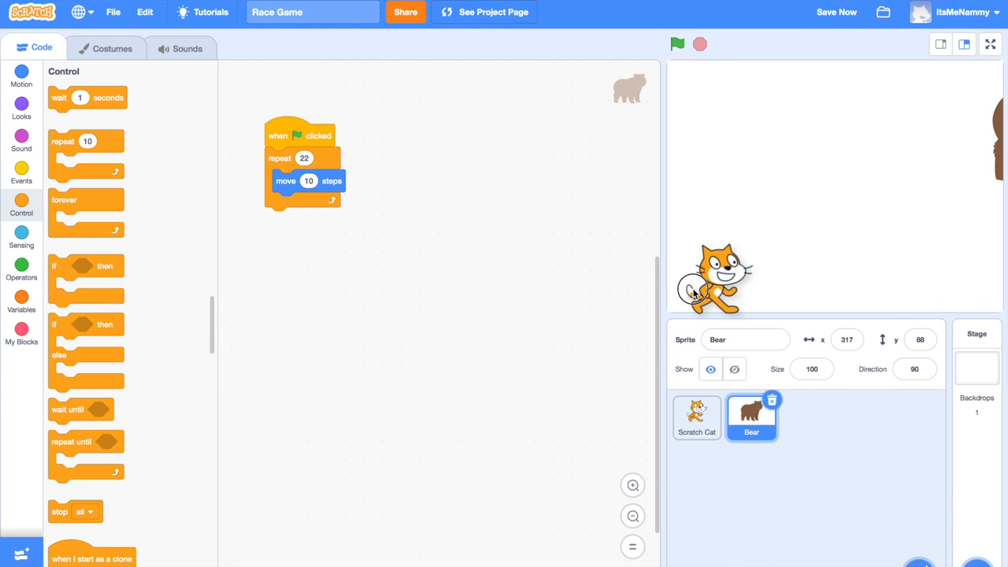
Step: Compare both scripts, run the race, and drag the Bear back from the far edge
{"action": "left_click", "coordinate": [696, 418]}
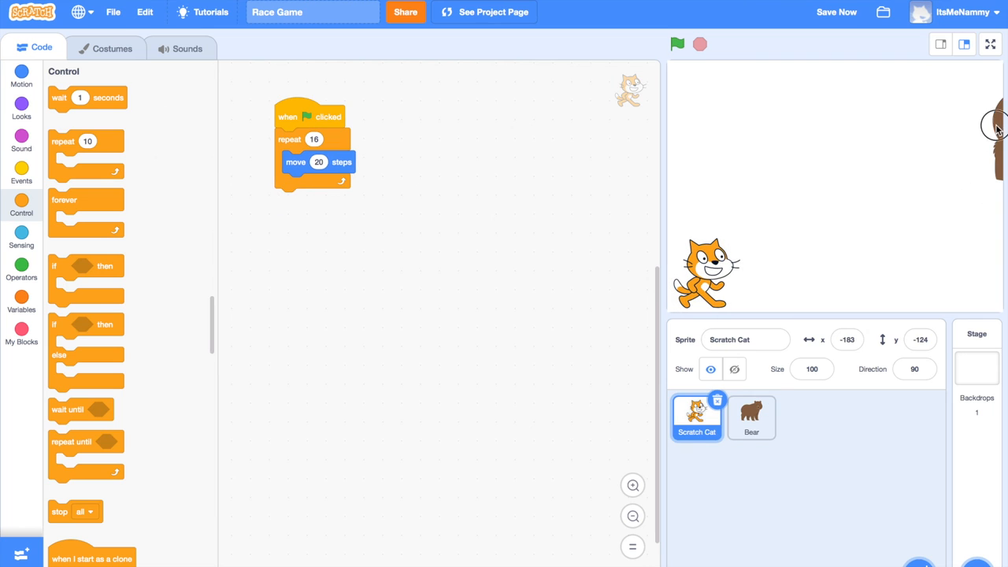
{"action": "left_click", "coordinate": [752, 417]}
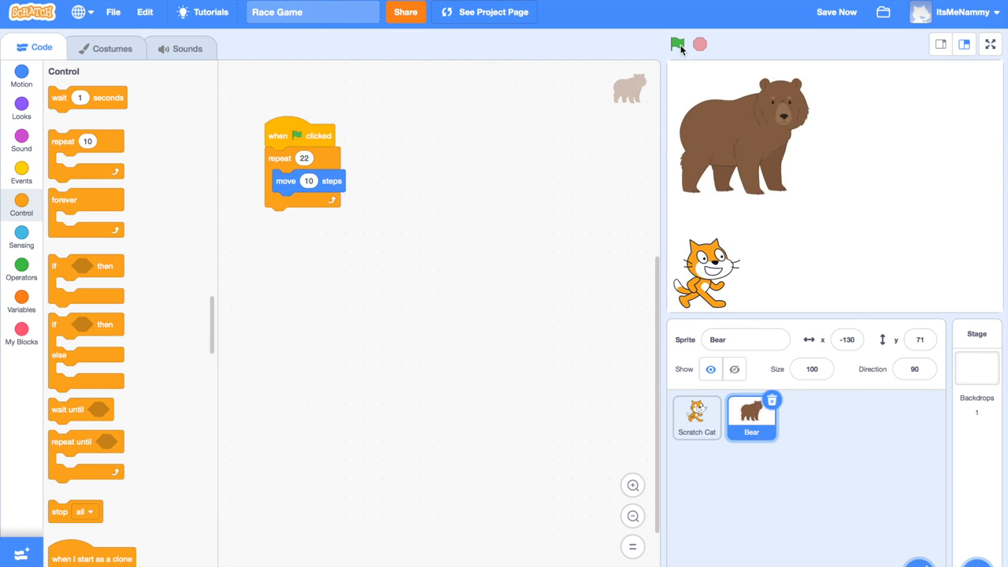
{"action": "left_click", "coordinate": [678, 44]}
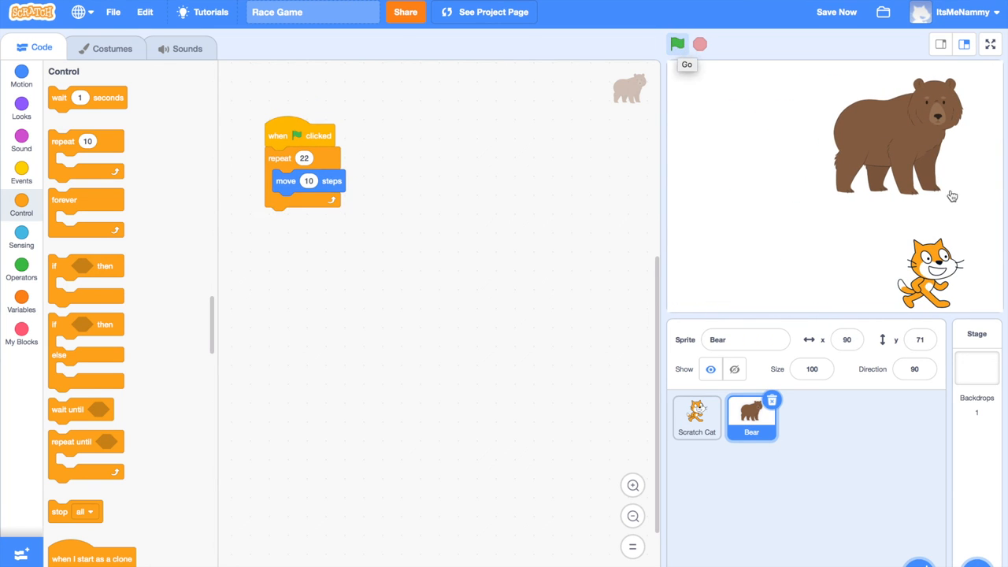
{"action": "mouse_move", "coordinate": [365, 213]}
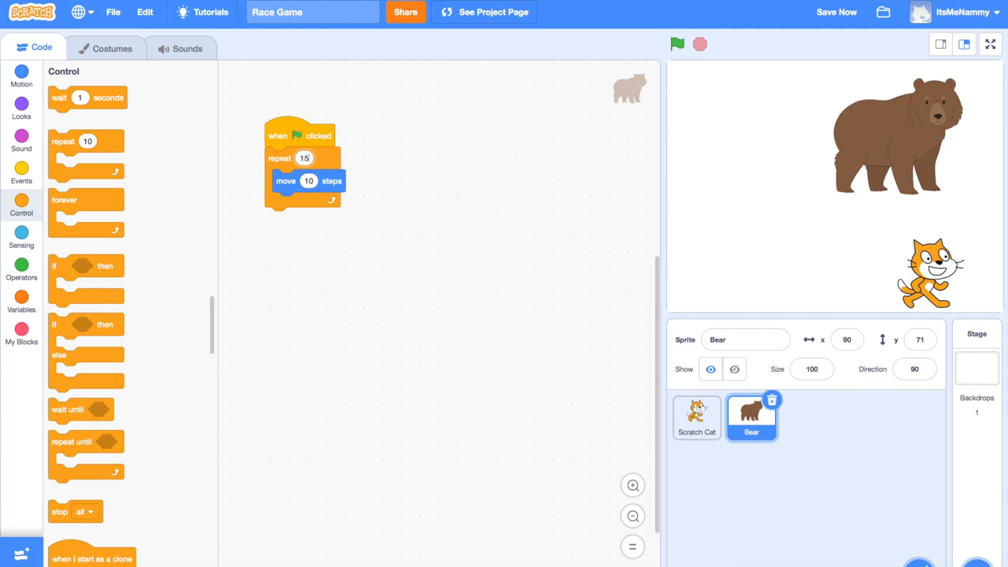
{"action": "left_click_drag", "start_coordinate": [929, 271], "coordinate": [748, 271]}
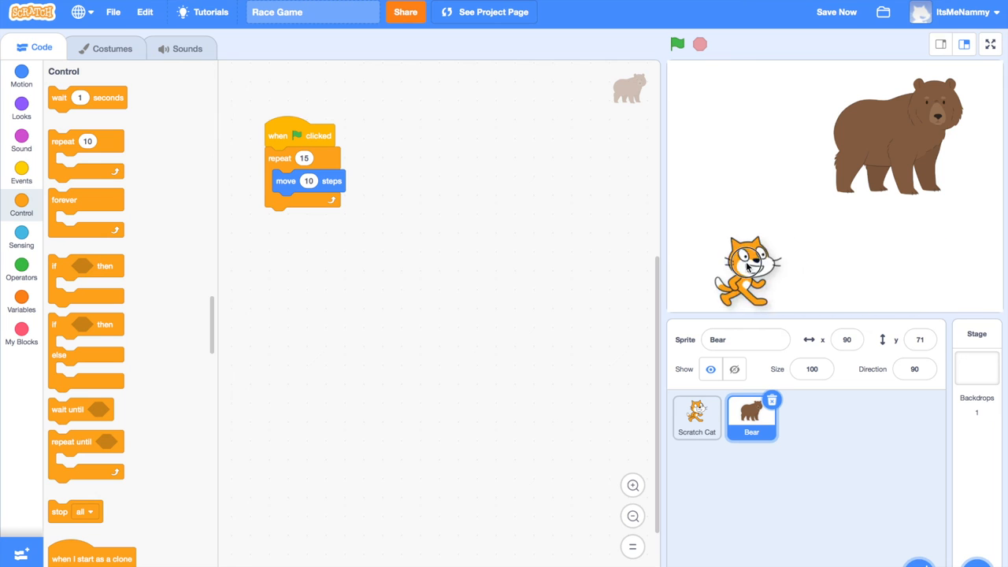
Step: Recheck both scripts with the Bear's repeat at 15 and run the race again
{"action": "left_click", "coordinate": [697, 417]}
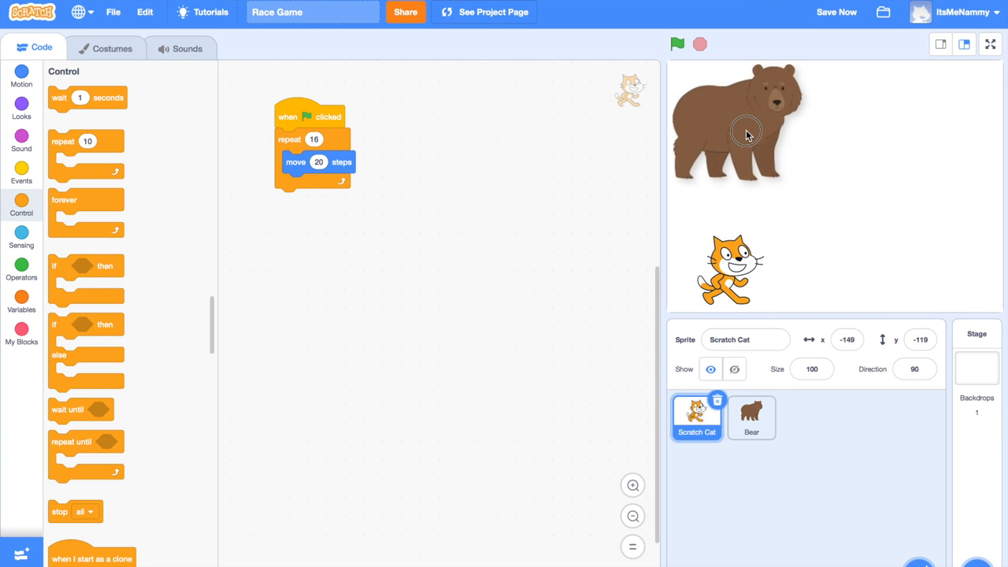
{"action": "left_click", "coordinate": [752, 417]}
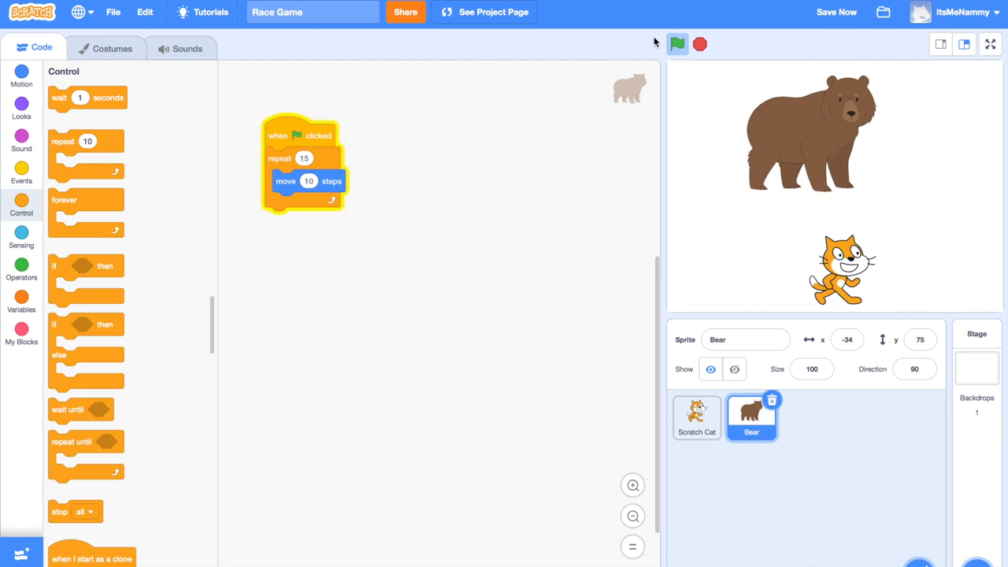
{"action": "left_click", "coordinate": [677, 45]}
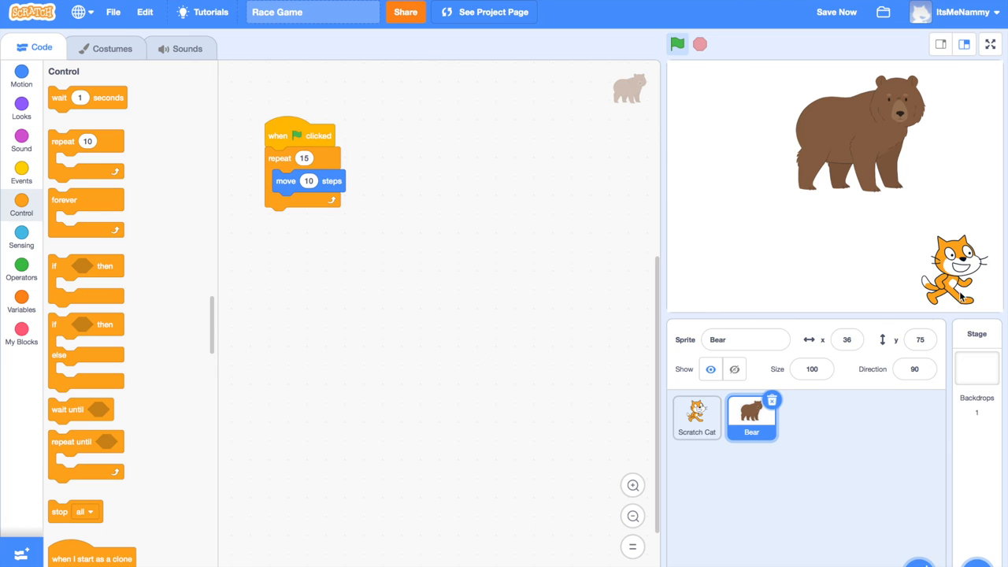
{"action": "mouse_move", "coordinate": [536, 45]}
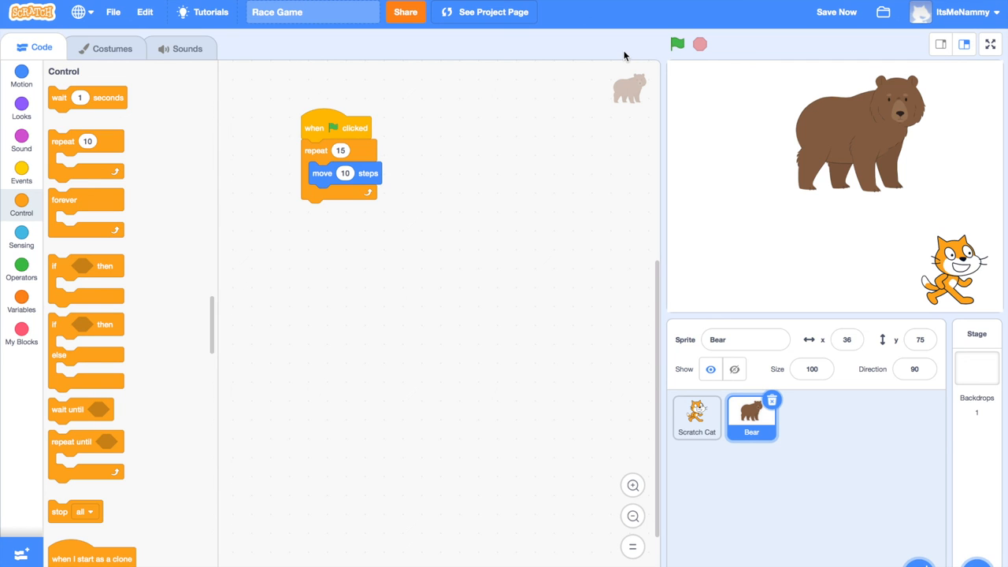
{"action": "mouse_move", "coordinate": [607, 150]}
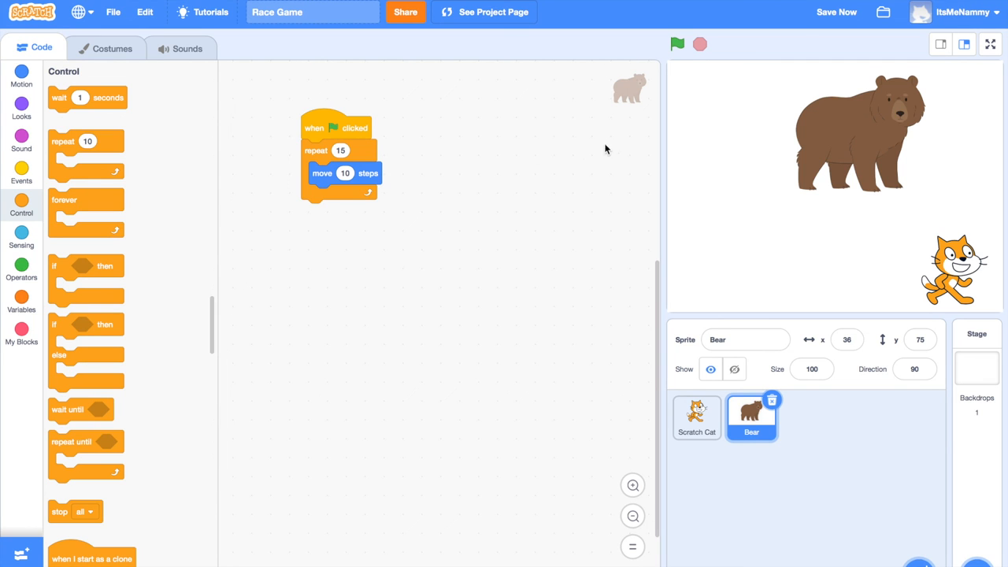
{"action": "mouse_move", "coordinate": [614, 146]}
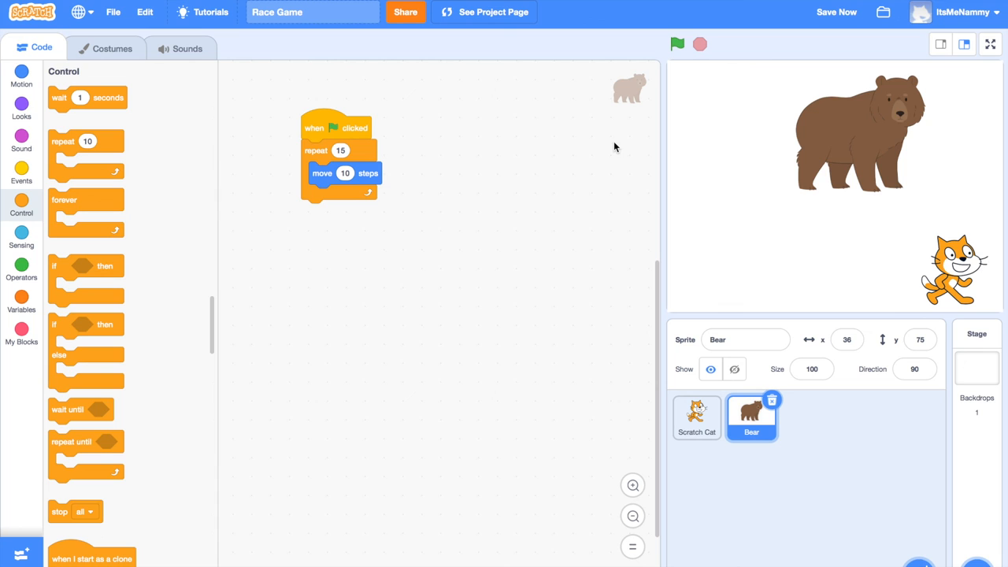
{"action": "mouse_move", "coordinate": [876, 133]}
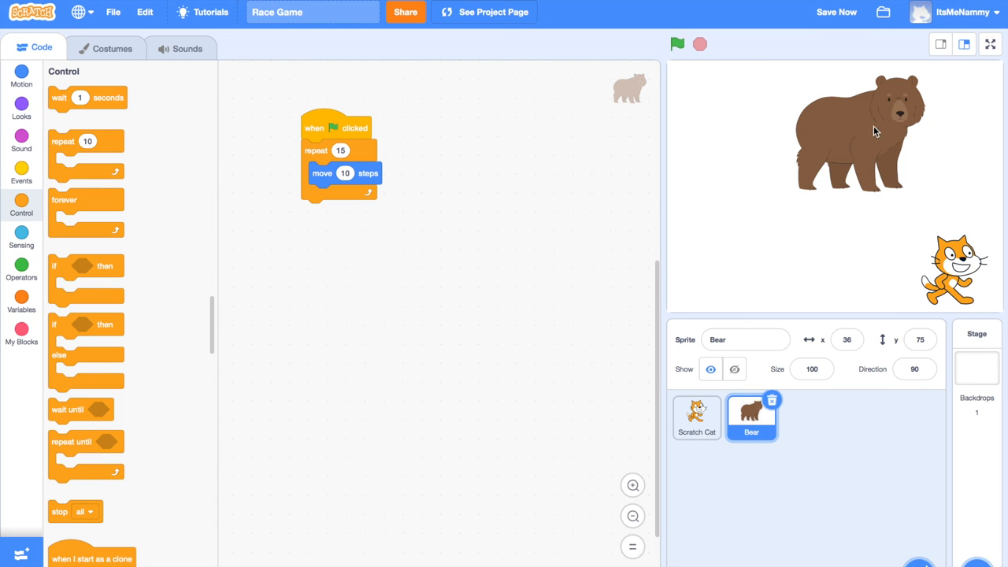
{"action": "mouse_move", "coordinate": [860, 88]}
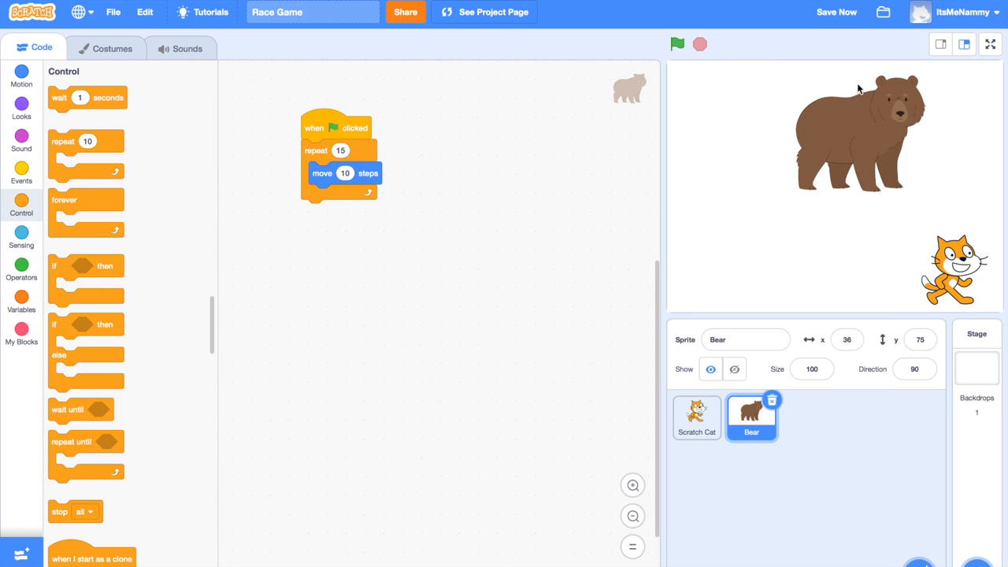
{"action": "mouse_move", "coordinate": [910, 86]}
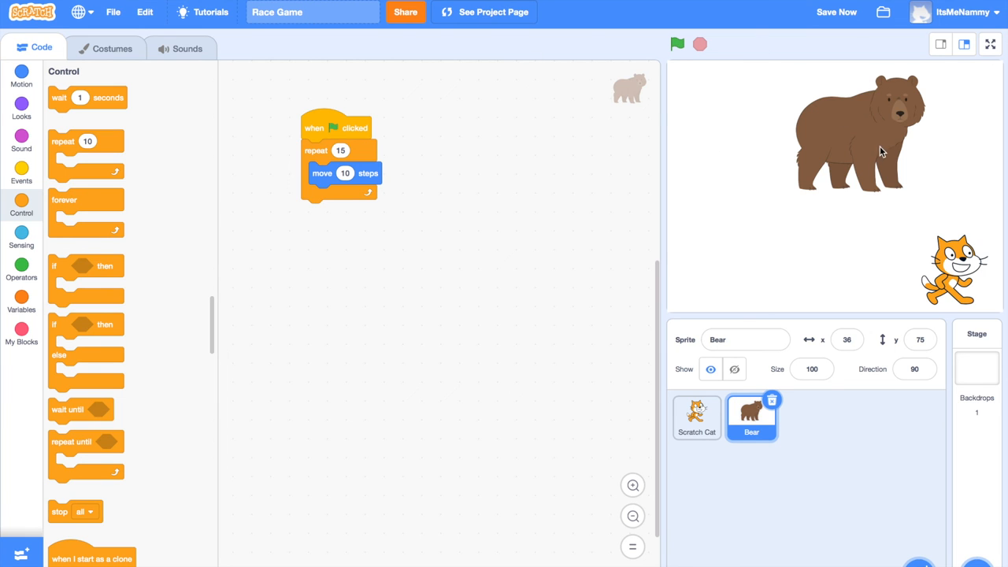
Step: Drag the Bear back to the left start, reselect its code and show the Motion blocks
{"action": "left_click_drag", "start_coordinate": [882, 139], "coordinate": [740, 138]}
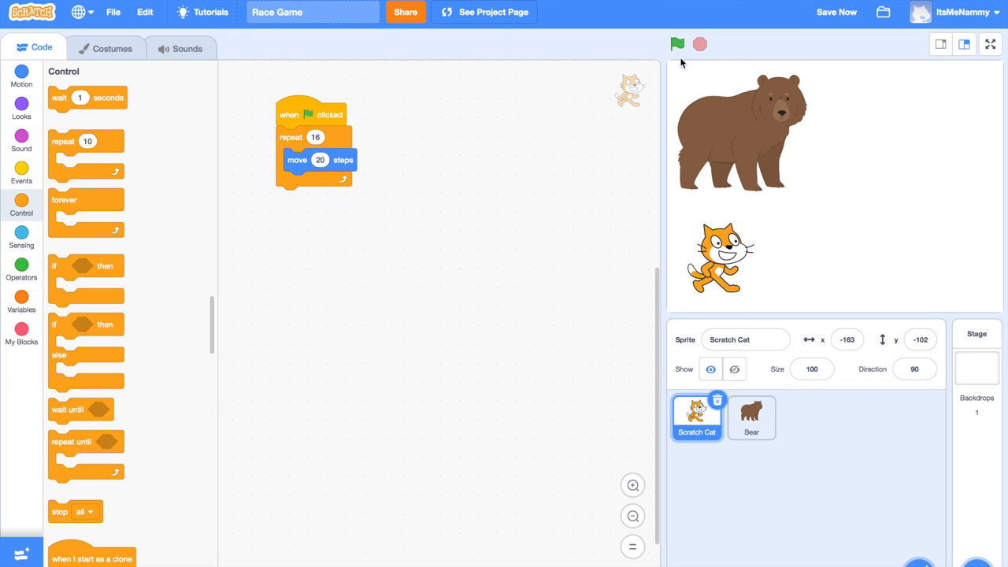
{"action": "left_click", "coordinate": [678, 44]}
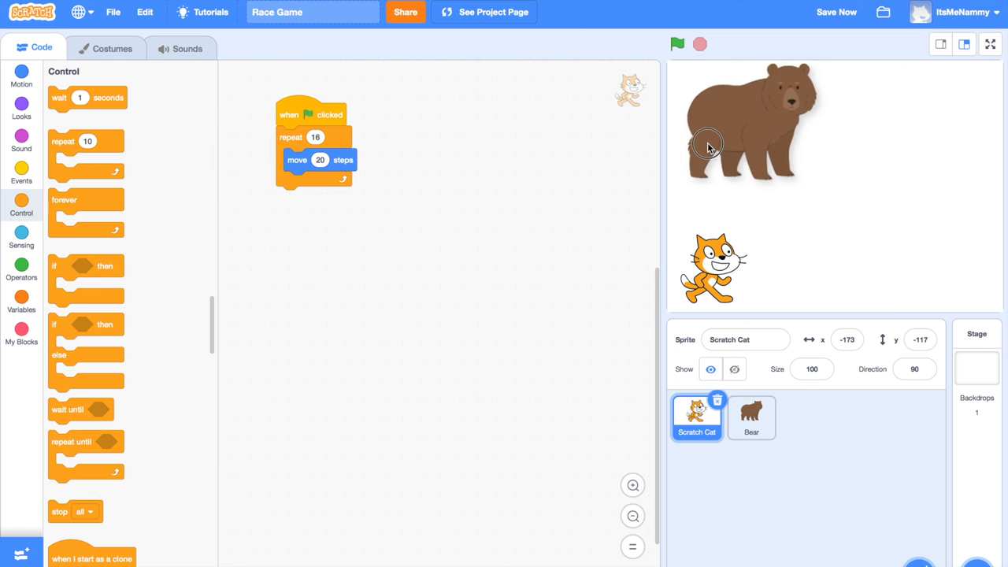
{"action": "left_click", "coordinate": [749, 417]}
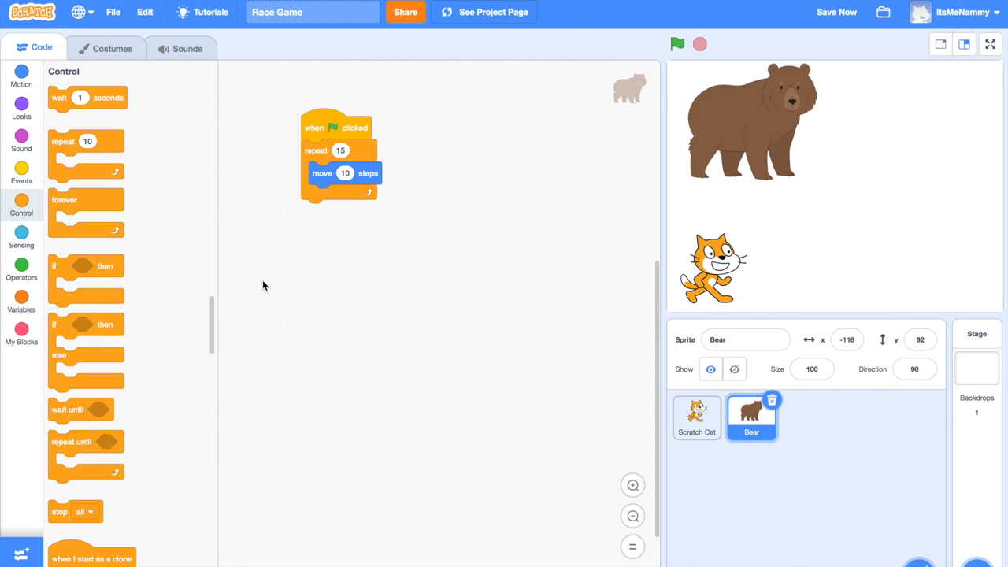
{"action": "left_click", "coordinate": [22, 76]}
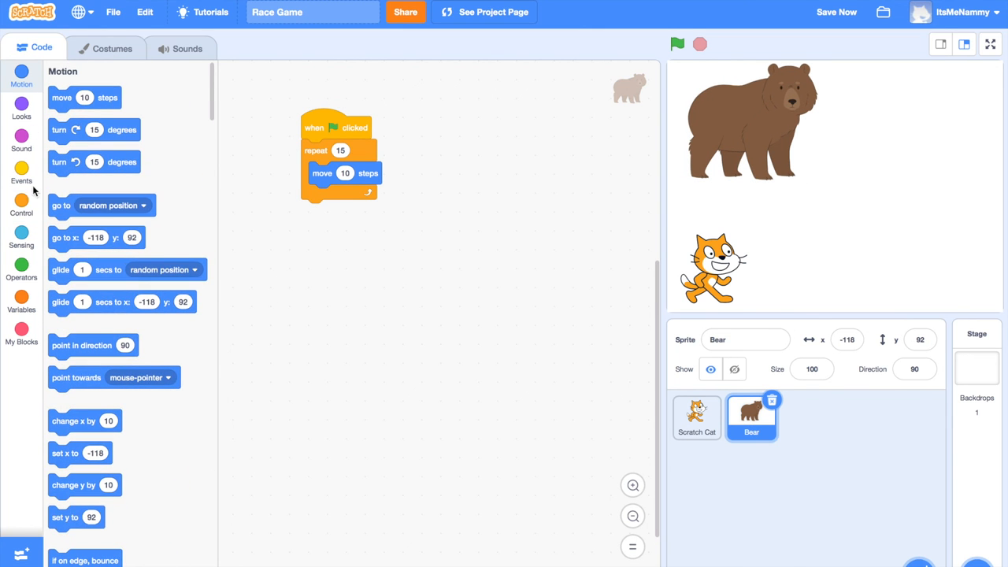
{"action": "mouse_move", "coordinate": [444, 341]}
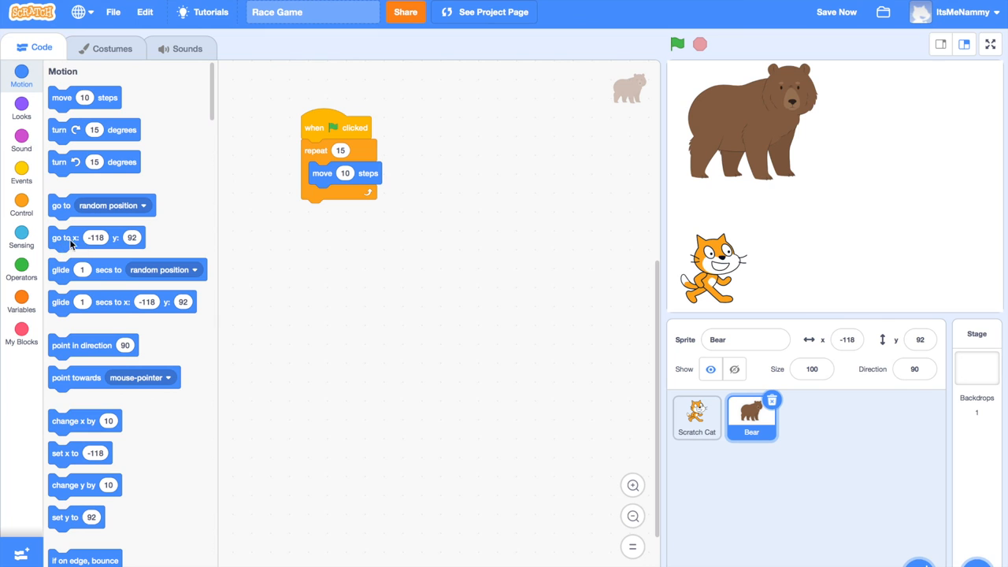
{"action": "mouse_move", "coordinate": [79, 259]}
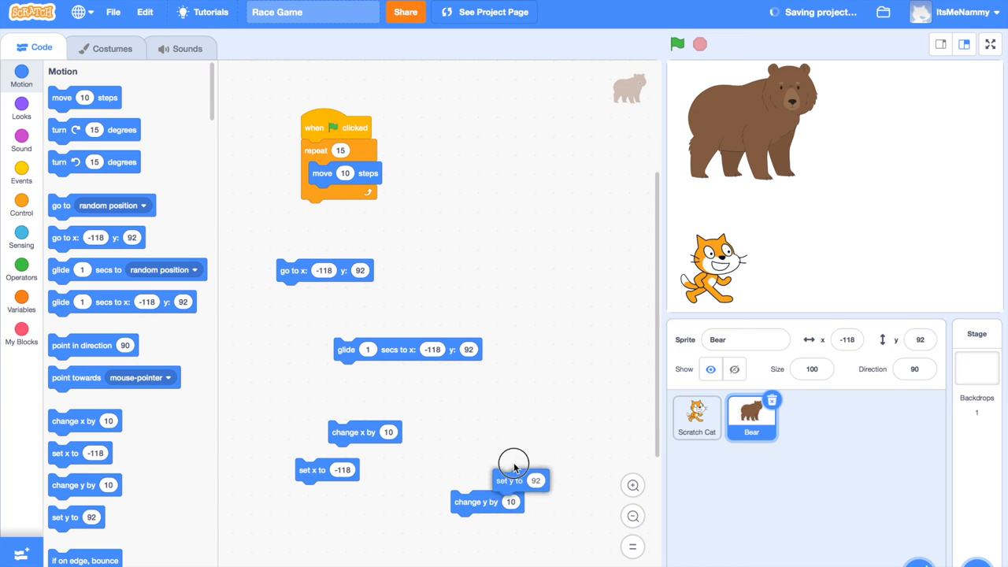
Step: Drag the stray motion and set y blocks out of the Bear's code and save the project
{"action": "scroll", "scroll_direction": "down", "scroll_amount": 3}
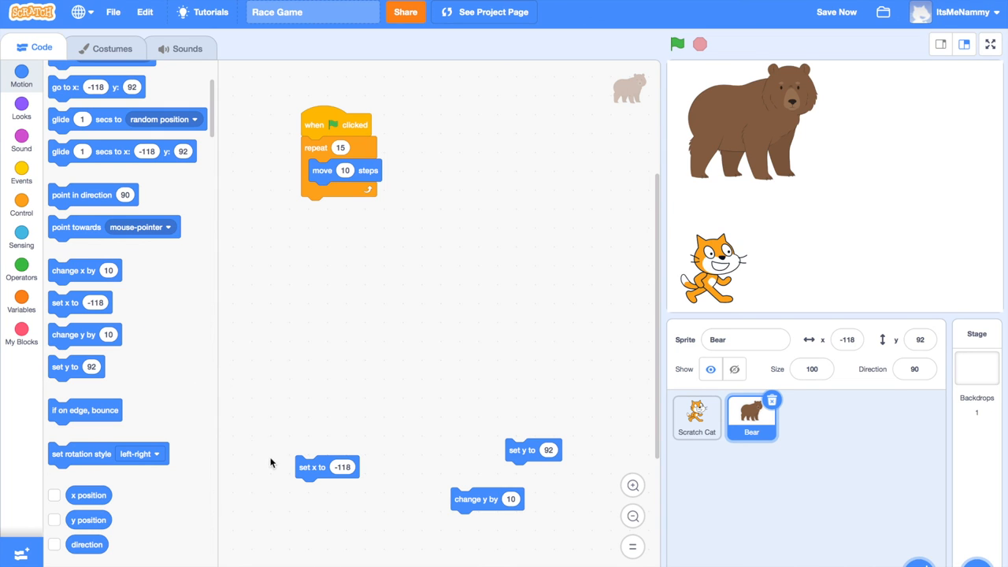
{"action": "left_click_drag", "start_coordinate": [489, 498], "coordinate": [535, 479]}
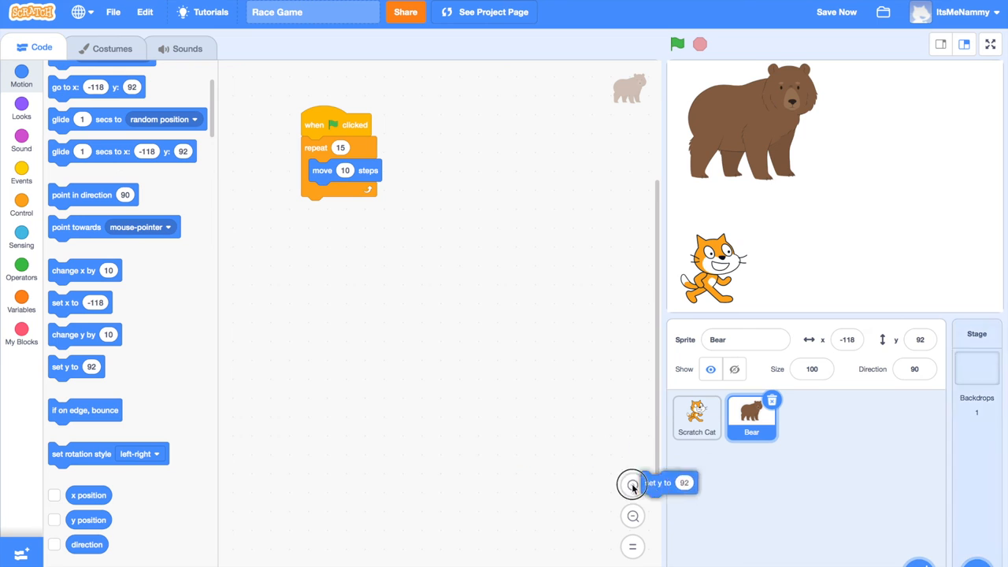
{"action": "left_click_drag", "start_coordinate": [670, 482], "coordinate": [280, 397]}
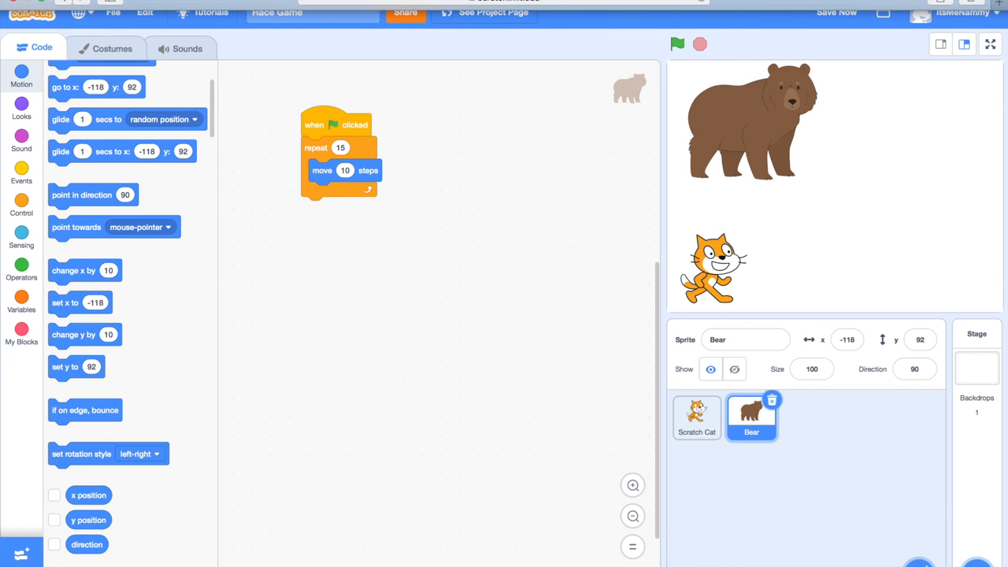
{"action": "left_click", "coordinate": [836, 13]}
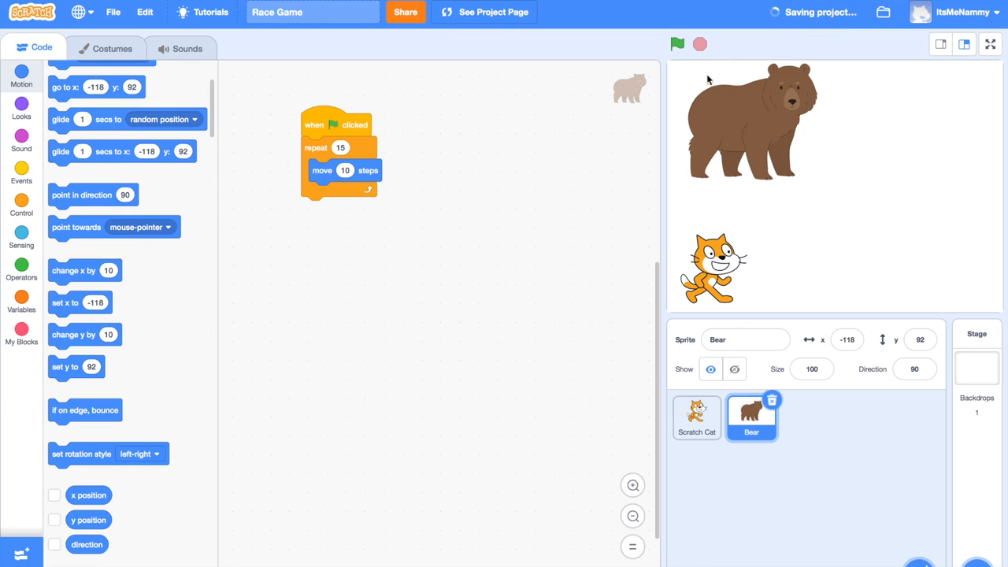
{"action": "mouse_move", "coordinate": [507, 173]}
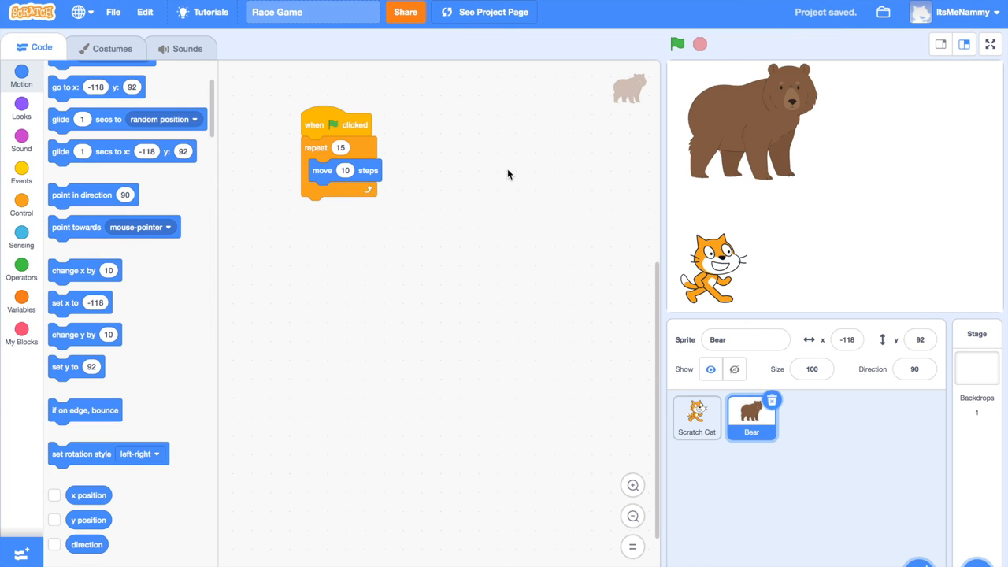